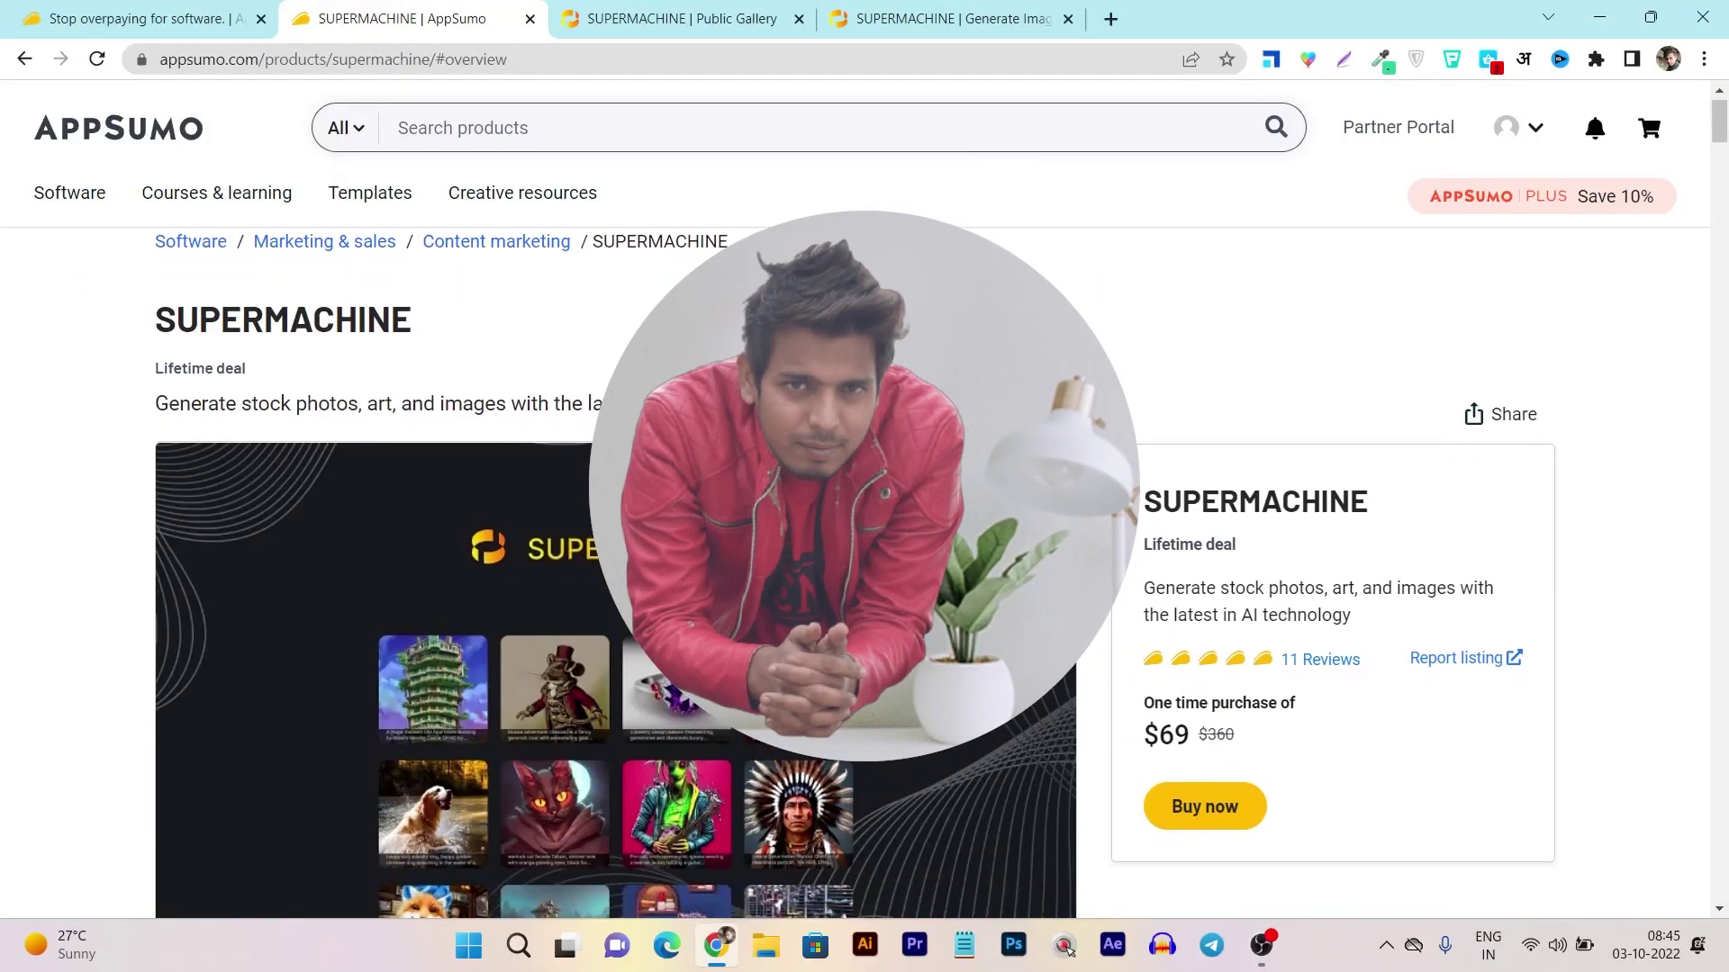
# Step: Scroll down through the buyer reviews of the SUPERMACHINE deal on AppSumo
pyautogui.scroll(-3)
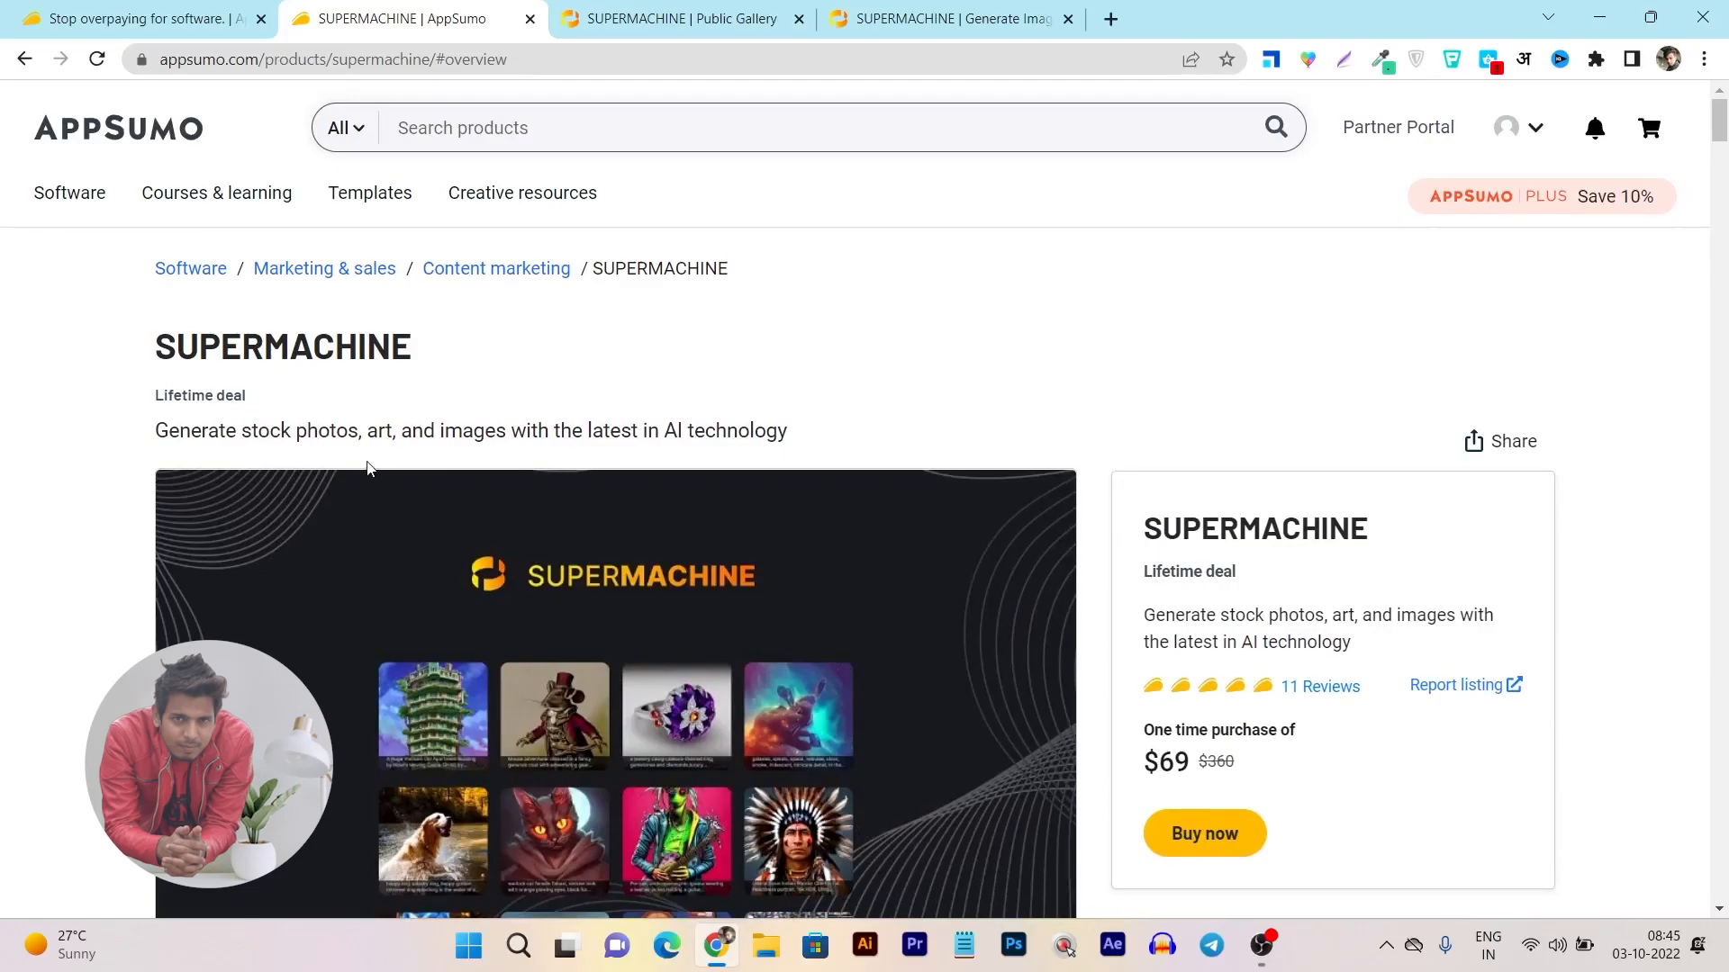
pyautogui.scroll(-3)
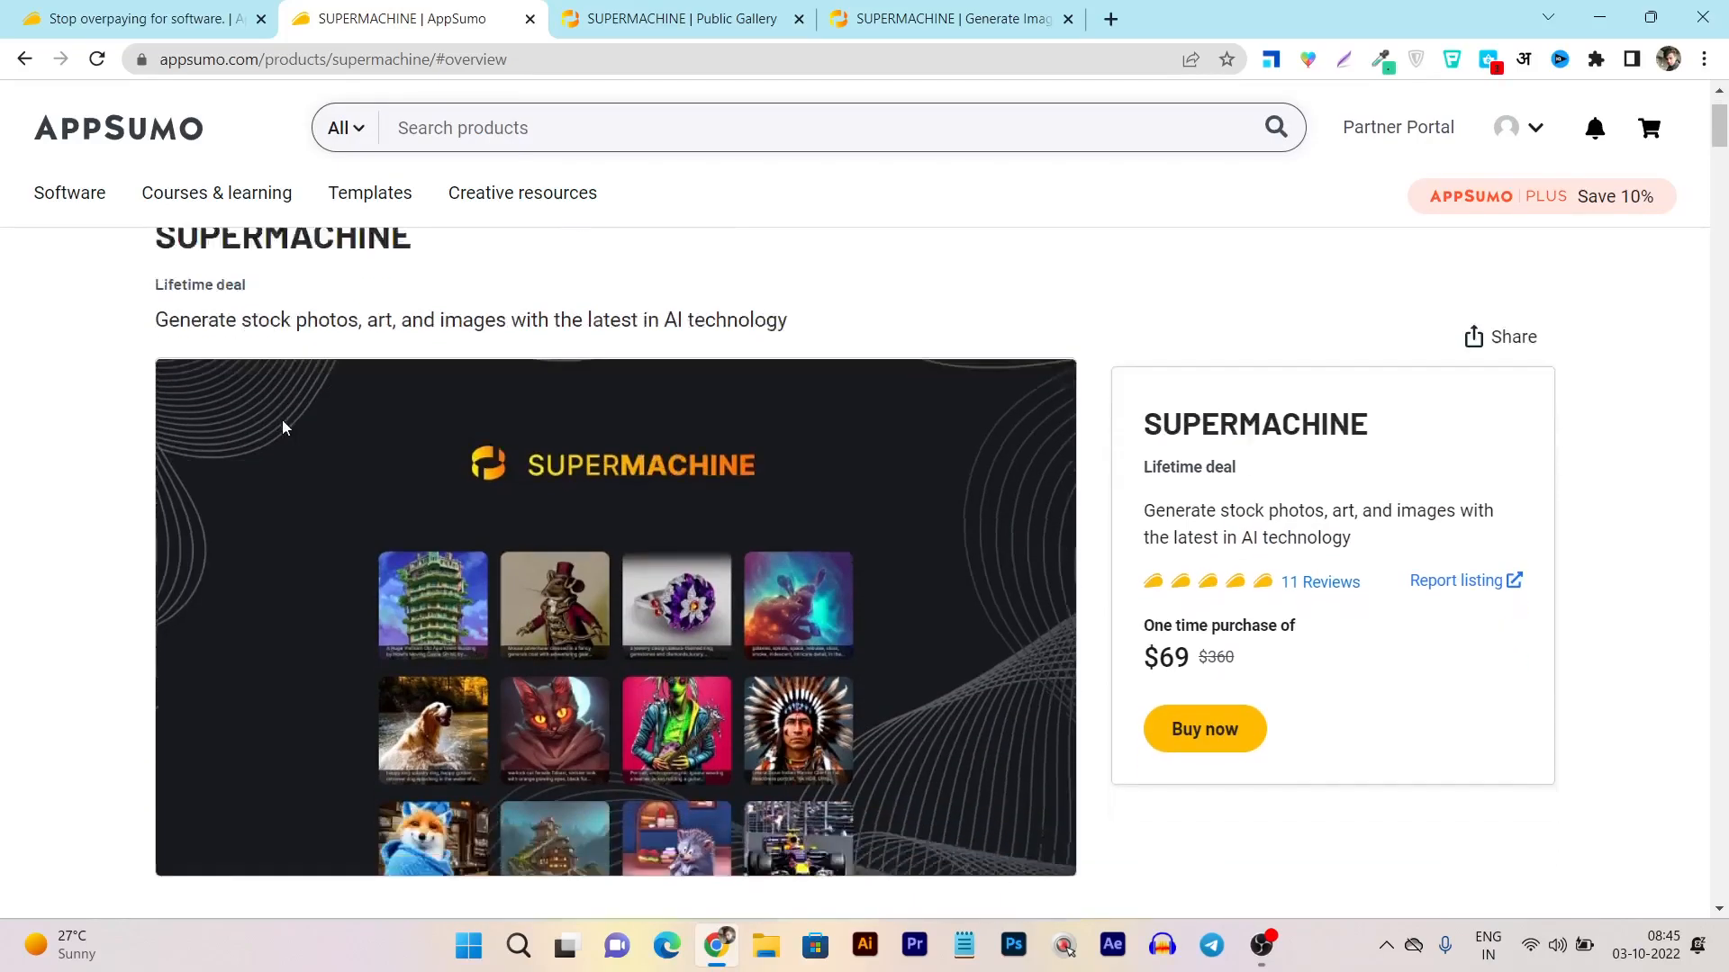
pyautogui.scroll(3)
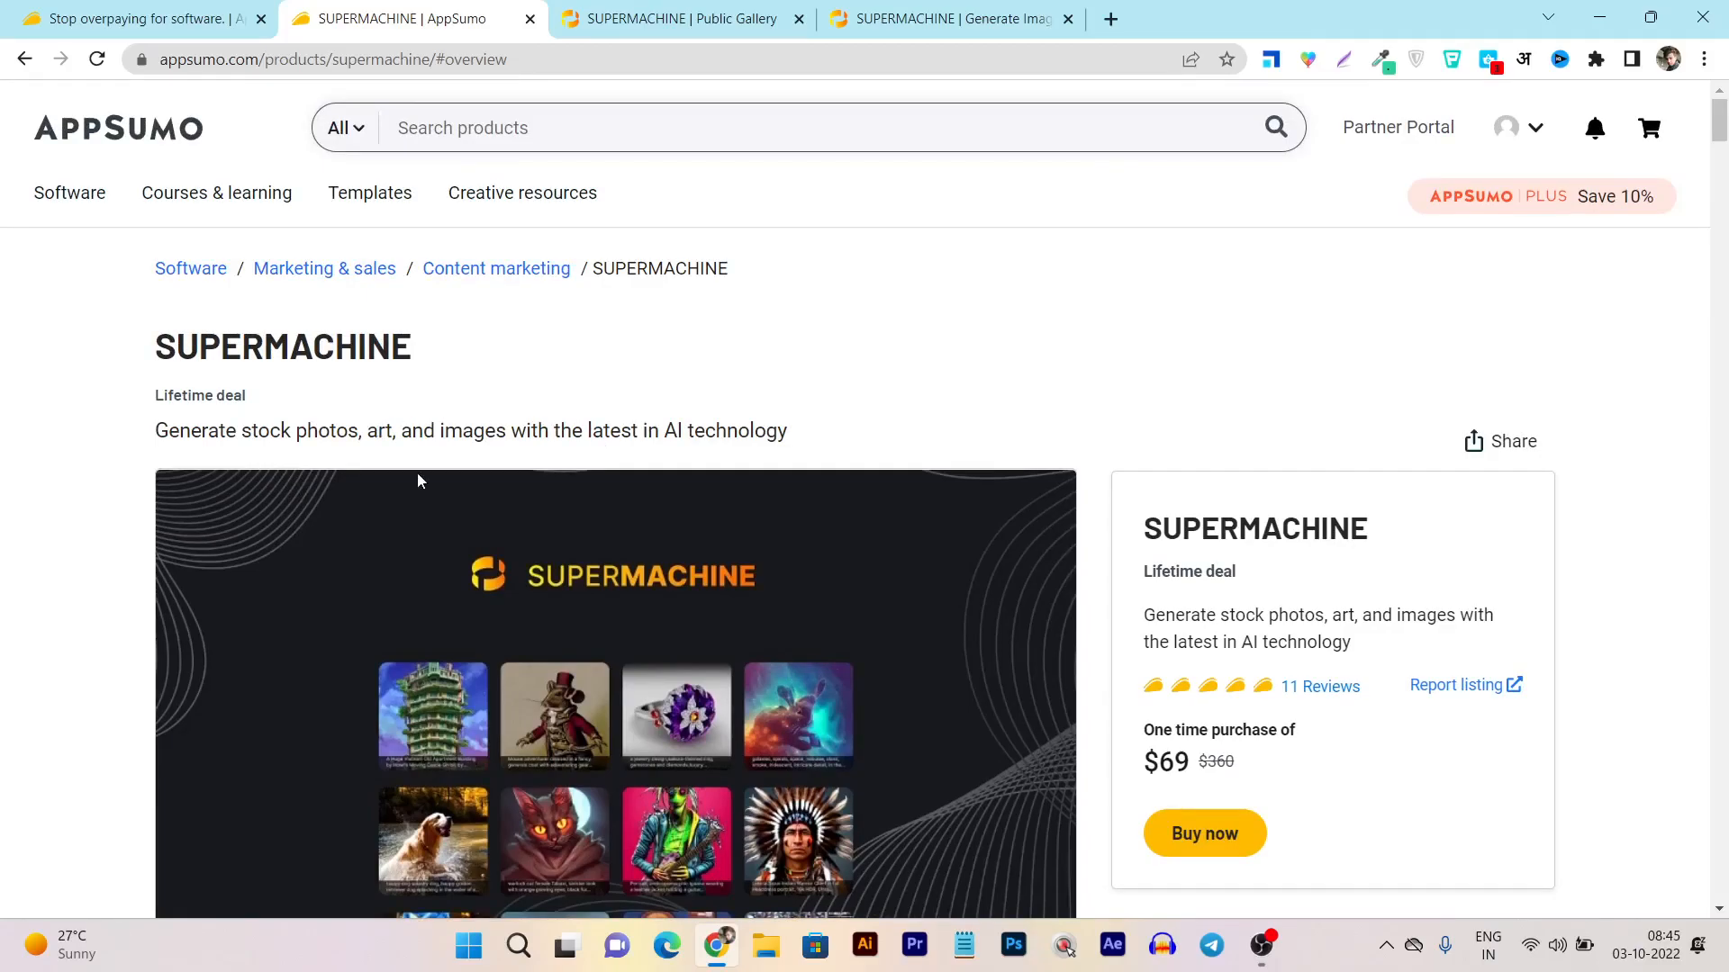
pyautogui.scroll(-3)
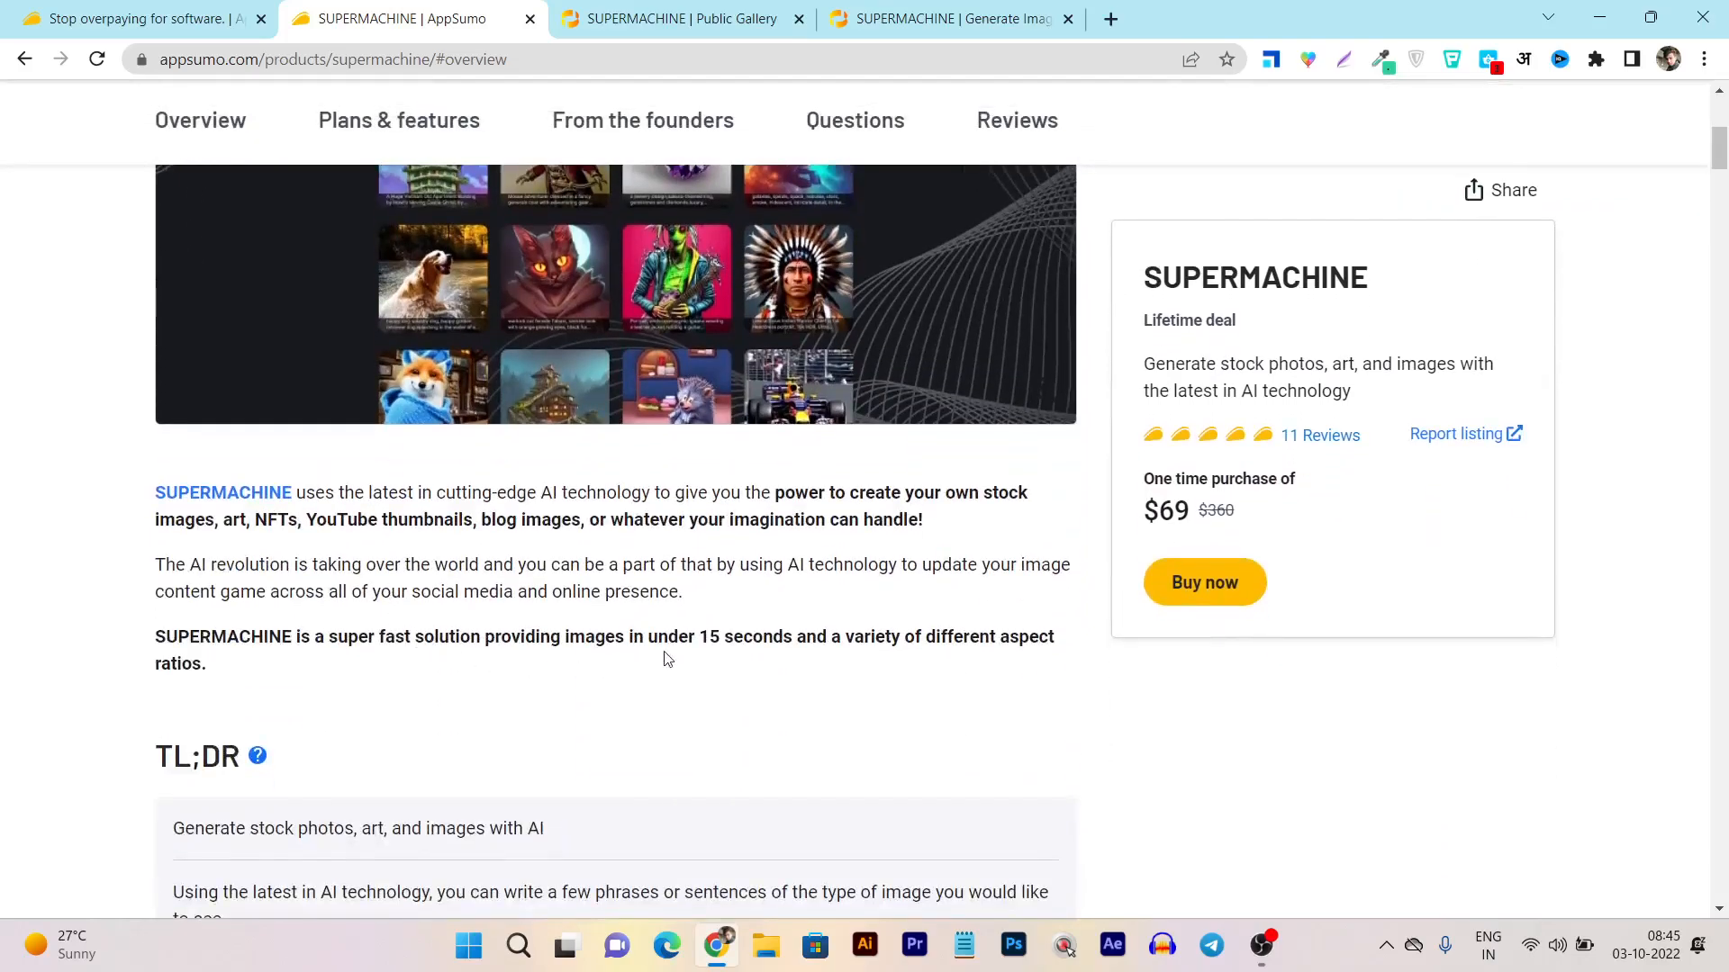
pyautogui.moveTo(401, 566)
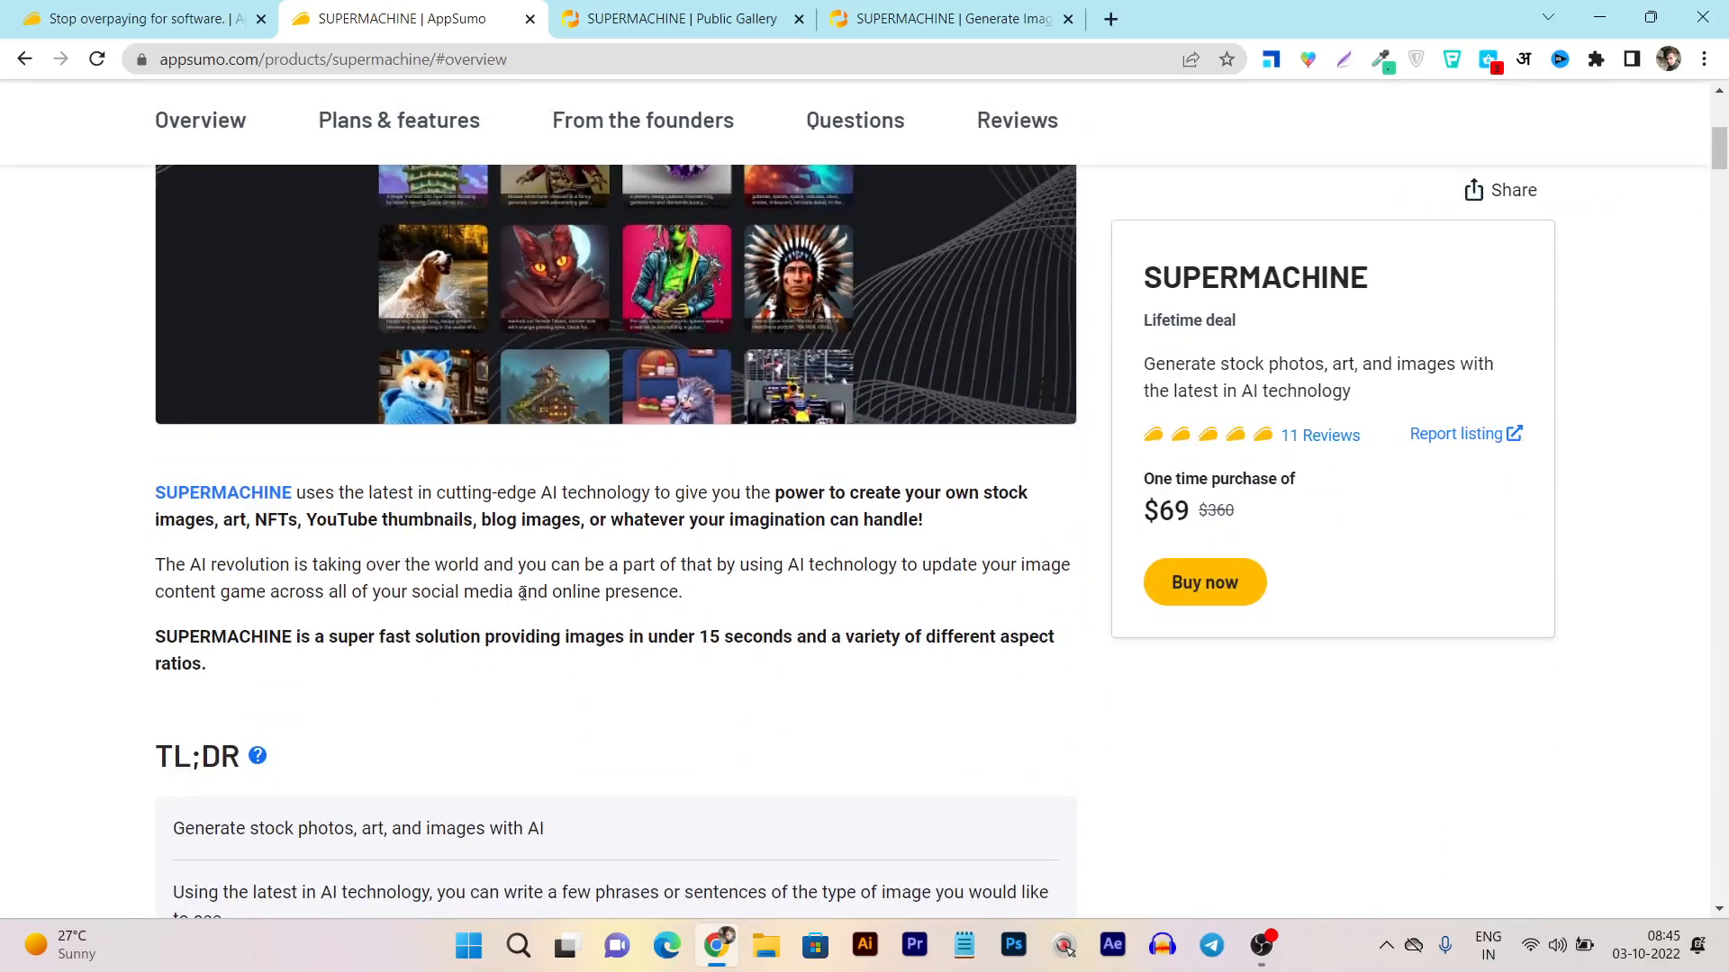
pyautogui.scroll(3)
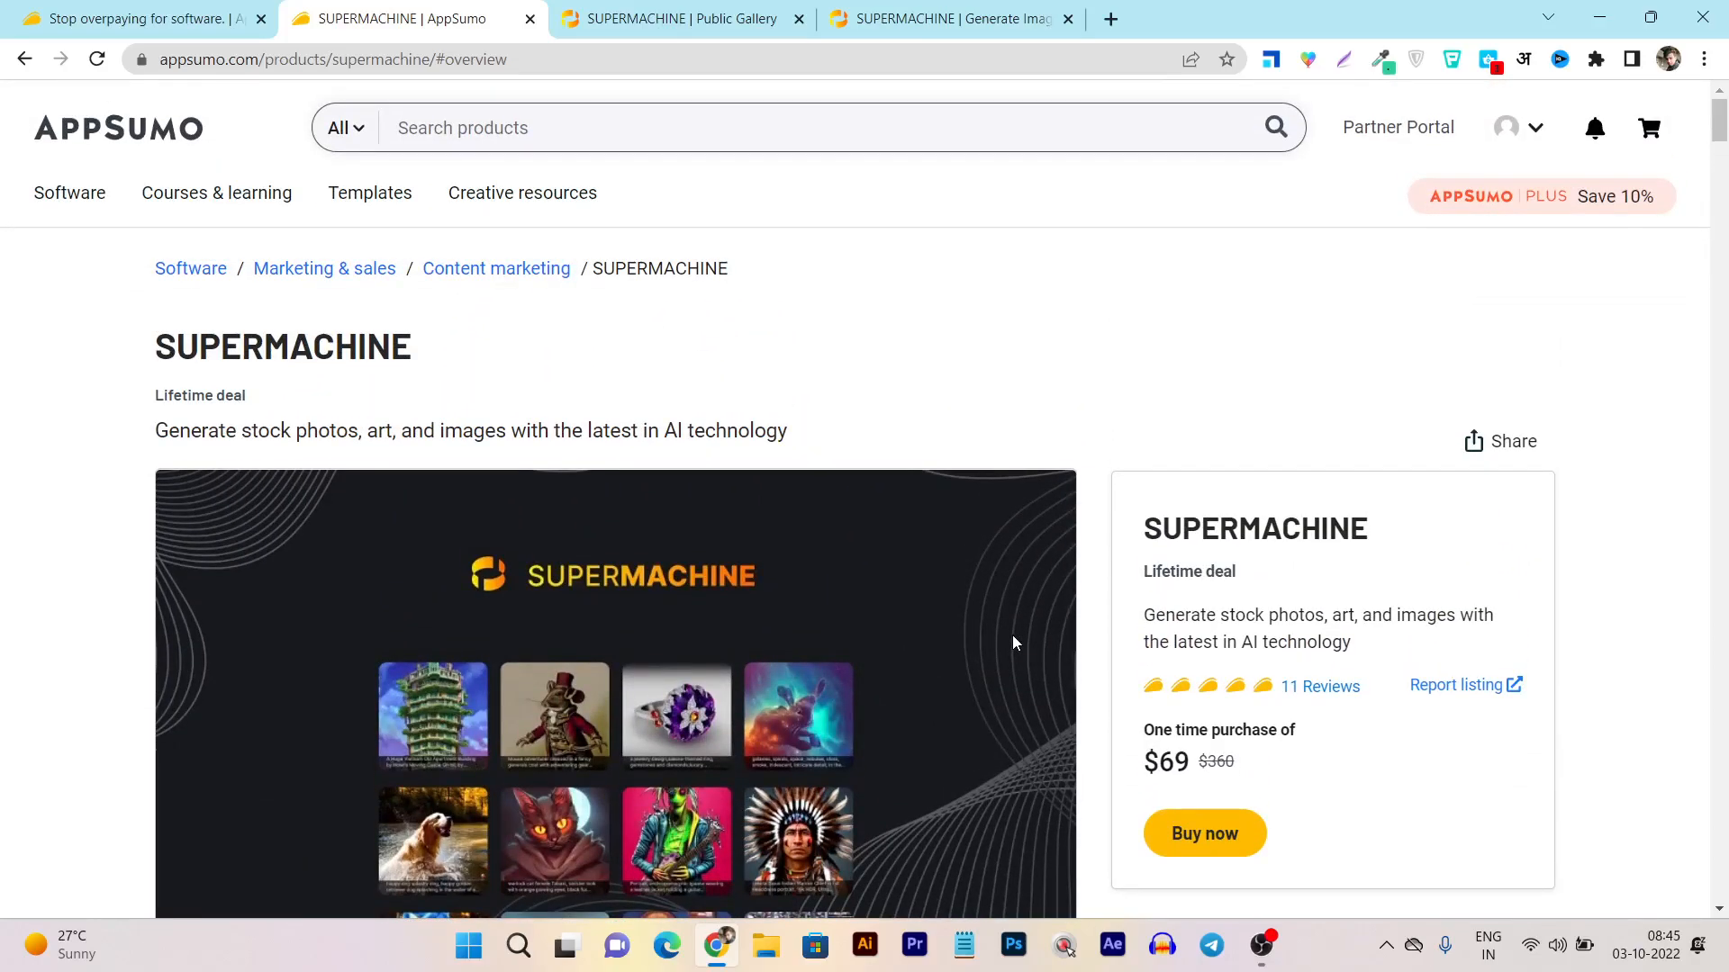
pyautogui.scroll(-3)
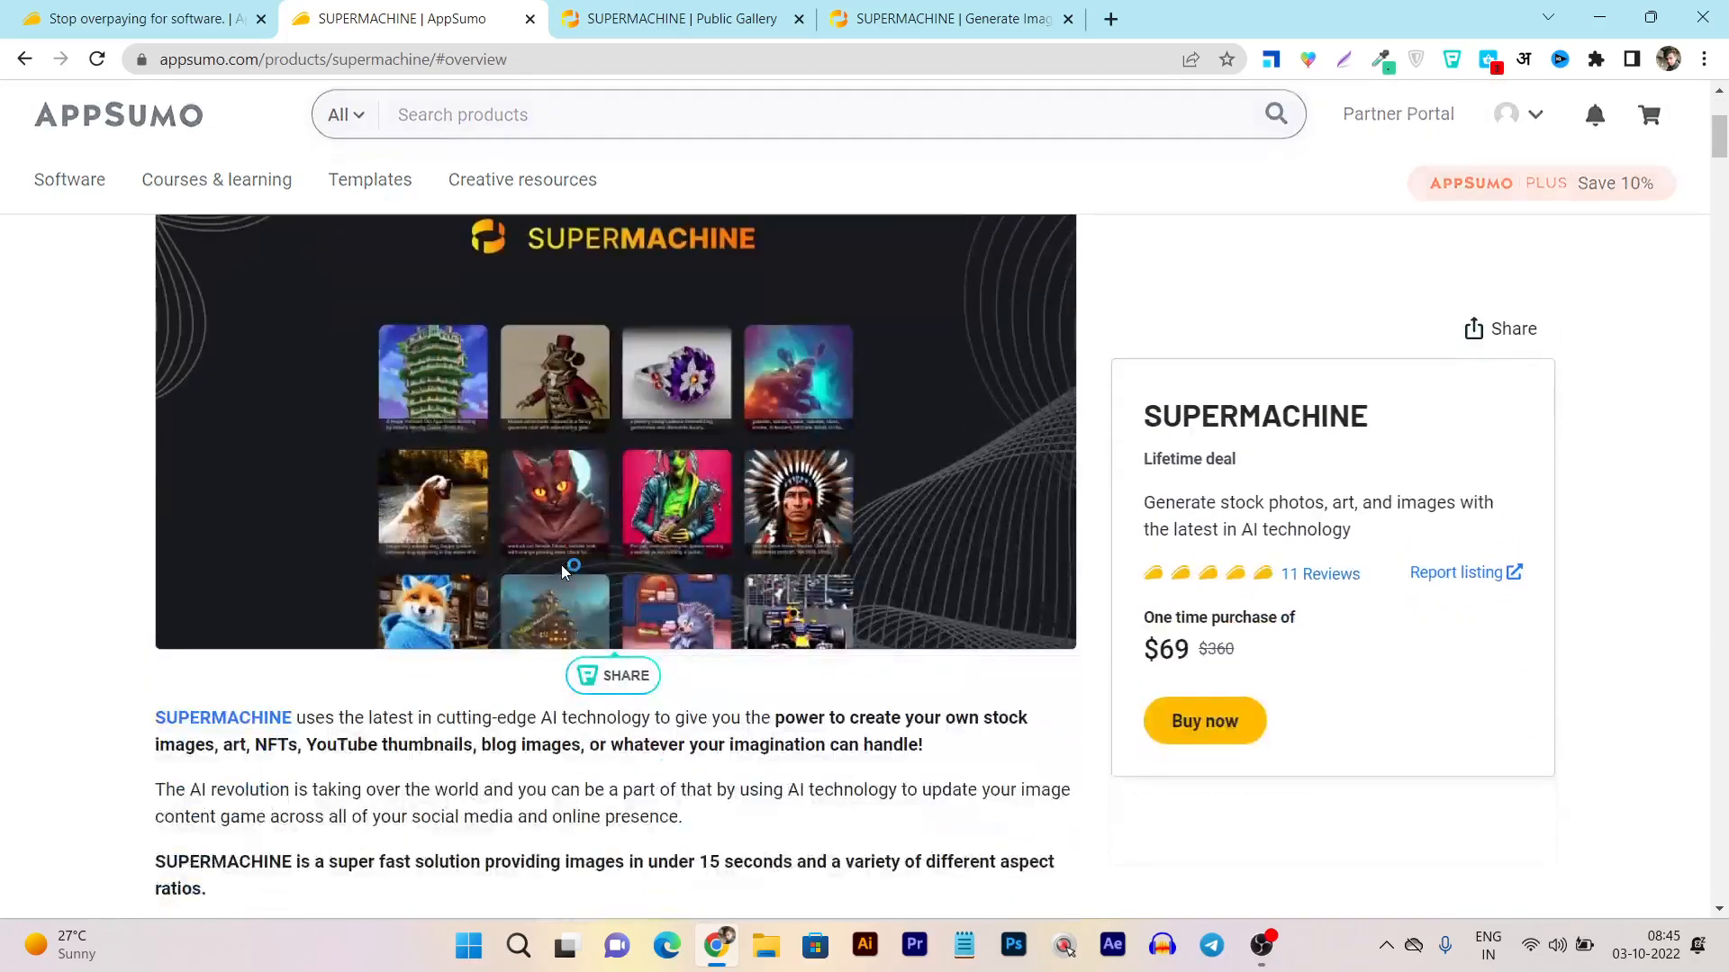
pyautogui.scroll(-3)
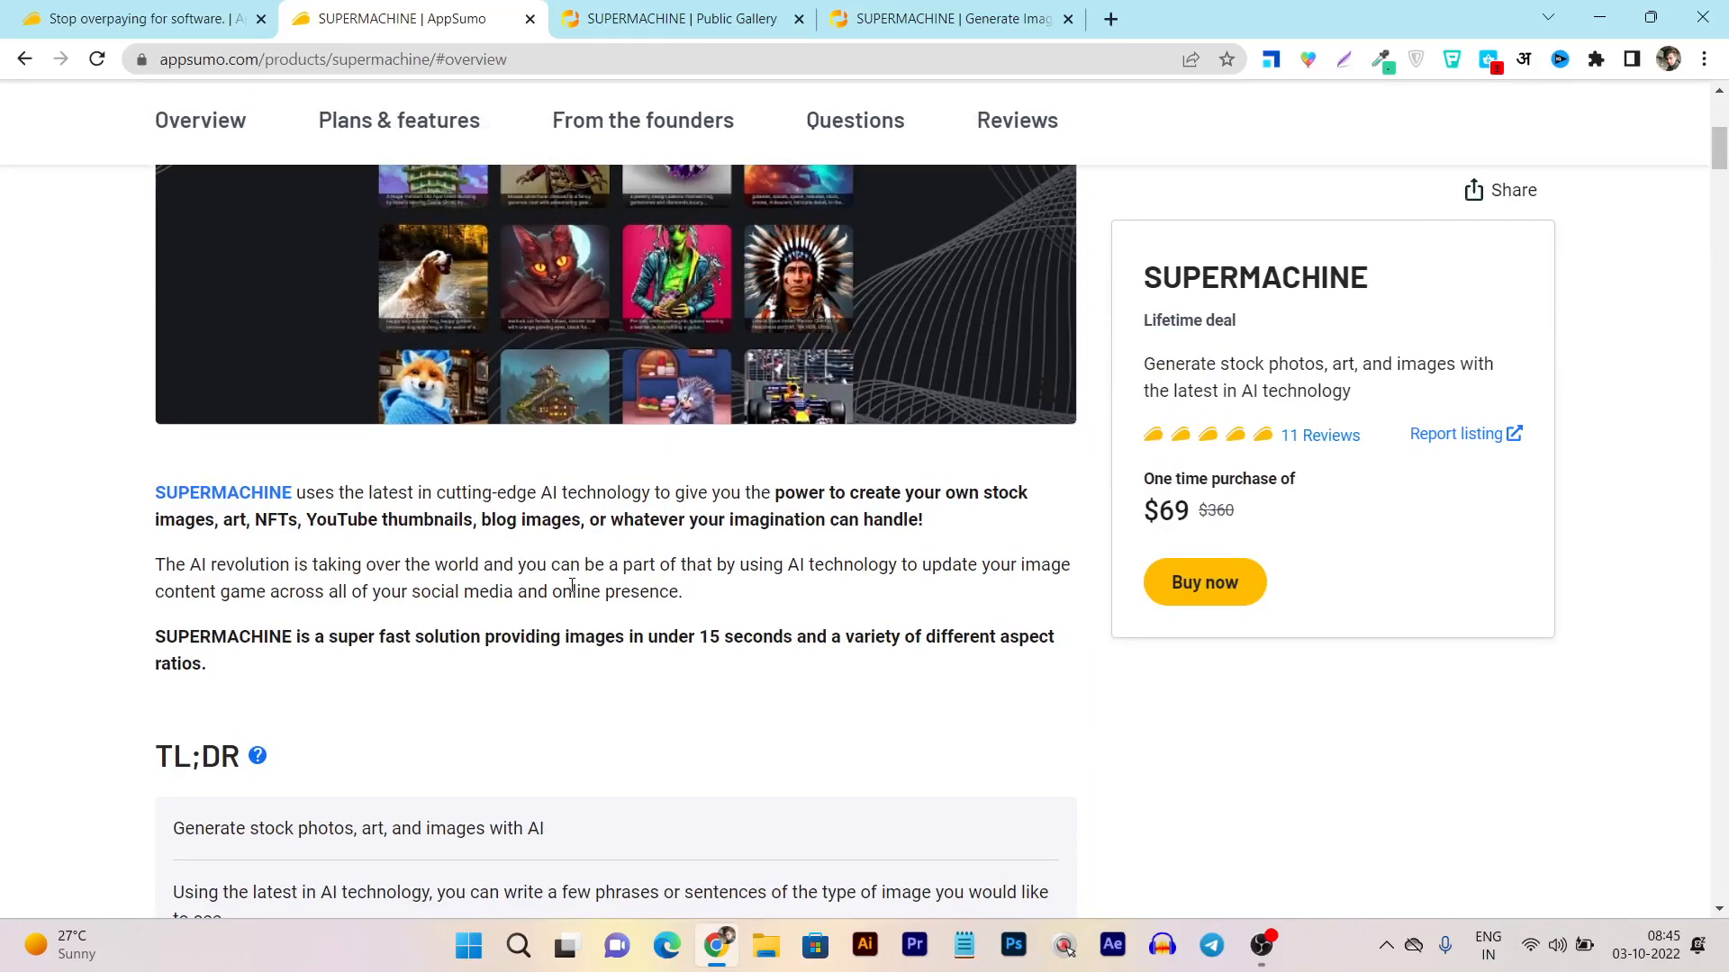
pyautogui.scroll(-3)
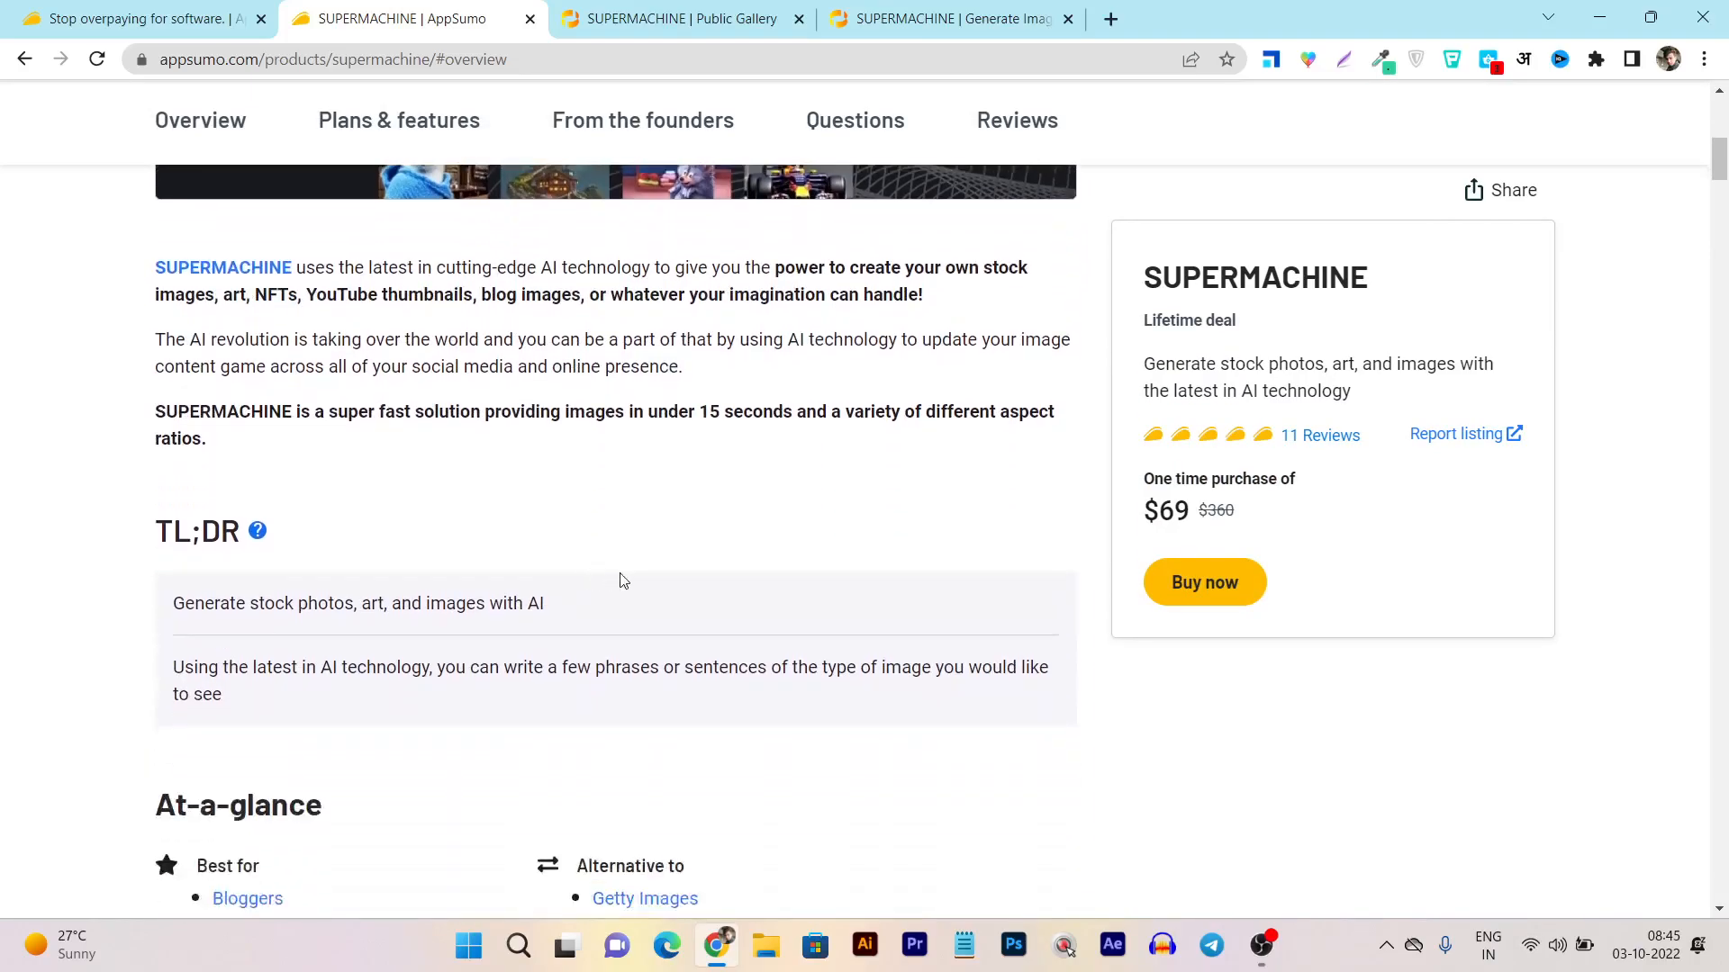
pyautogui.scroll(-3)
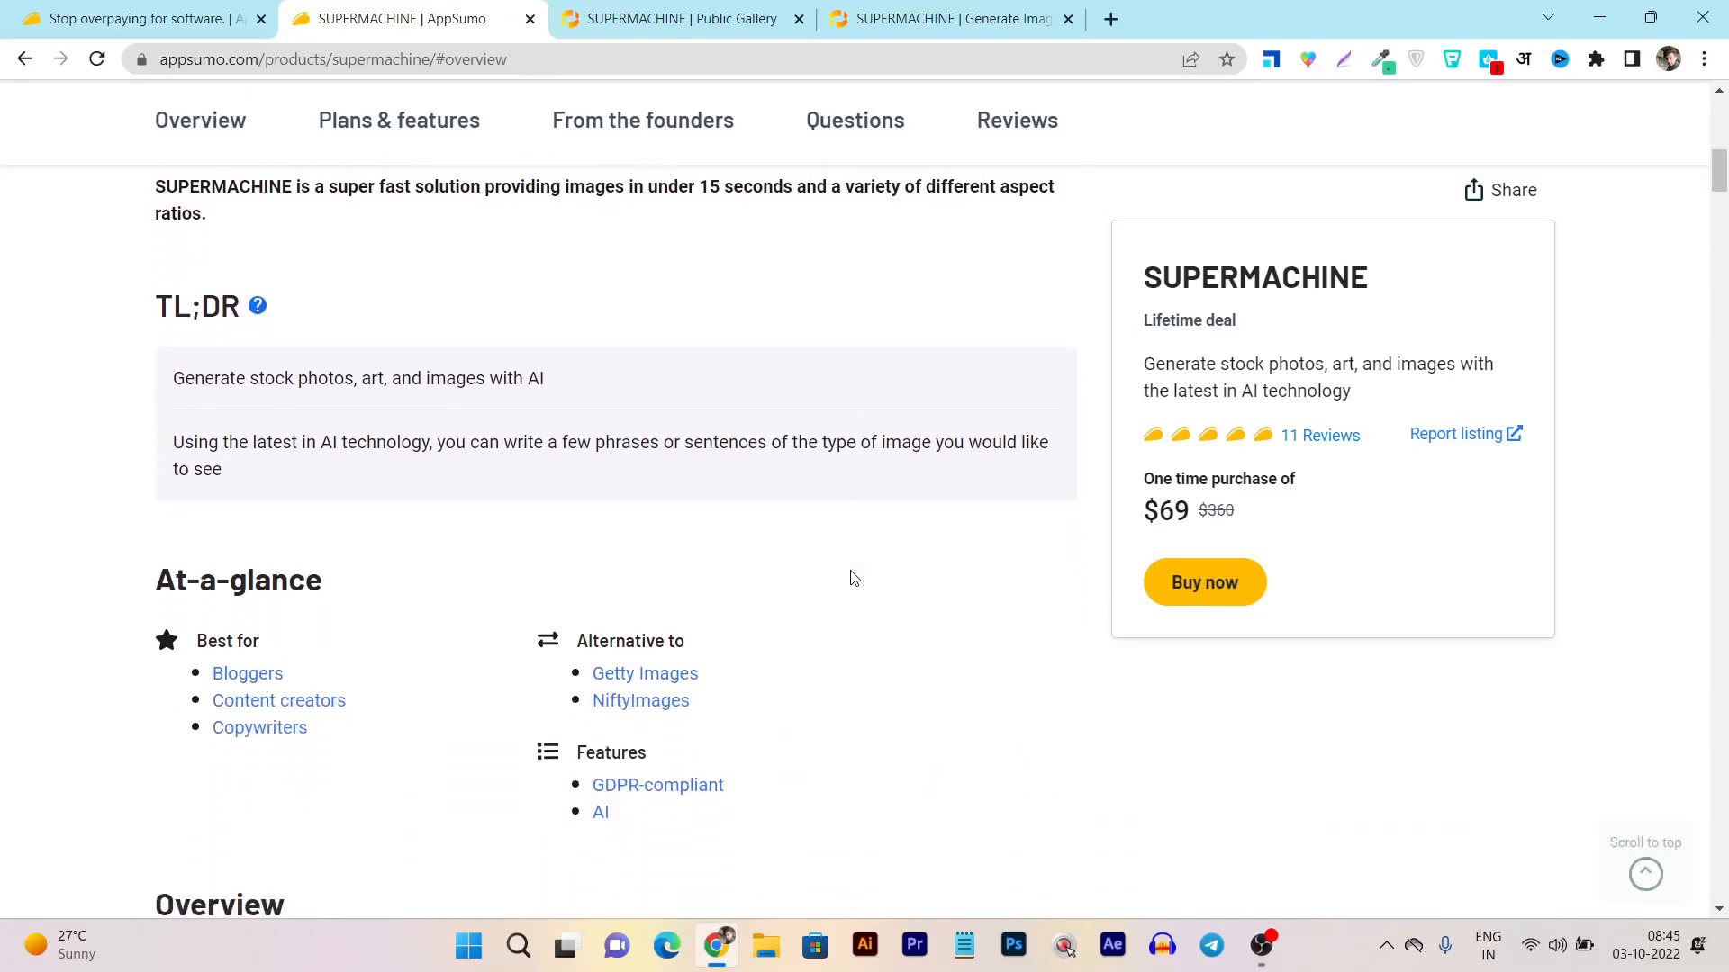
pyautogui.scroll(-3)
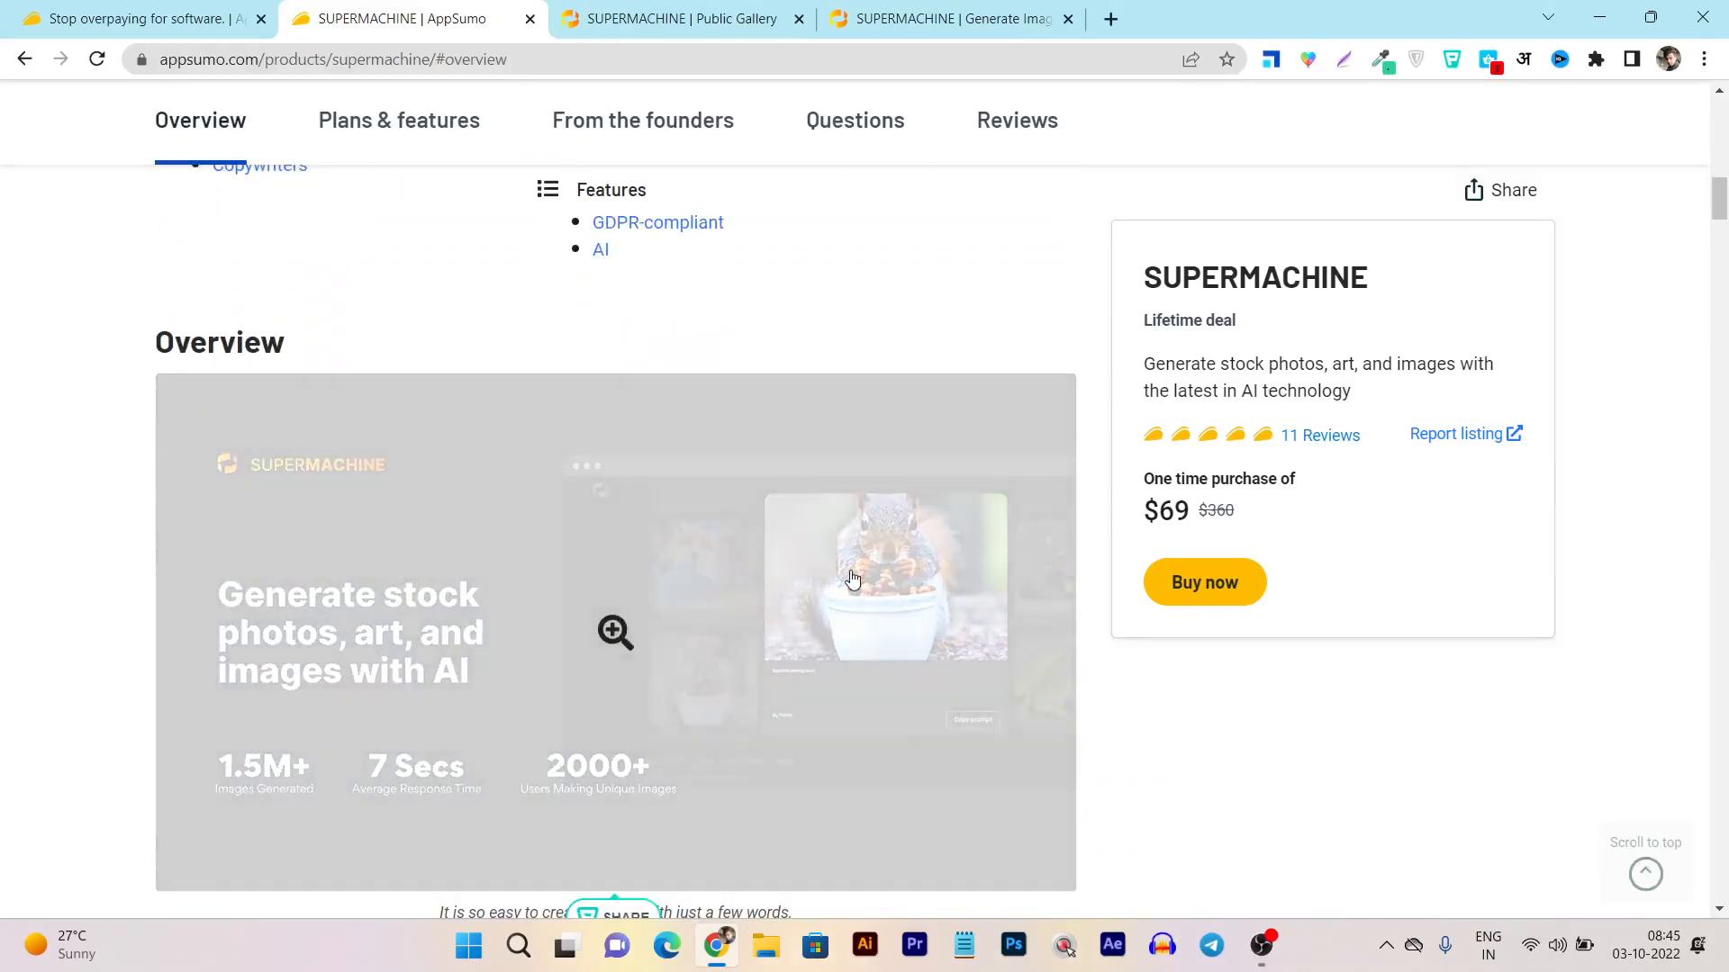
pyautogui.scroll(3)
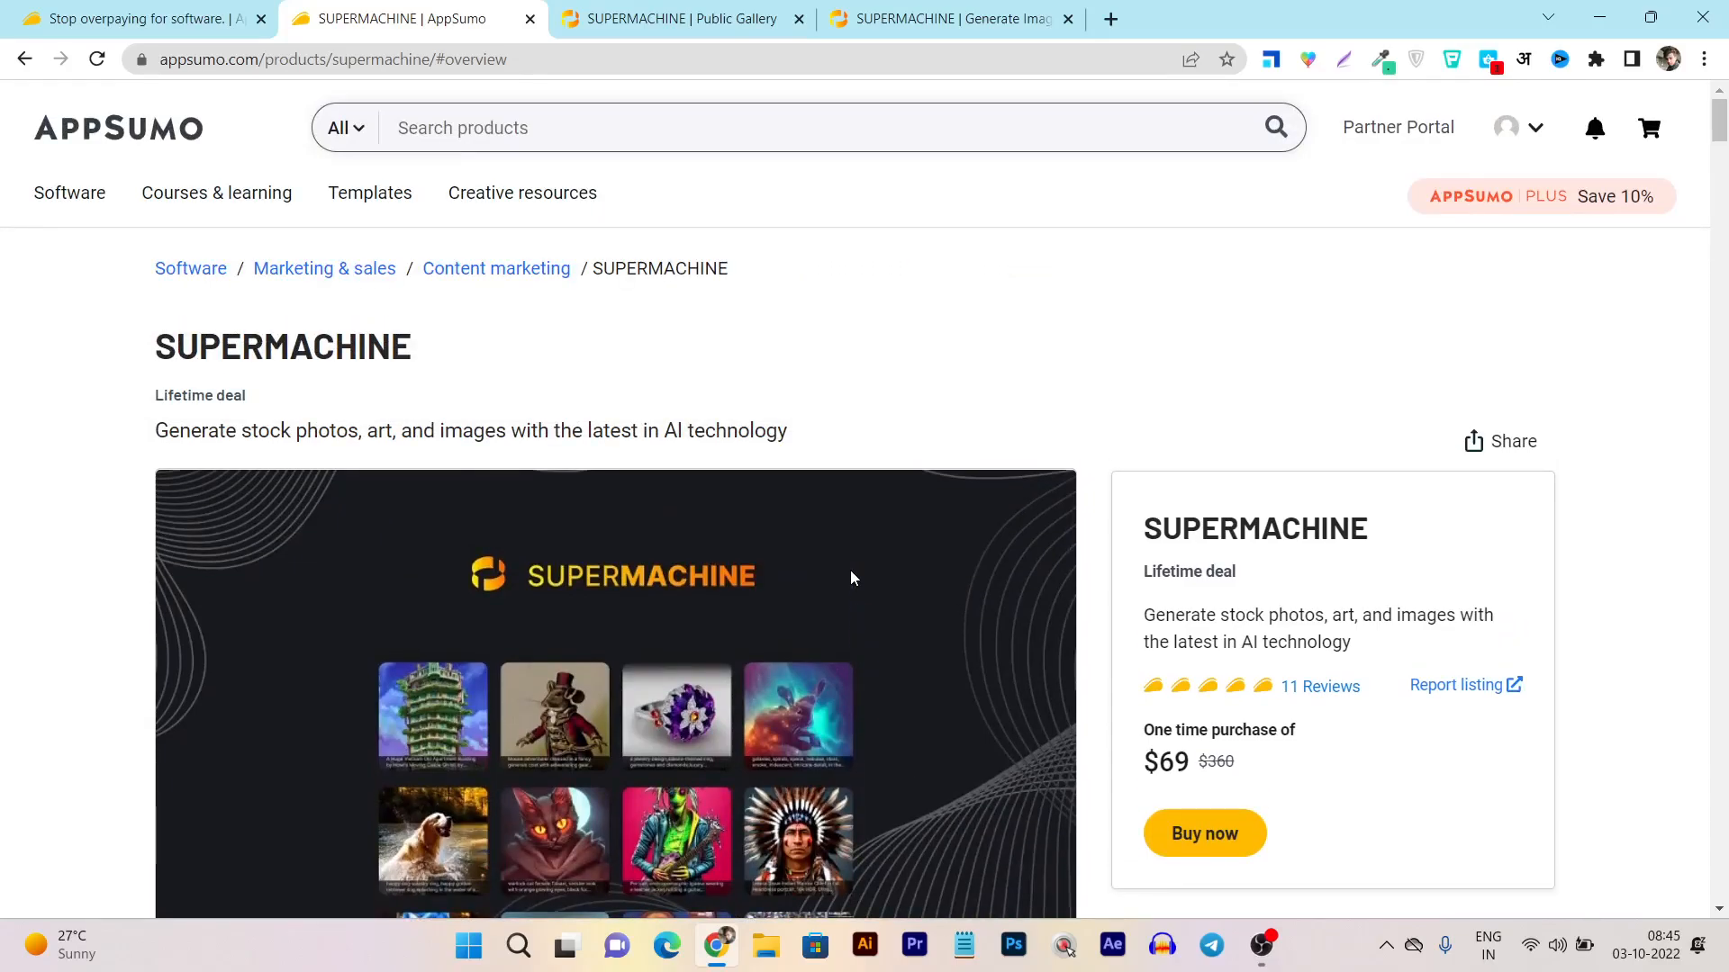
pyautogui.moveTo(891, 593)
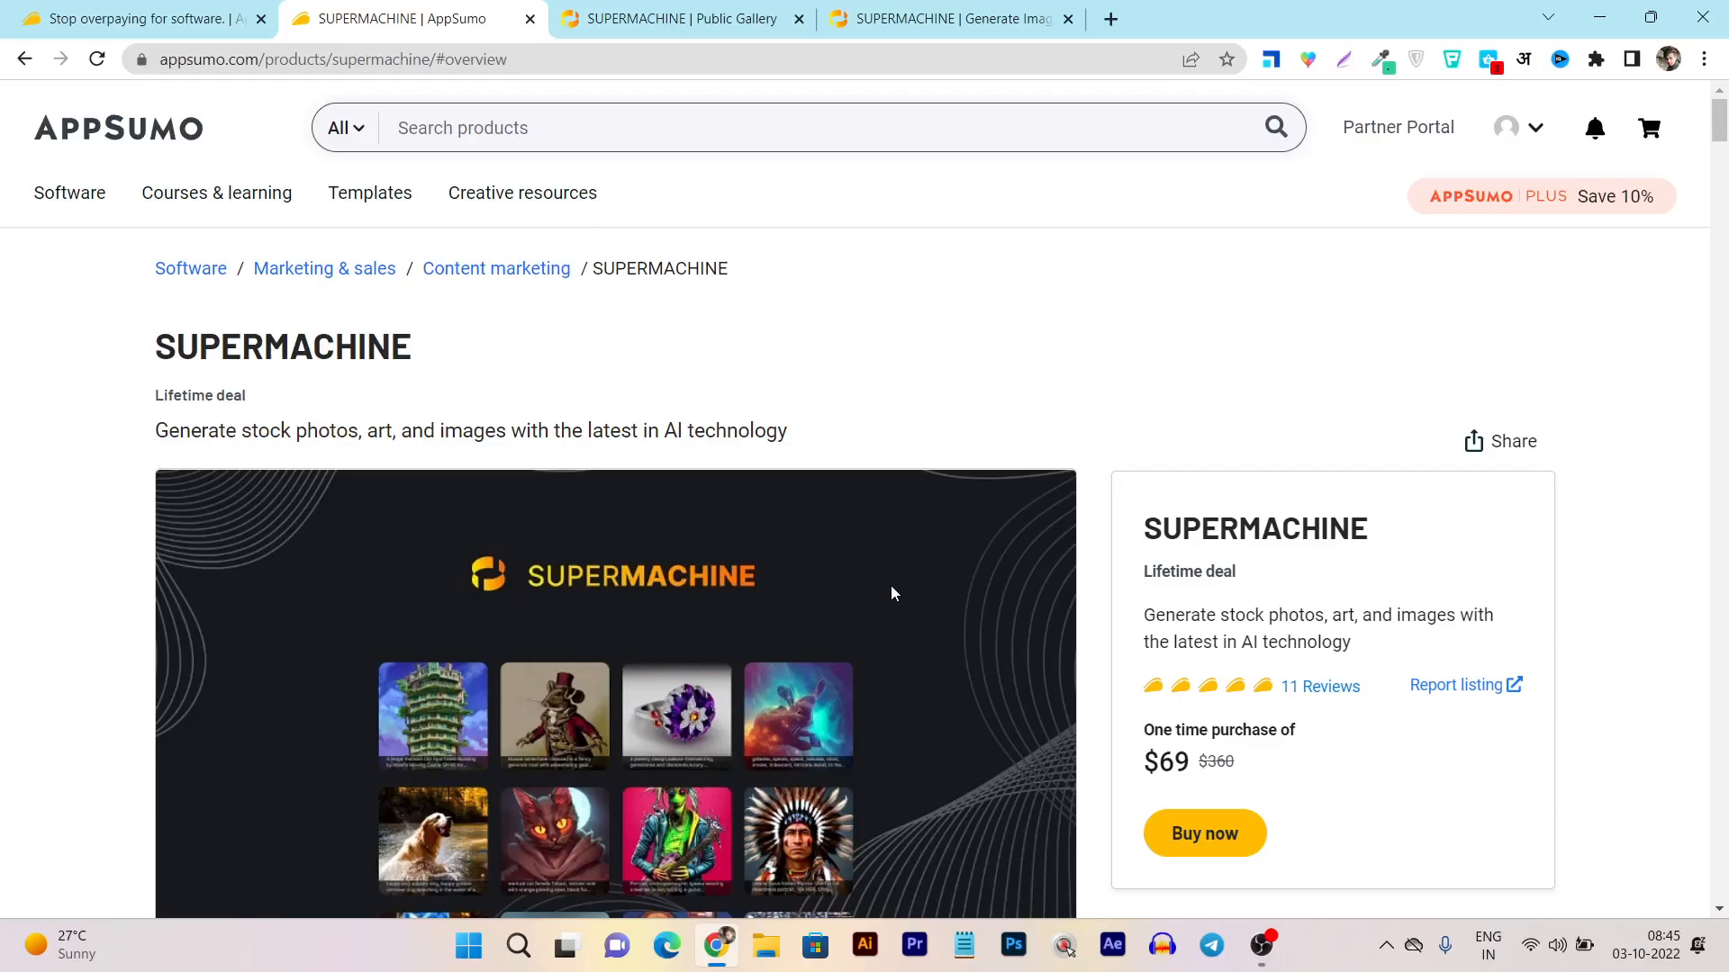
pyautogui.moveTo(155, 382)
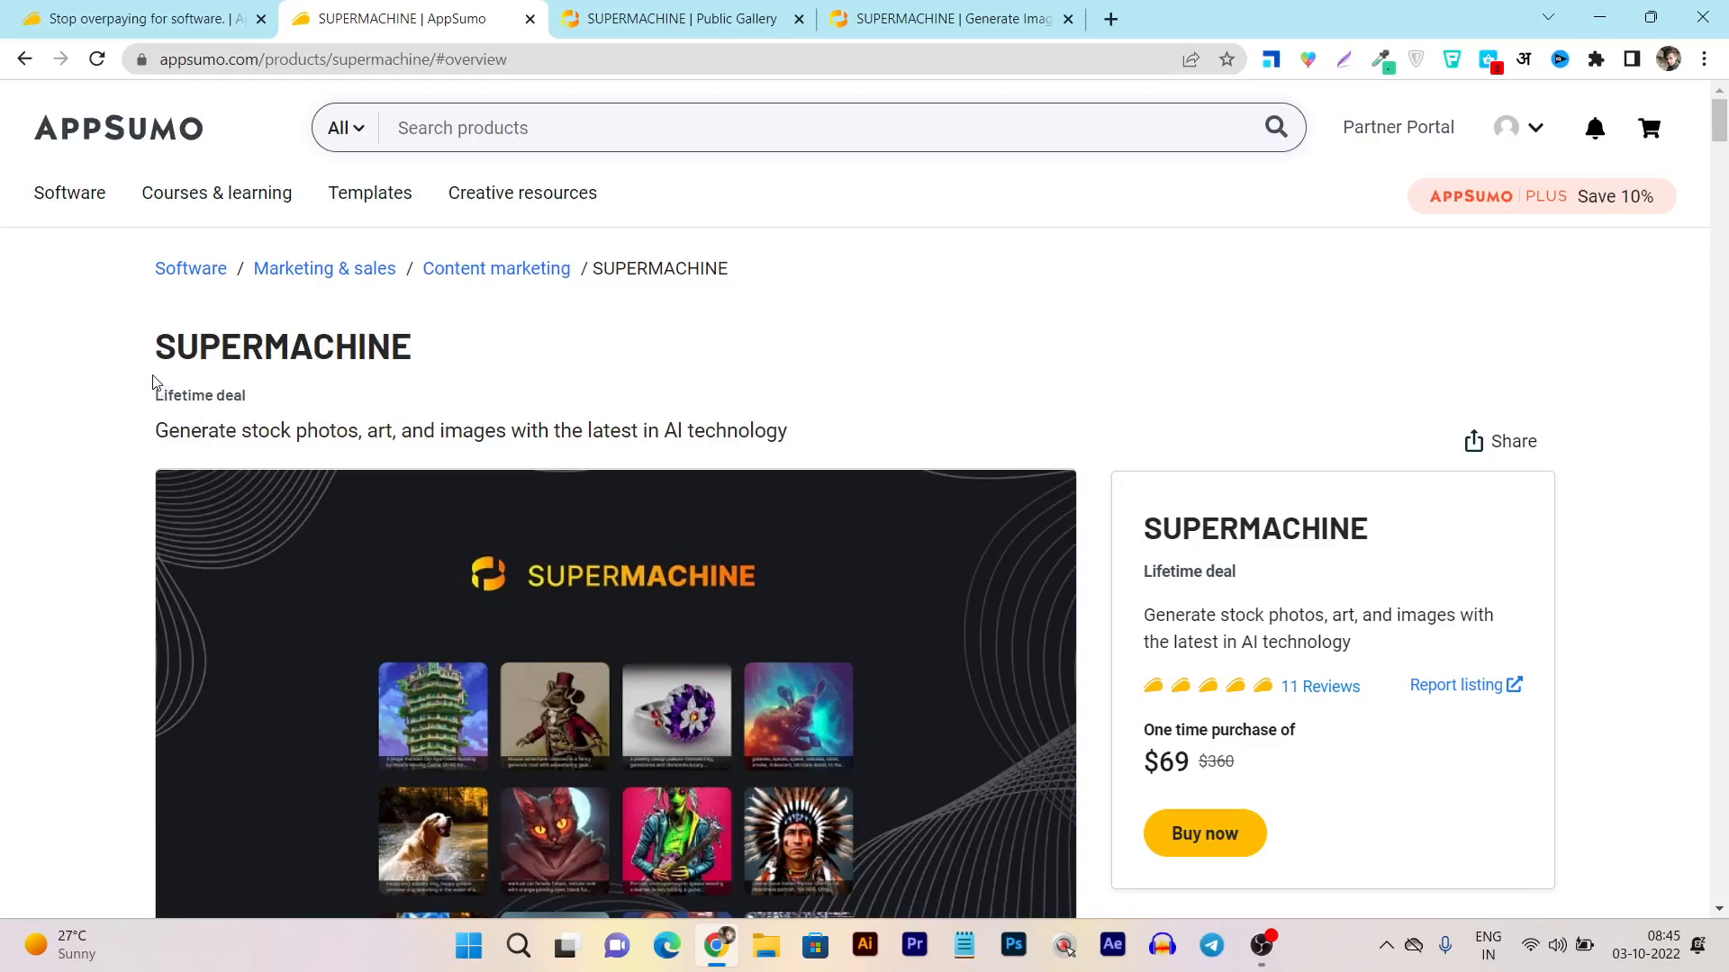
pyautogui.moveTo(225, 396)
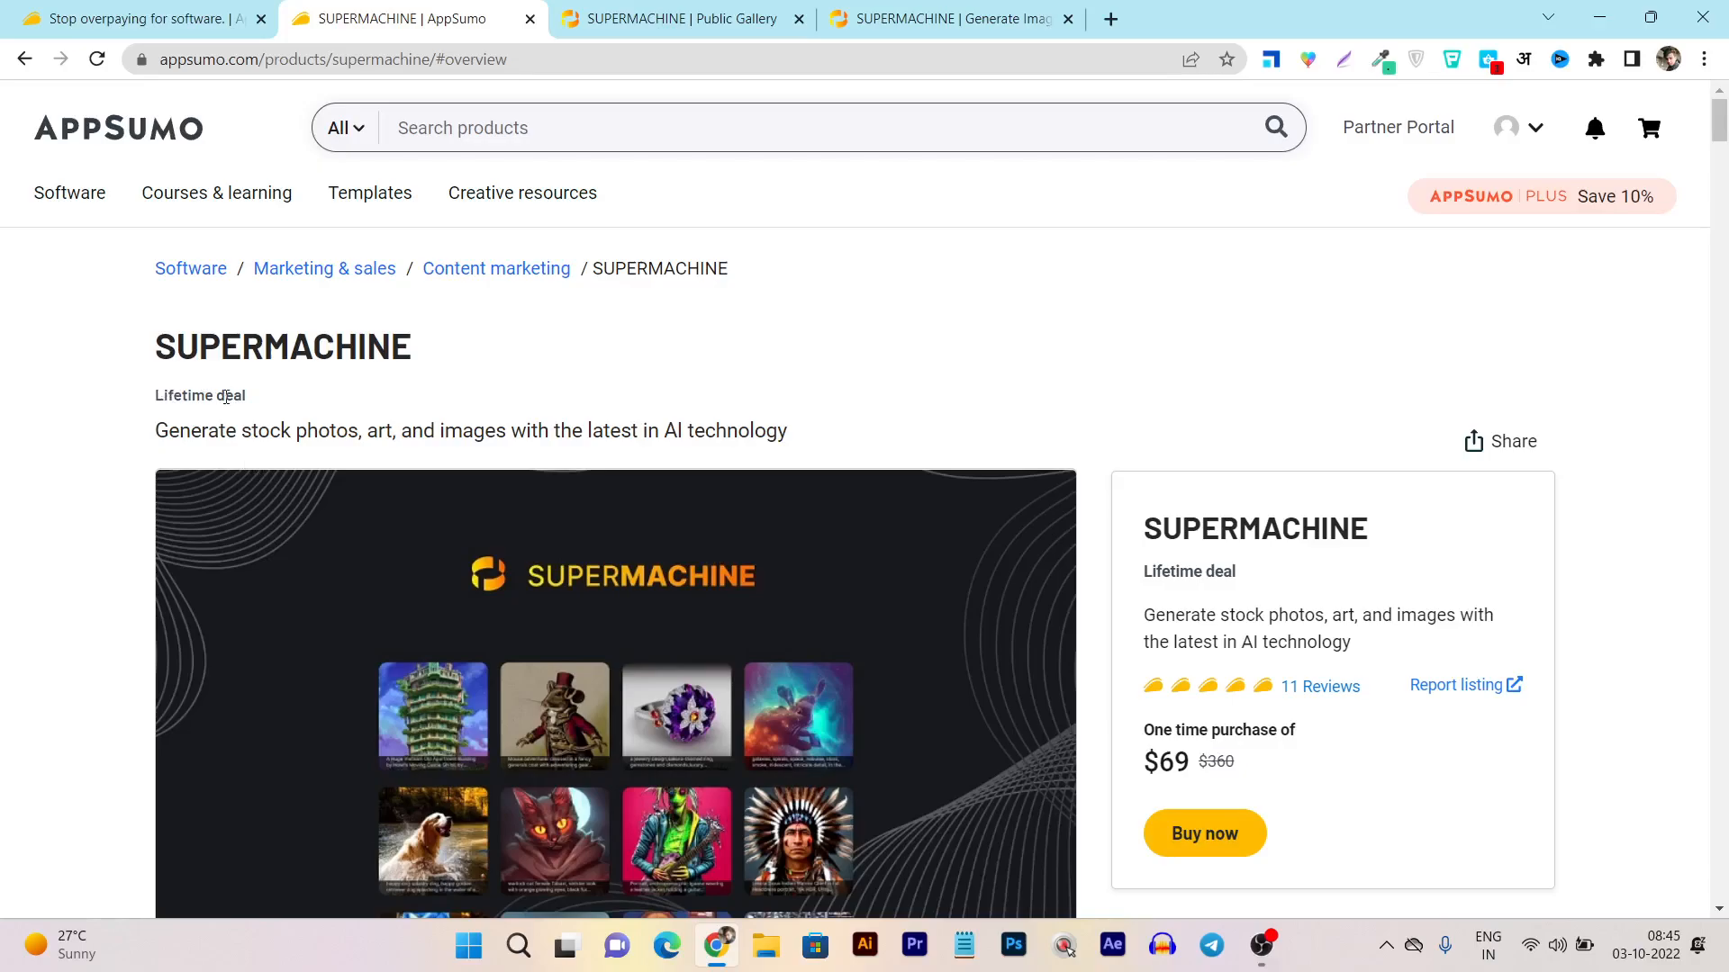
pyautogui.moveTo(437, 404)
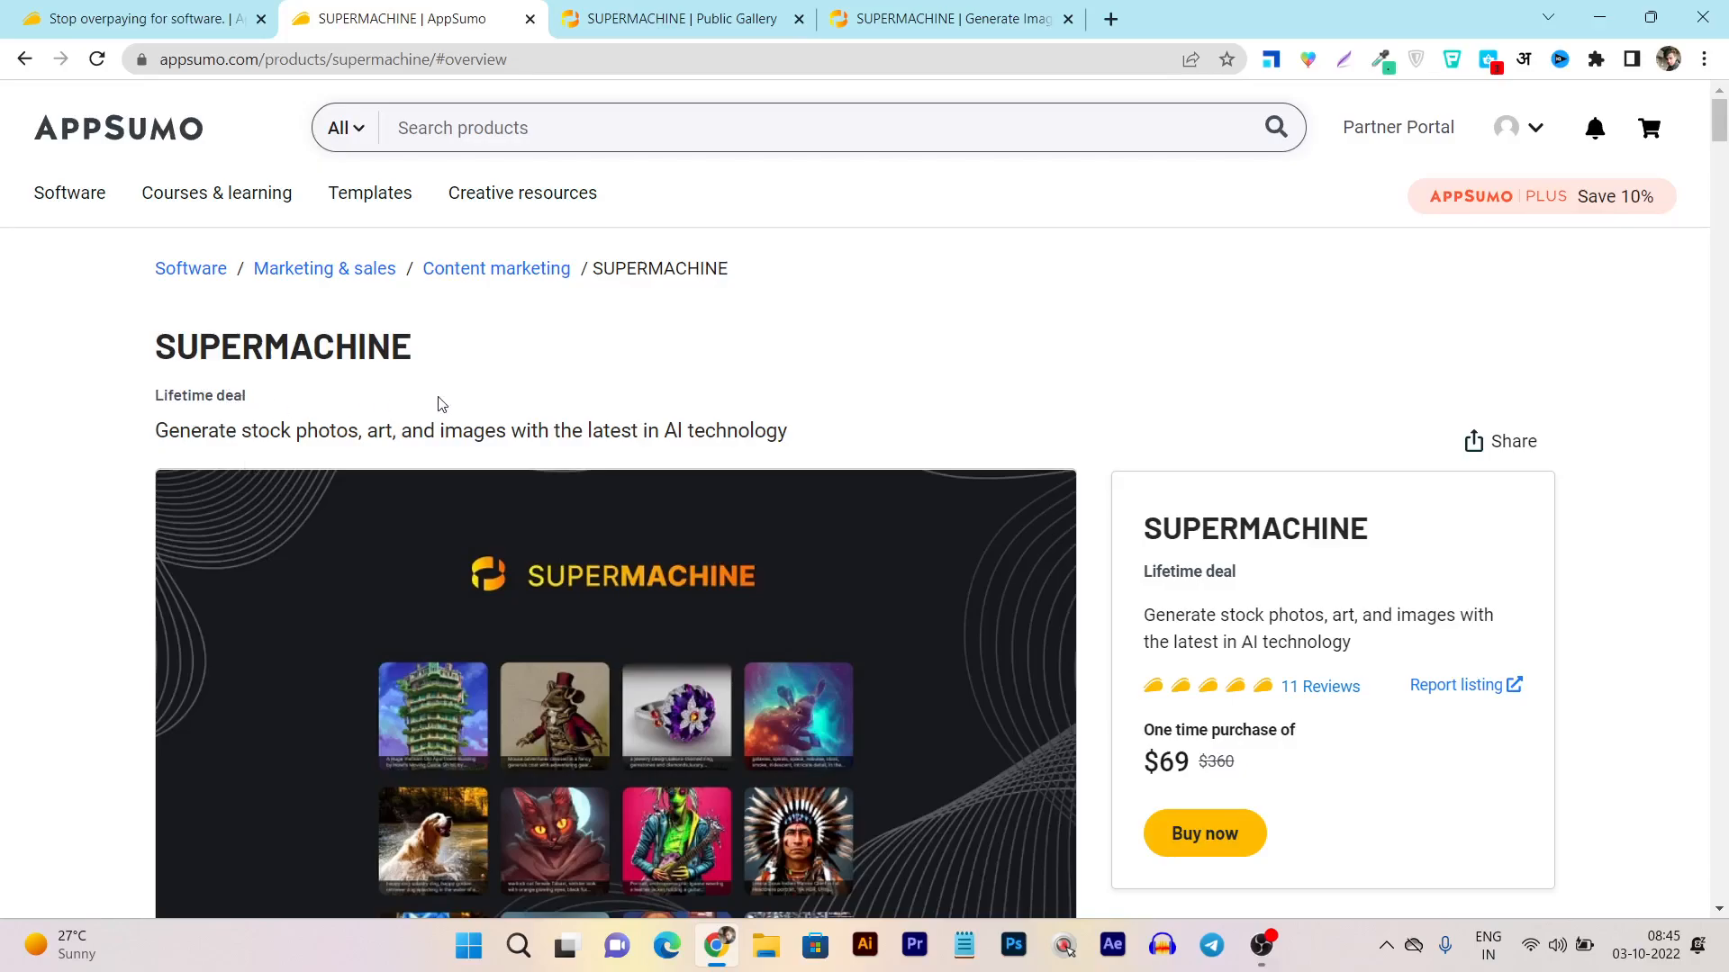
# Step: Continue to the Load More Reviews button and page footer, reaching the Questions section
pyautogui.scroll(-3)
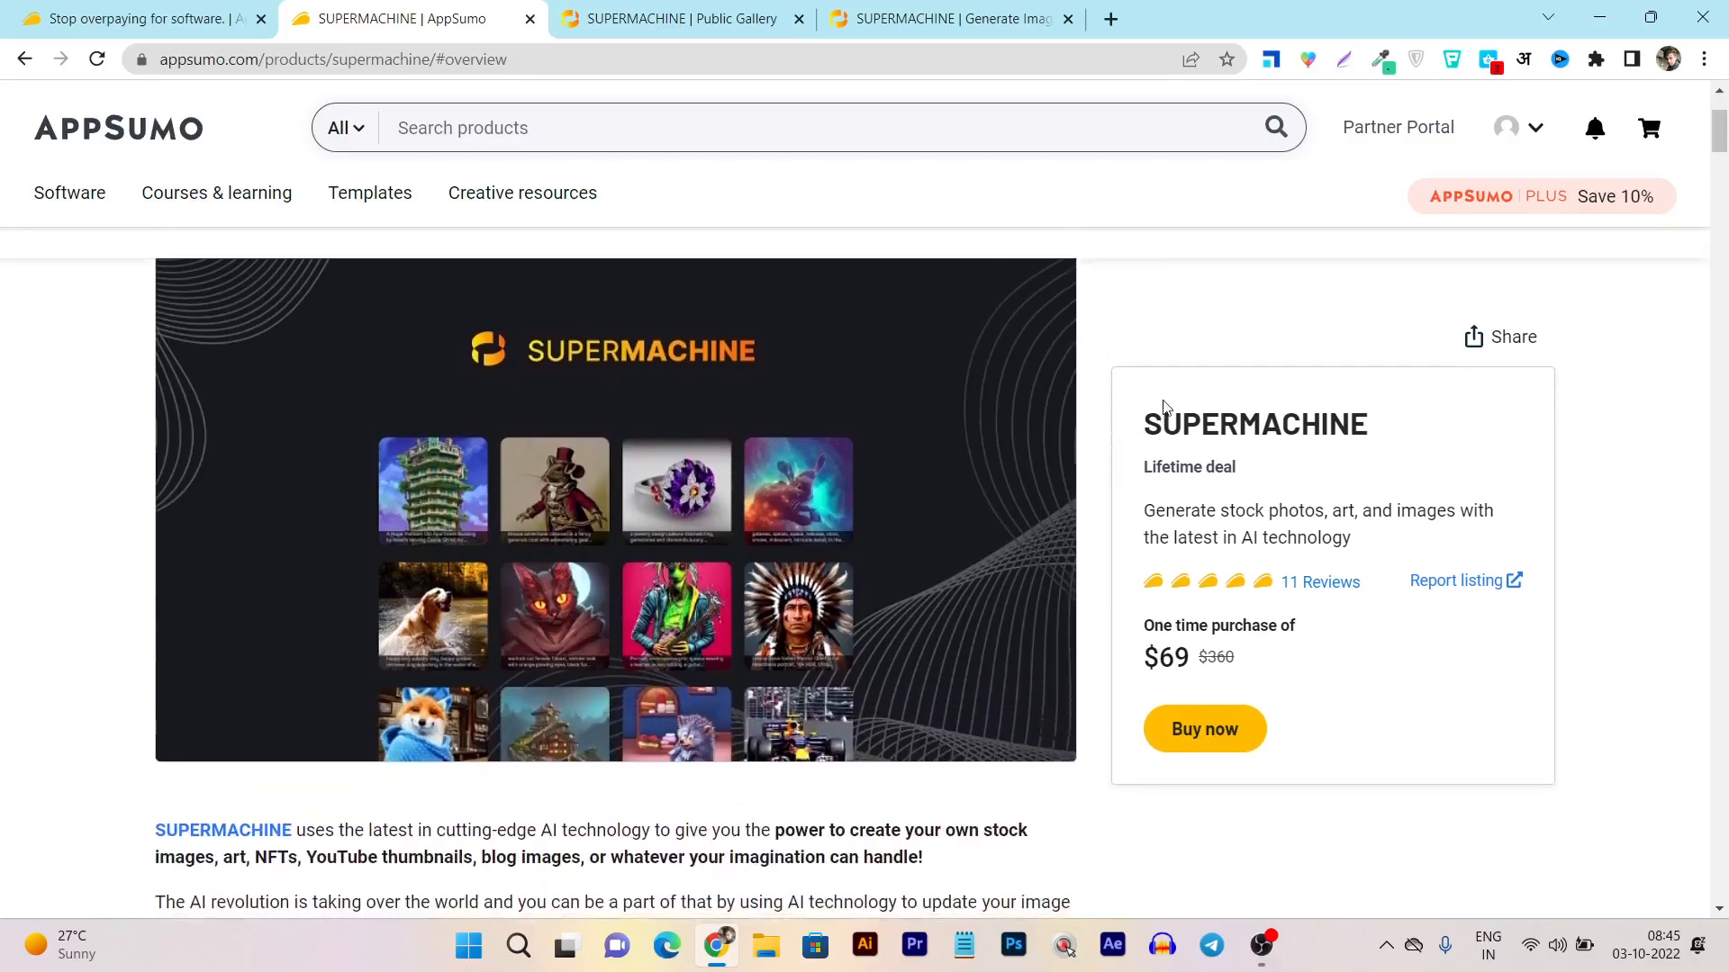
pyautogui.scroll(-3)
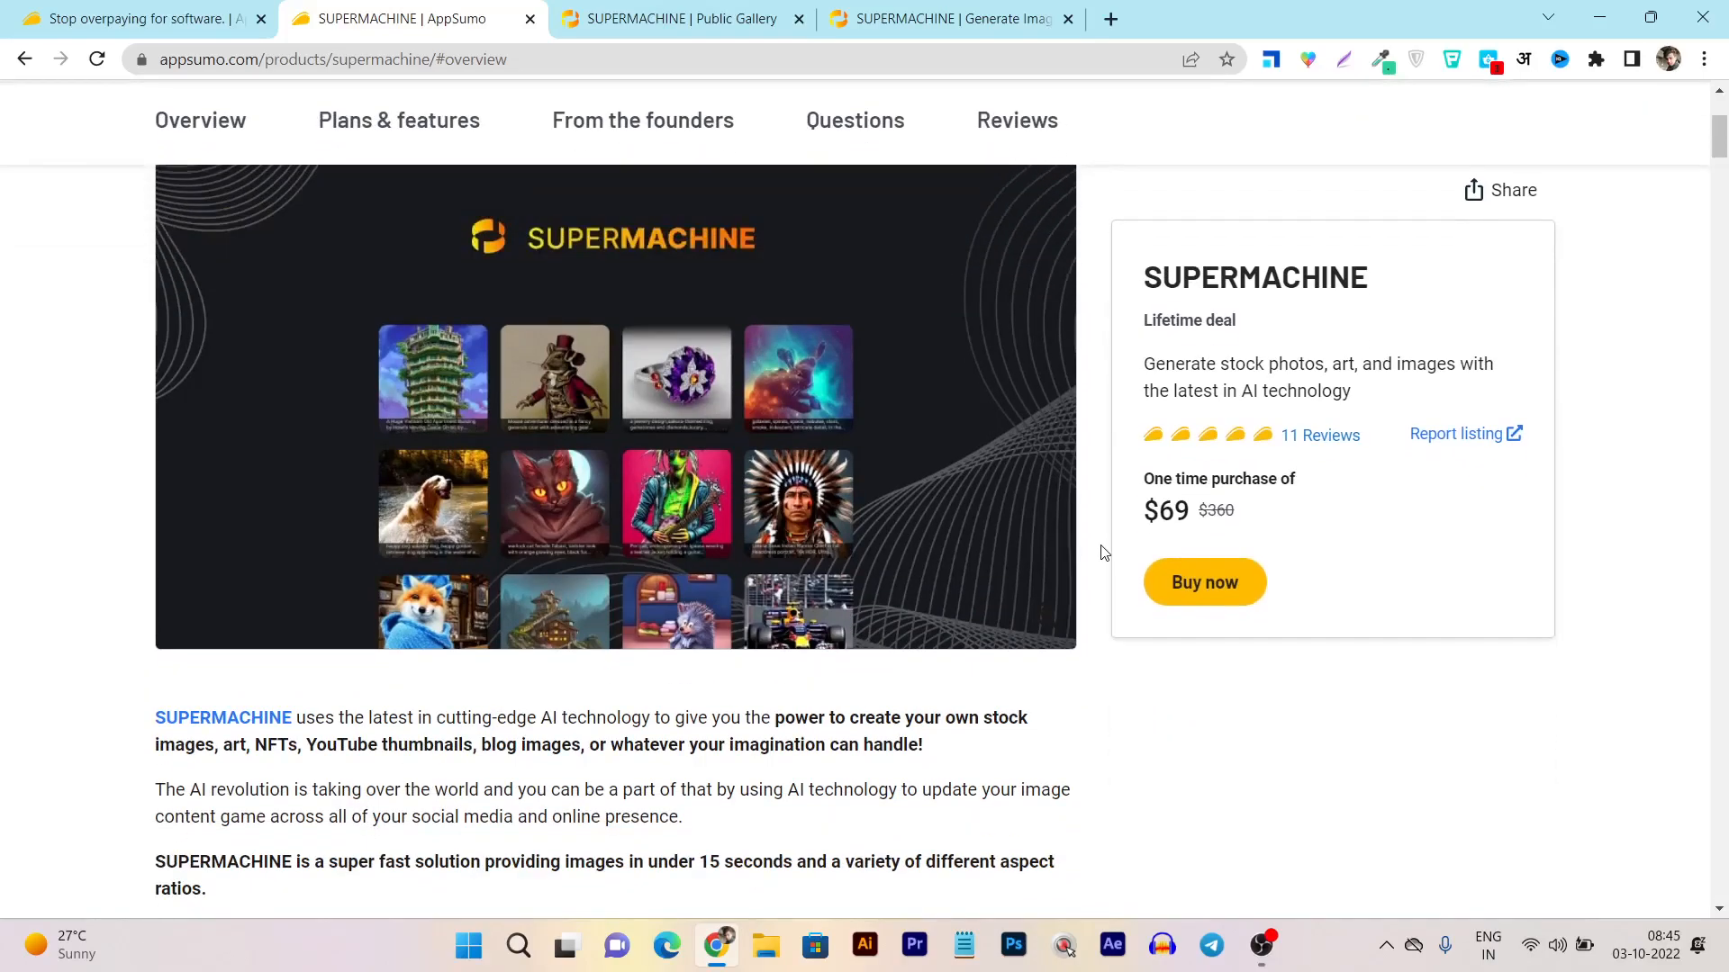
pyautogui.moveTo(1351, 517)
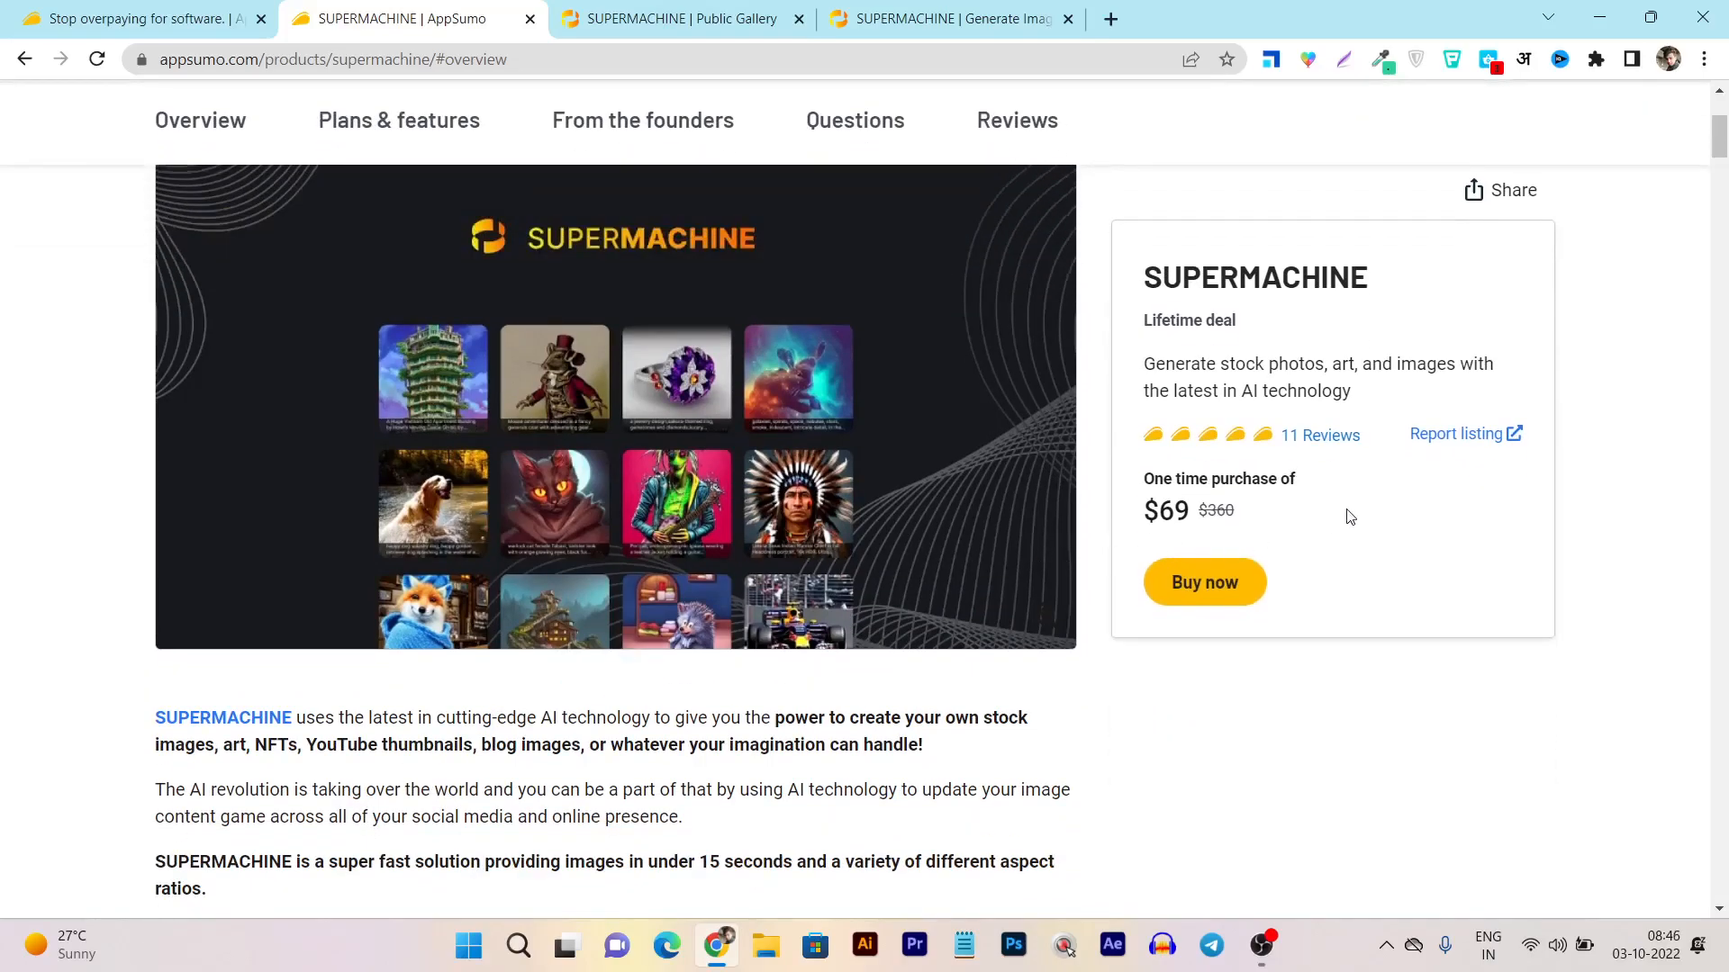
pyautogui.scroll(-3)
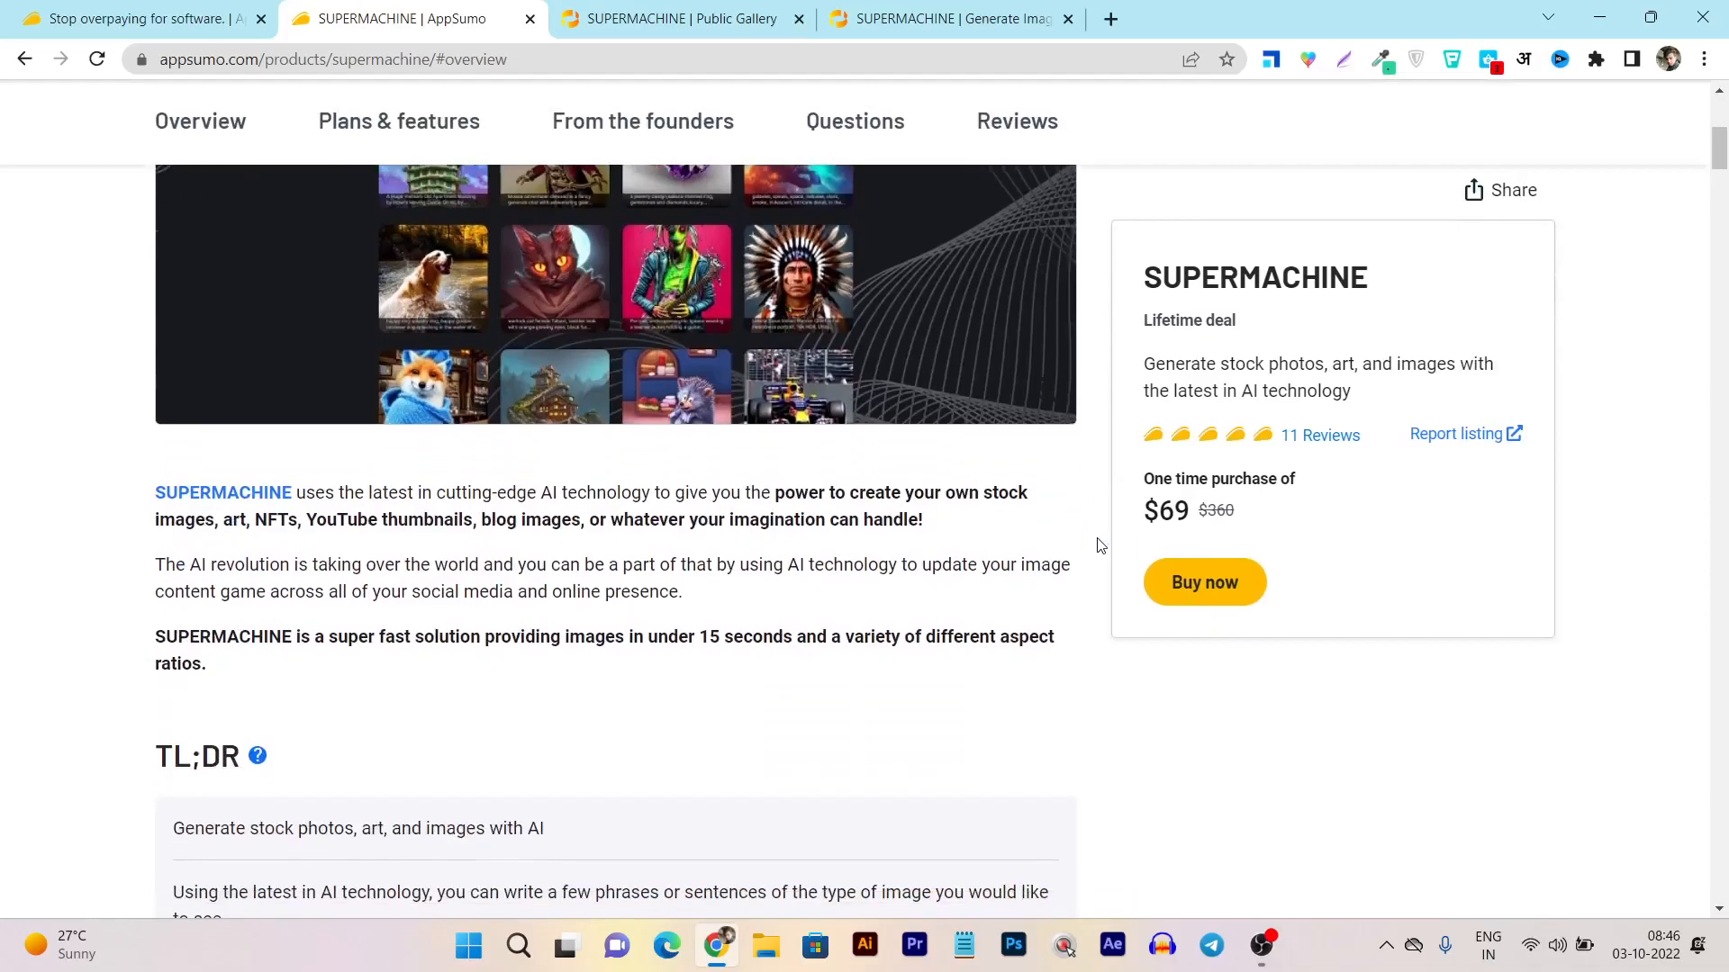
pyautogui.moveTo(1053, 535)
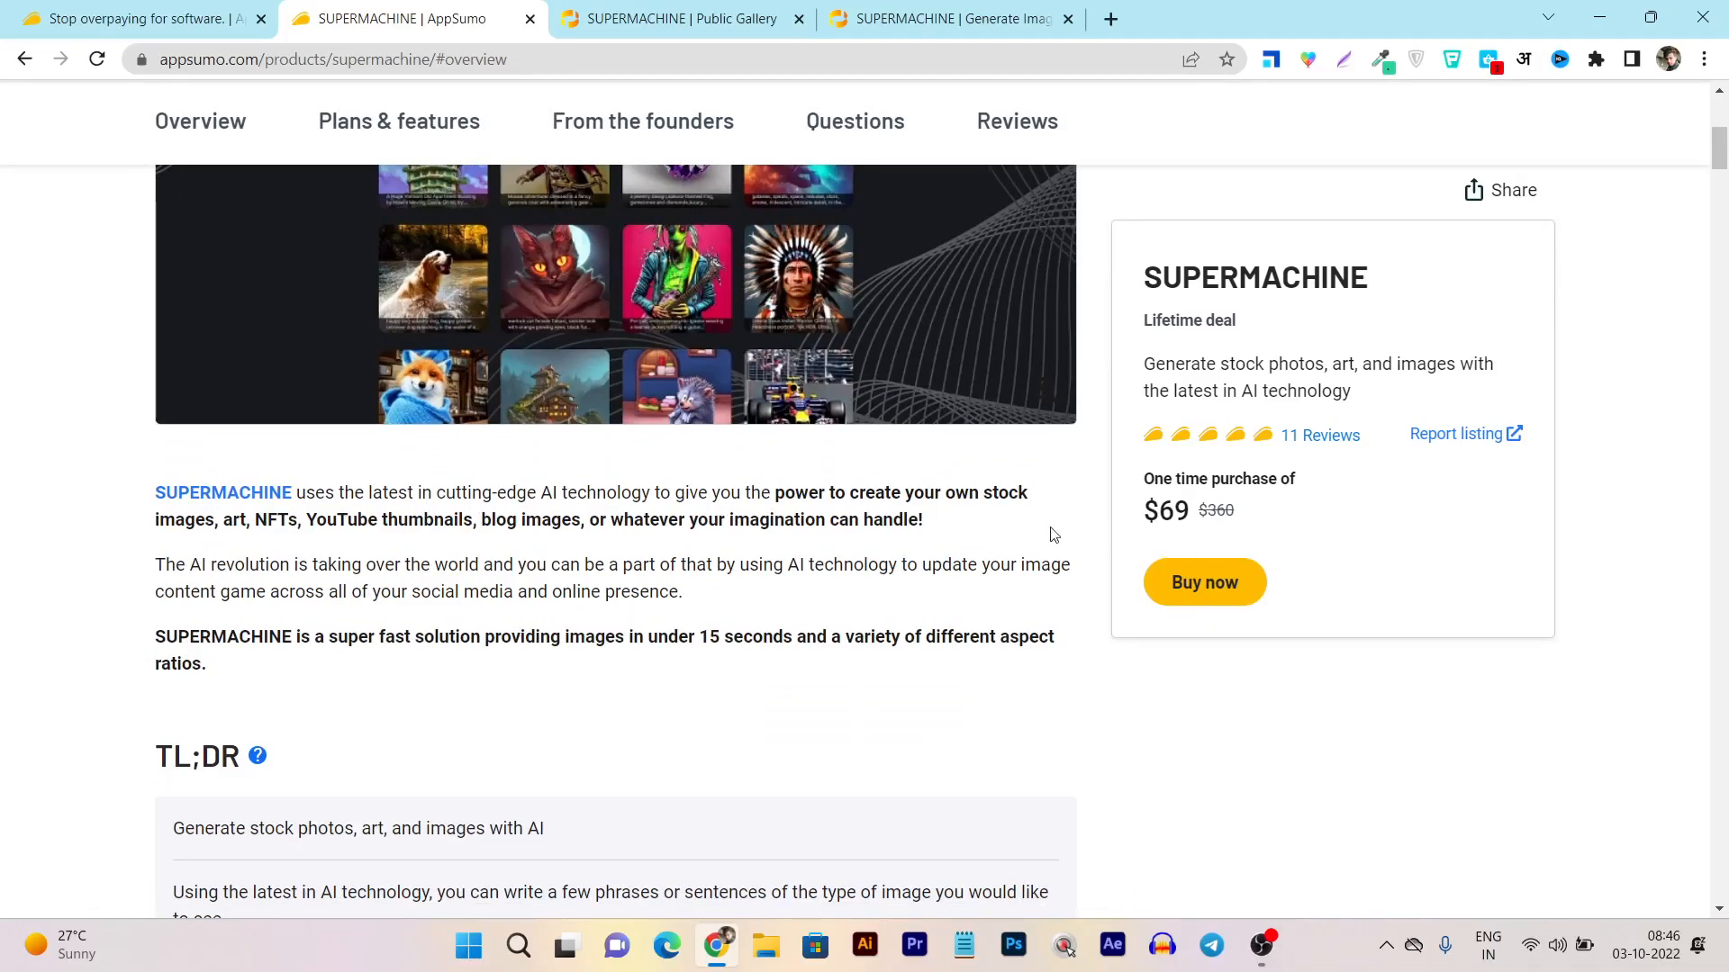
pyautogui.moveTo(1322, 463)
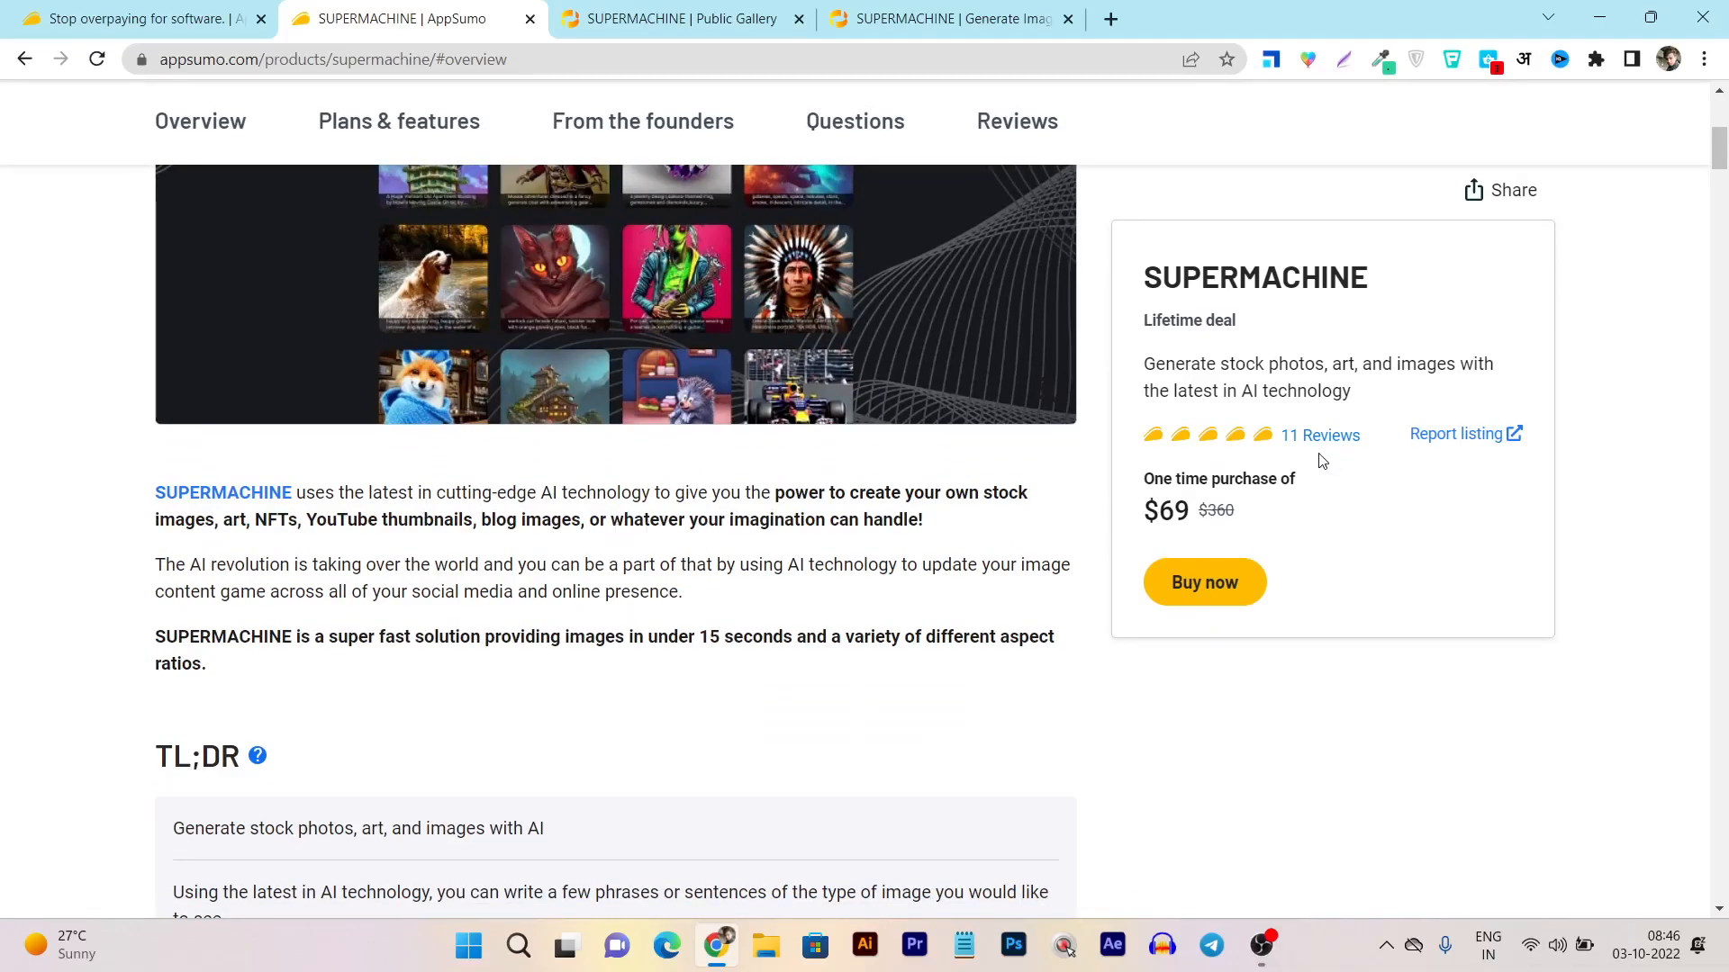
pyautogui.moveTo(1320, 441)
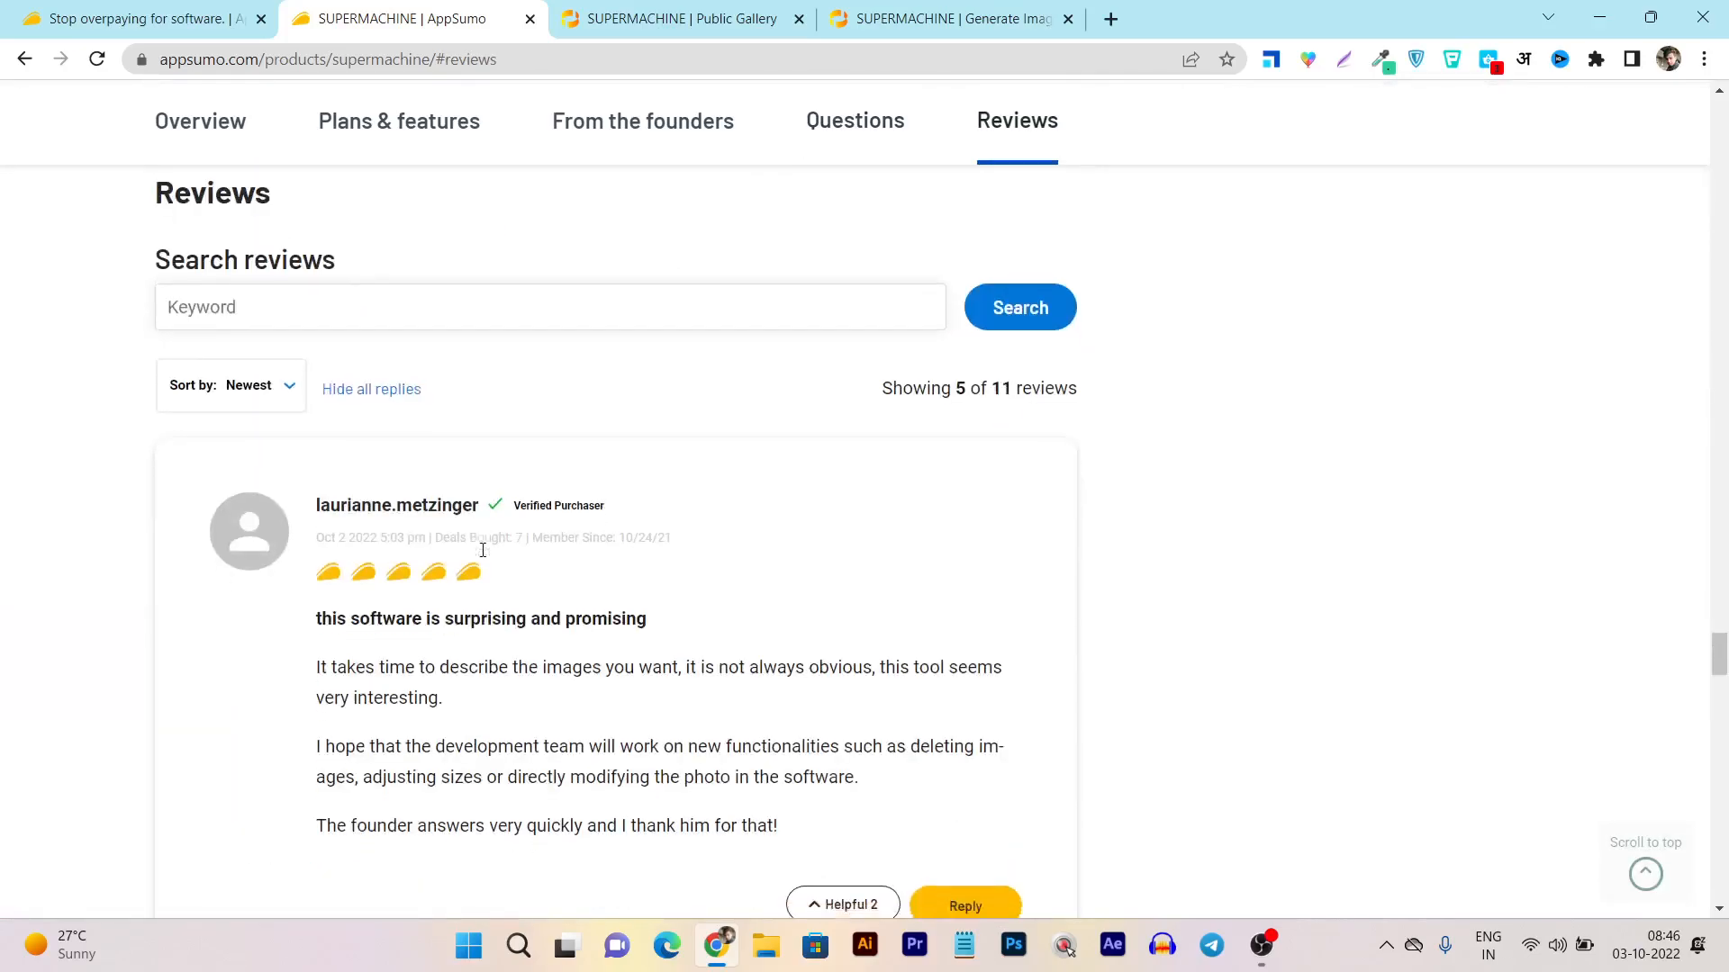
pyautogui.scroll(-3)
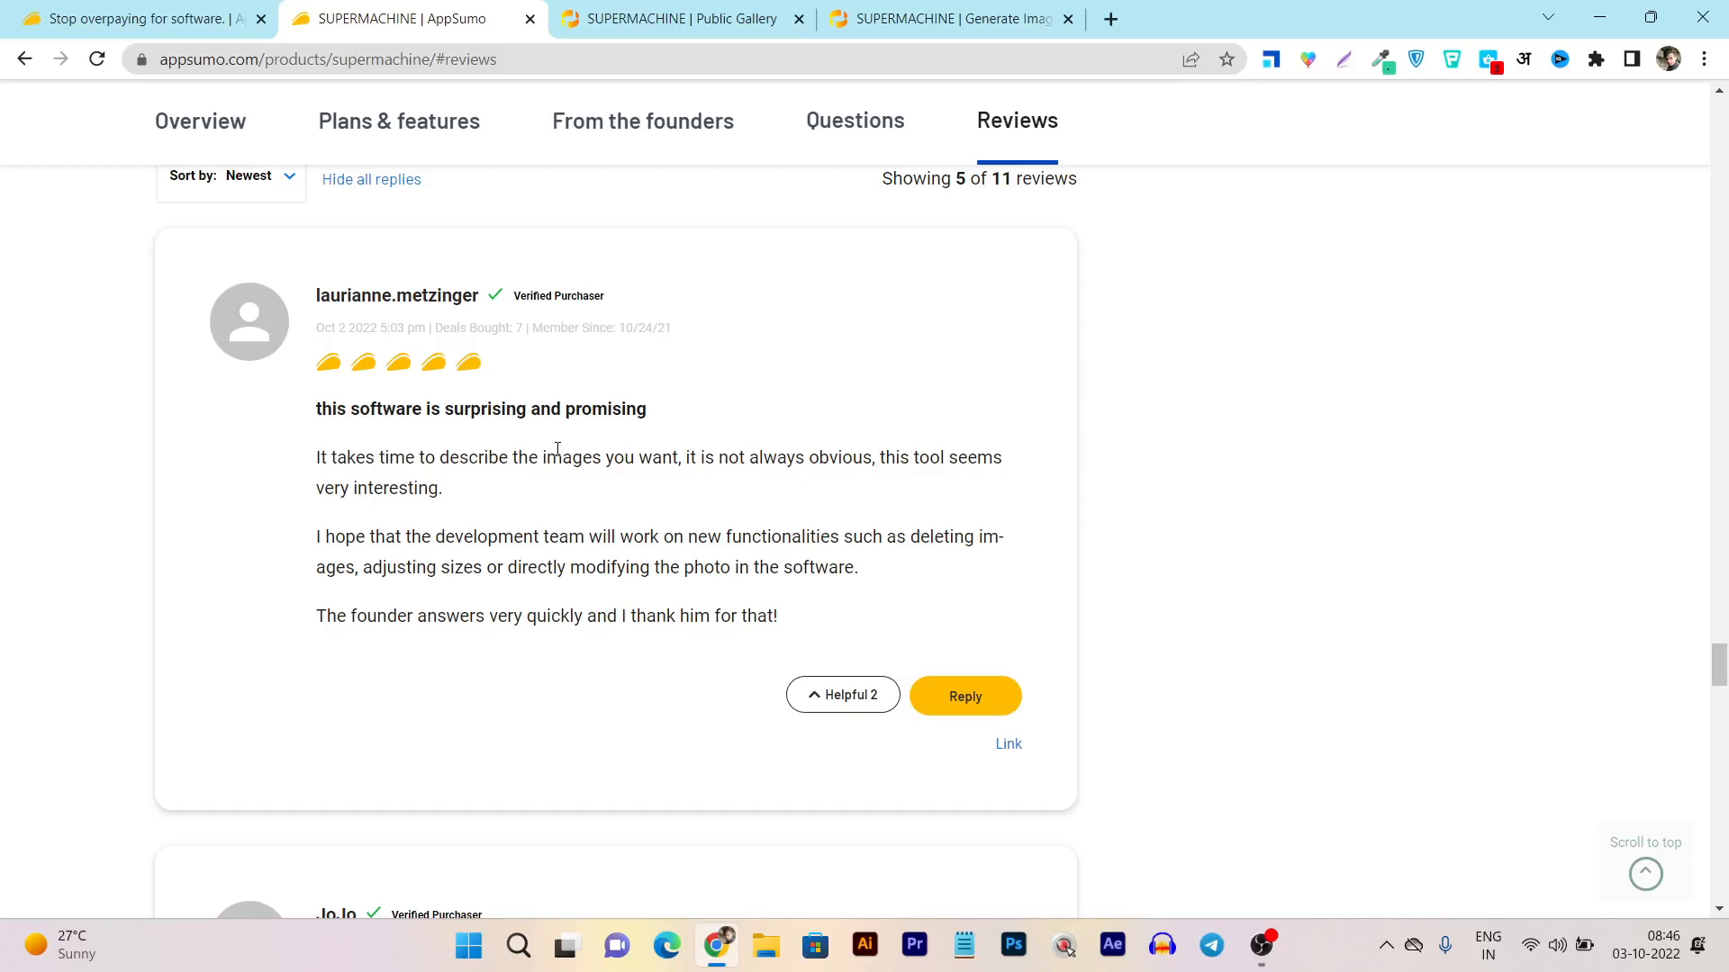
pyautogui.scroll(-3)
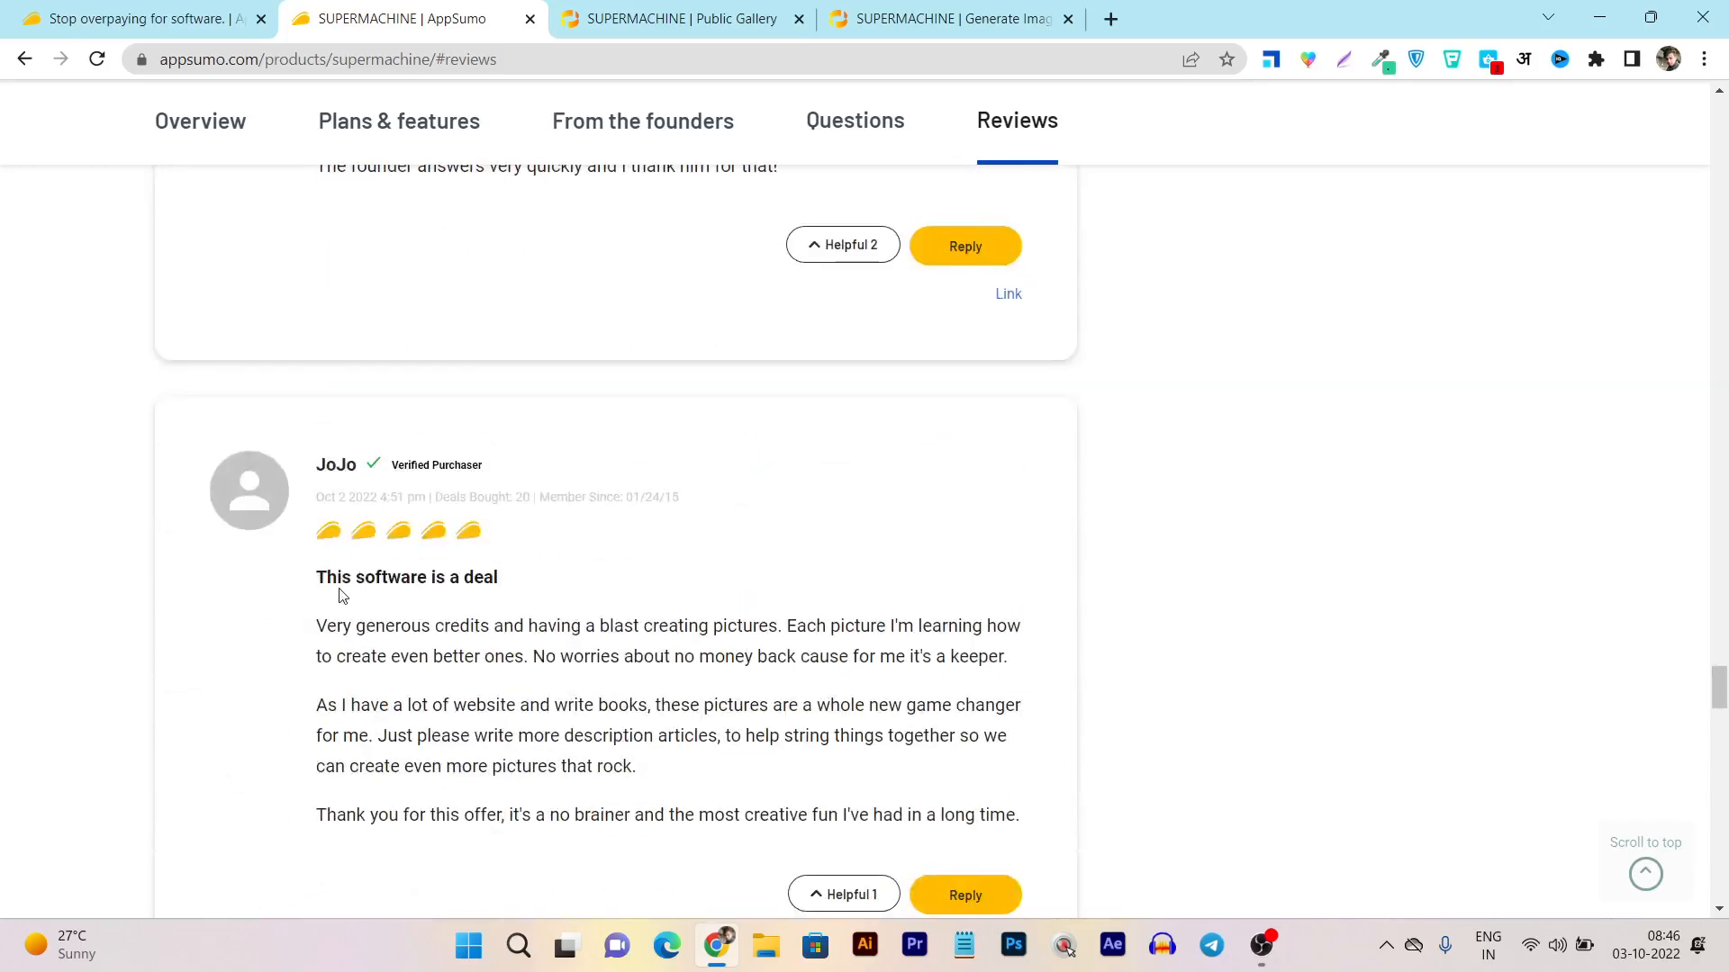
pyautogui.scroll(-3)
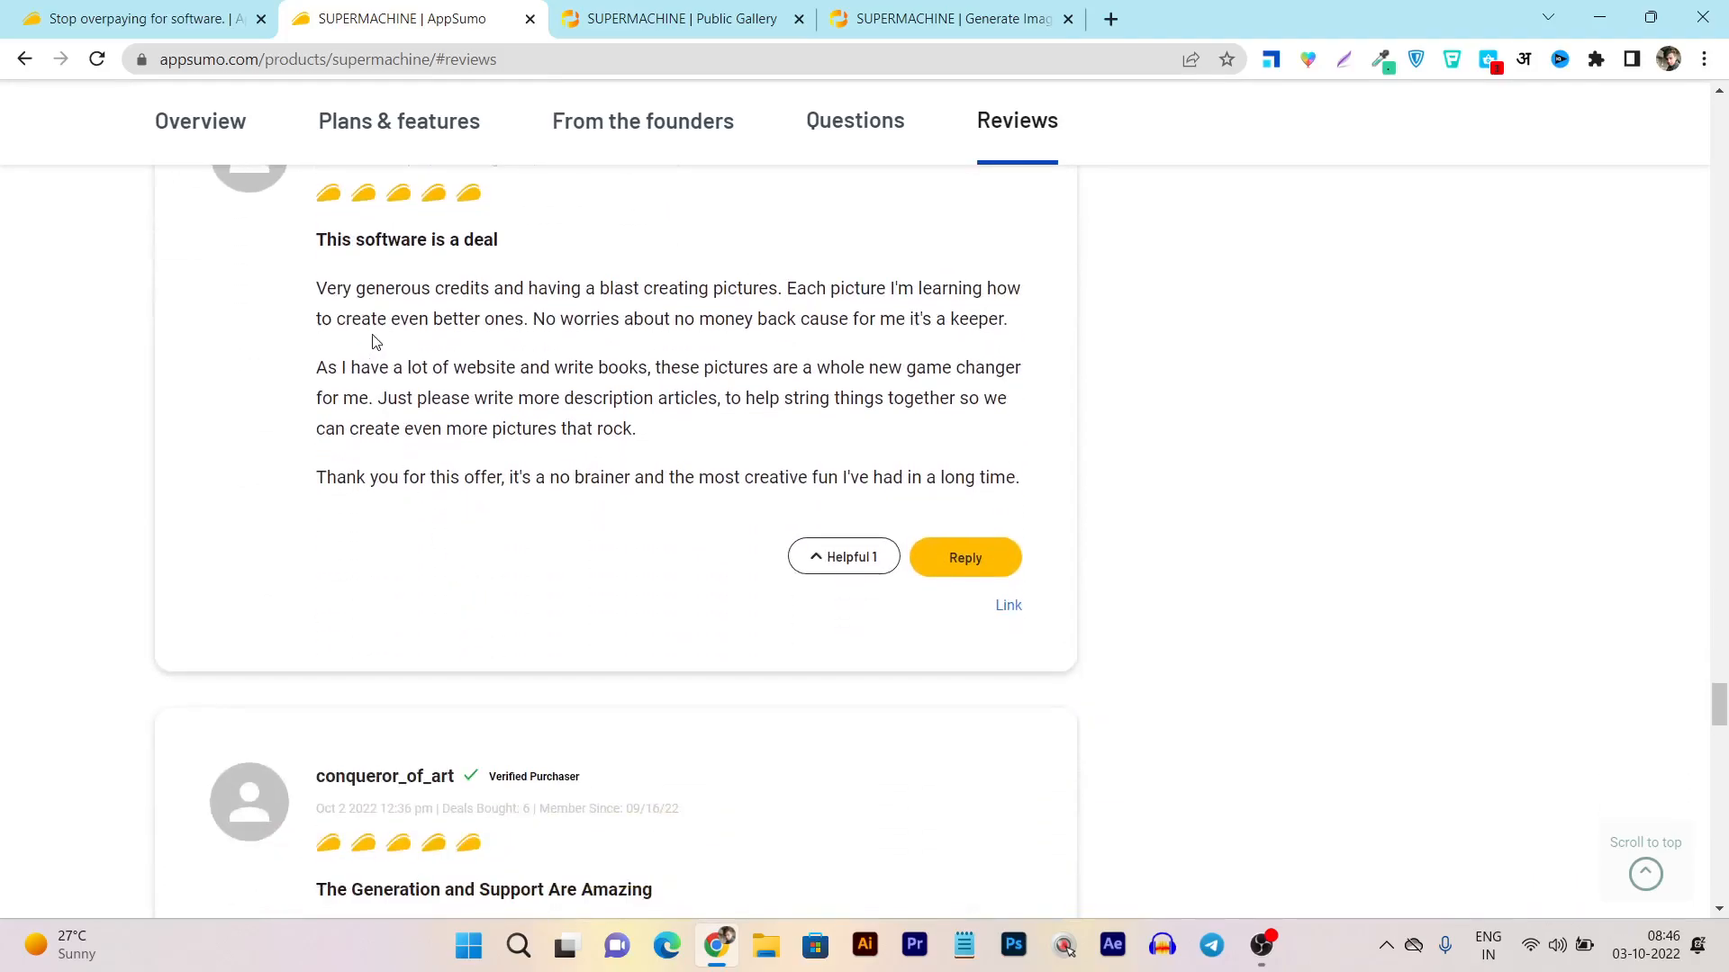
pyautogui.moveTo(700, 301)
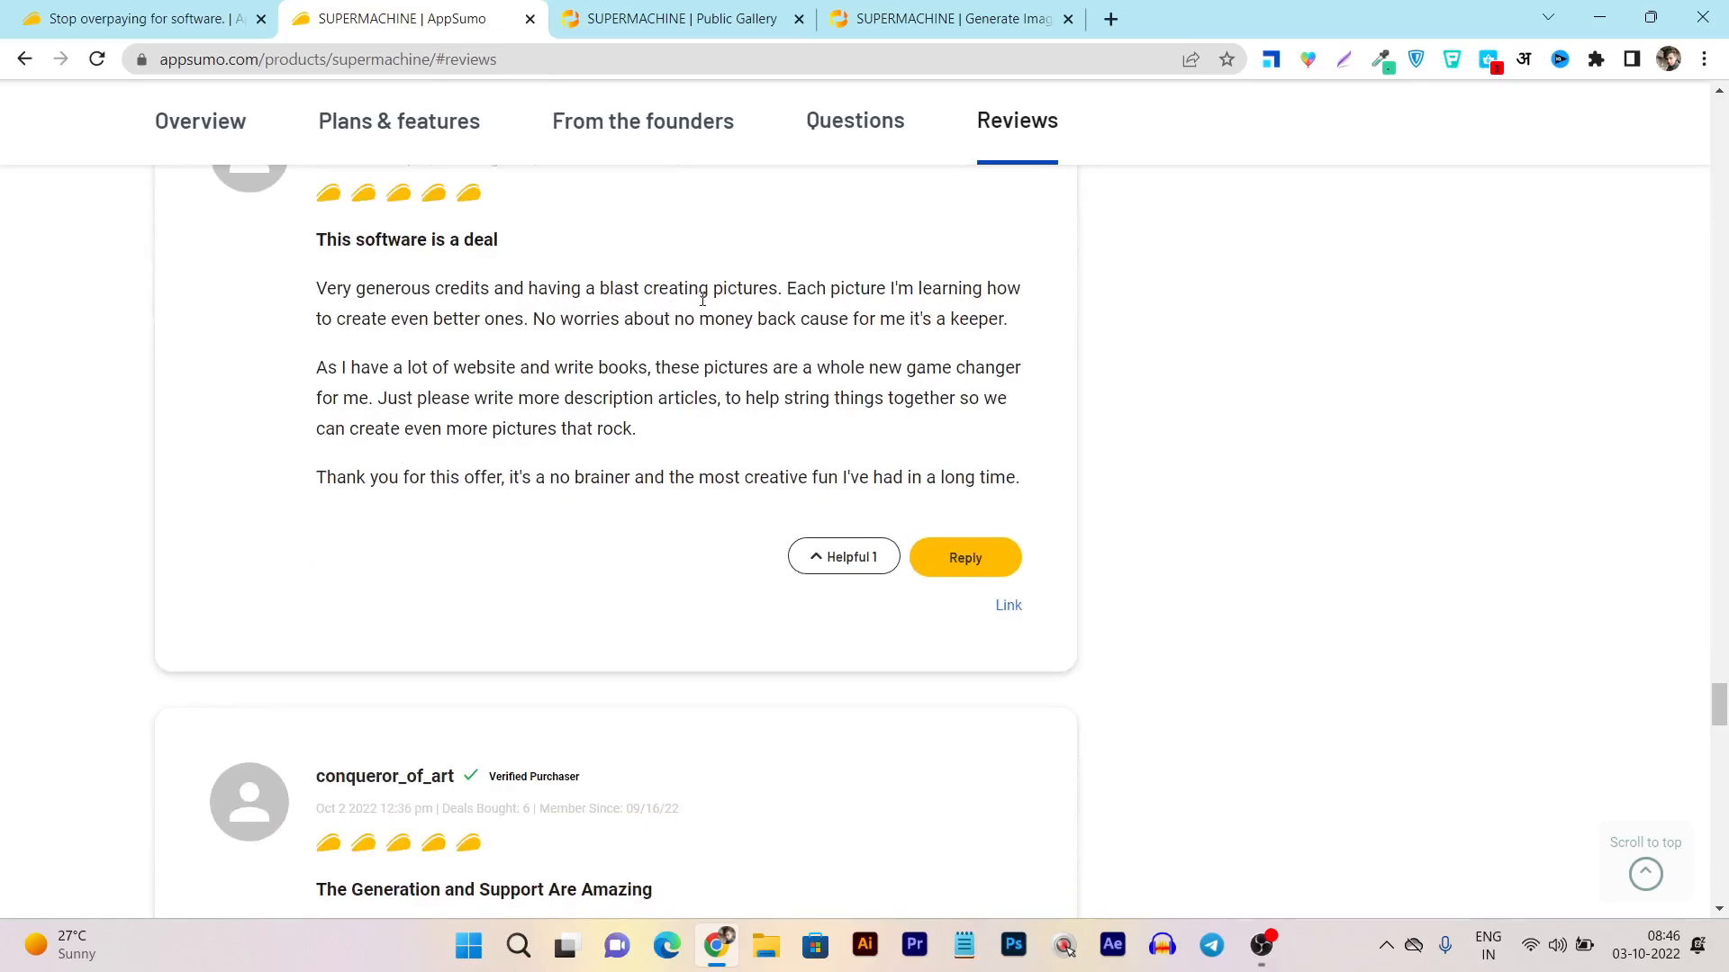
pyautogui.moveTo(861, 293)
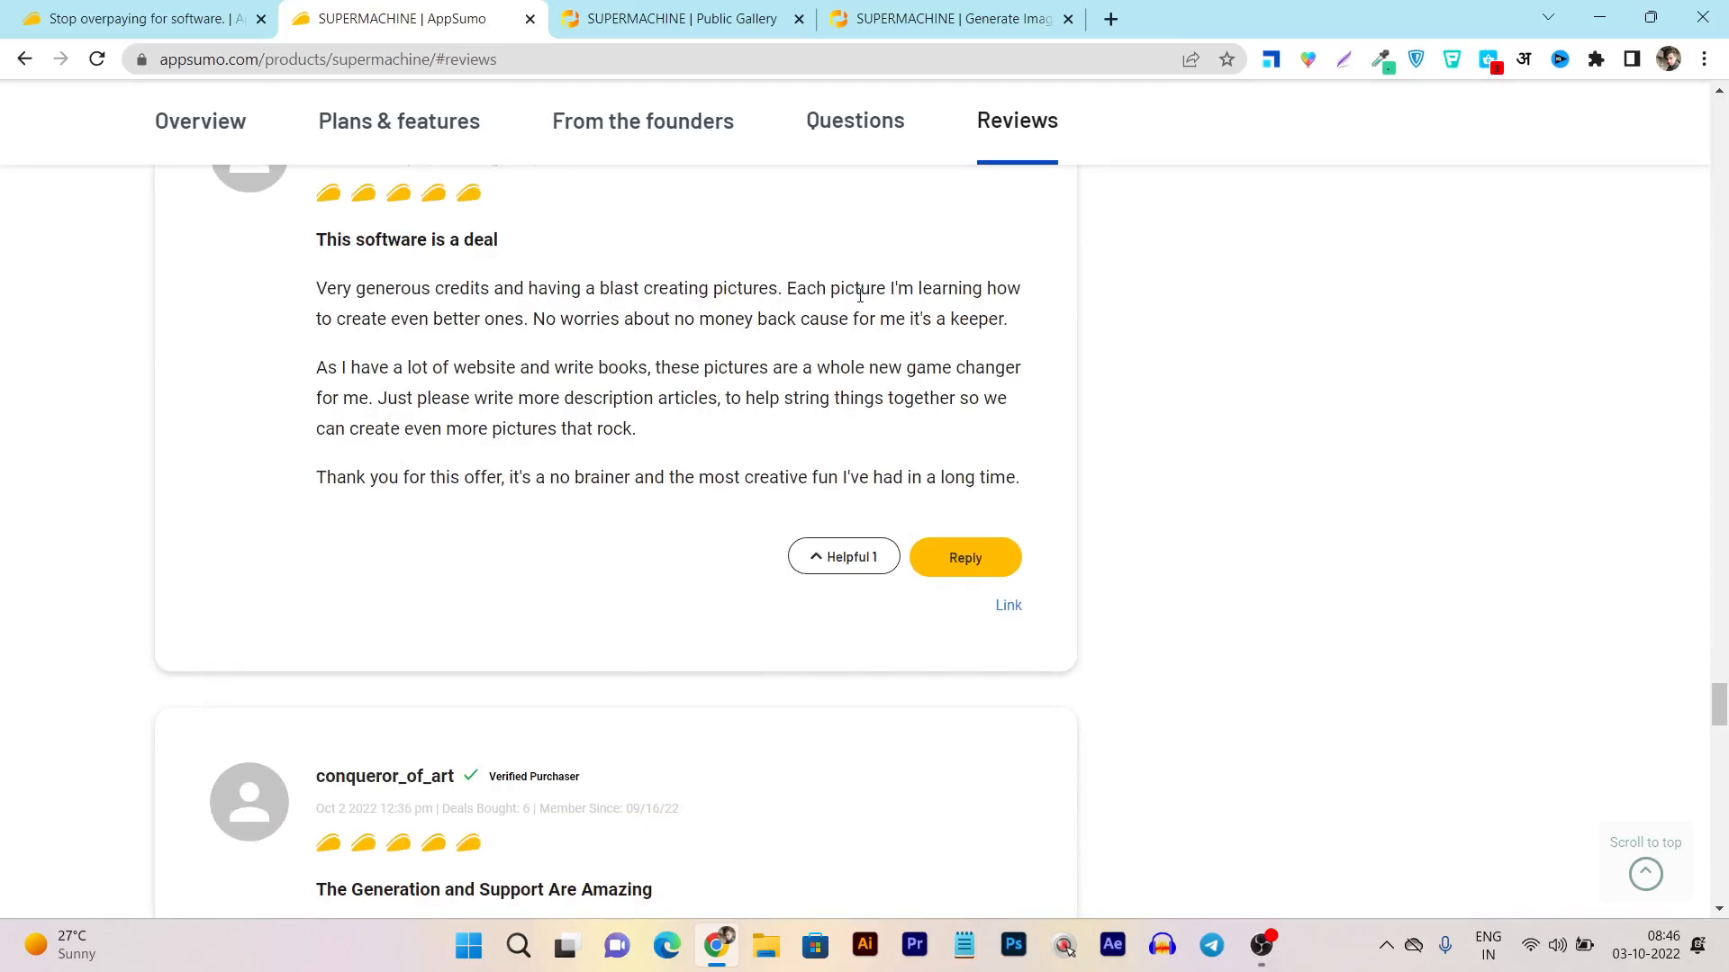
pyautogui.moveTo(528, 356)
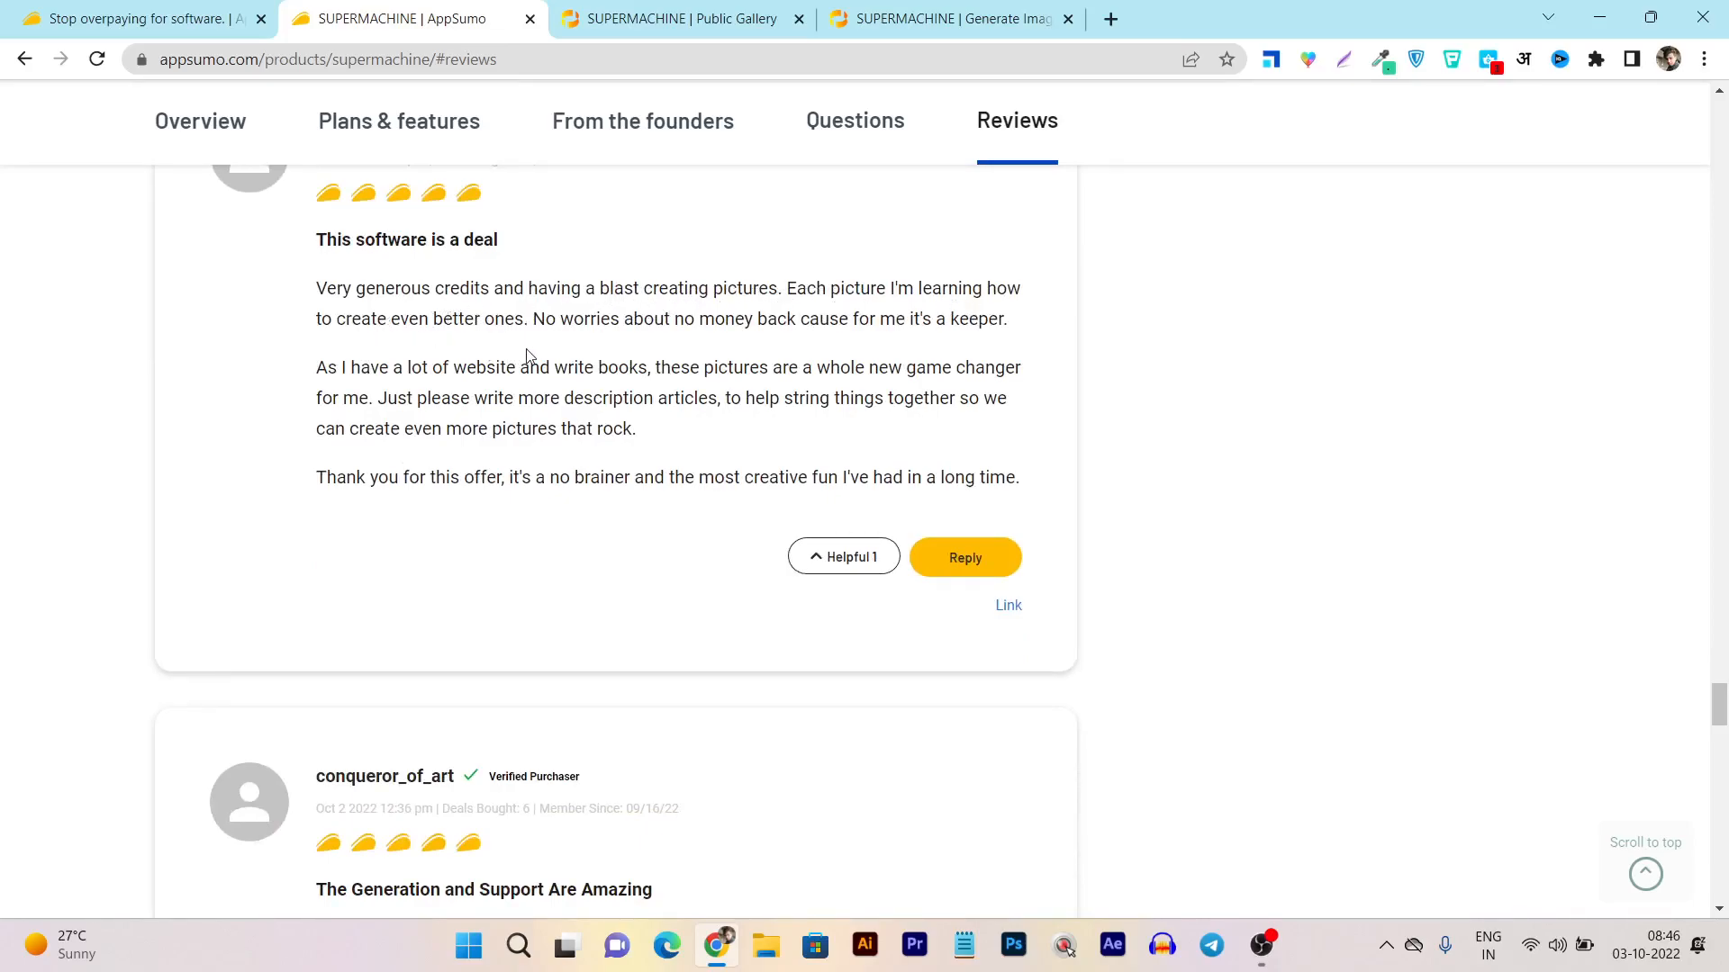
pyautogui.scroll(-3)
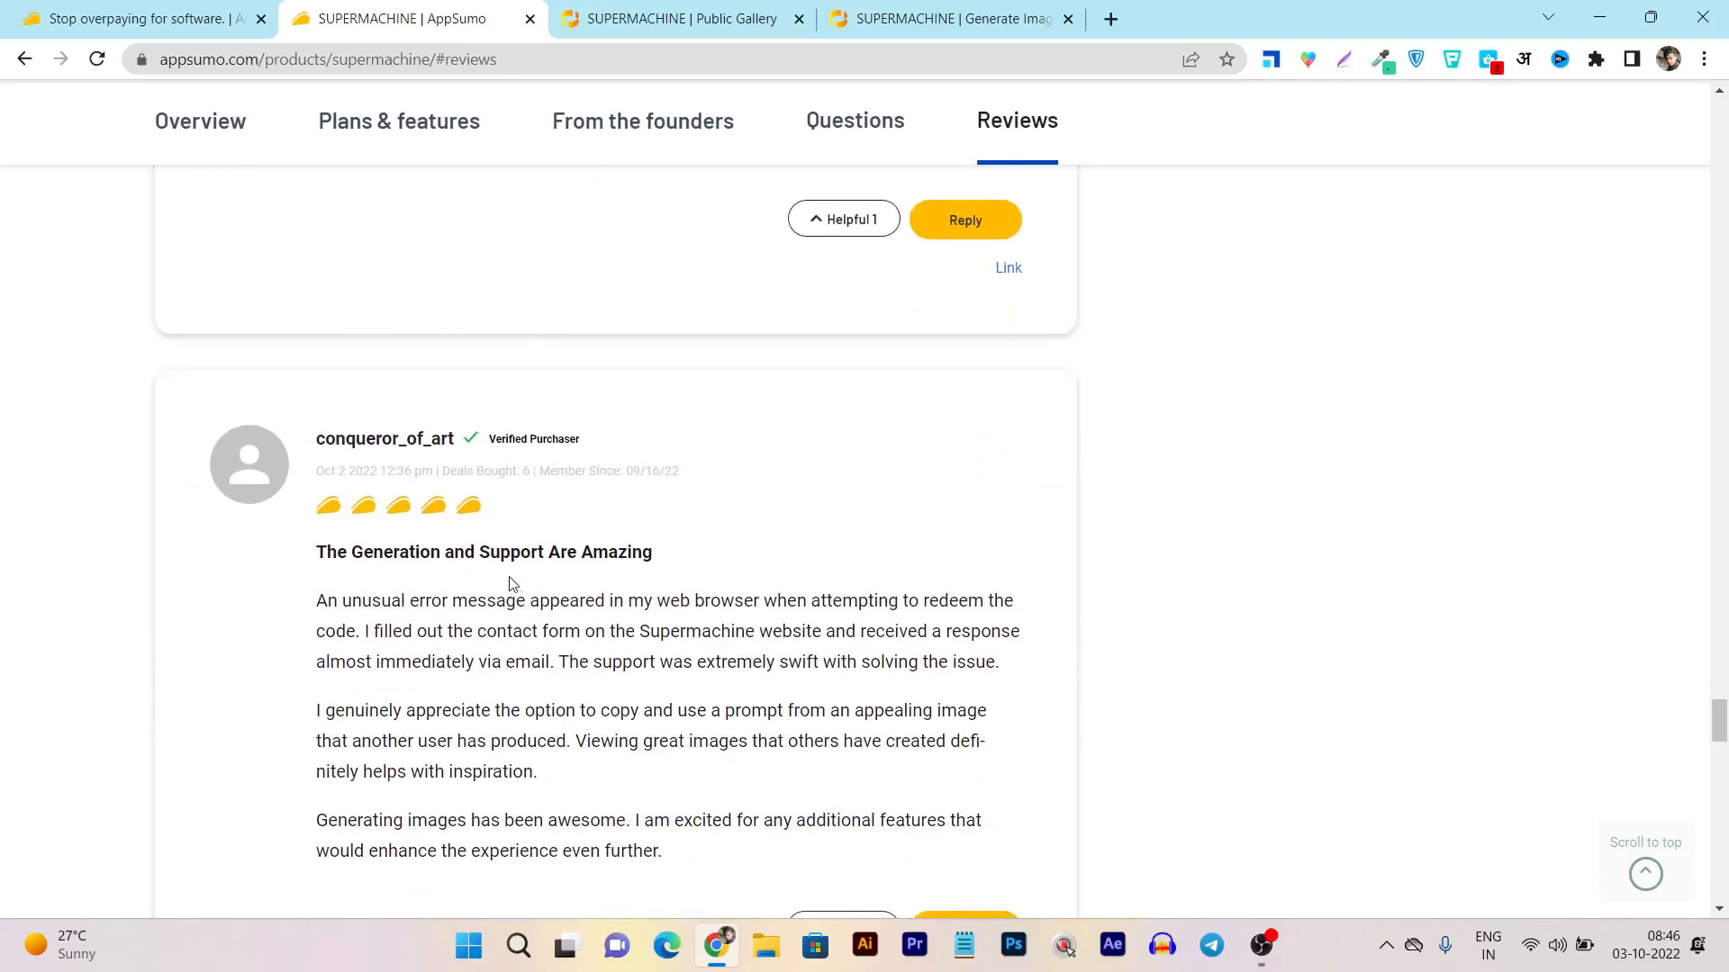
pyautogui.scroll(3)
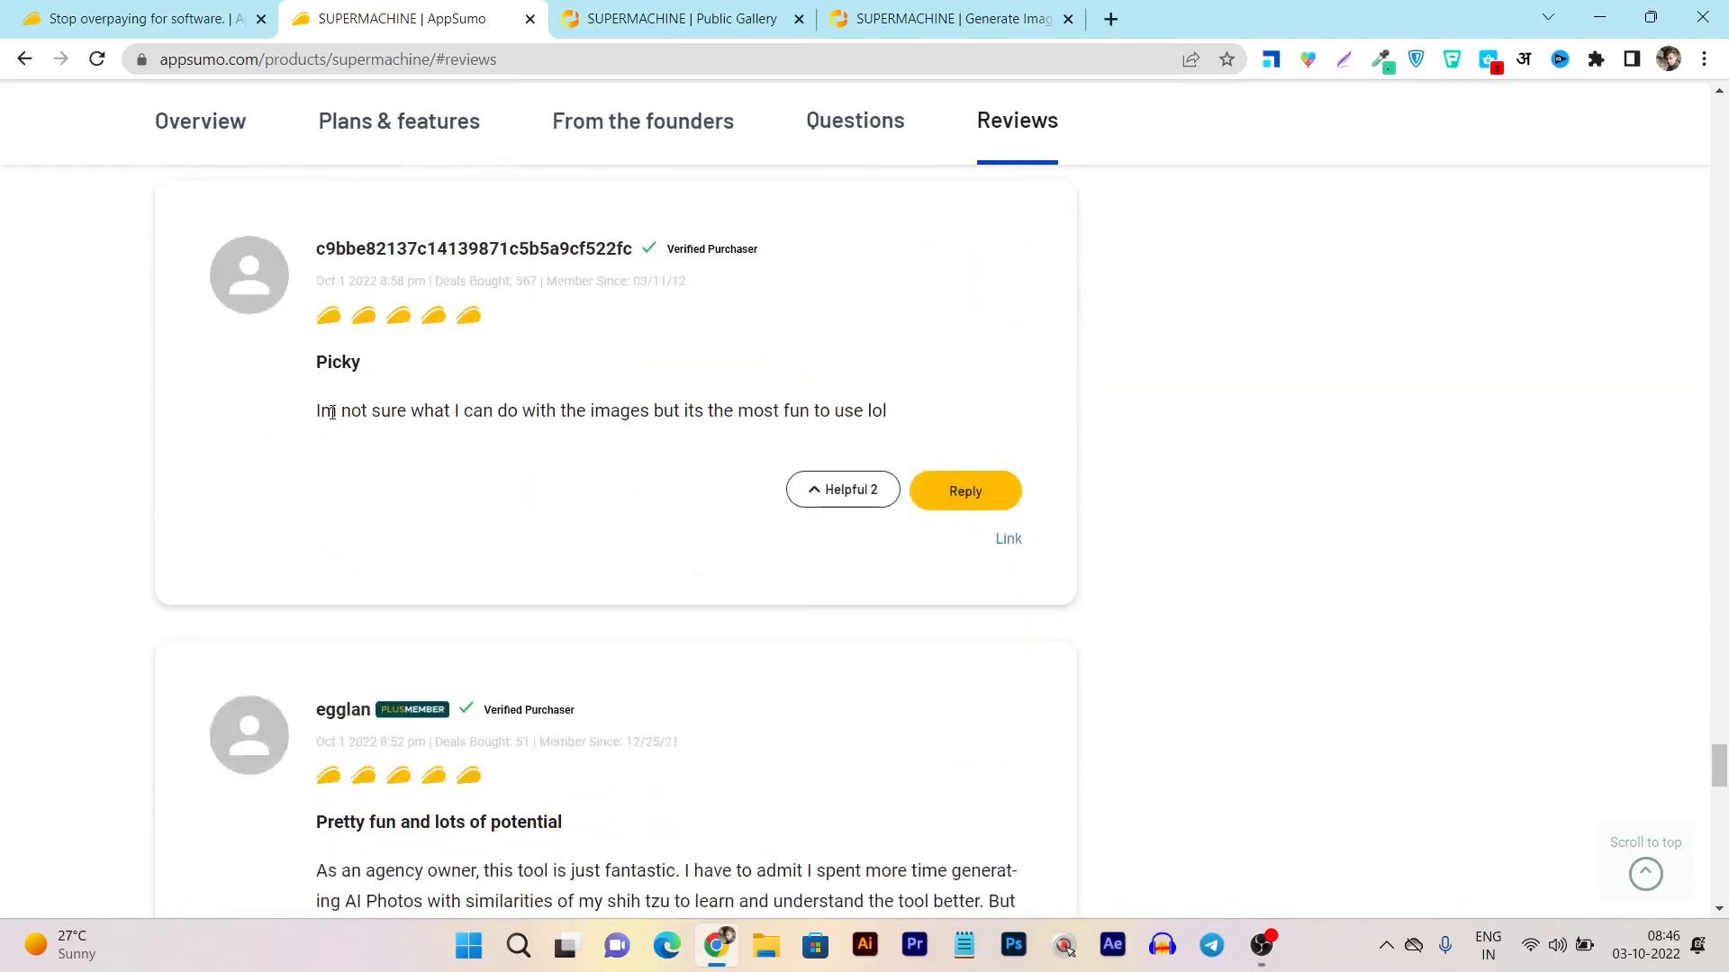
pyautogui.scroll(-3)
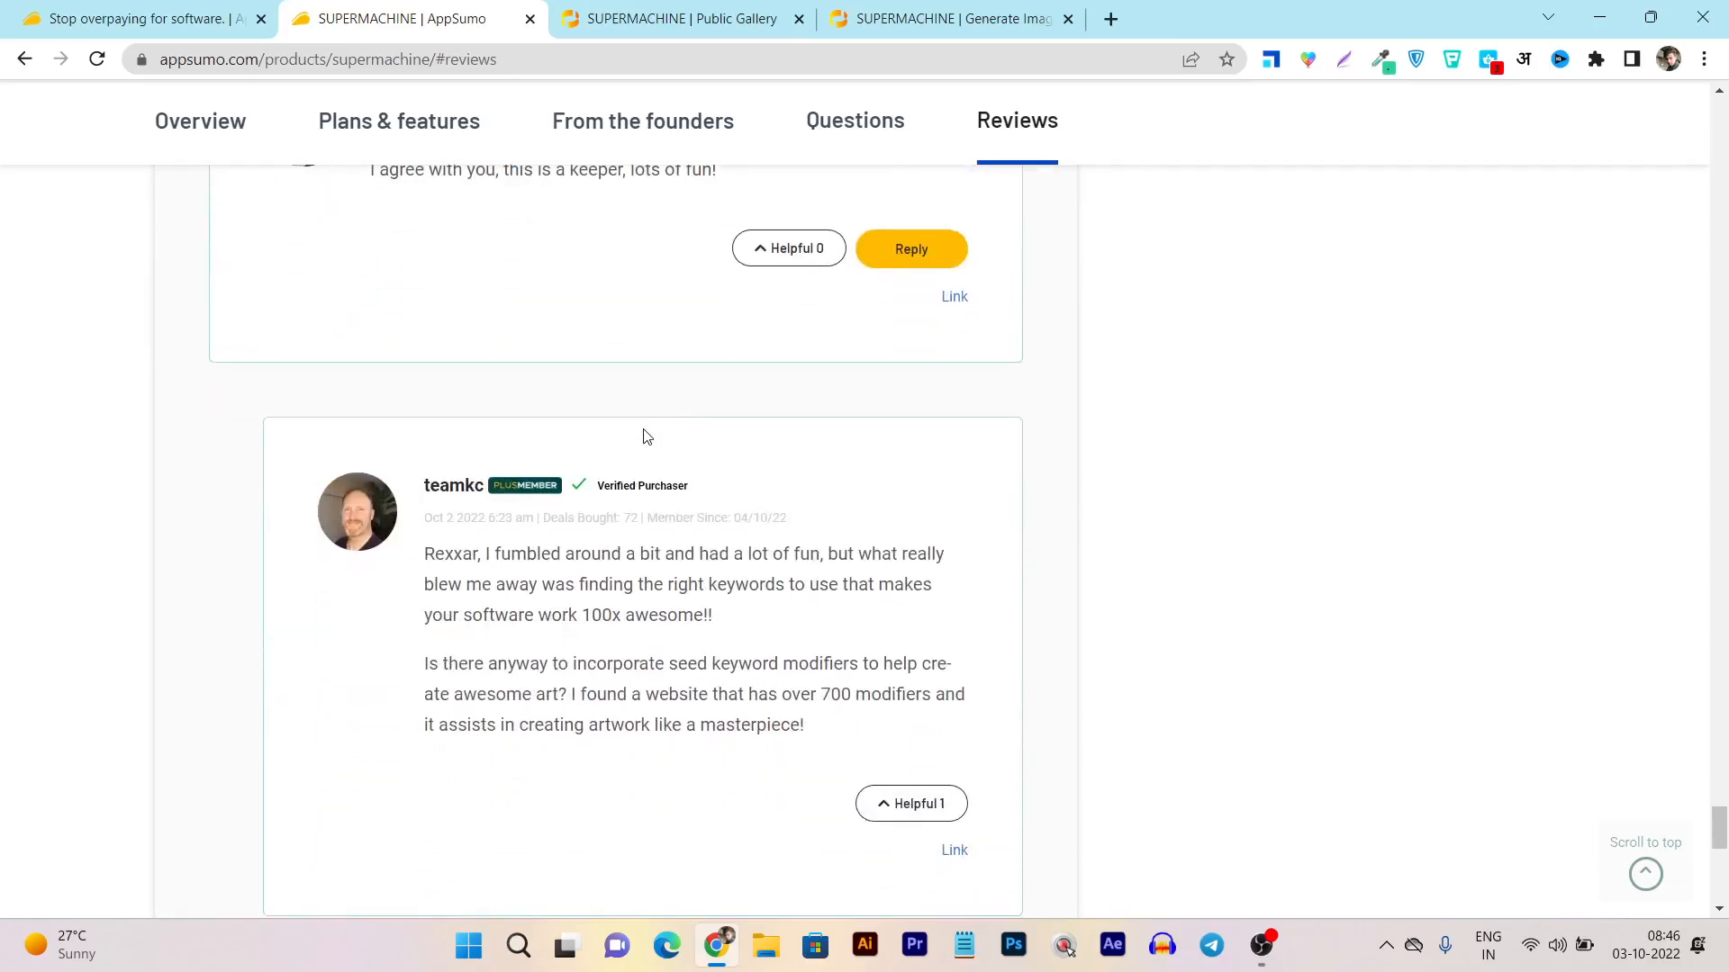
pyautogui.scroll(-3)
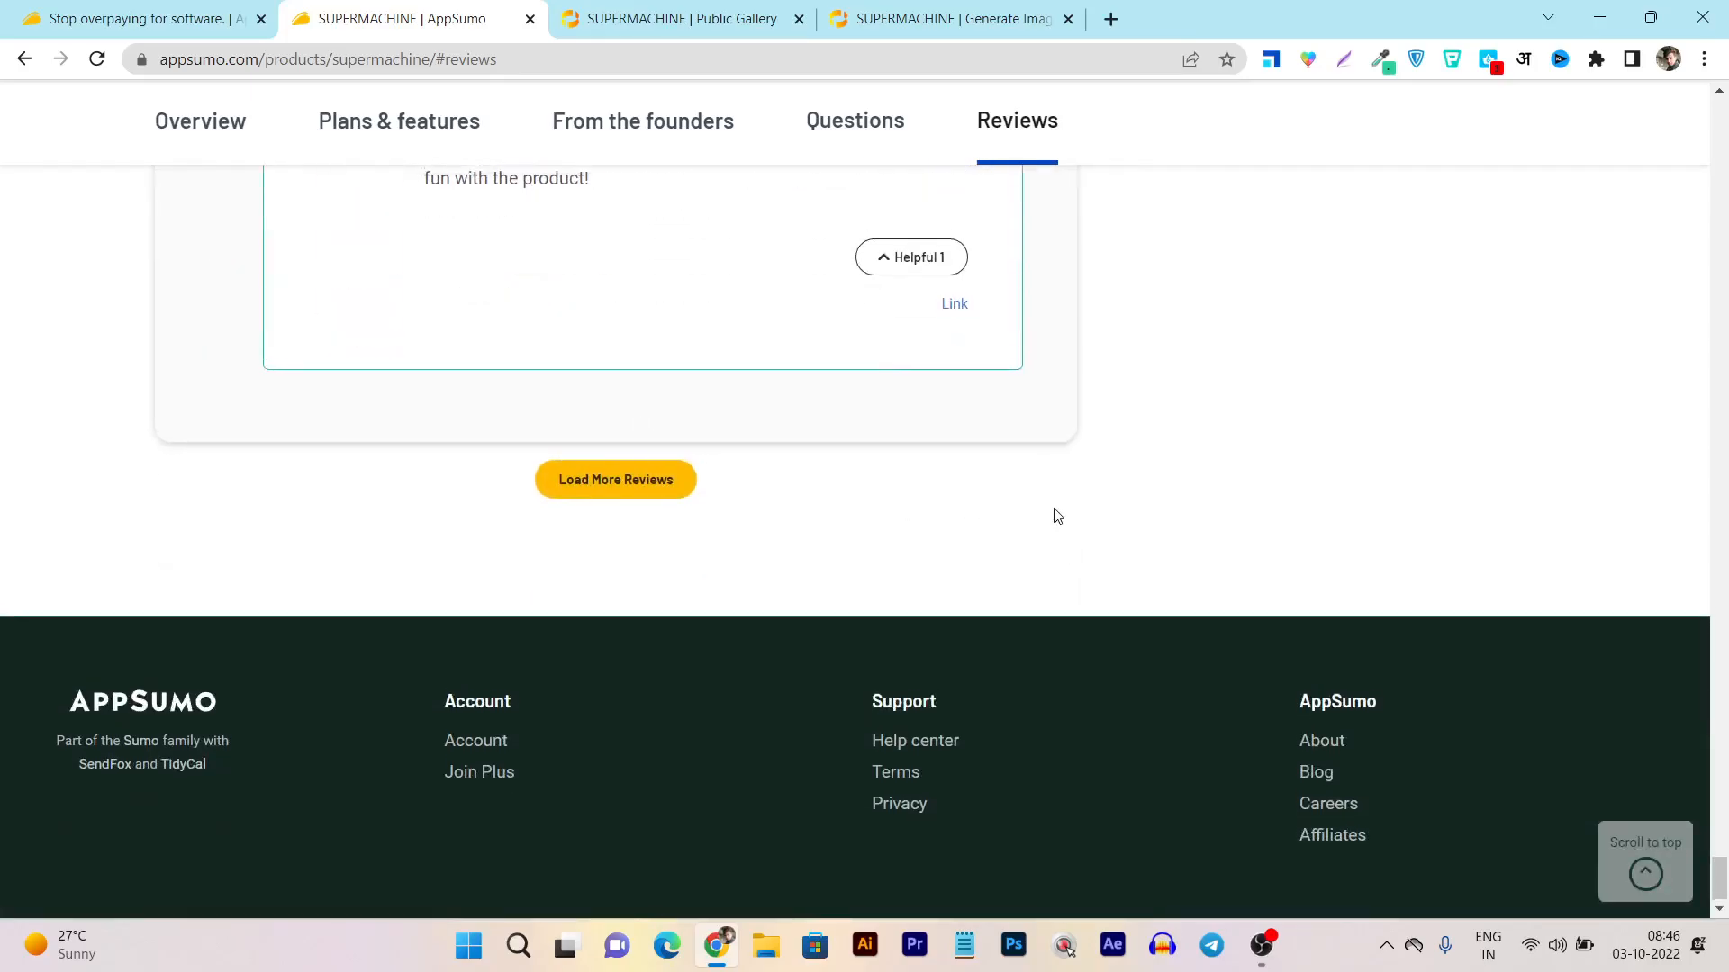
pyautogui.scroll(3)
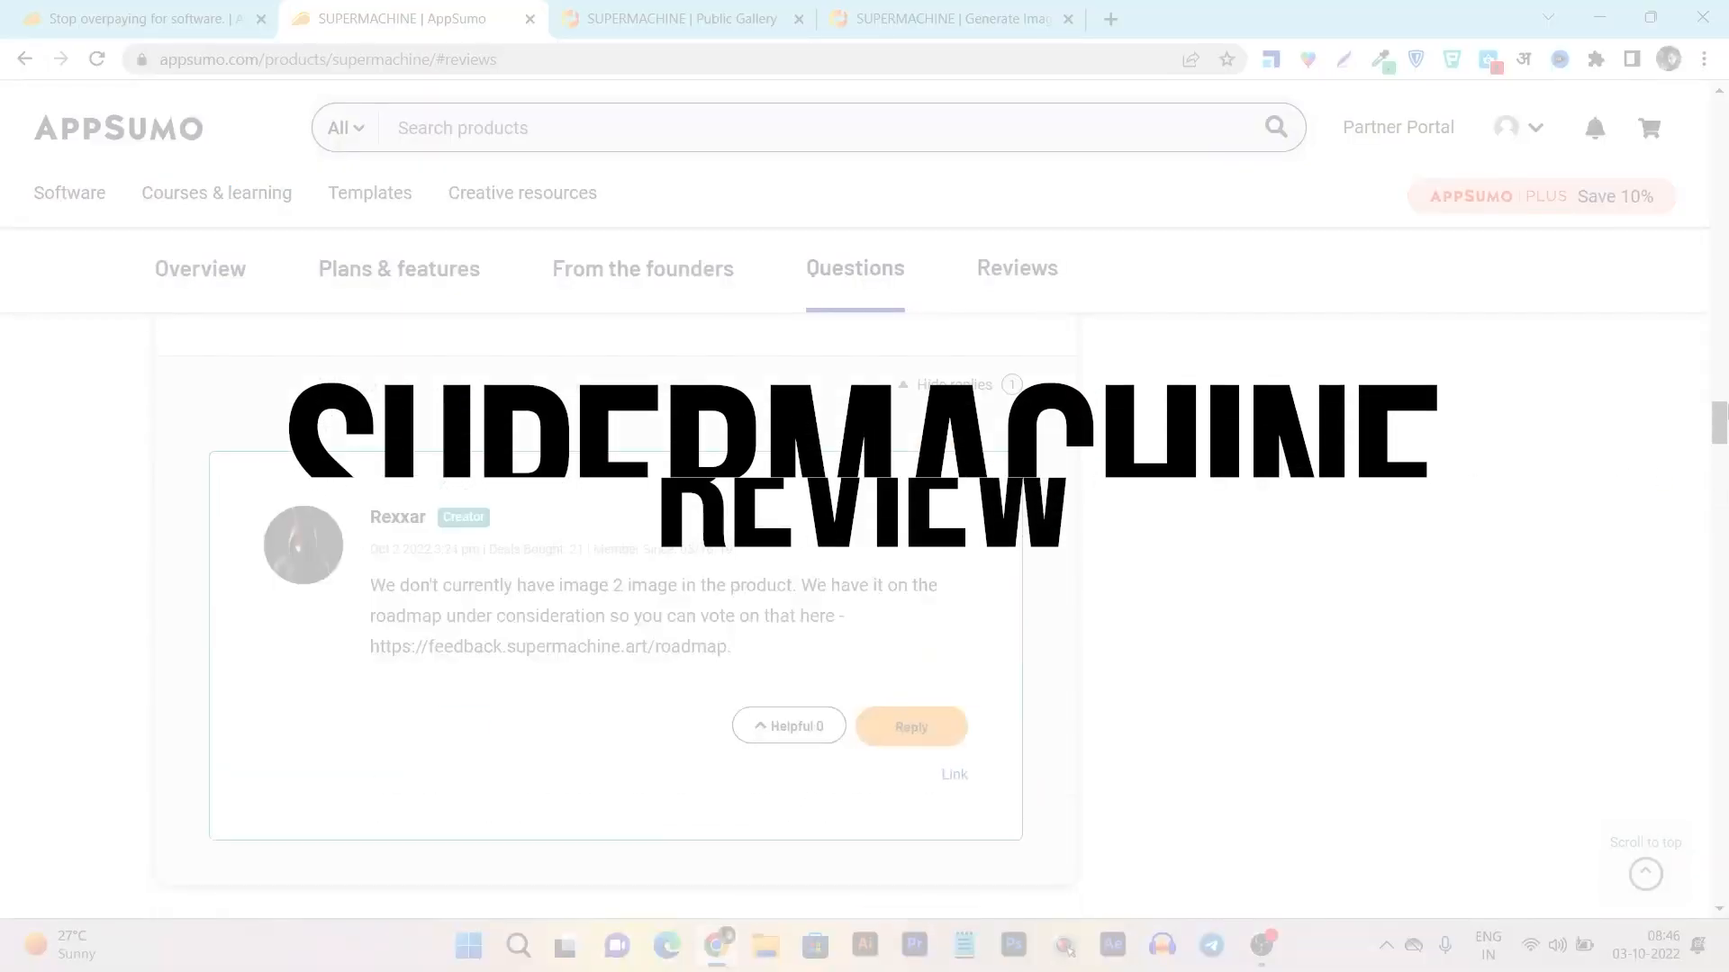
# Step: Scroll back to the top of the deal page with its title and $69 Buy now box
pyautogui.scroll(3)
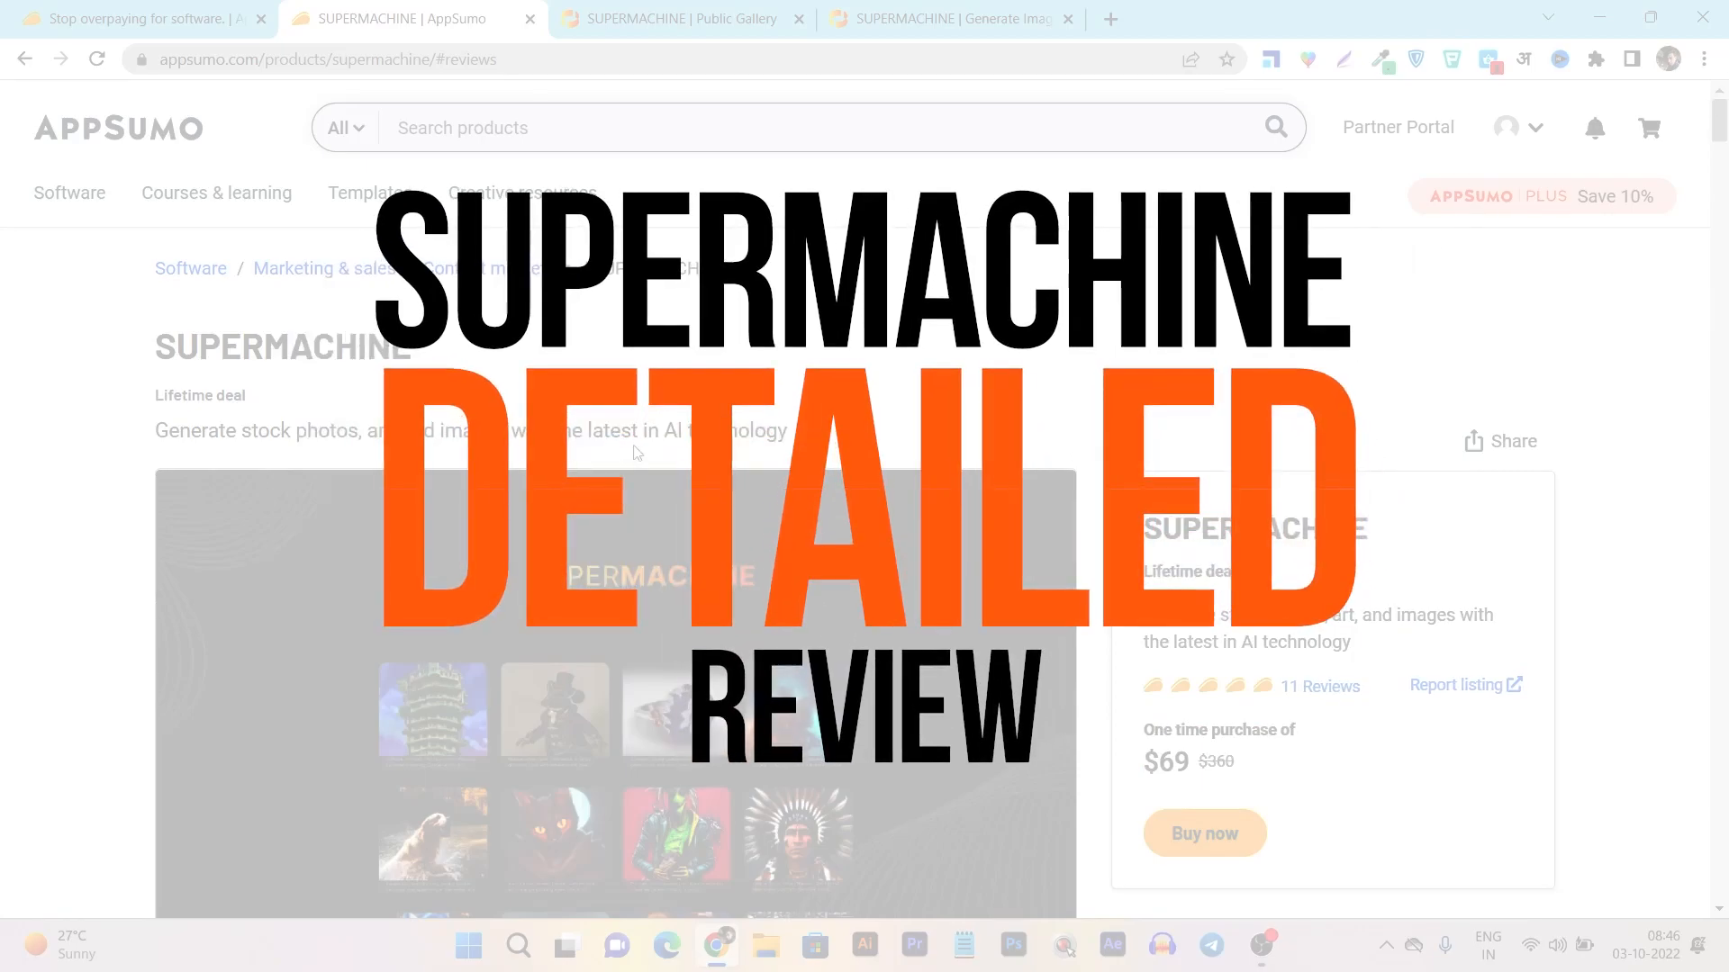
pyautogui.scroll(-3)
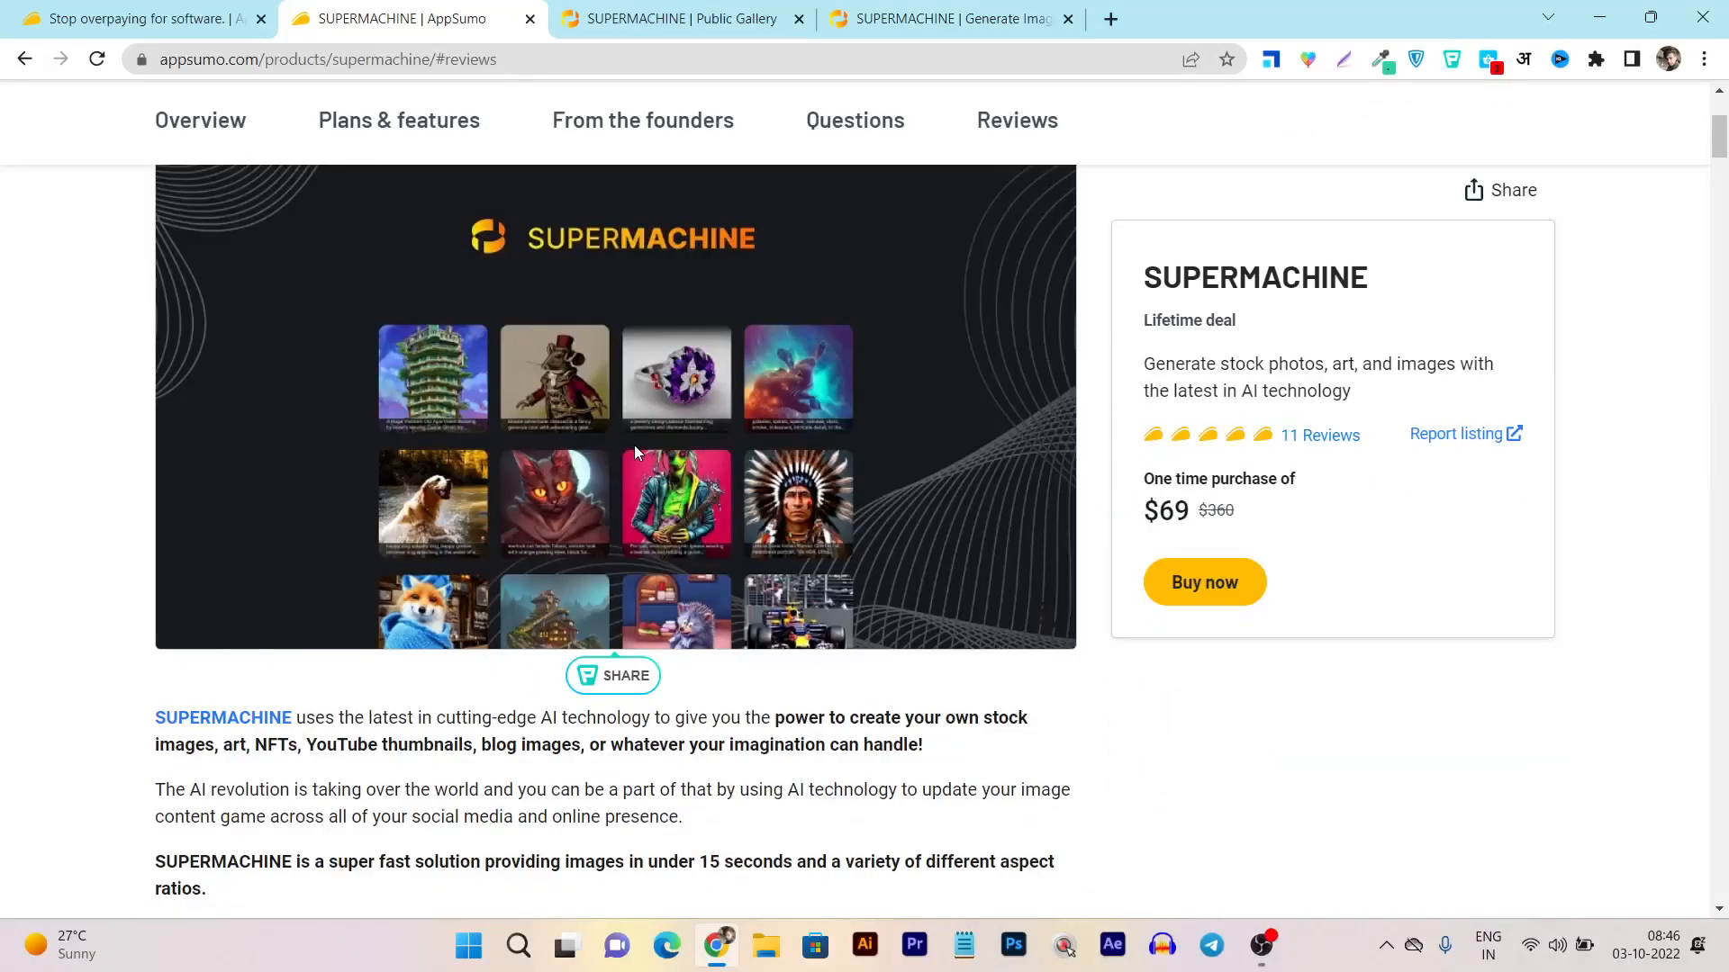
pyautogui.scroll(-3)
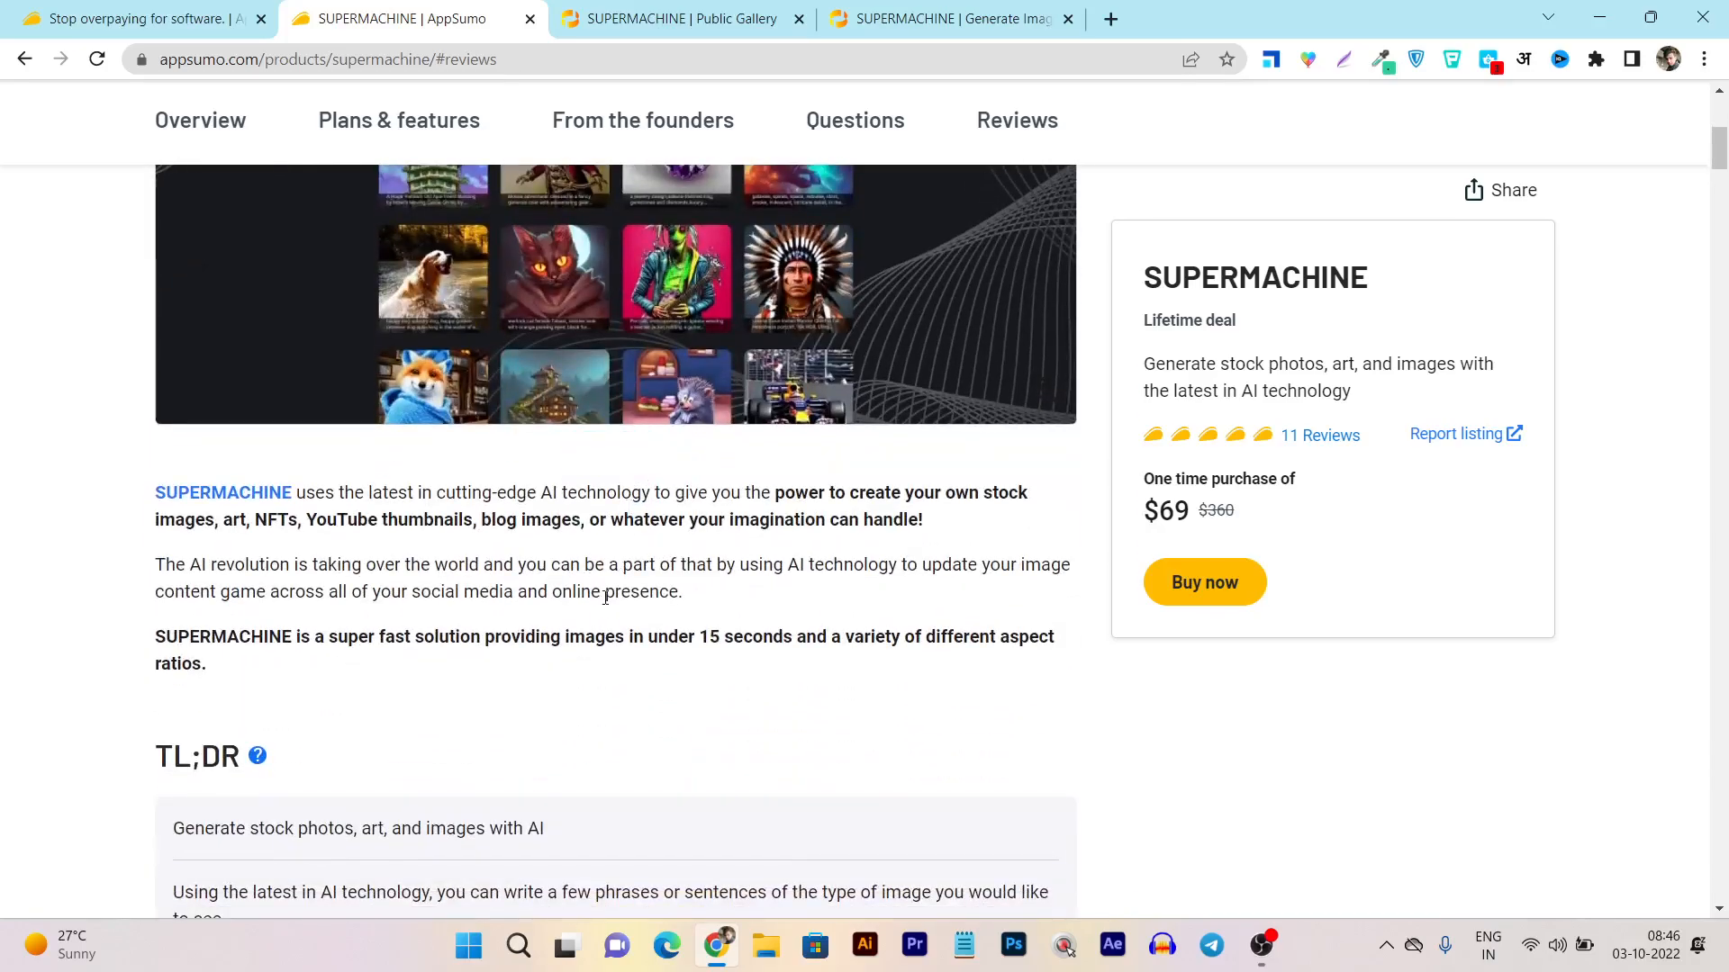
pyautogui.scroll(3)
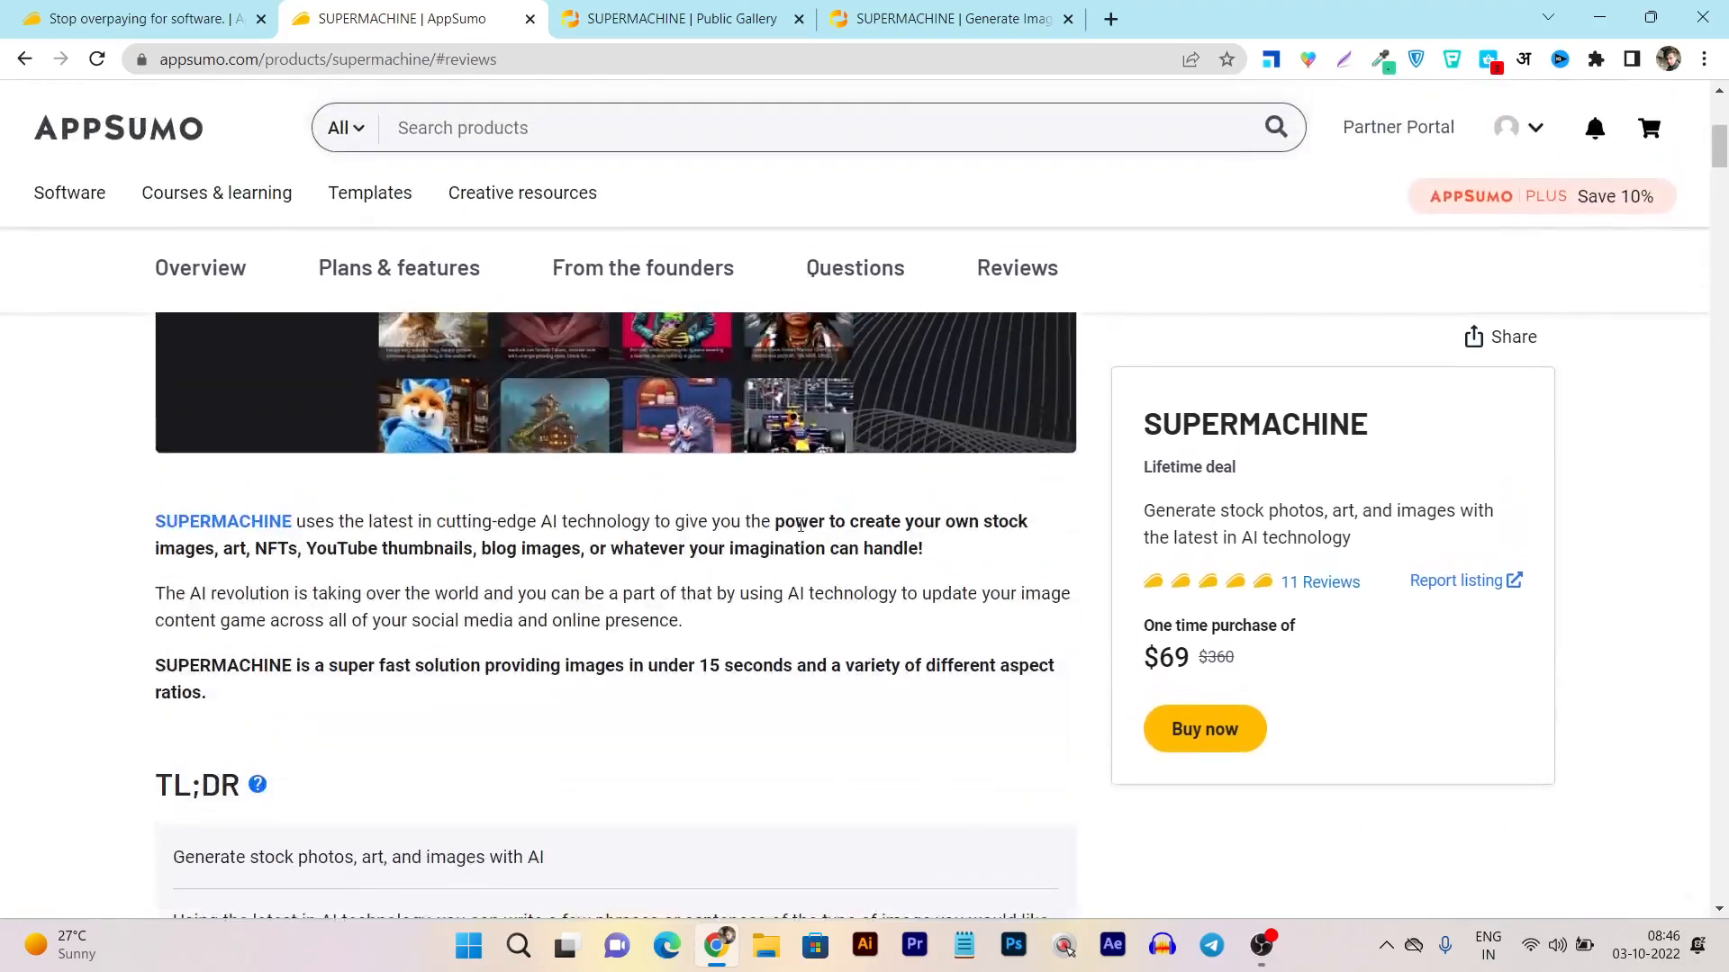
pyautogui.scroll(3)
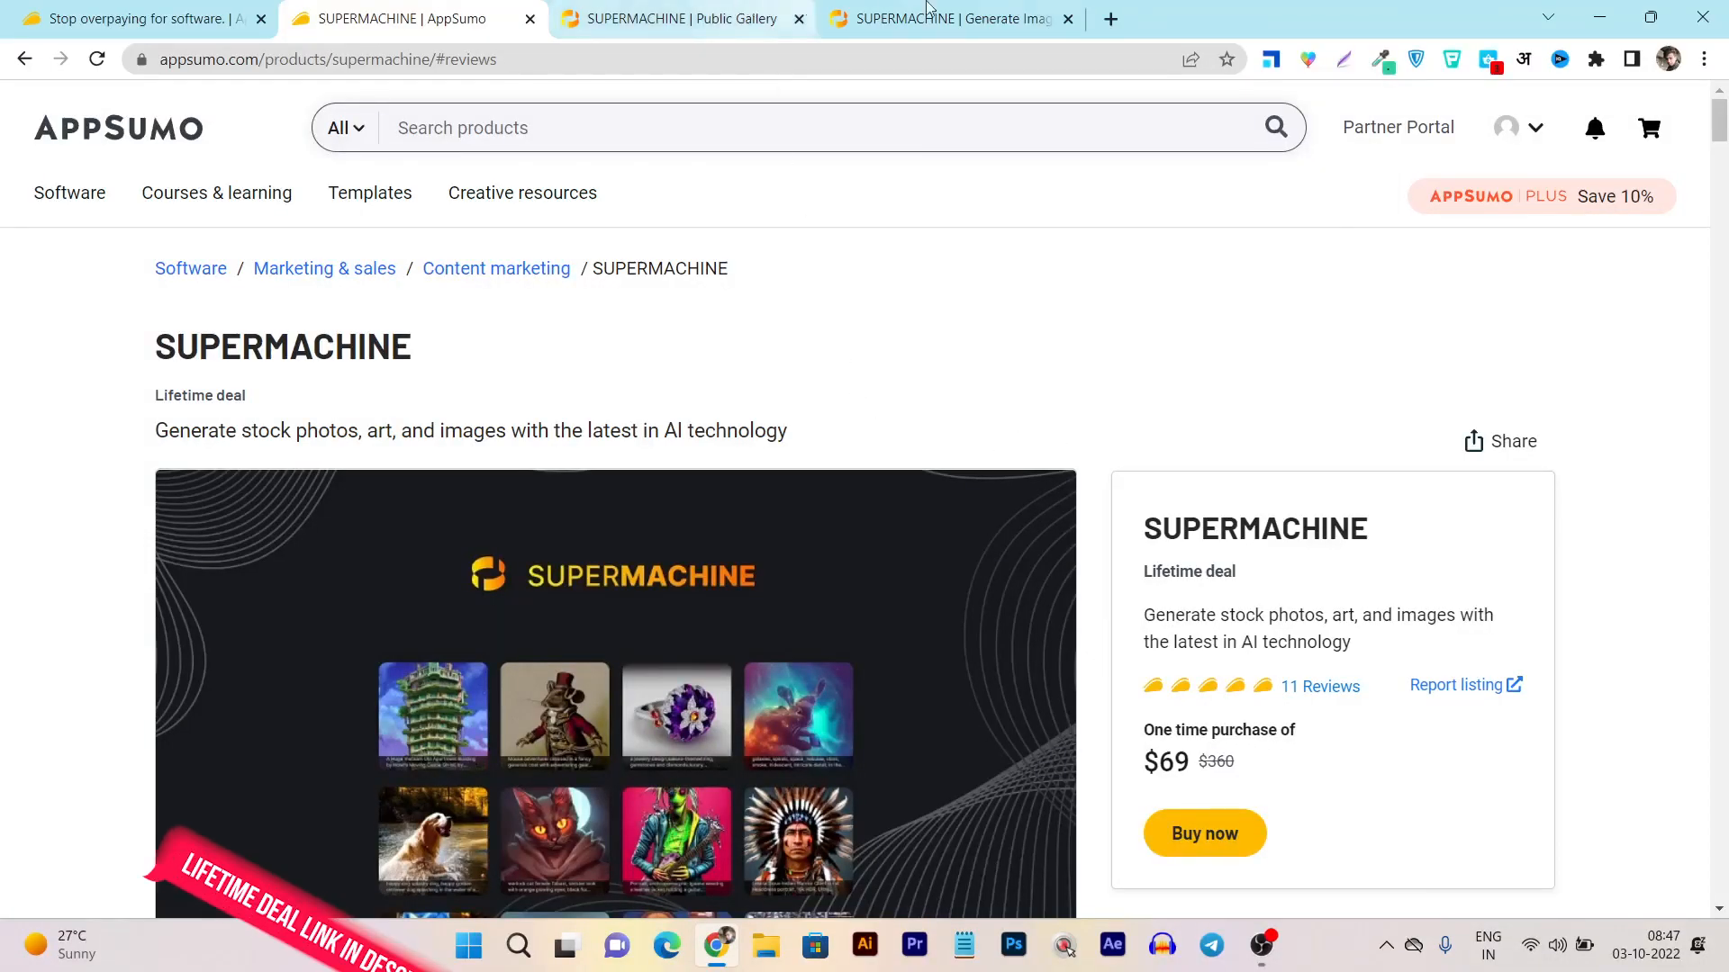
# Step: Check the Search for Ideas page with 50 free searches, then return to the AppSumo deal page
pyautogui.click(949, 18)
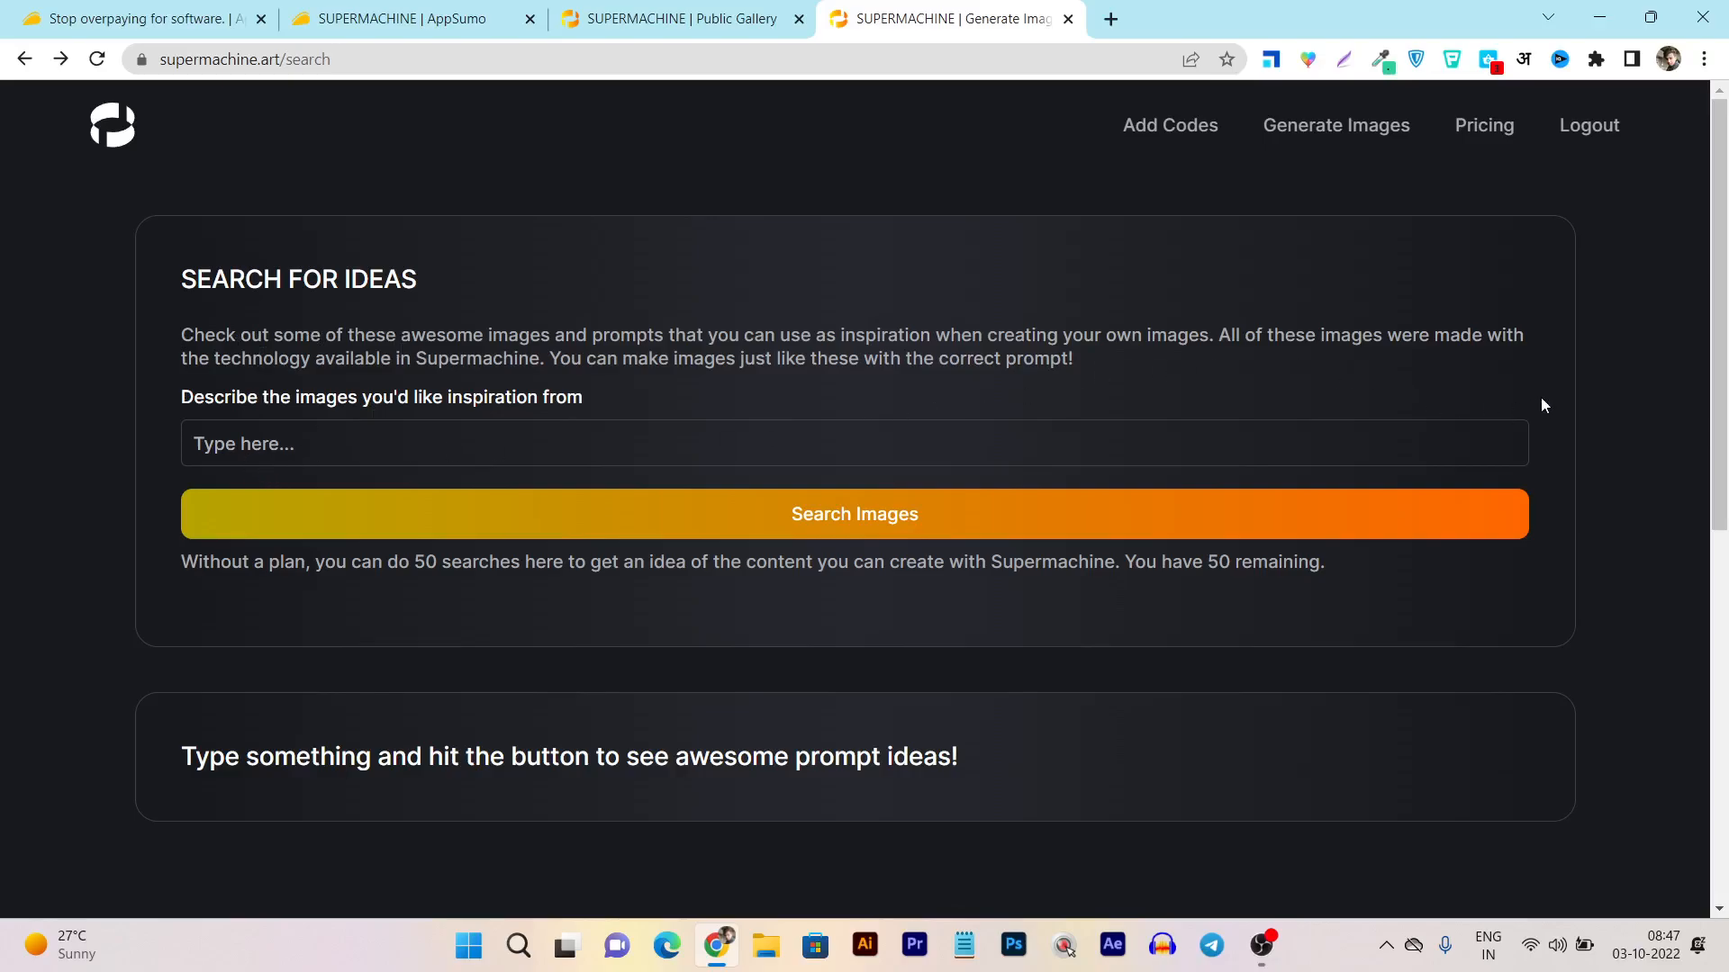
pyautogui.moveTo(555, 672)
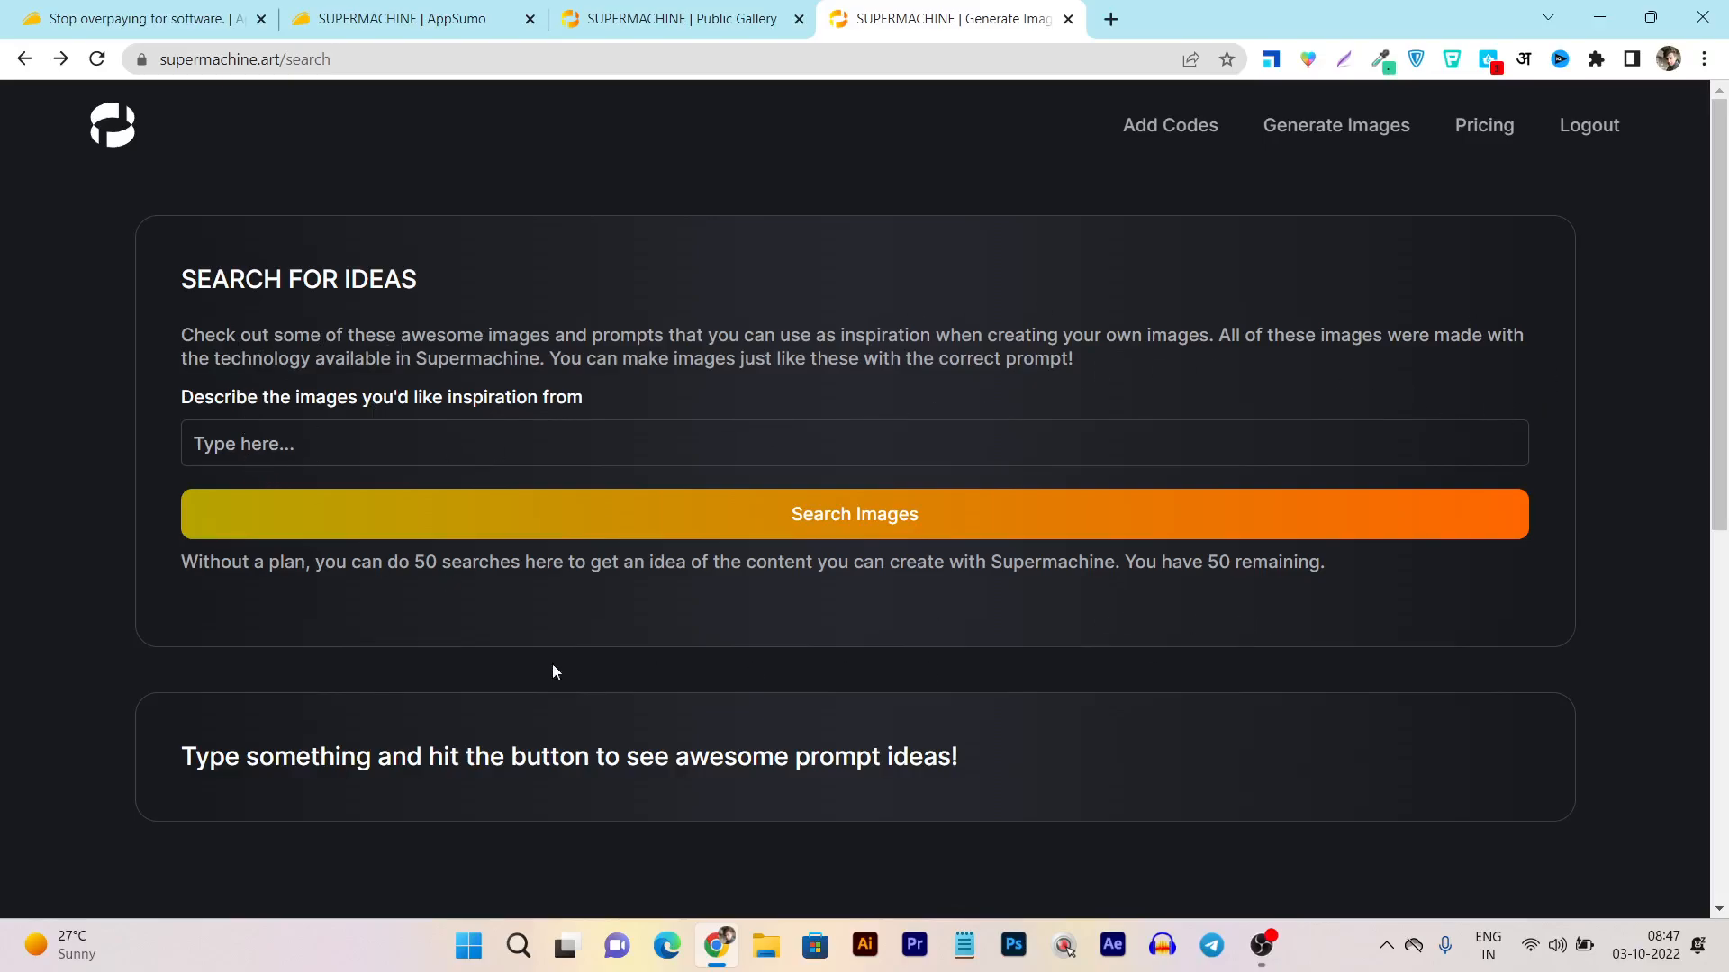
pyautogui.moveTo(457, 627)
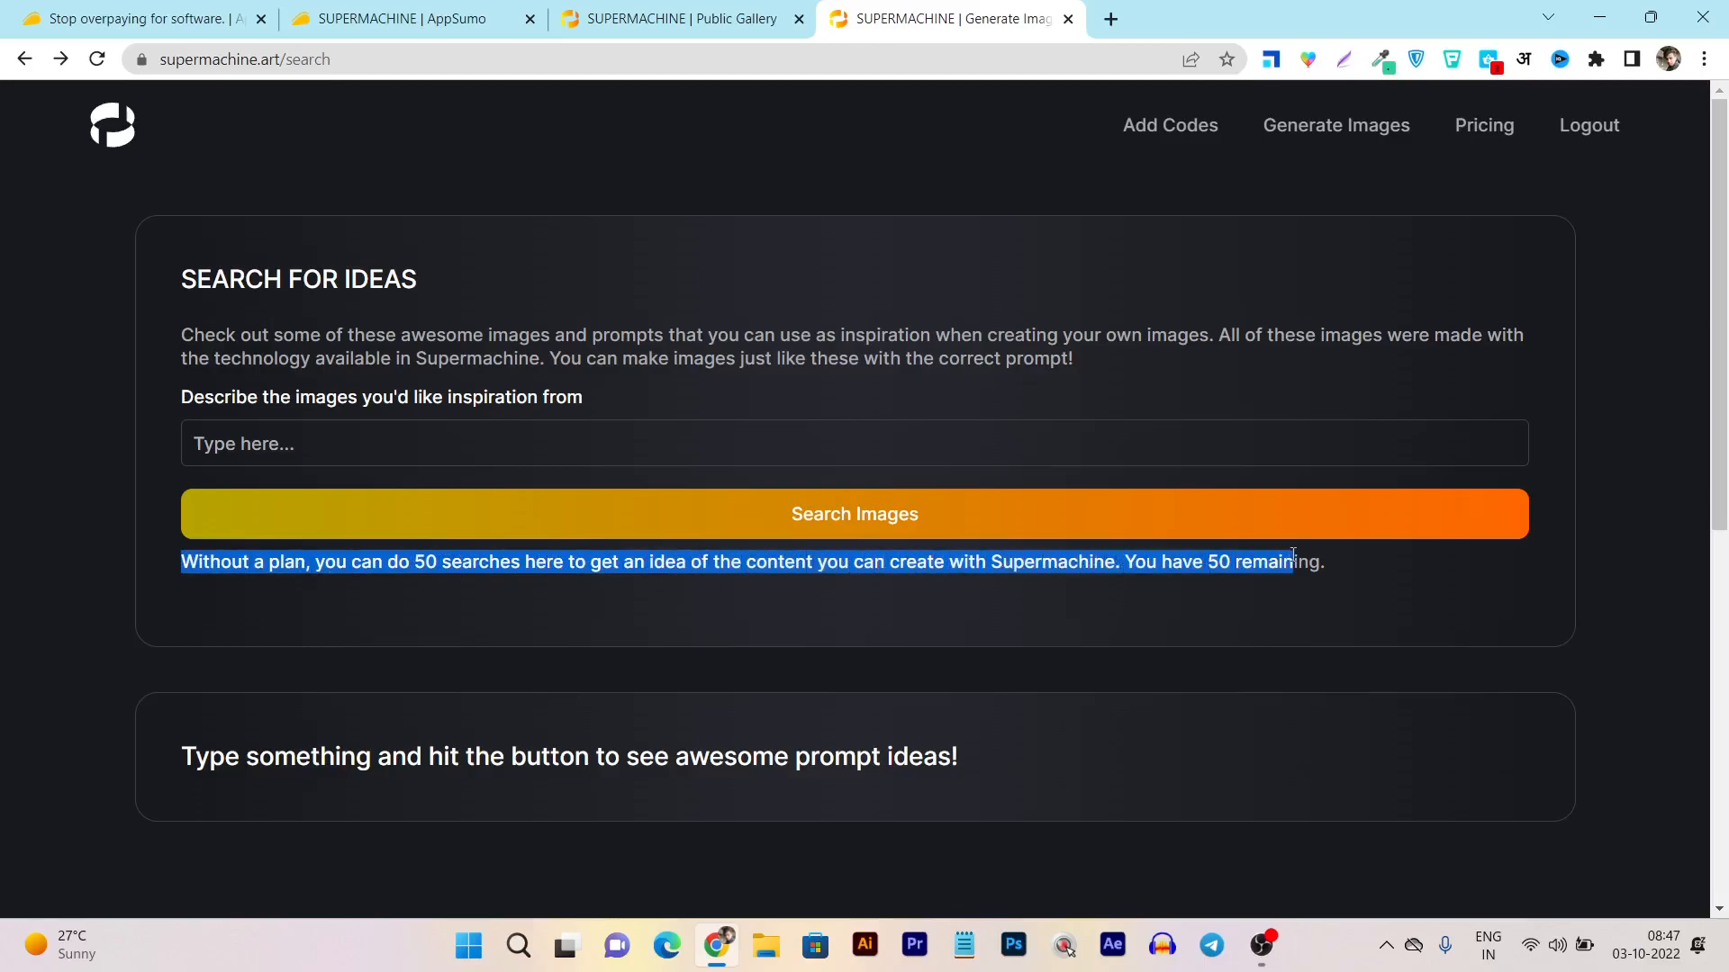
pyautogui.click(672, 18)
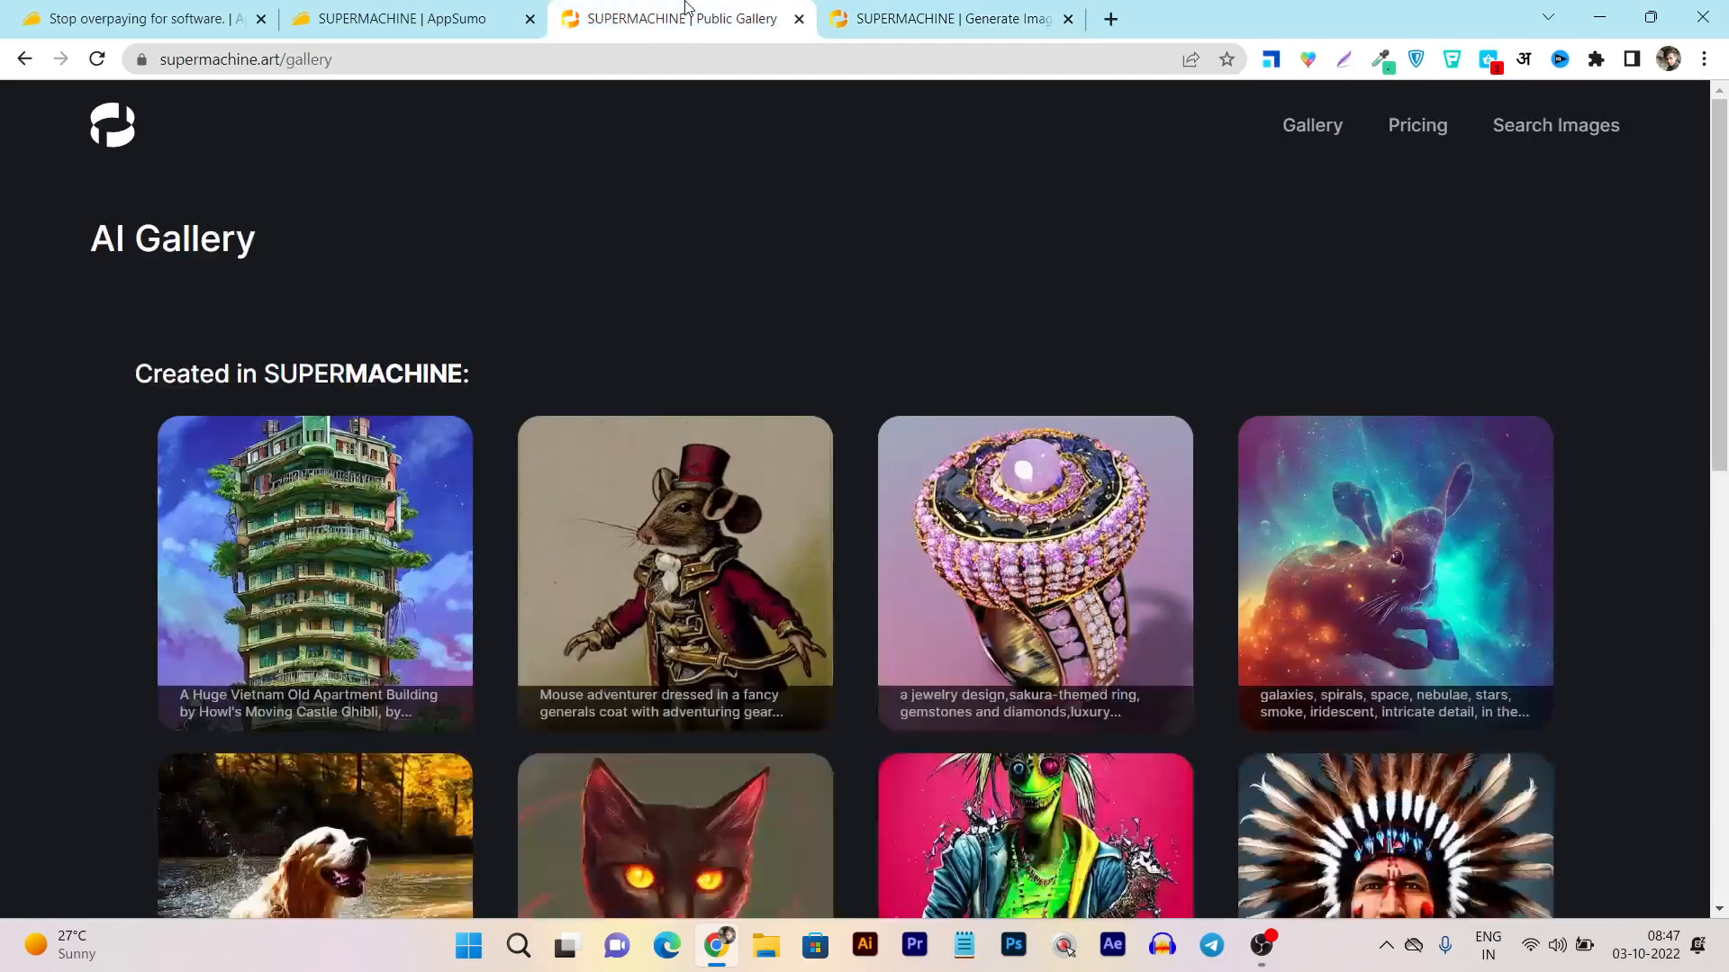
pyautogui.click(390, 18)
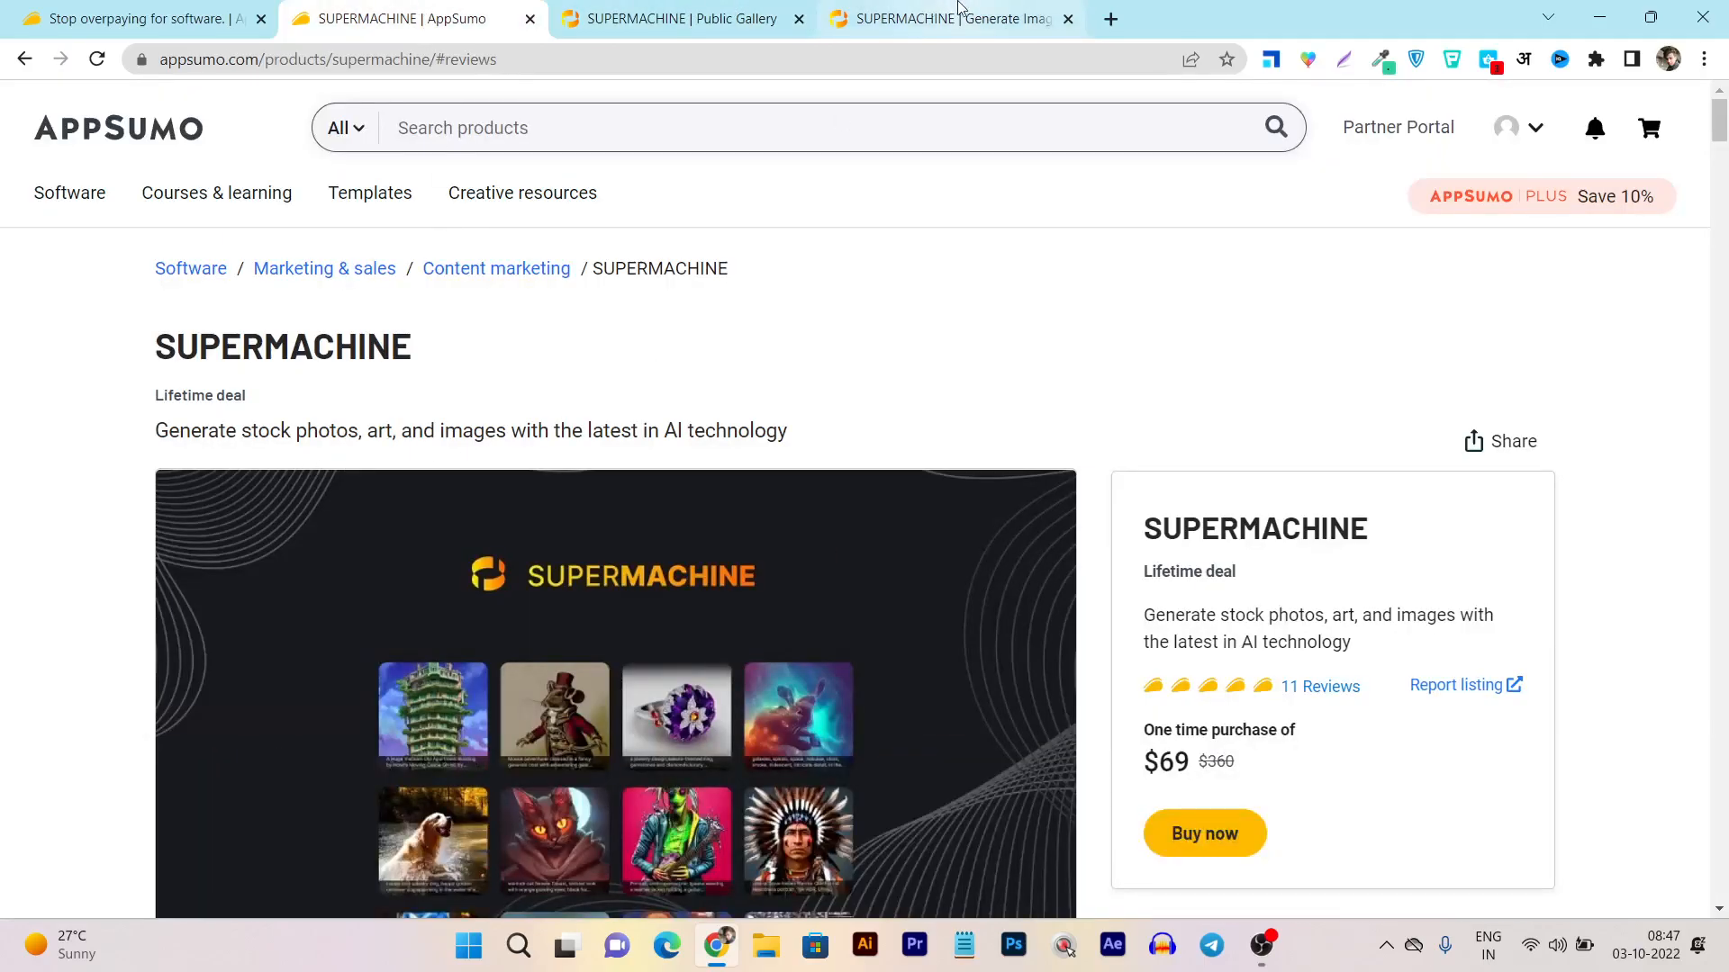
pyautogui.click(951, 18)
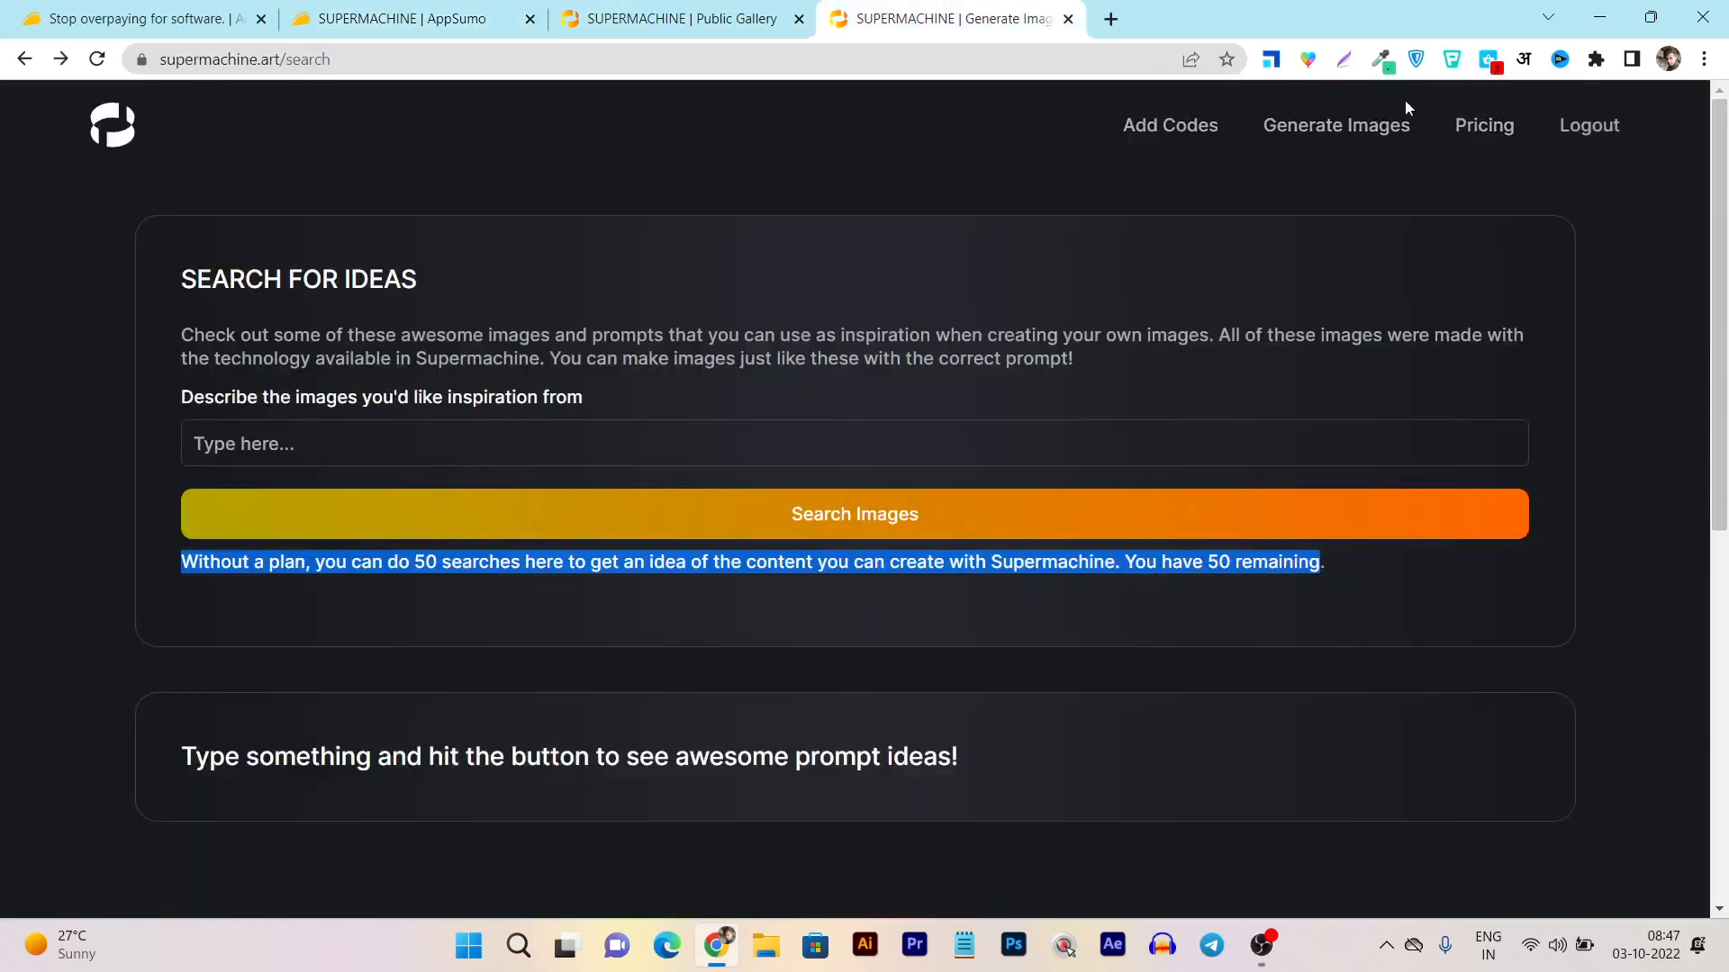
pyautogui.moveTo(528, 514)
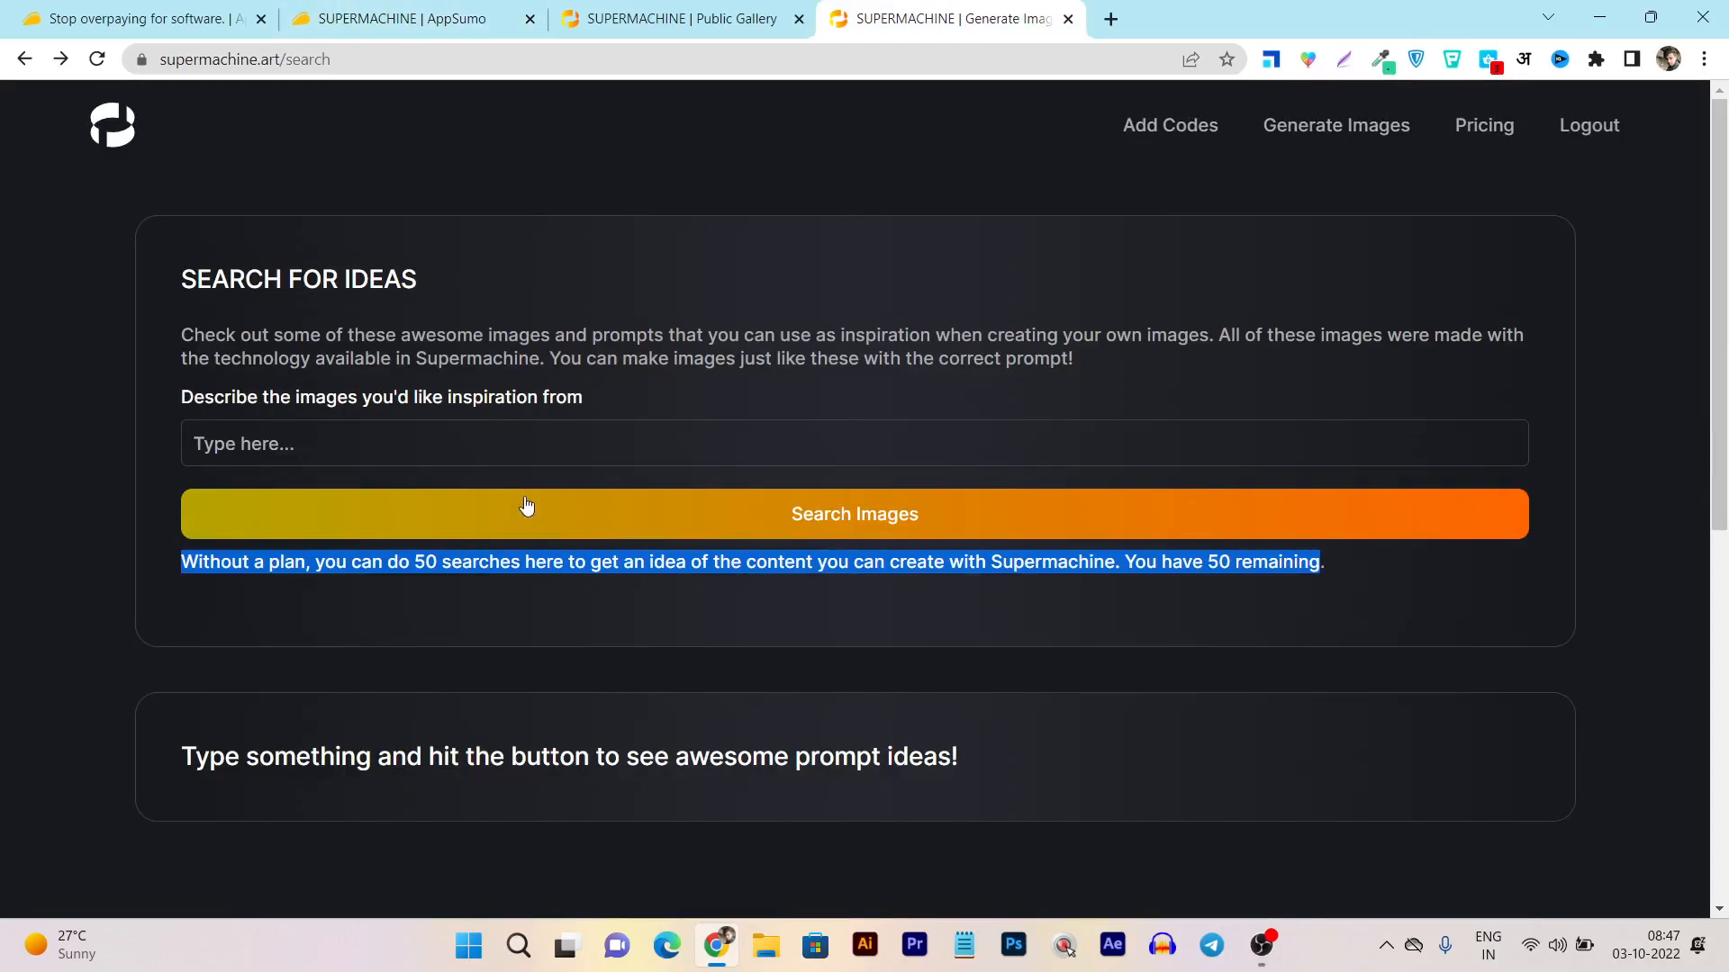
pyautogui.click(396, 18)
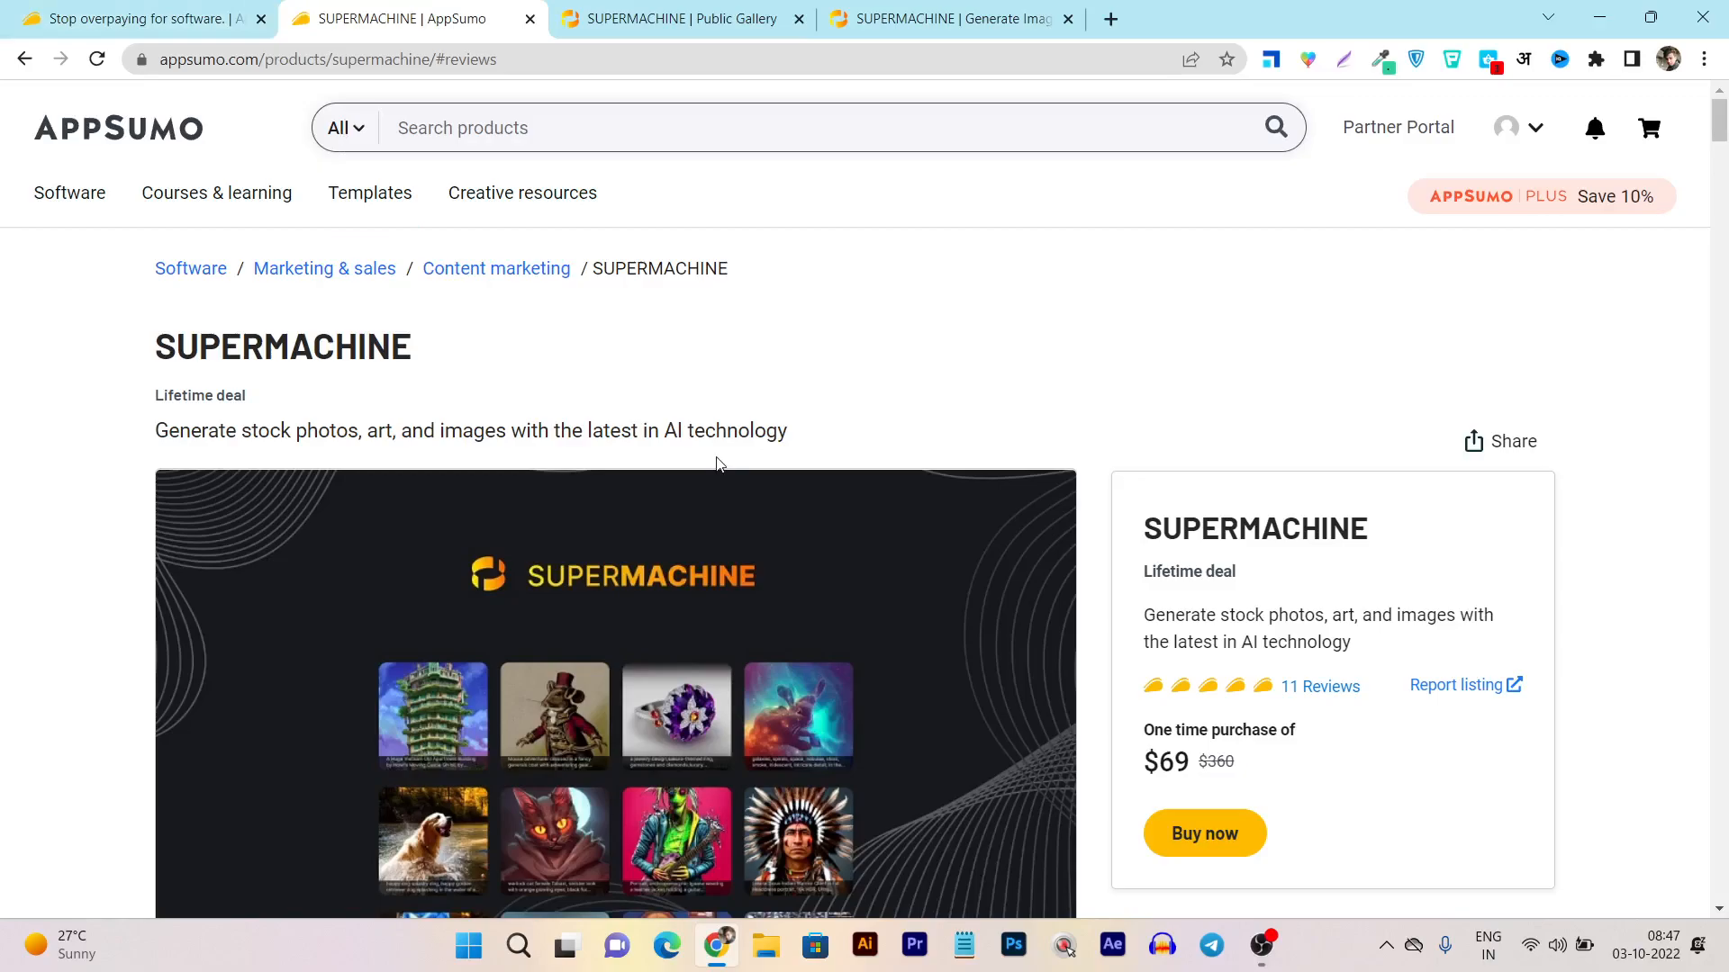
# Step: Highlight the 'This deal is non-refundable' term in the Plans & features section
pyautogui.scroll(-3)
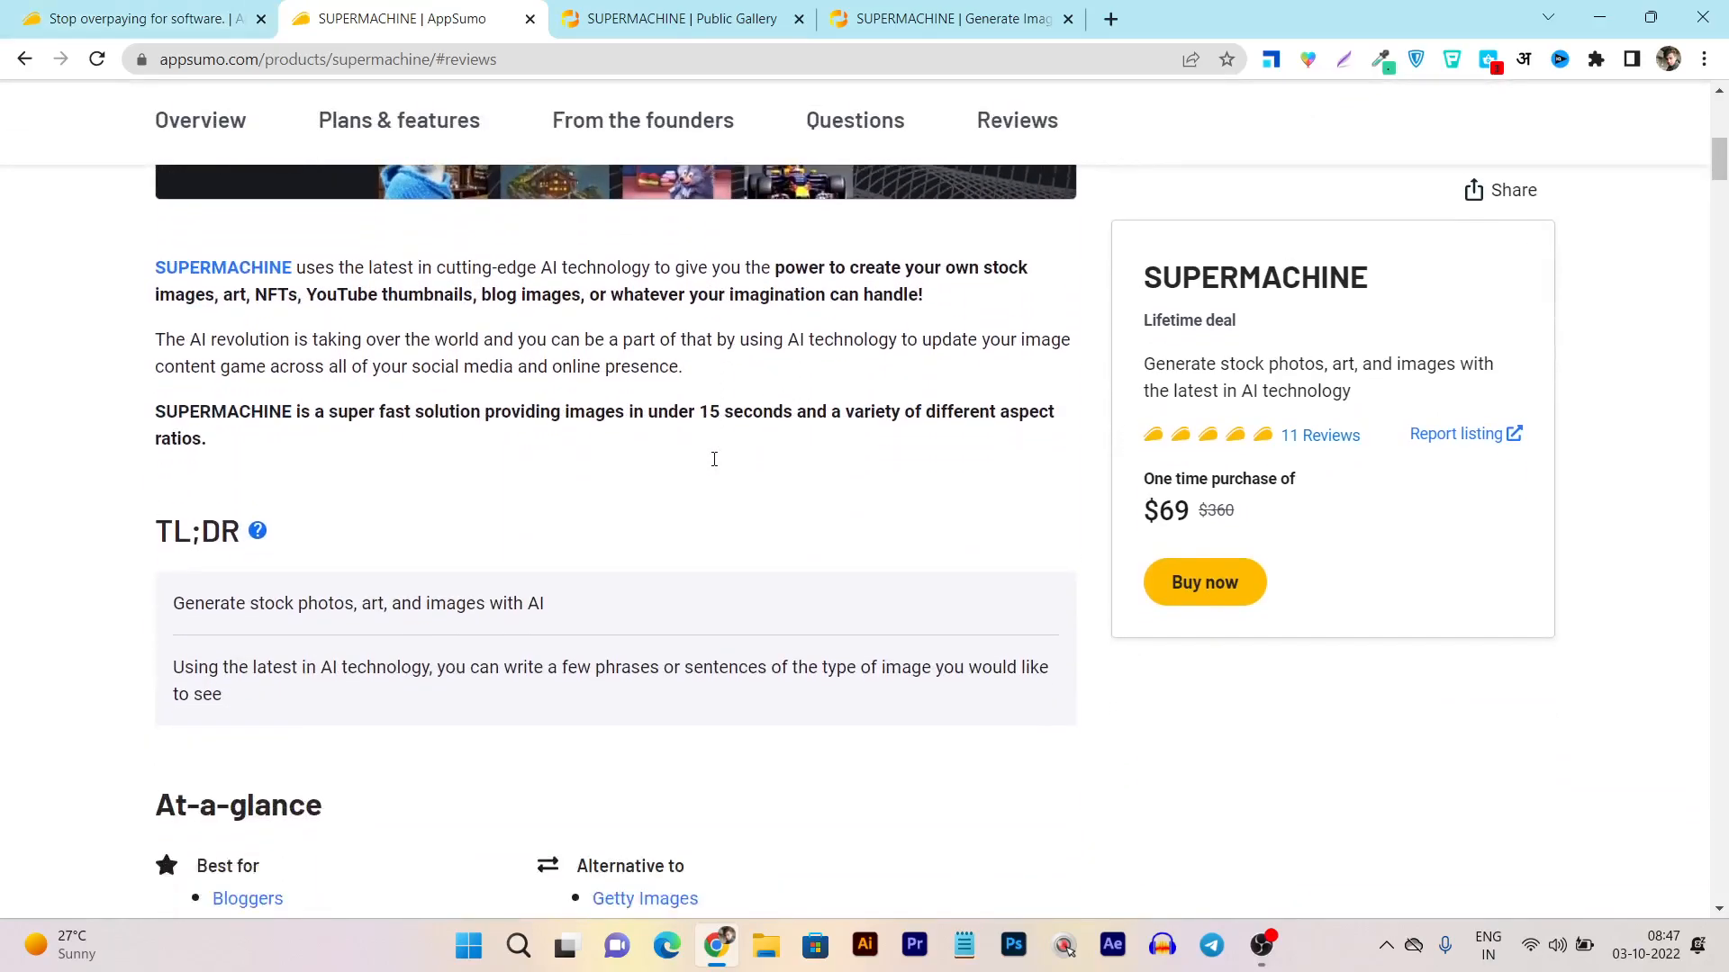
pyautogui.scroll(3)
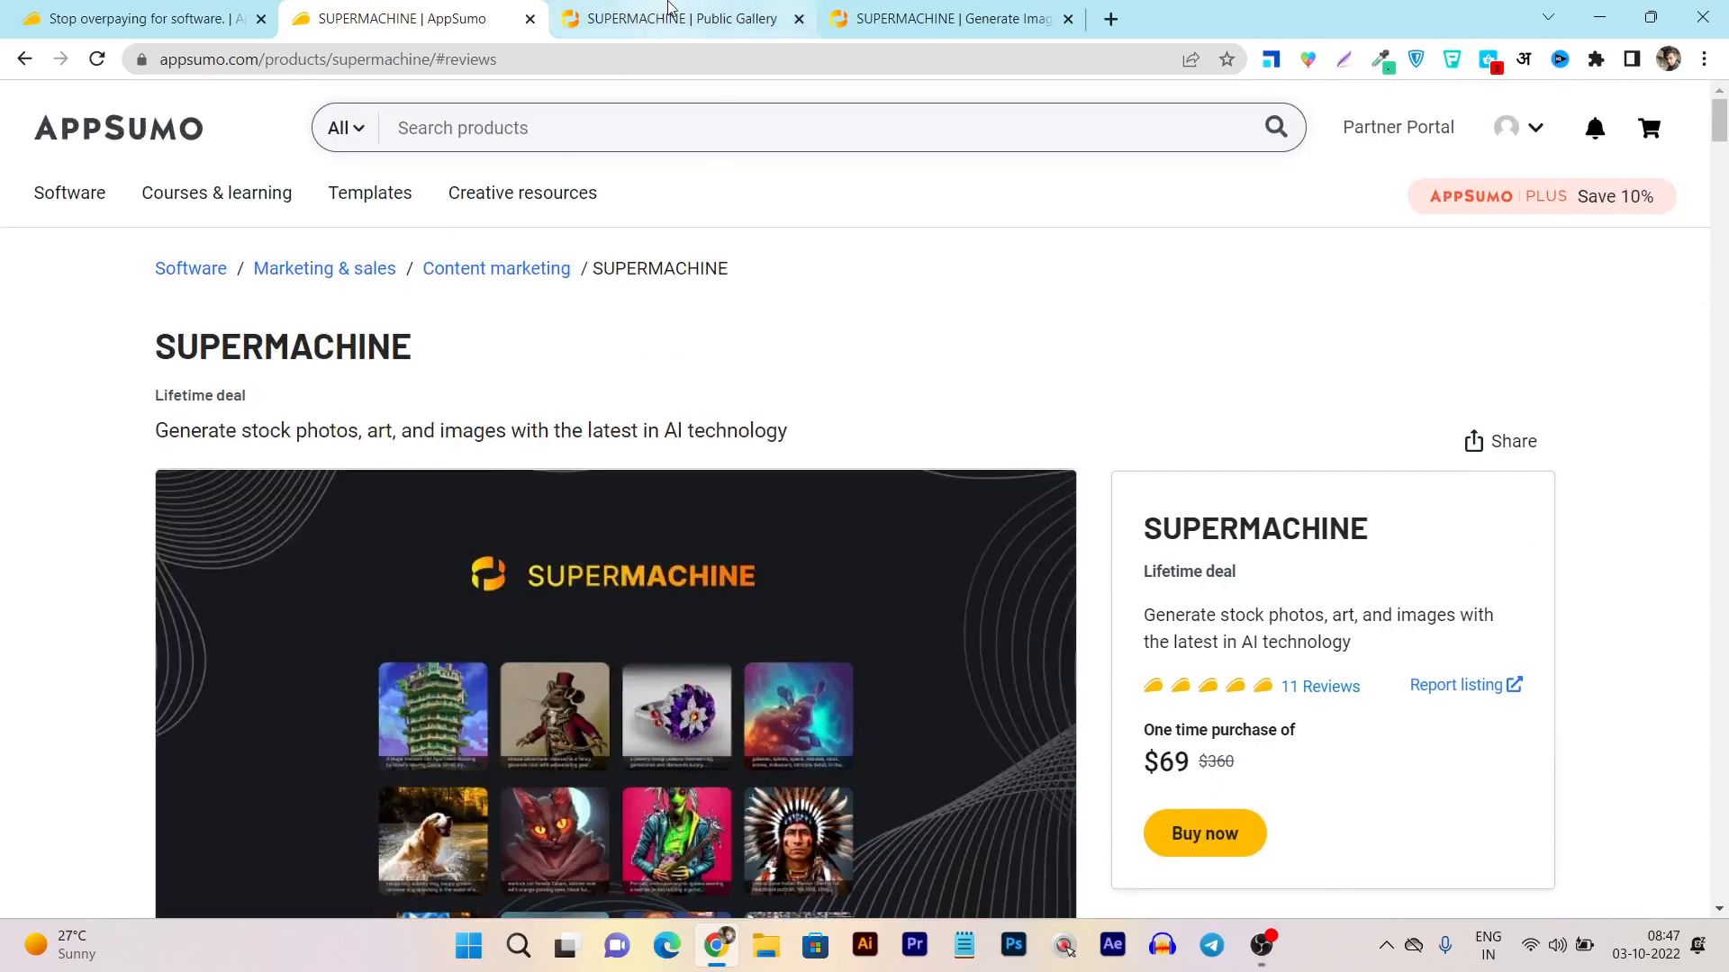
pyautogui.scroll(-3)
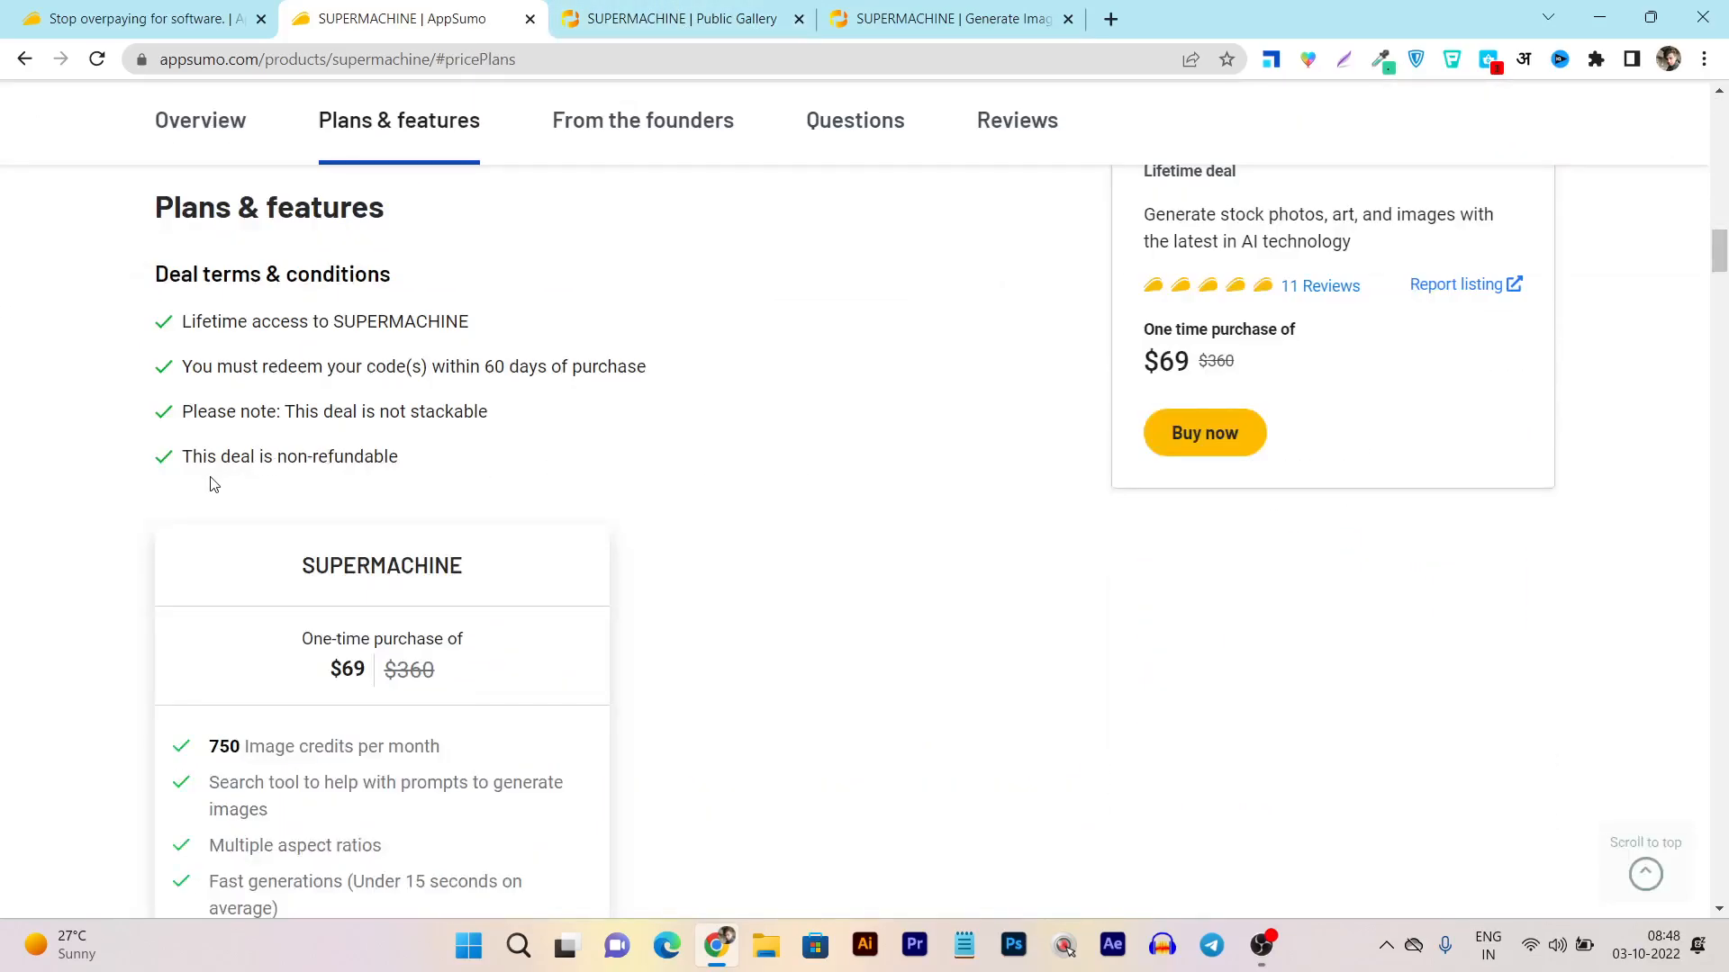
pyautogui.doubleClick(357, 456)
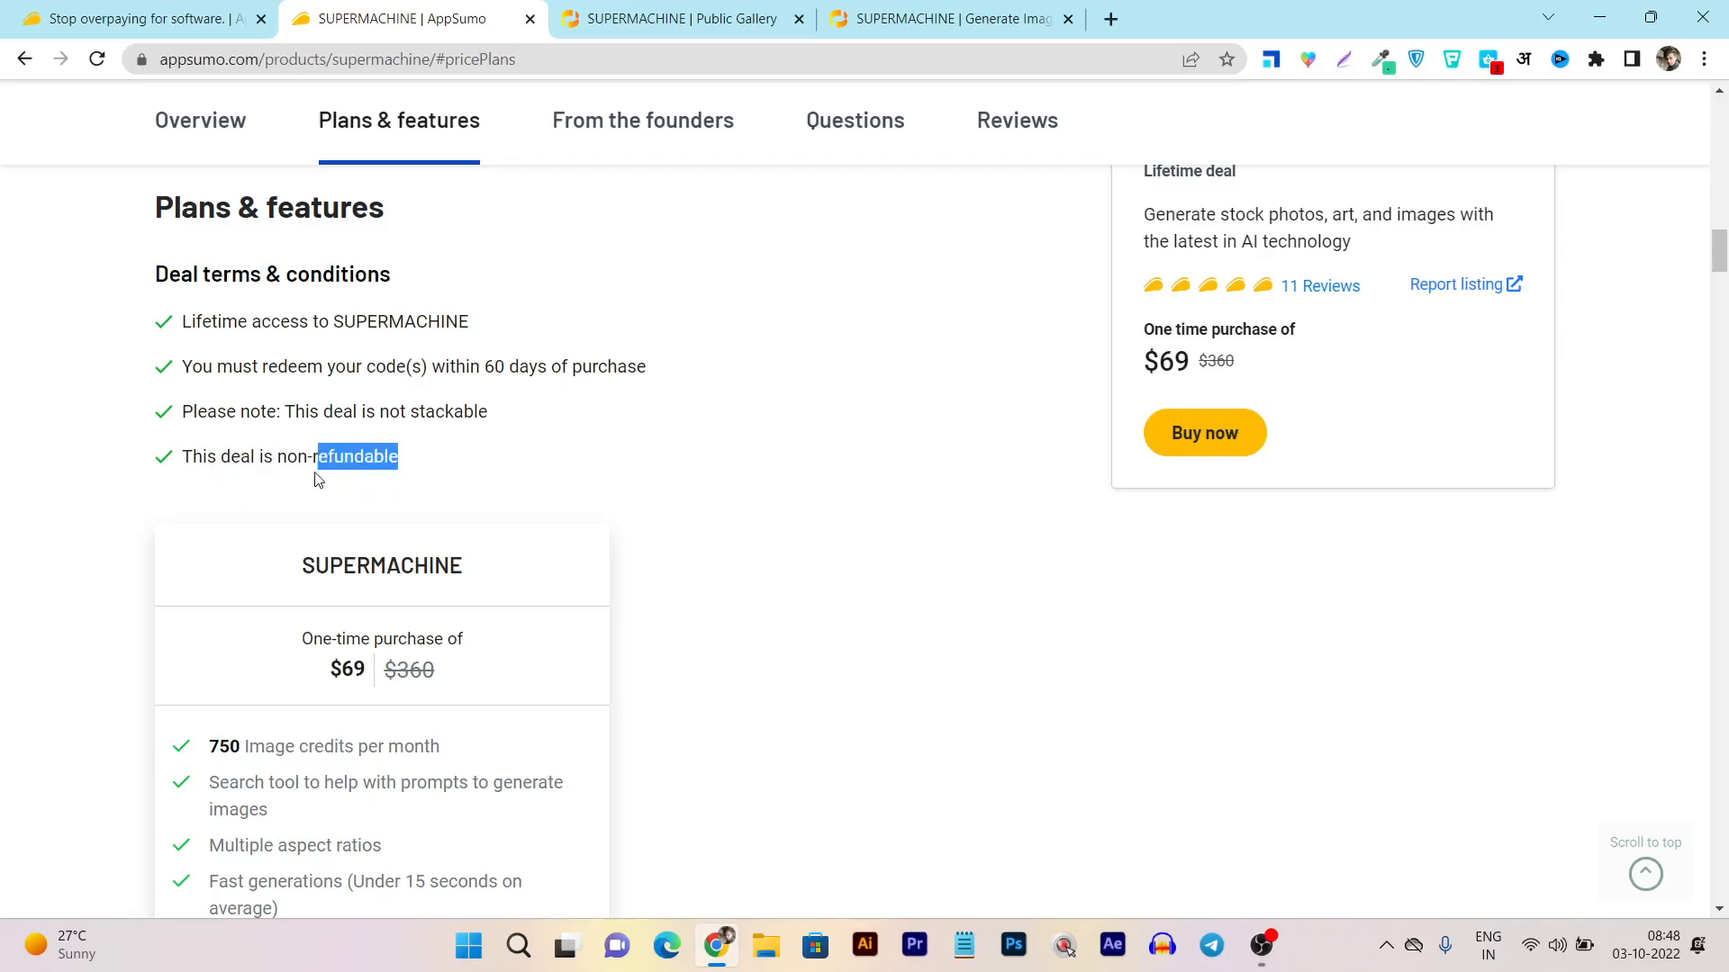
pyautogui.tripleClick(288, 455)
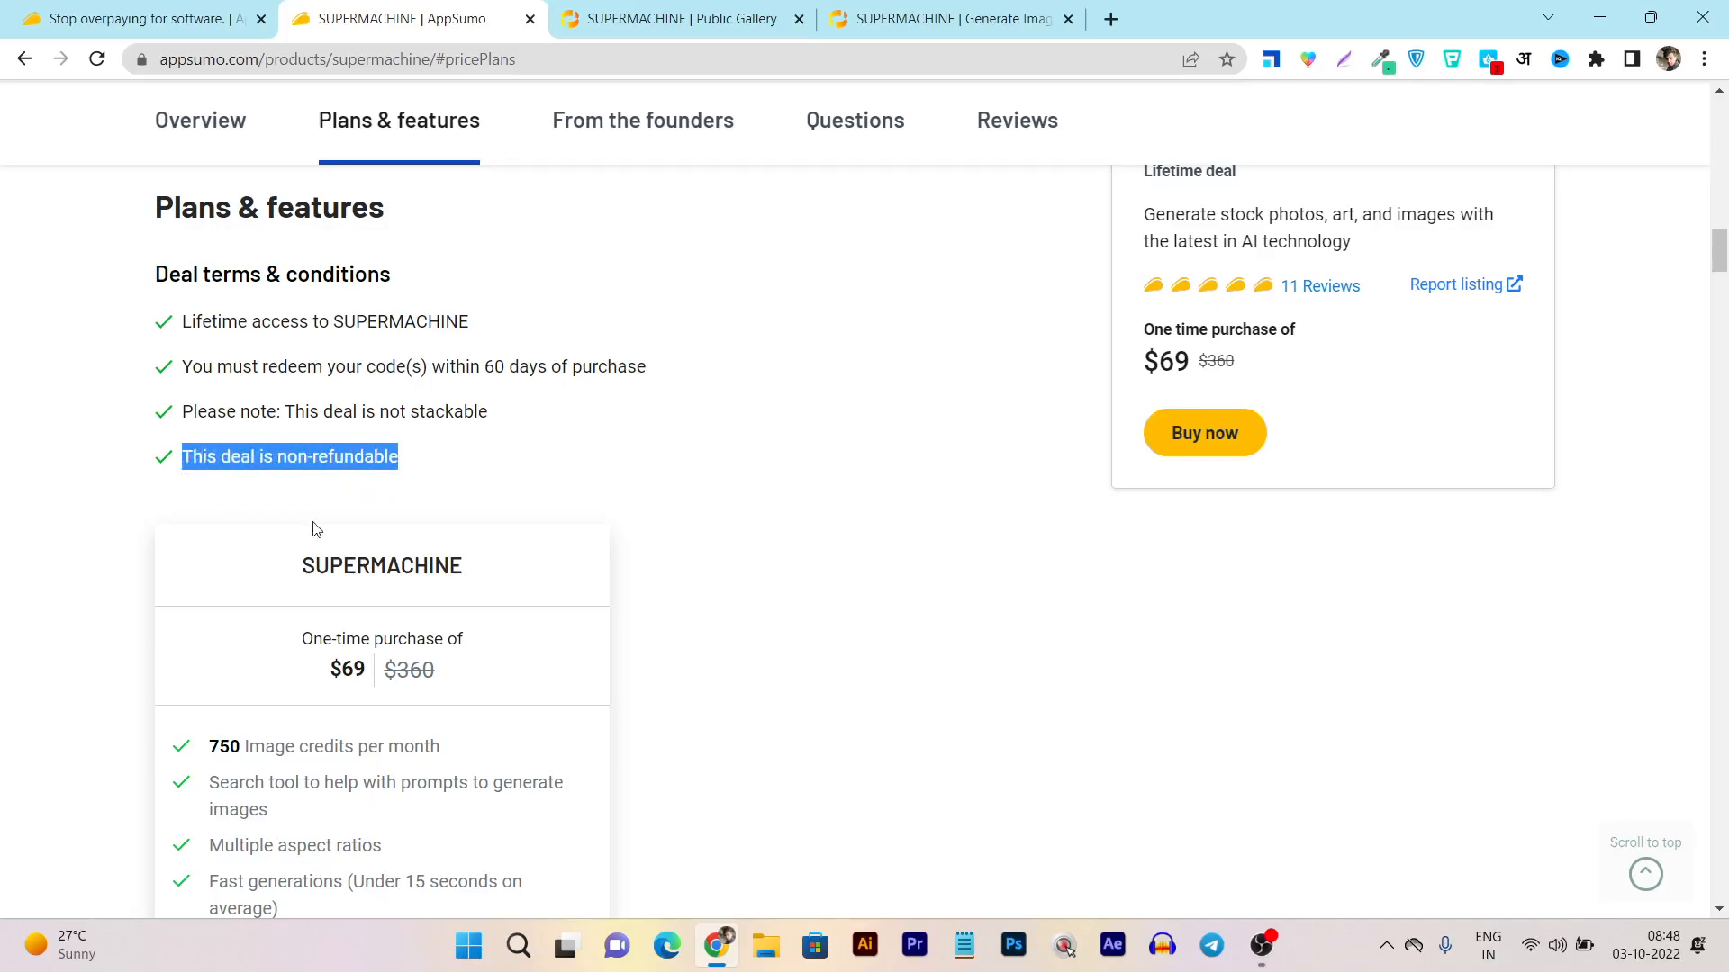
pyautogui.moveTo(333, 530)
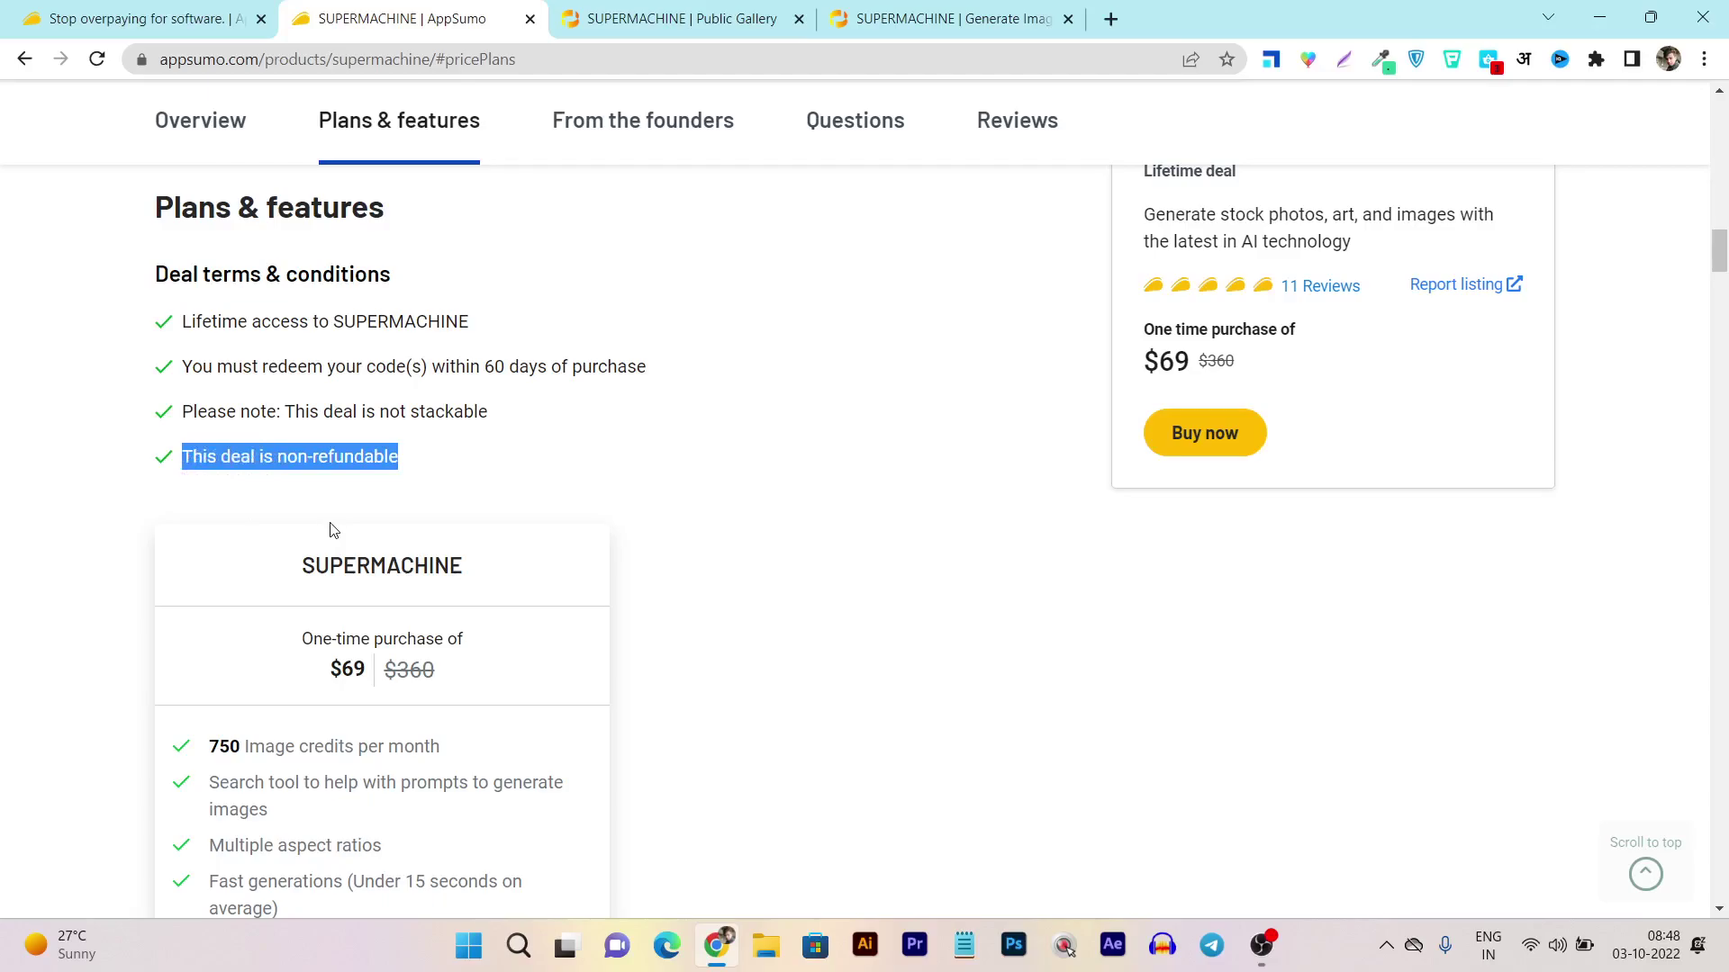
pyautogui.scroll(-3)
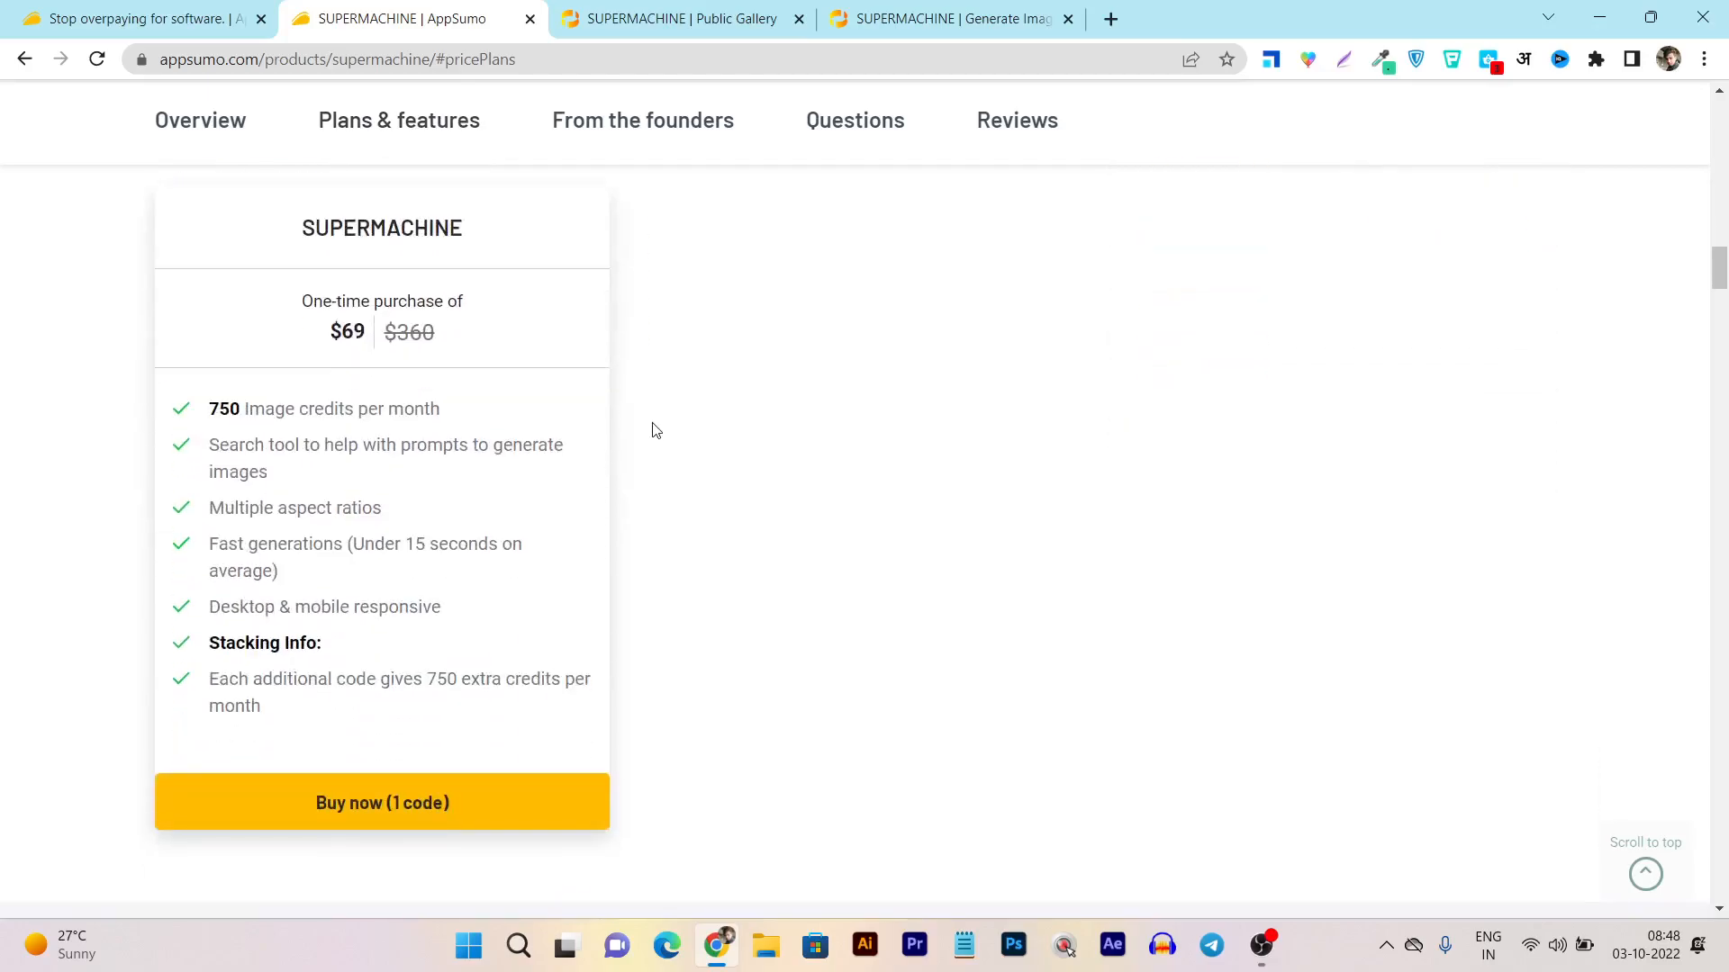
pyautogui.scroll(3)
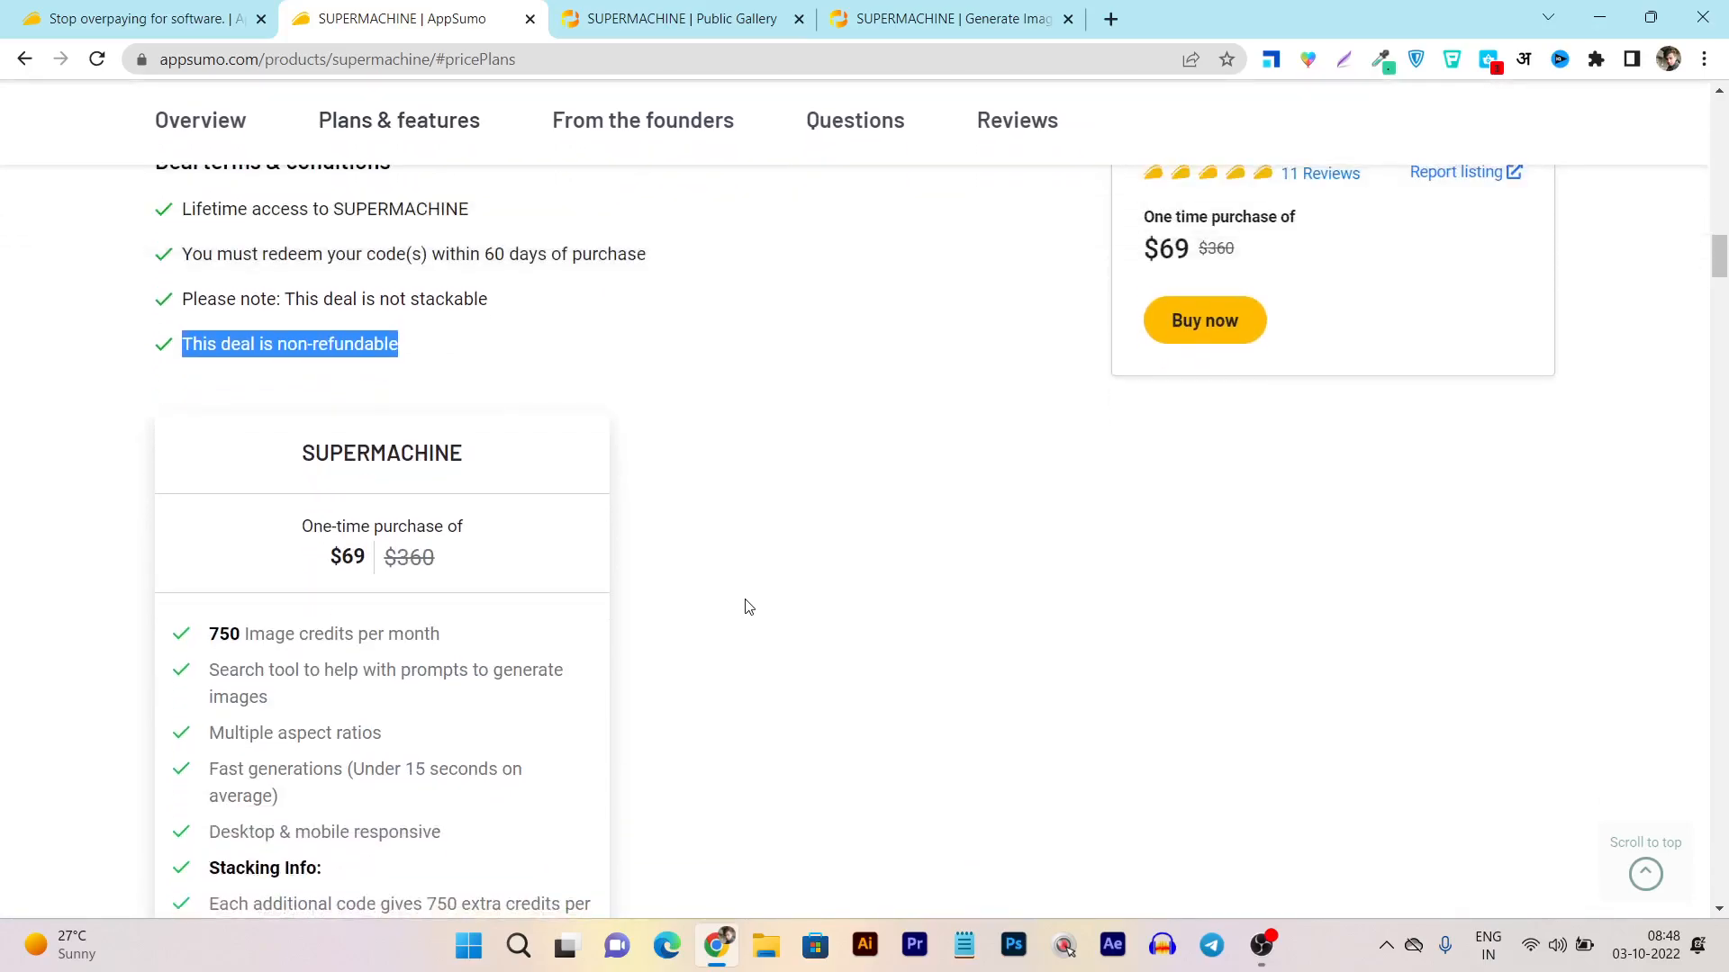
pyautogui.scroll(-3)
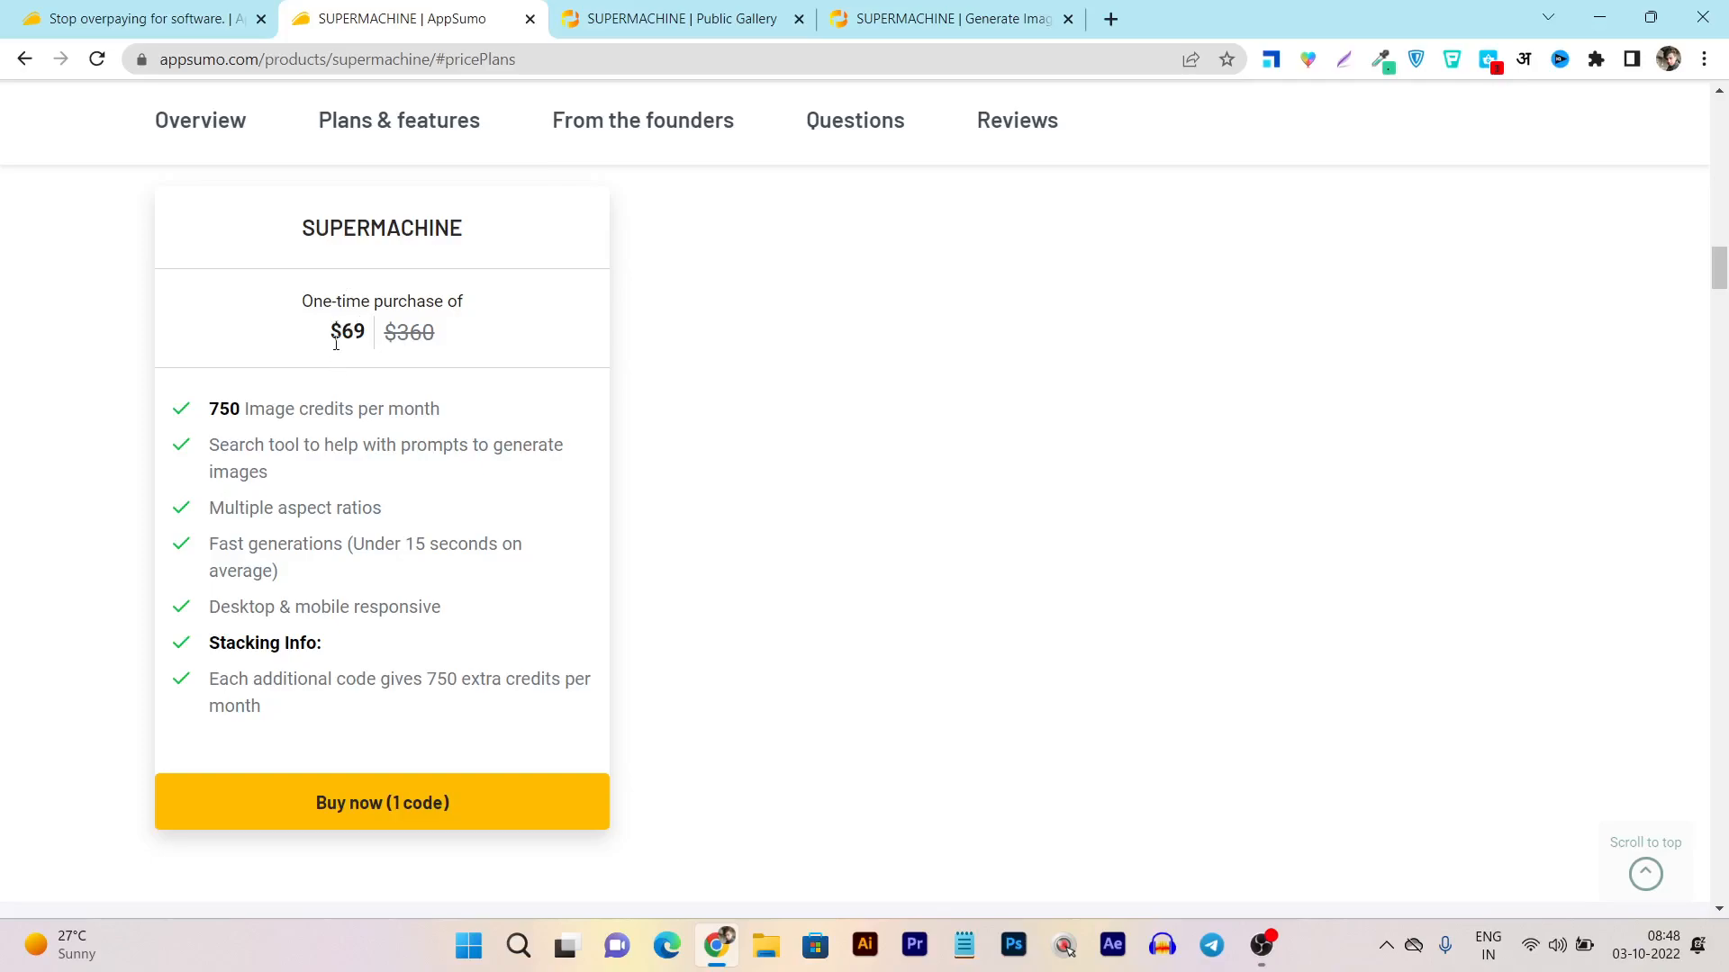
pyautogui.moveTo(376, 342)
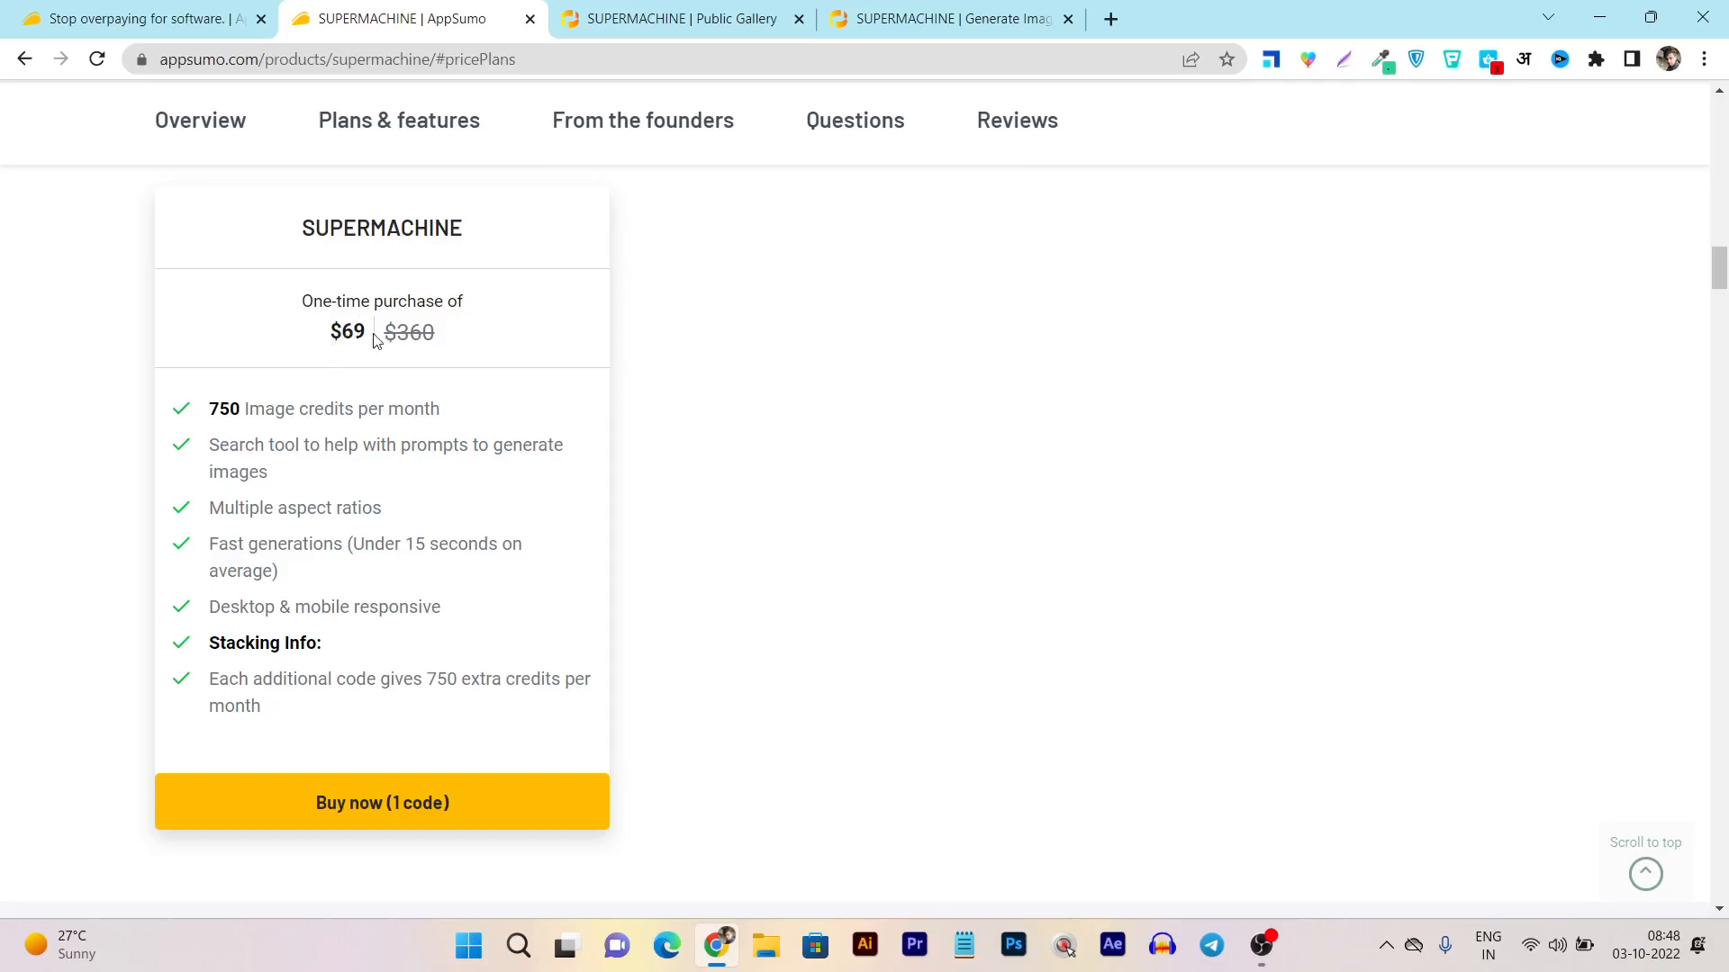
pyautogui.moveTo(301, 416)
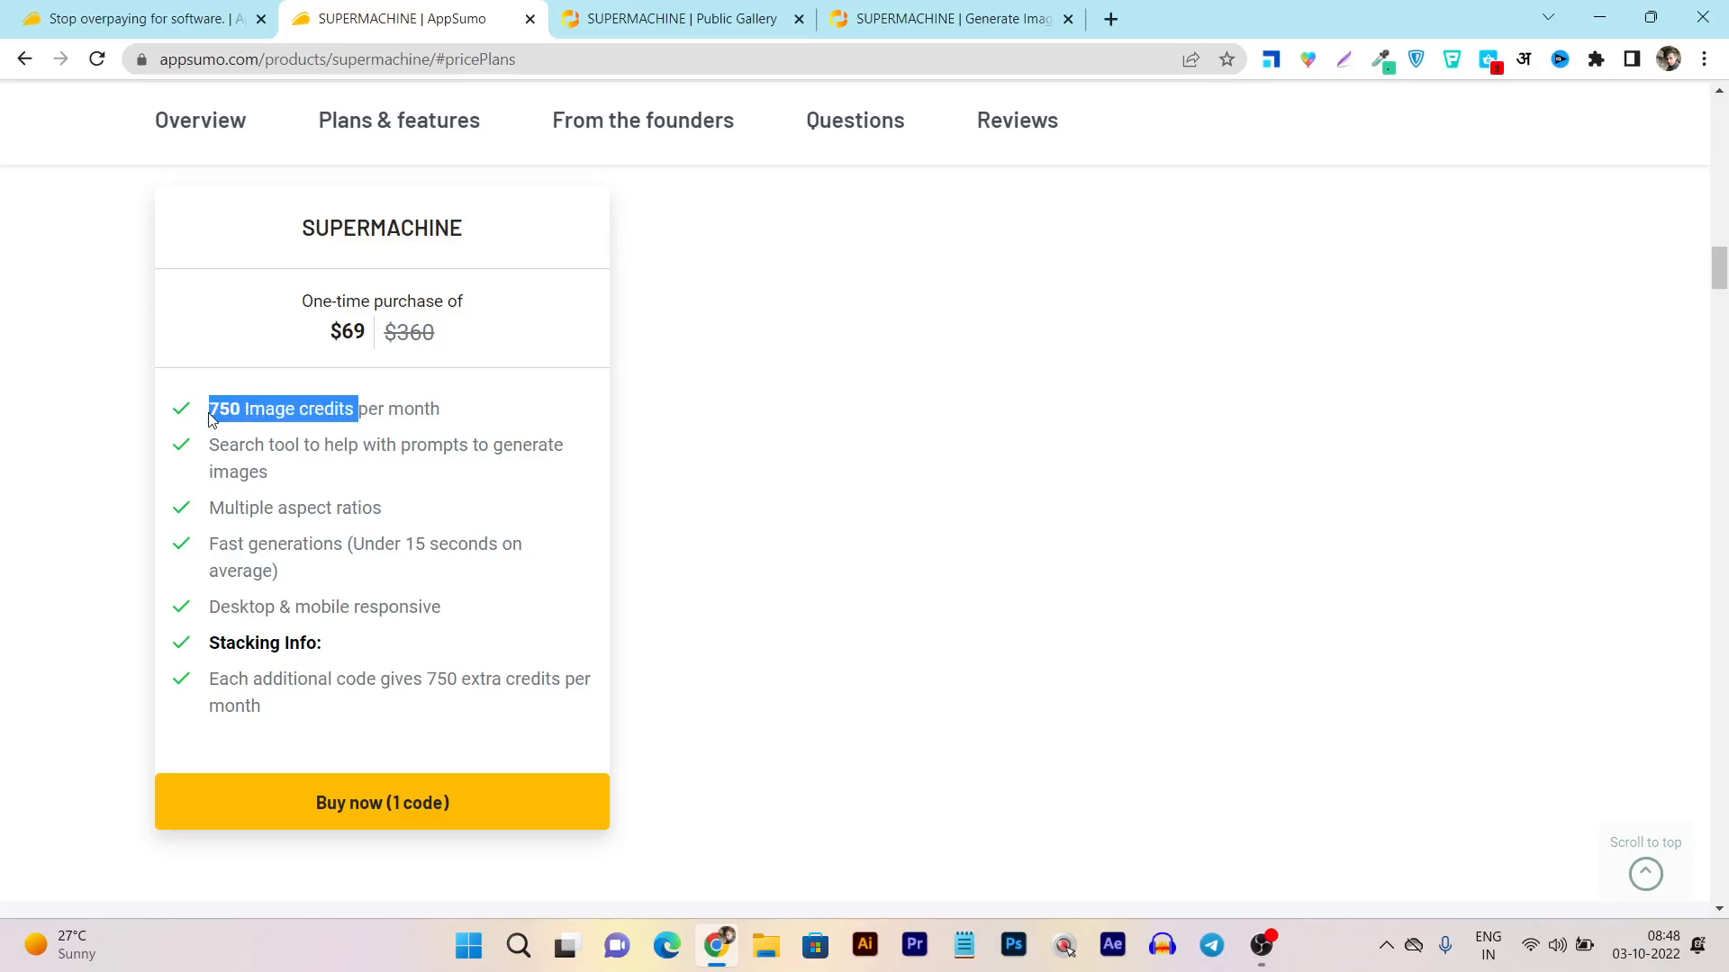
pyautogui.moveTo(344, 494)
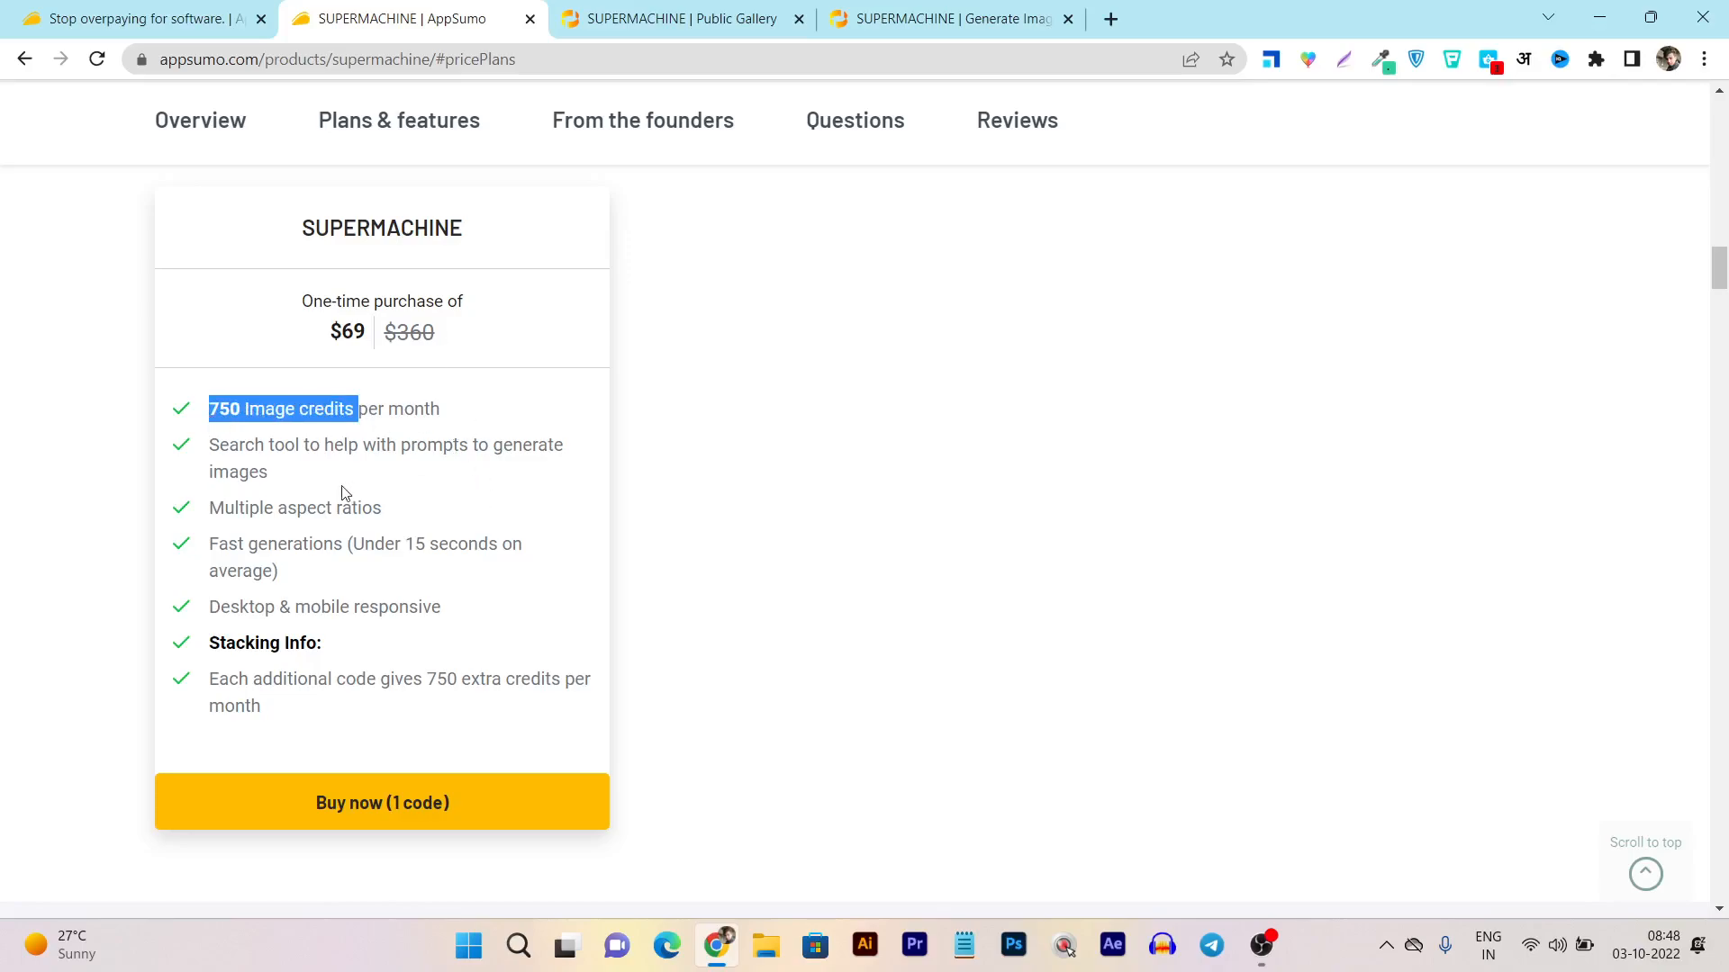
pyautogui.moveTo(313, 468)
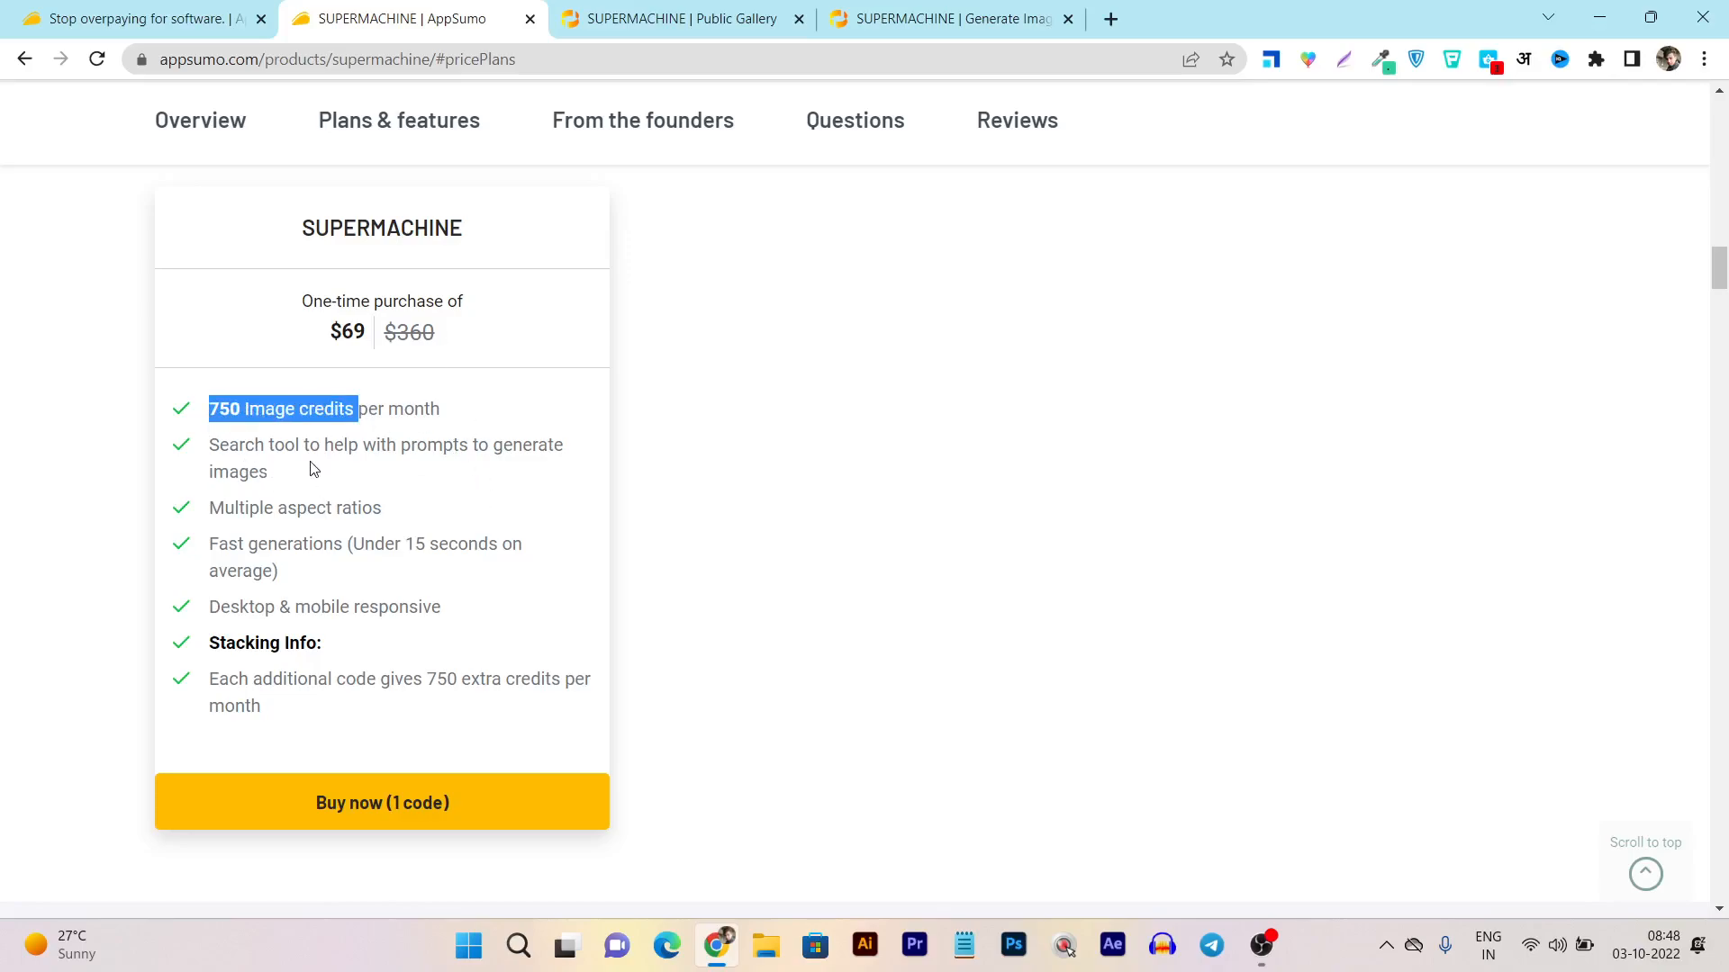
pyautogui.moveTo(501, 479)
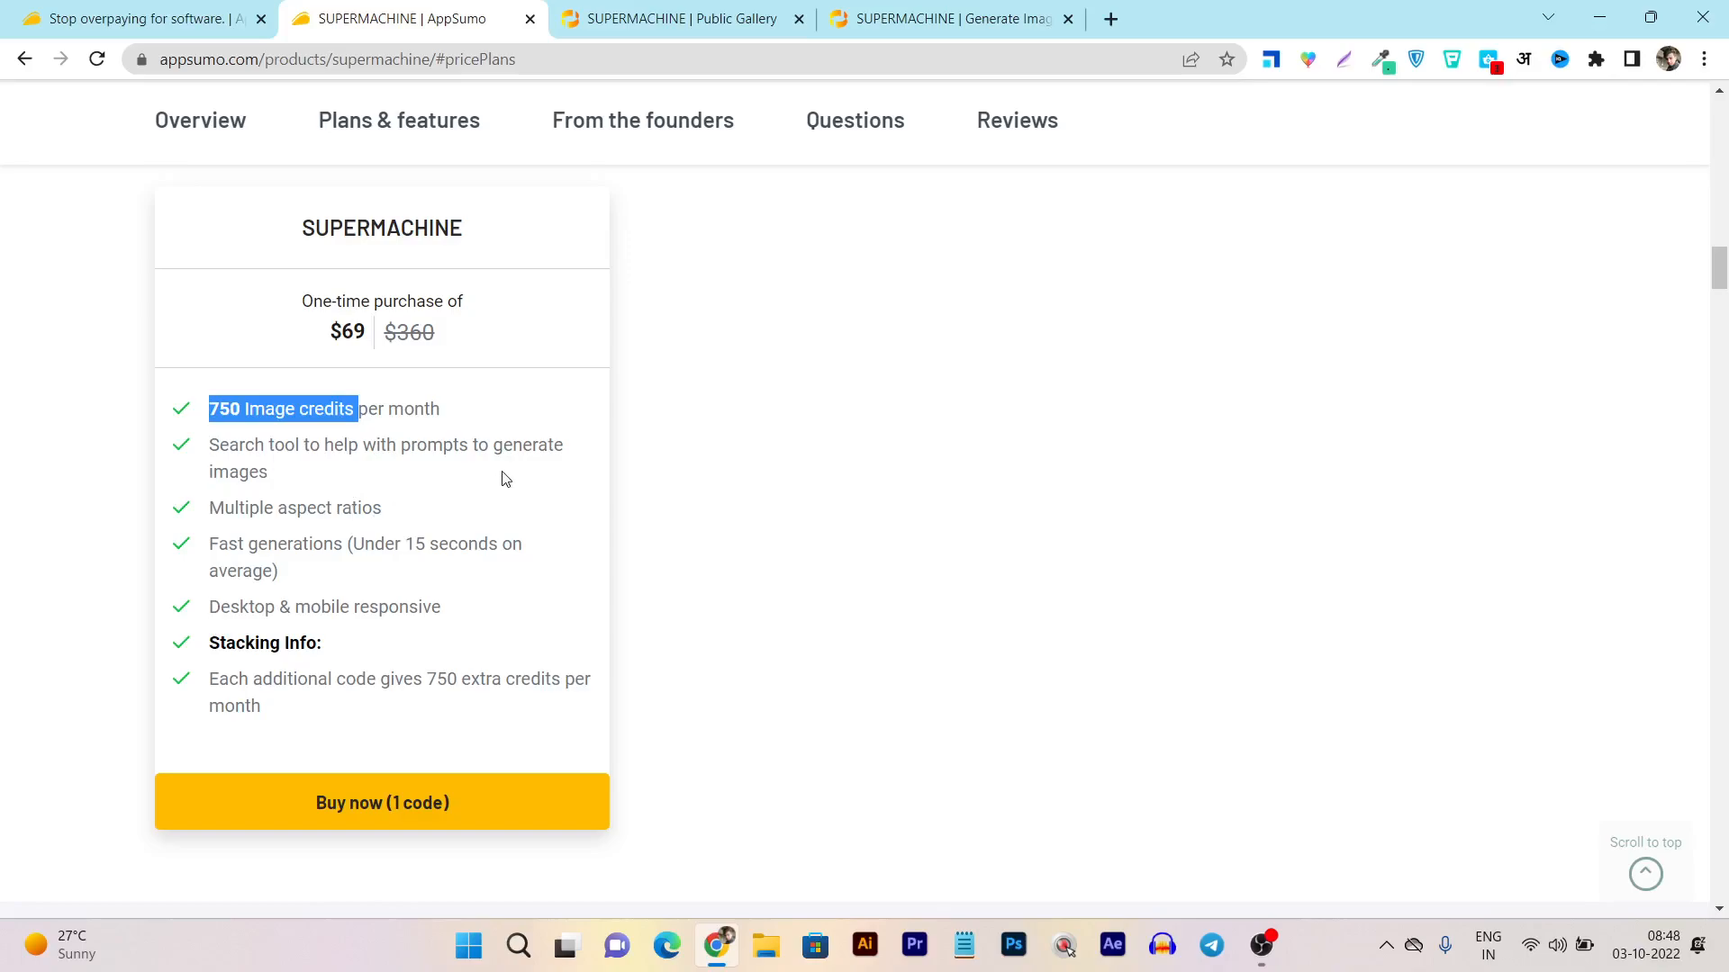
pyautogui.moveTo(288, 528)
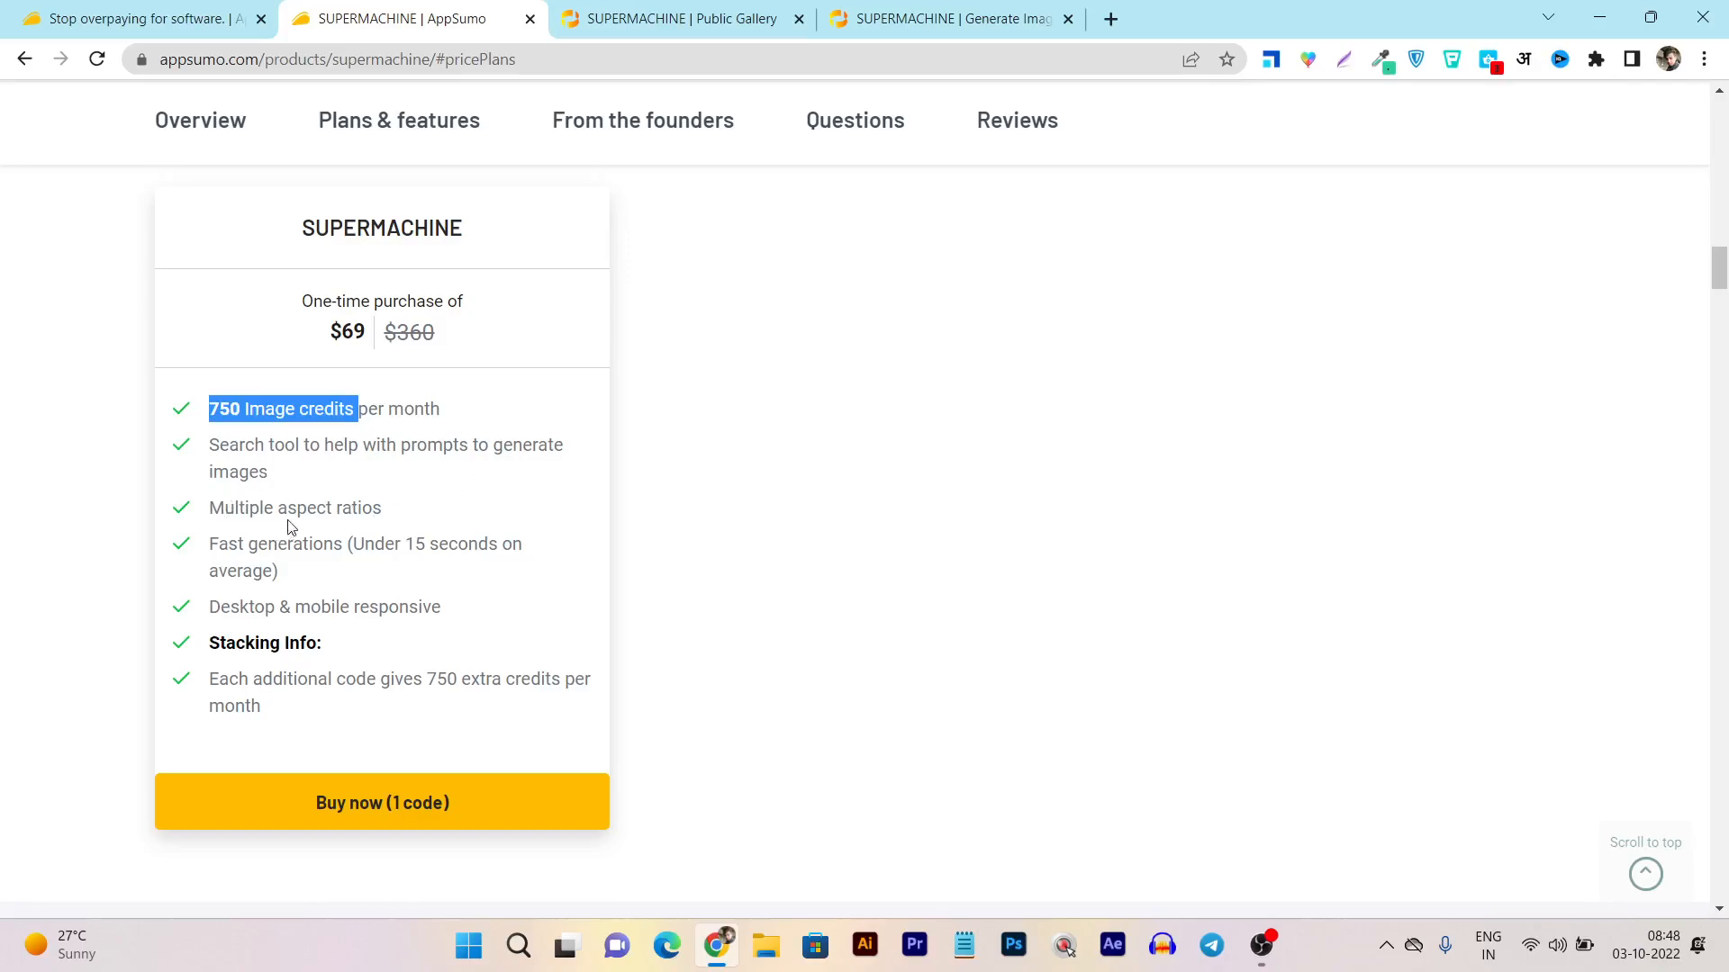
pyautogui.scroll(-3)
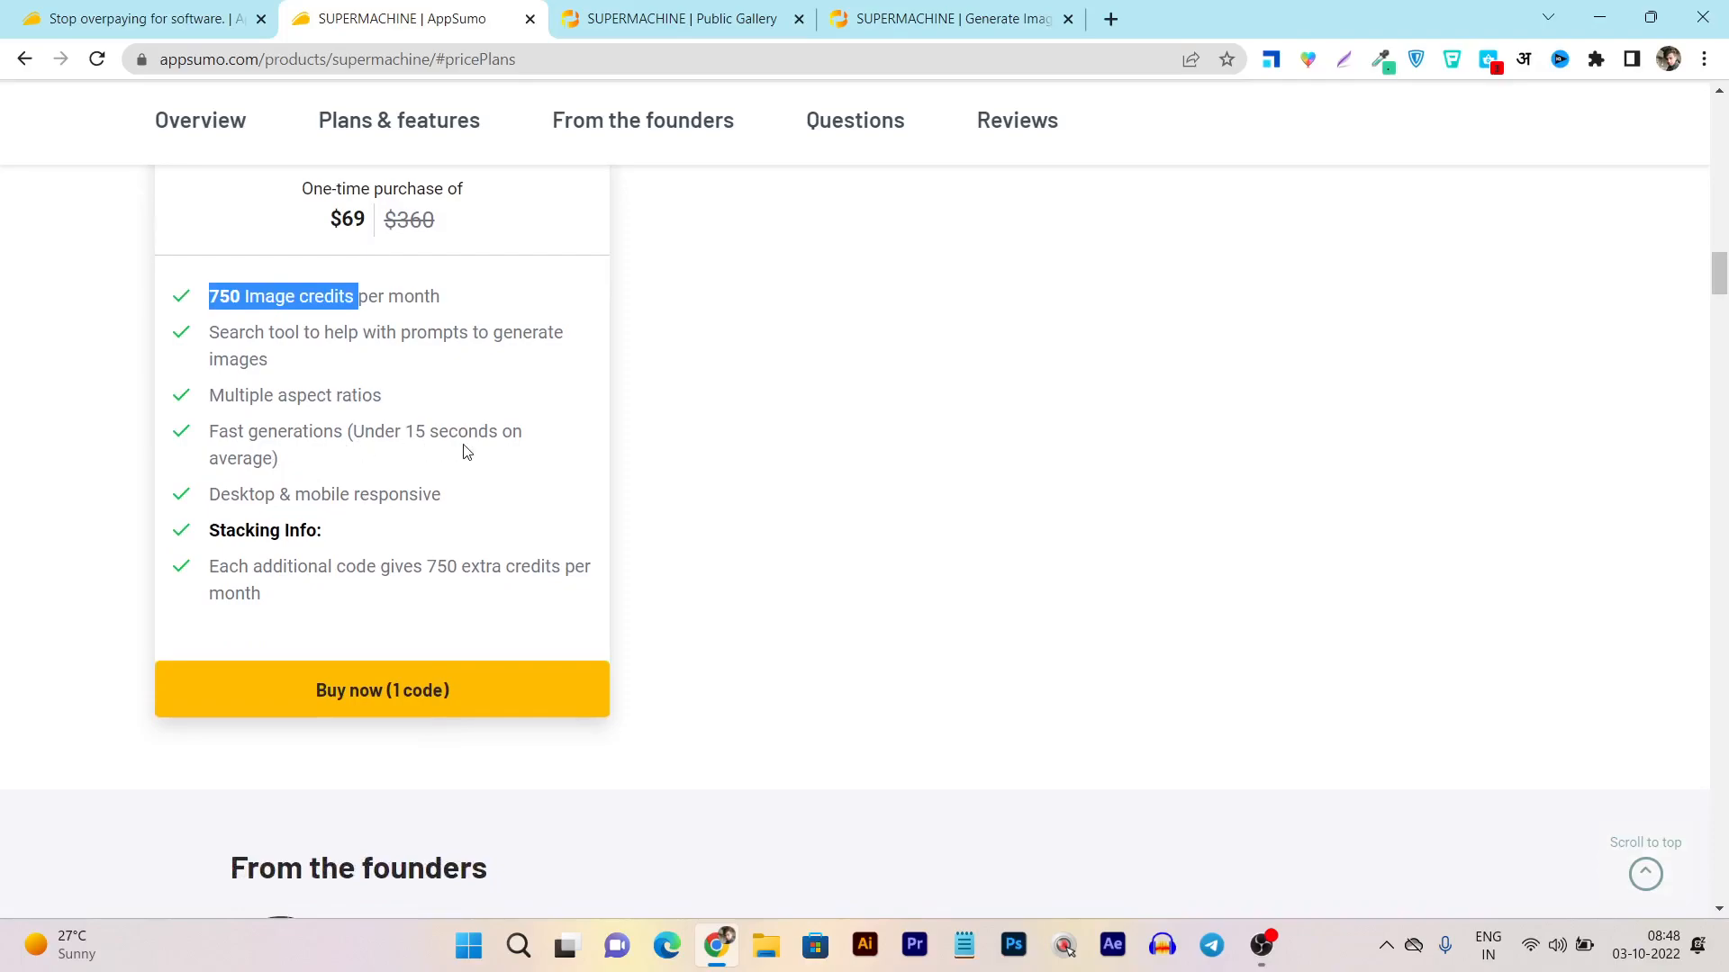
pyautogui.moveTo(395, 438)
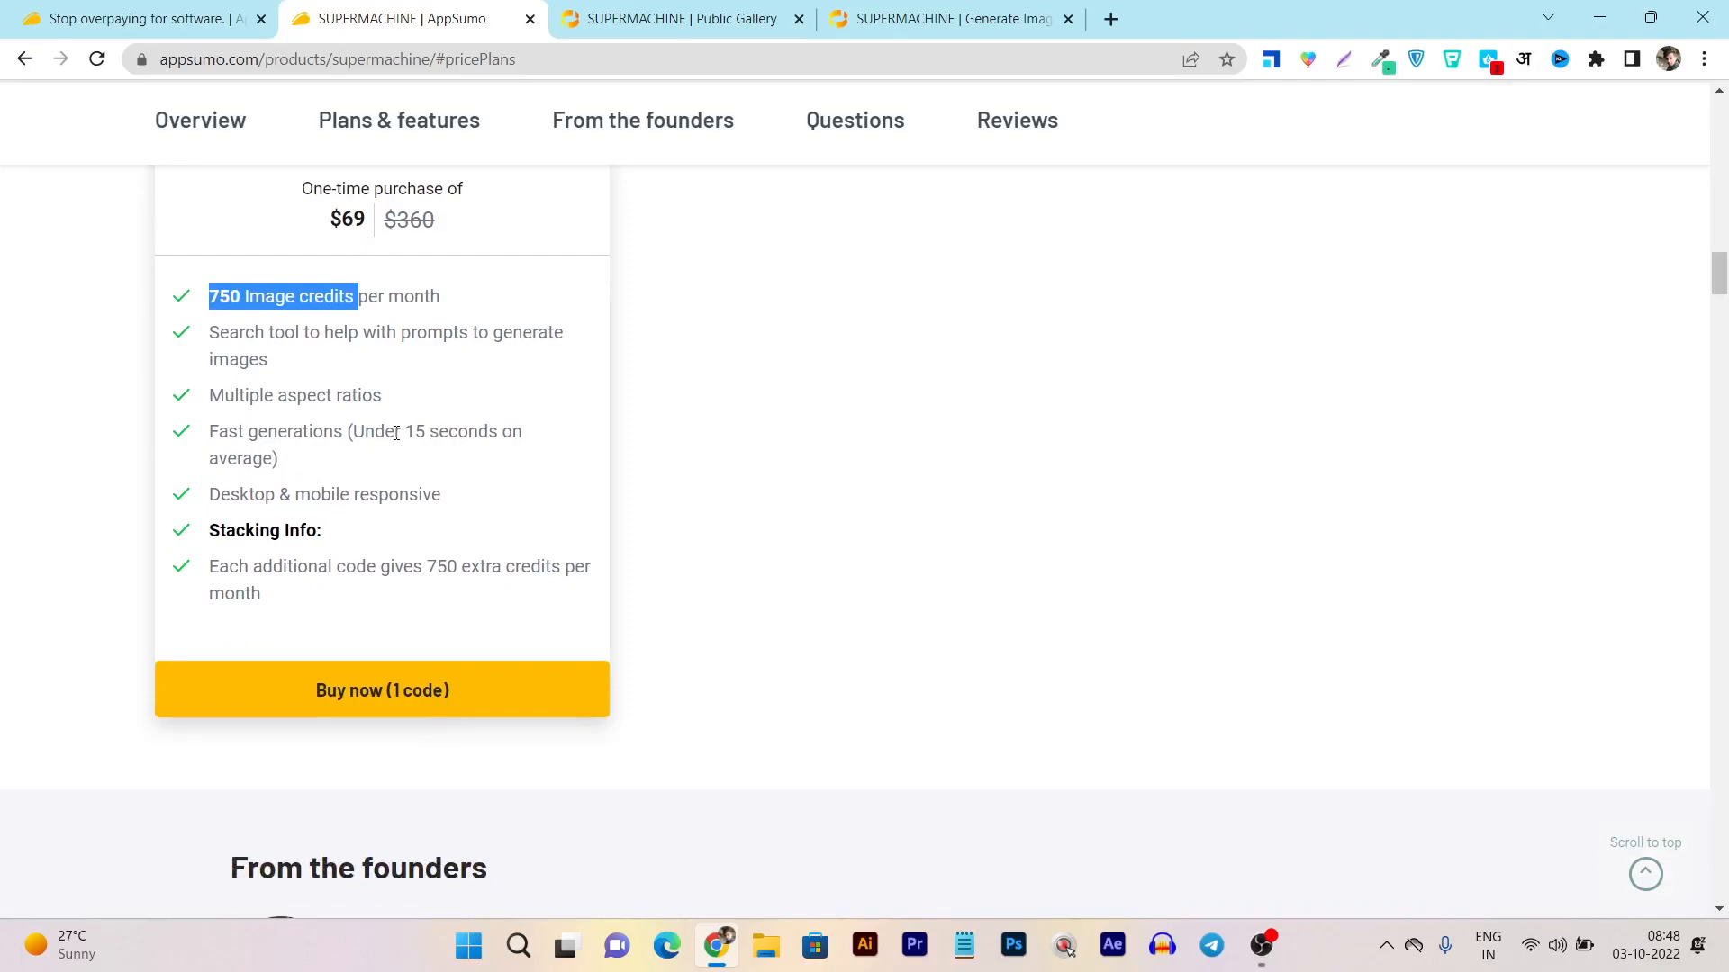
pyautogui.moveTo(347, 482)
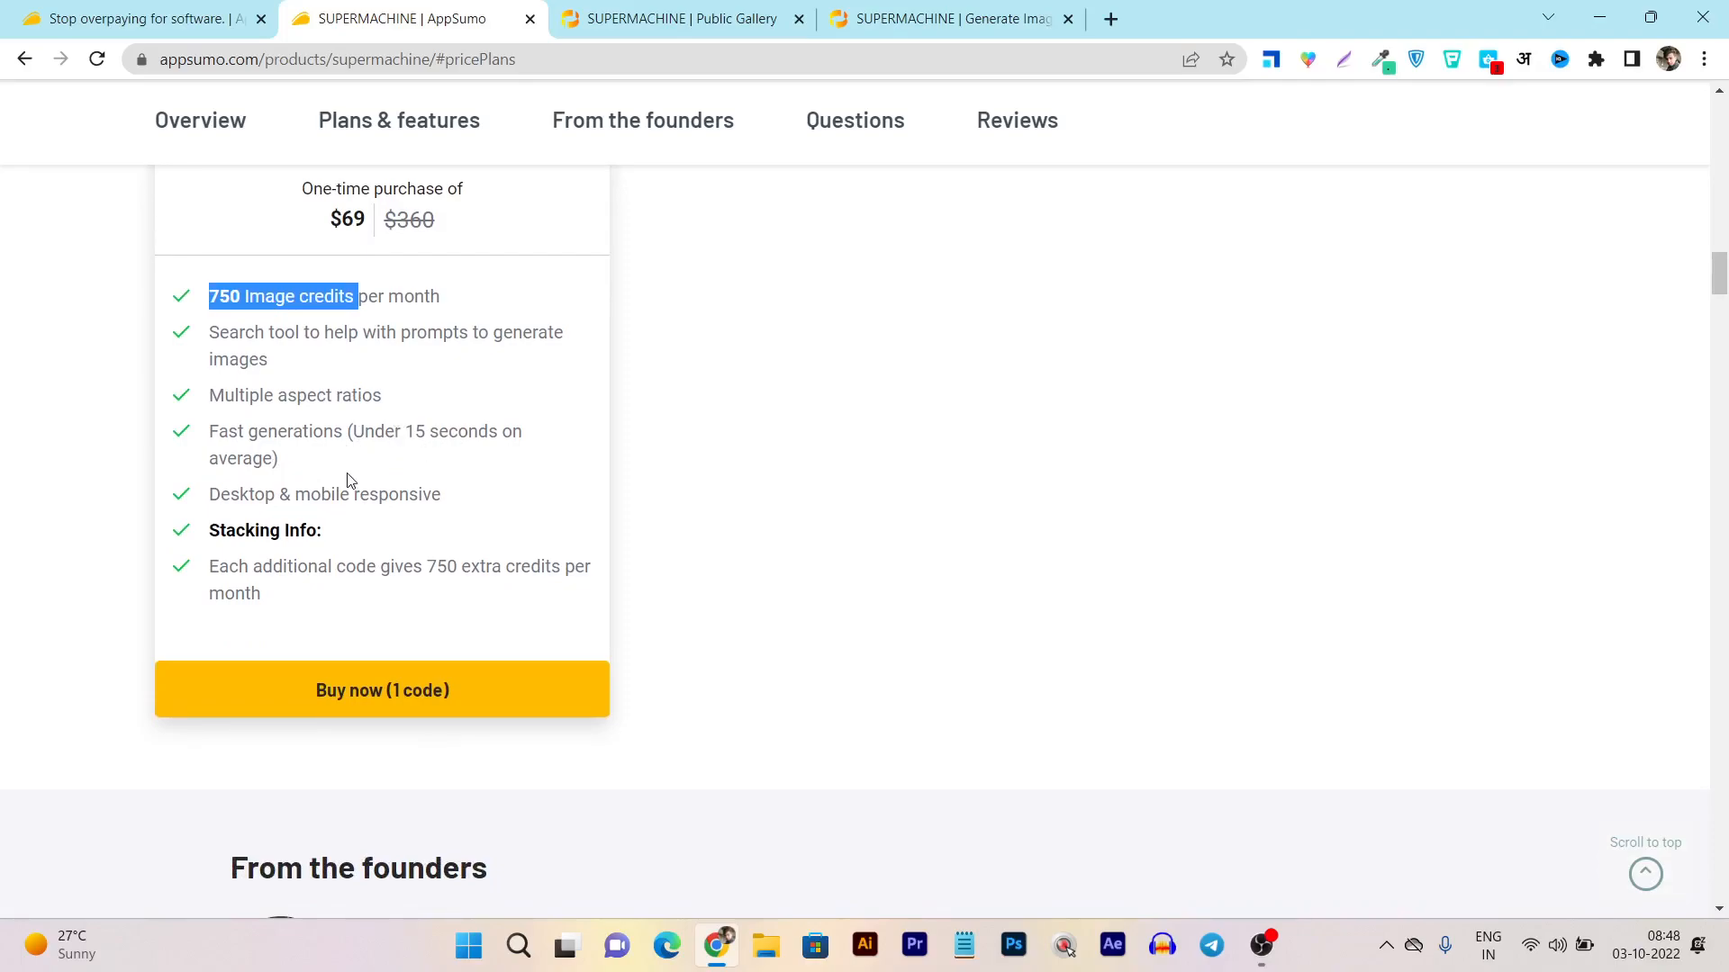
pyautogui.moveTo(357, 542)
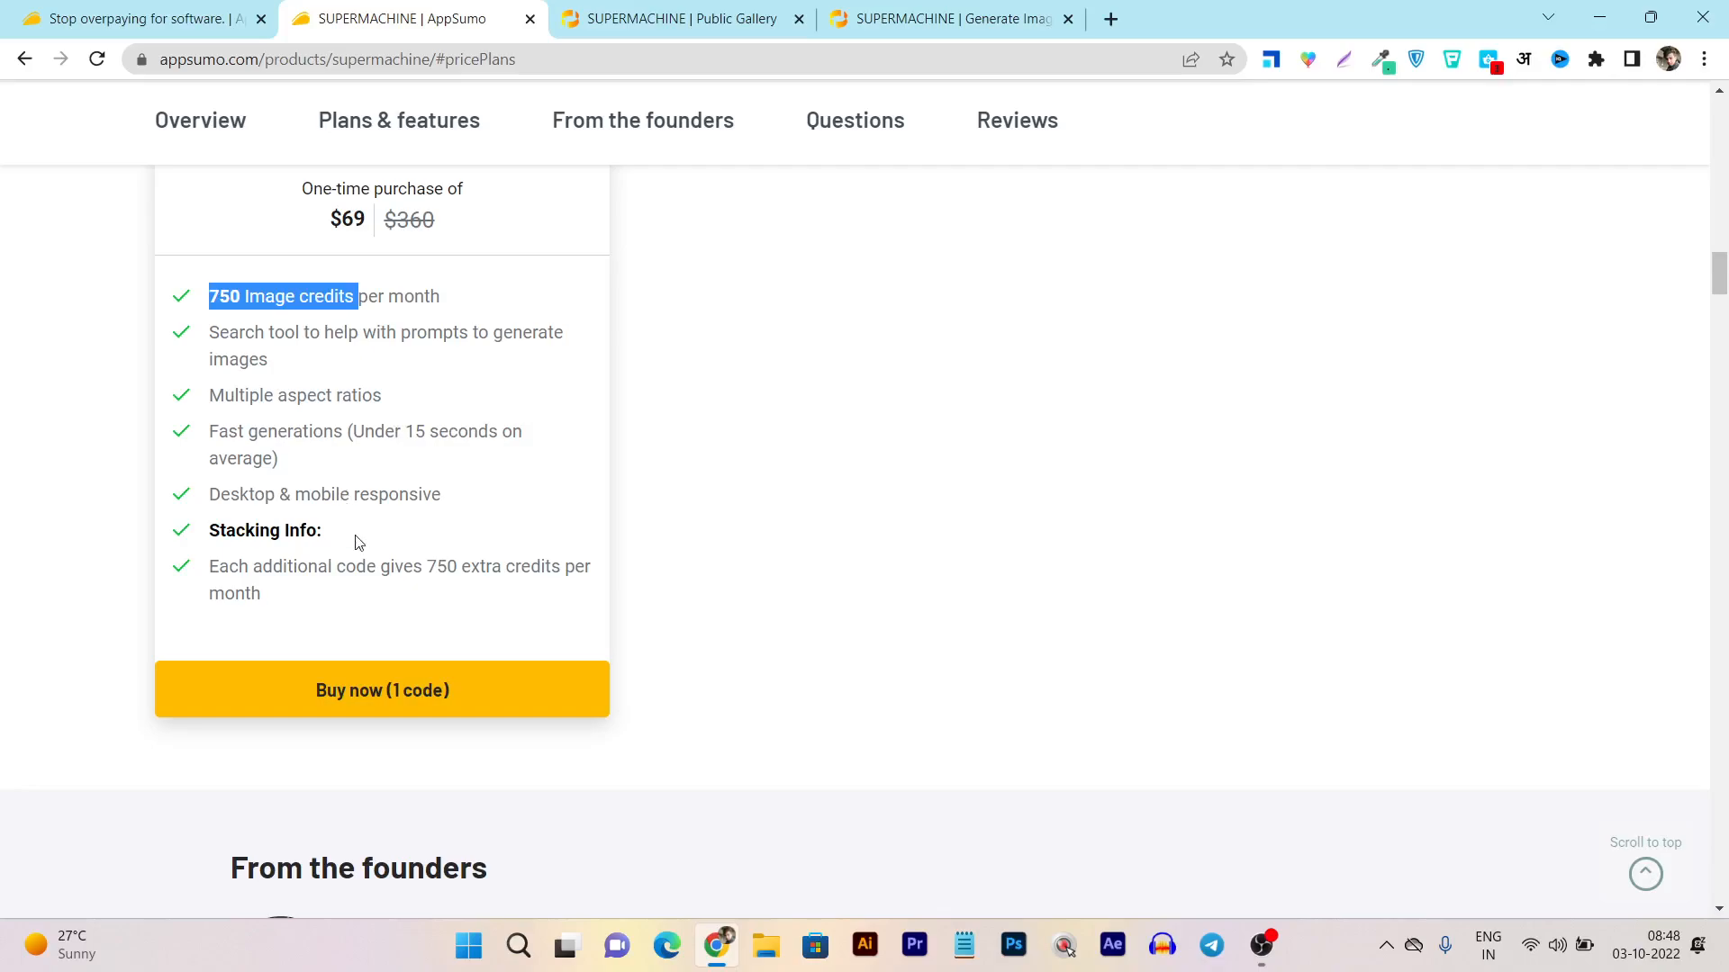
pyautogui.moveTo(255, 524)
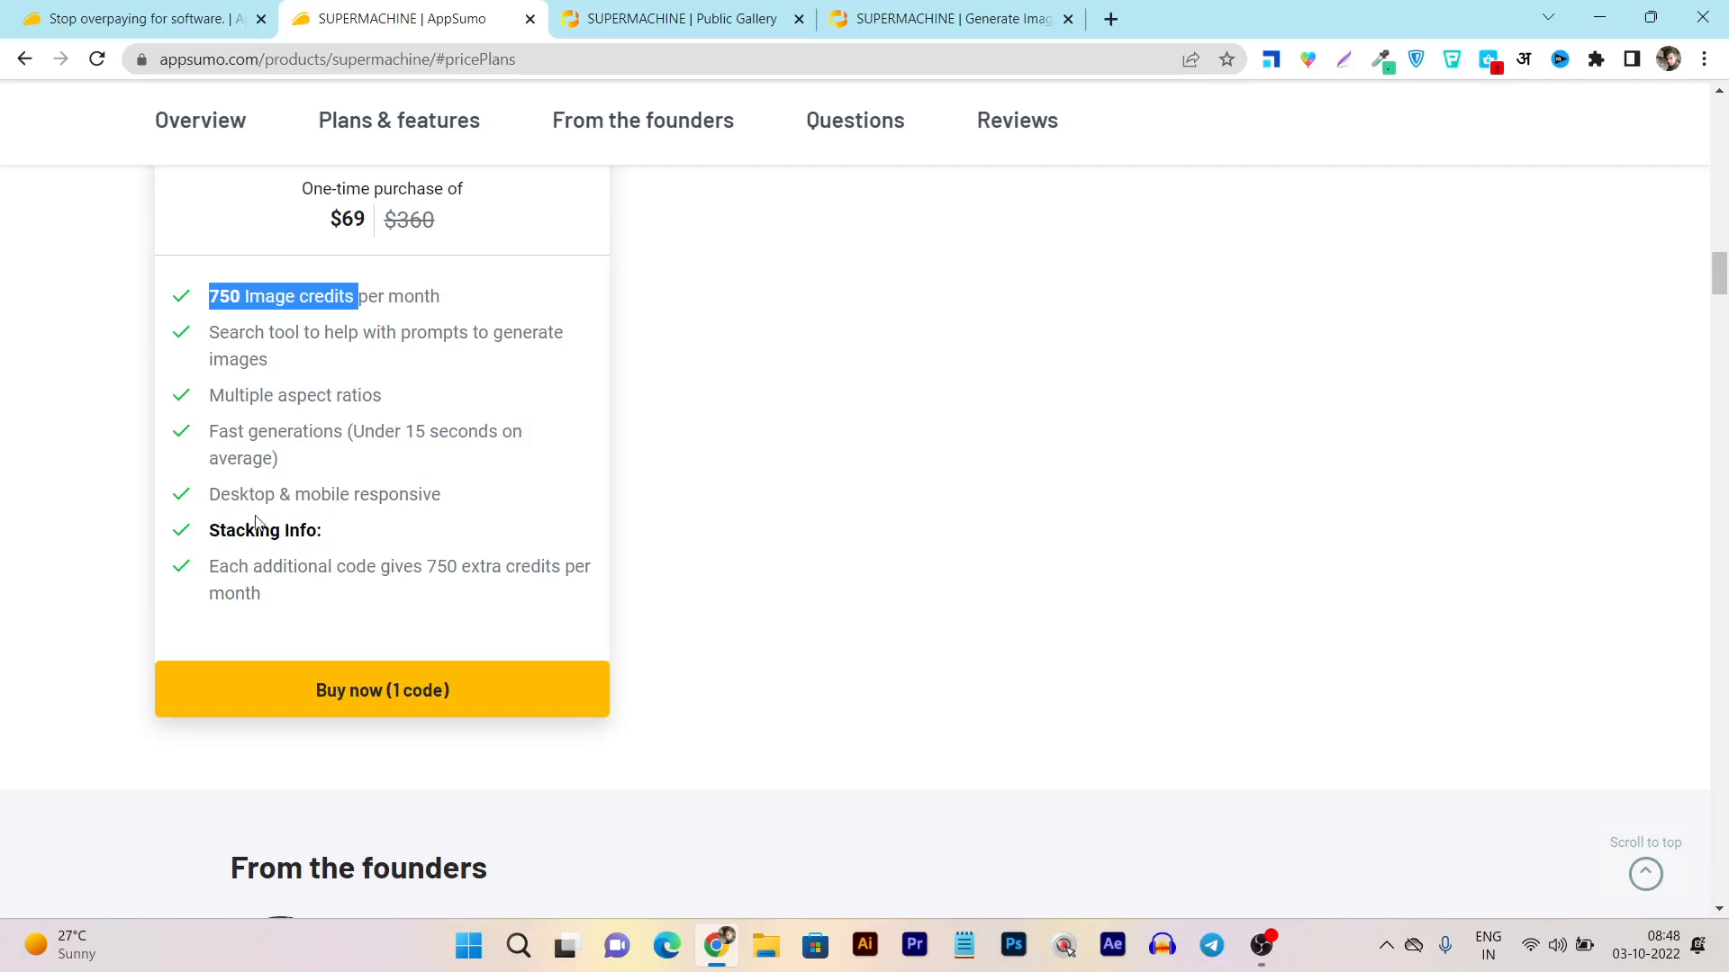
pyautogui.moveTo(388, 524)
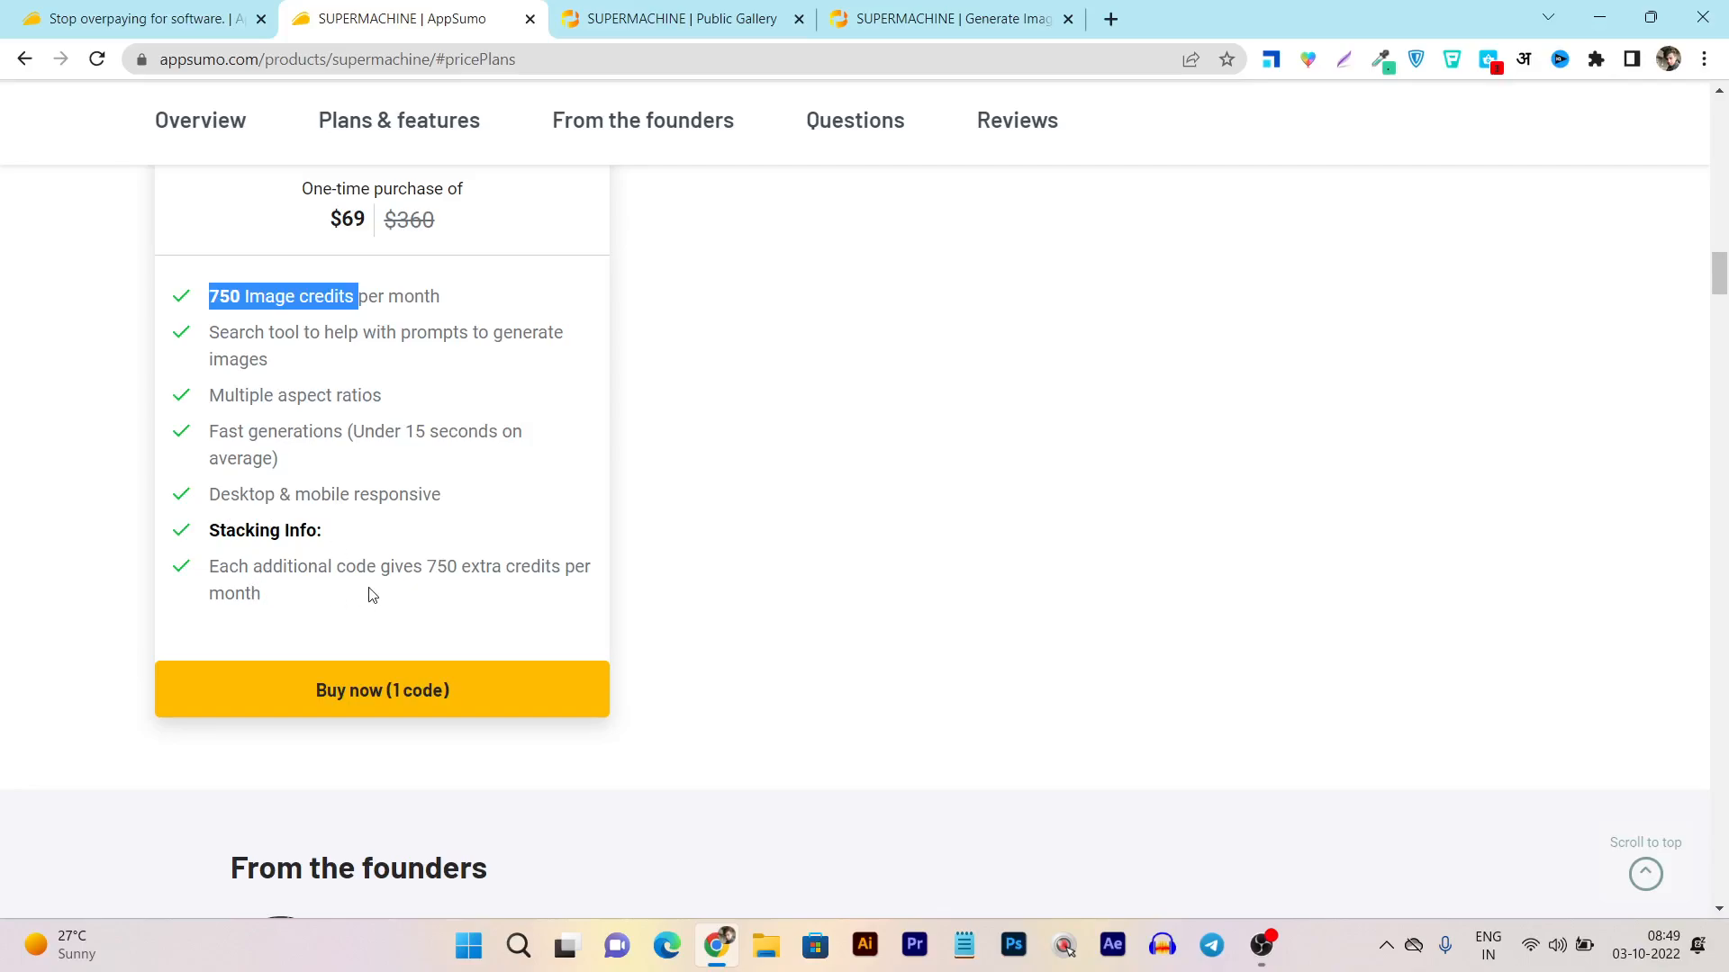
pyautogui.moveTo(342, 457)
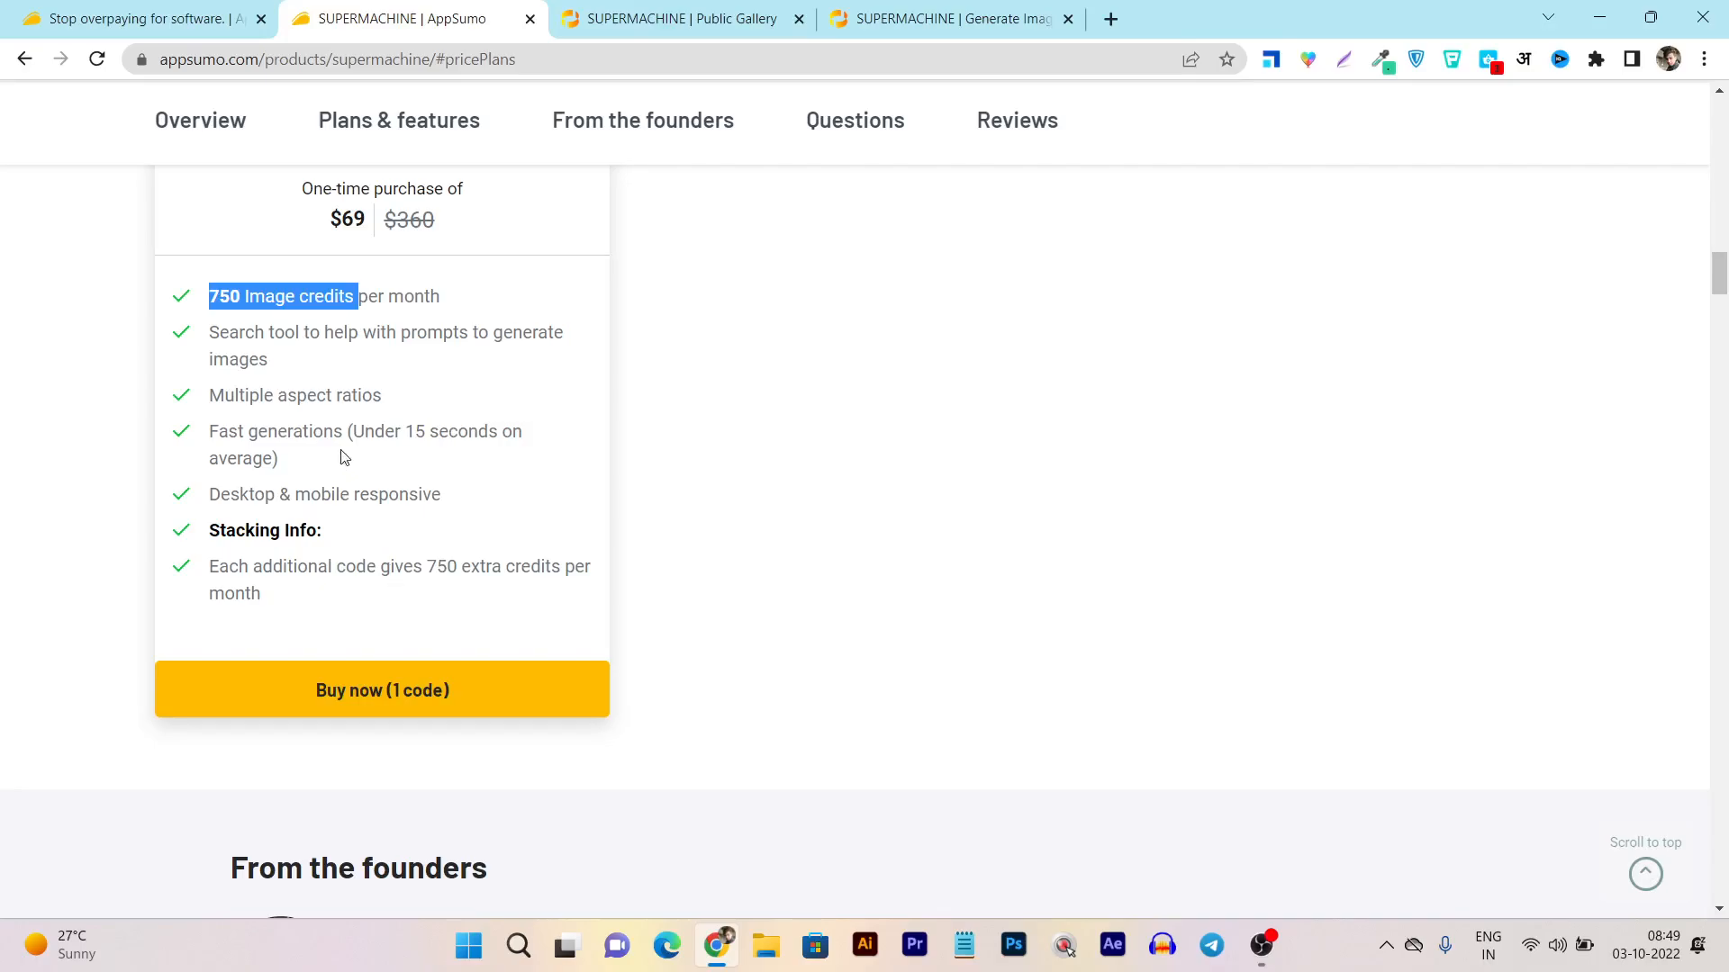
pyautogui.scroll(-3)
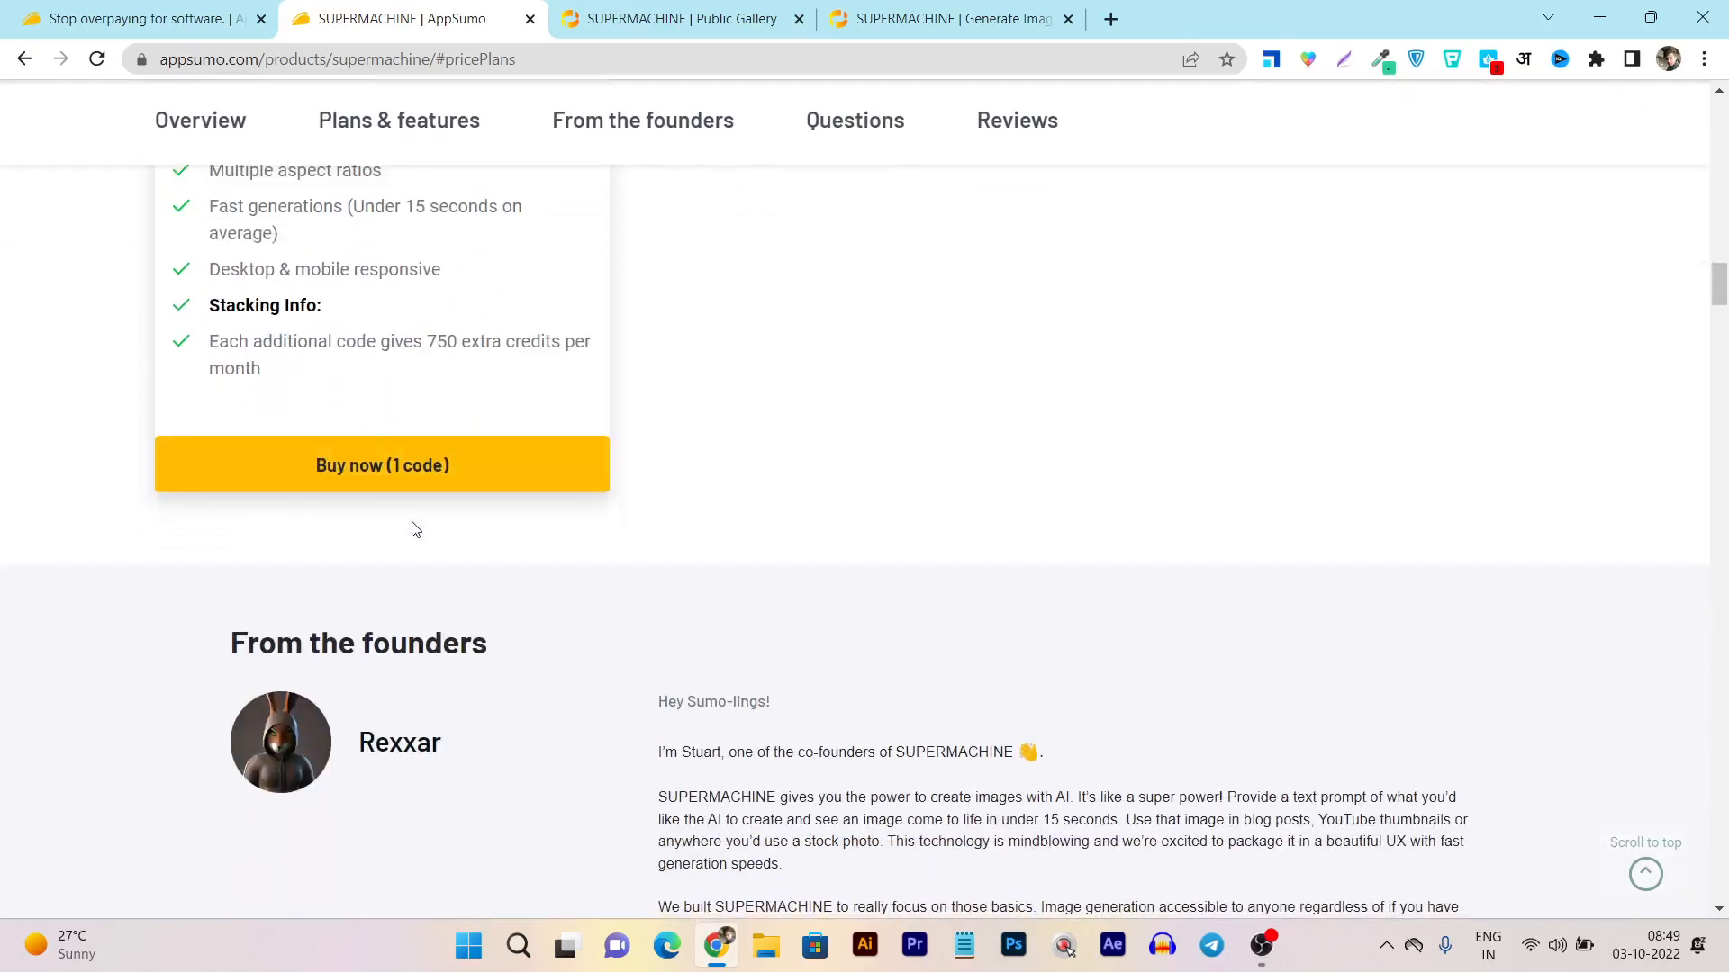
pyautogui.scroll(3)
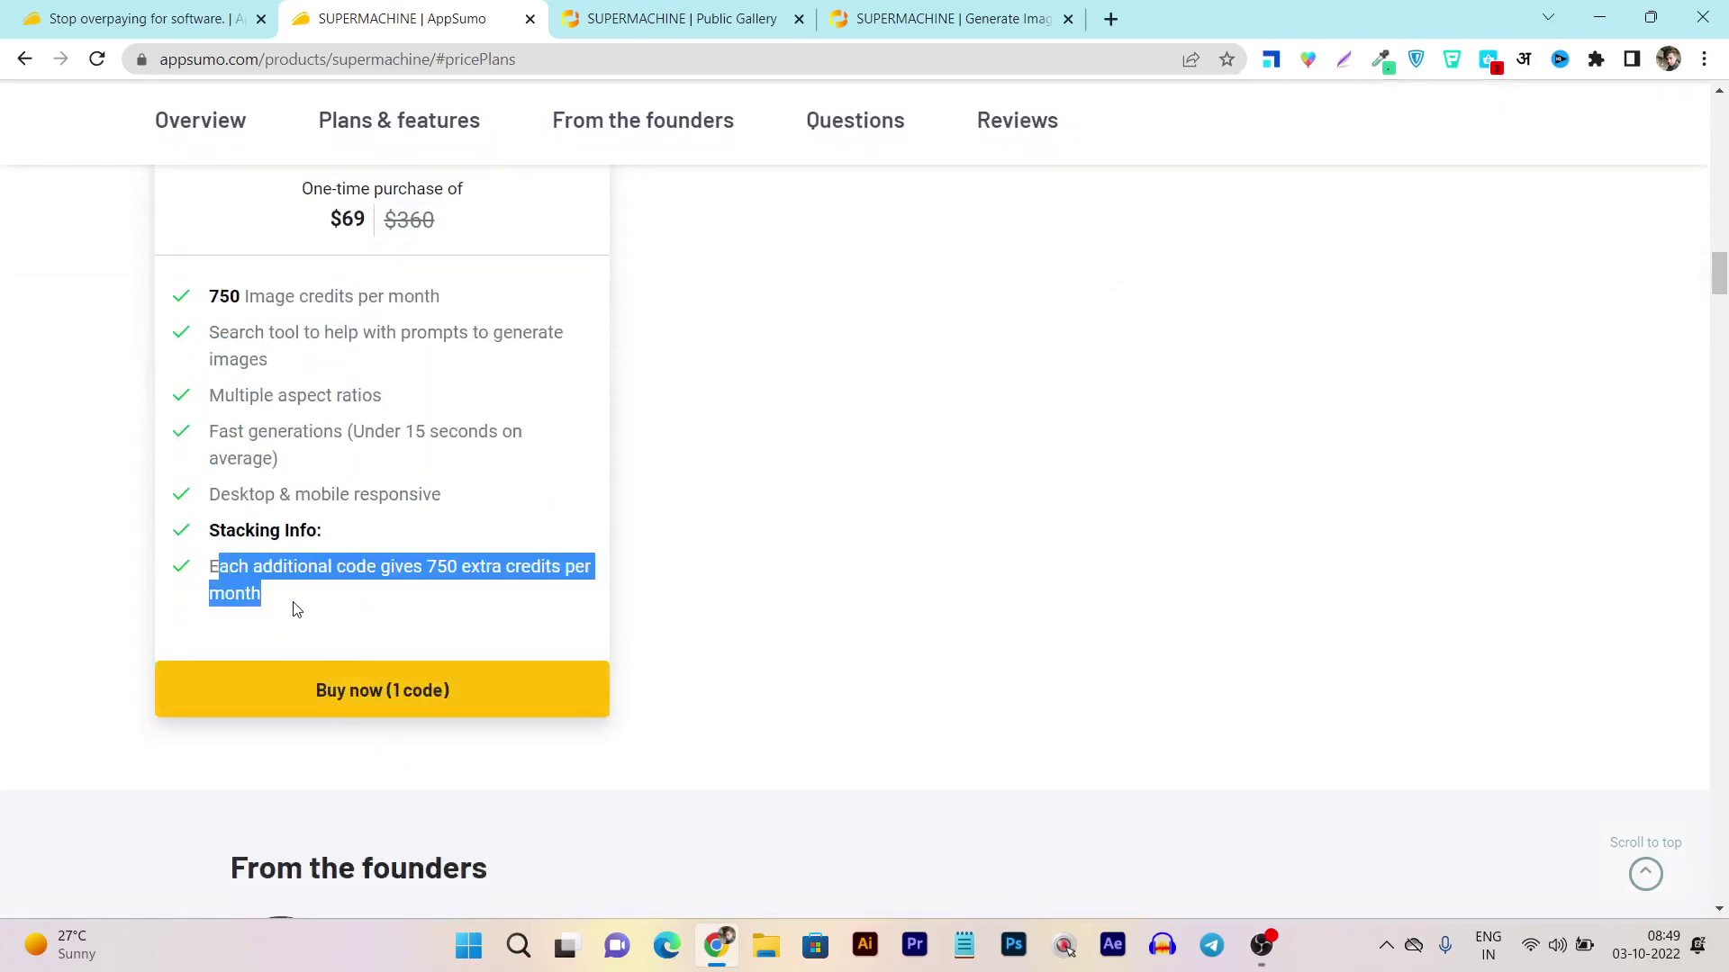
pyautogui.scroll(3)
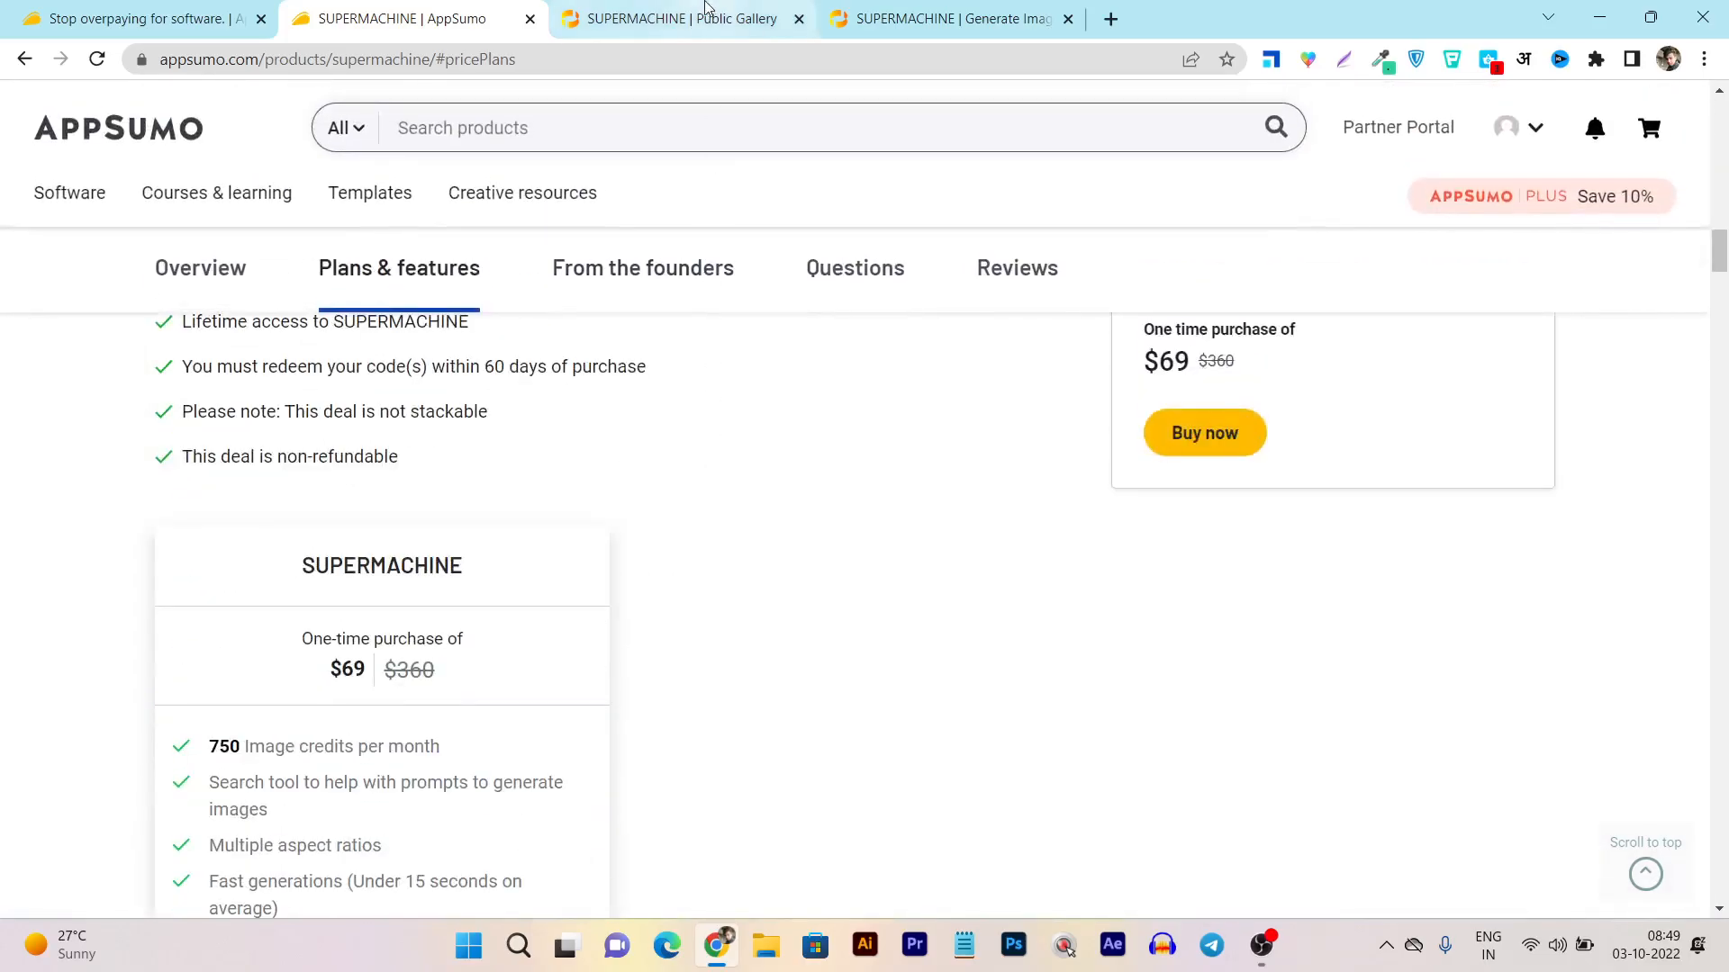
# Step: Browse the SUPERMACHINE public AI Gallery thumbnails and their prompts
pyautogui.click(671, 18)
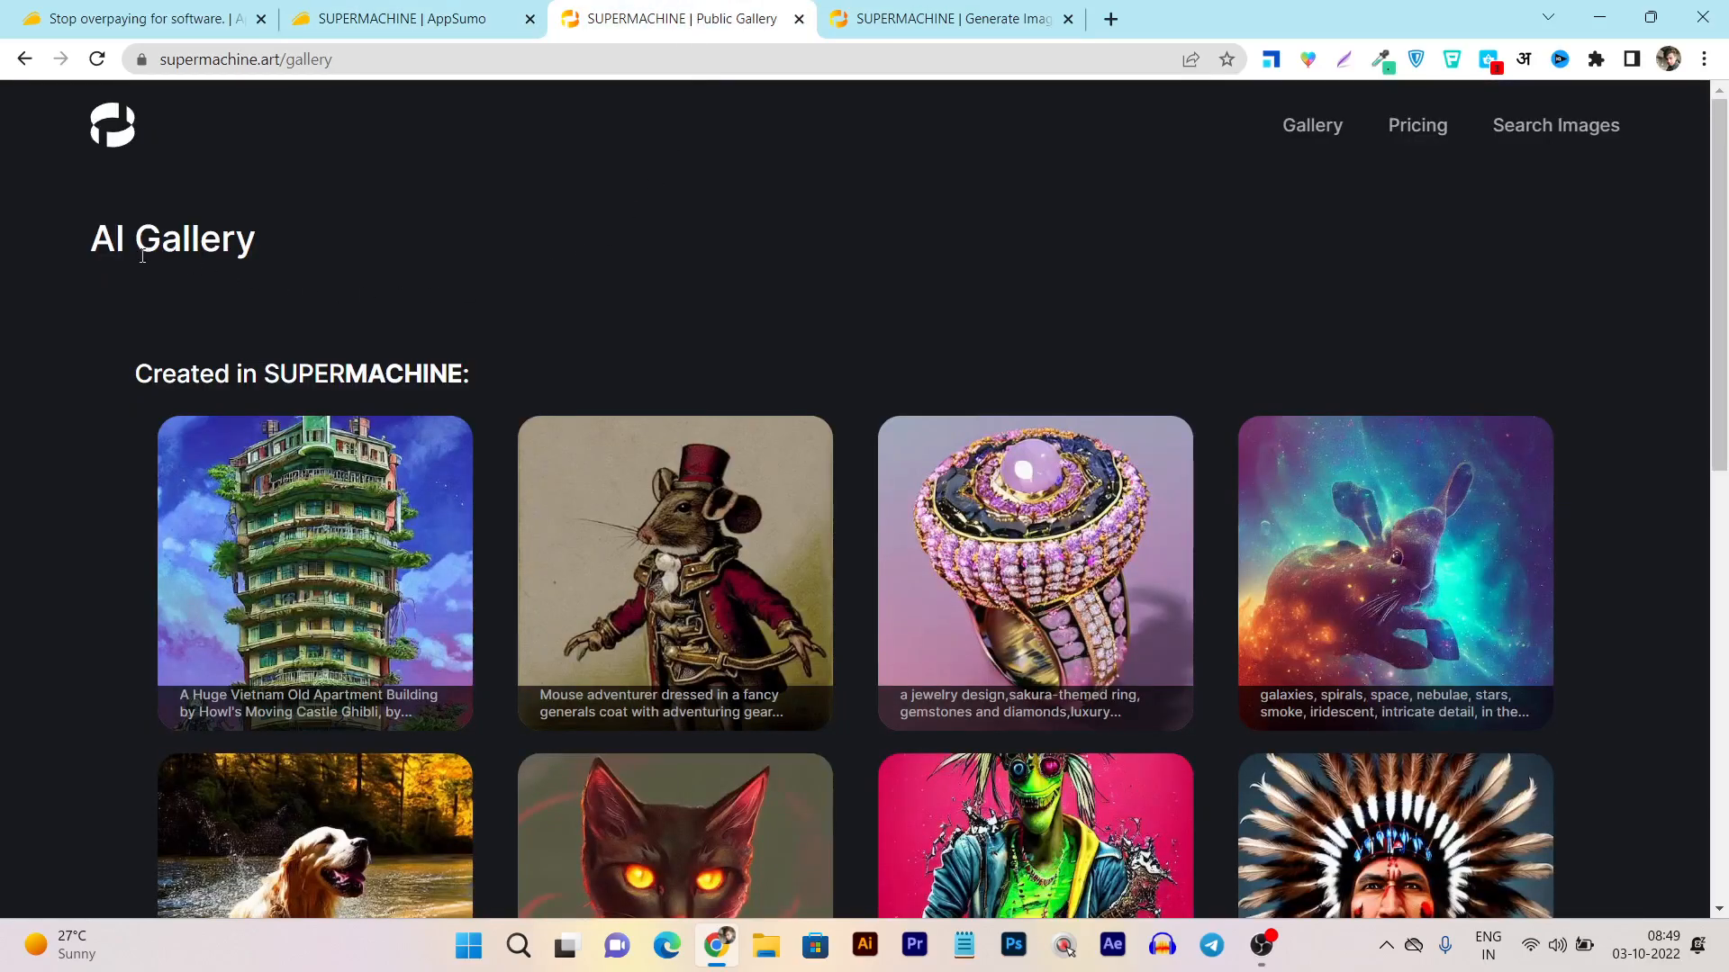
pyautogui.scroll(-3)
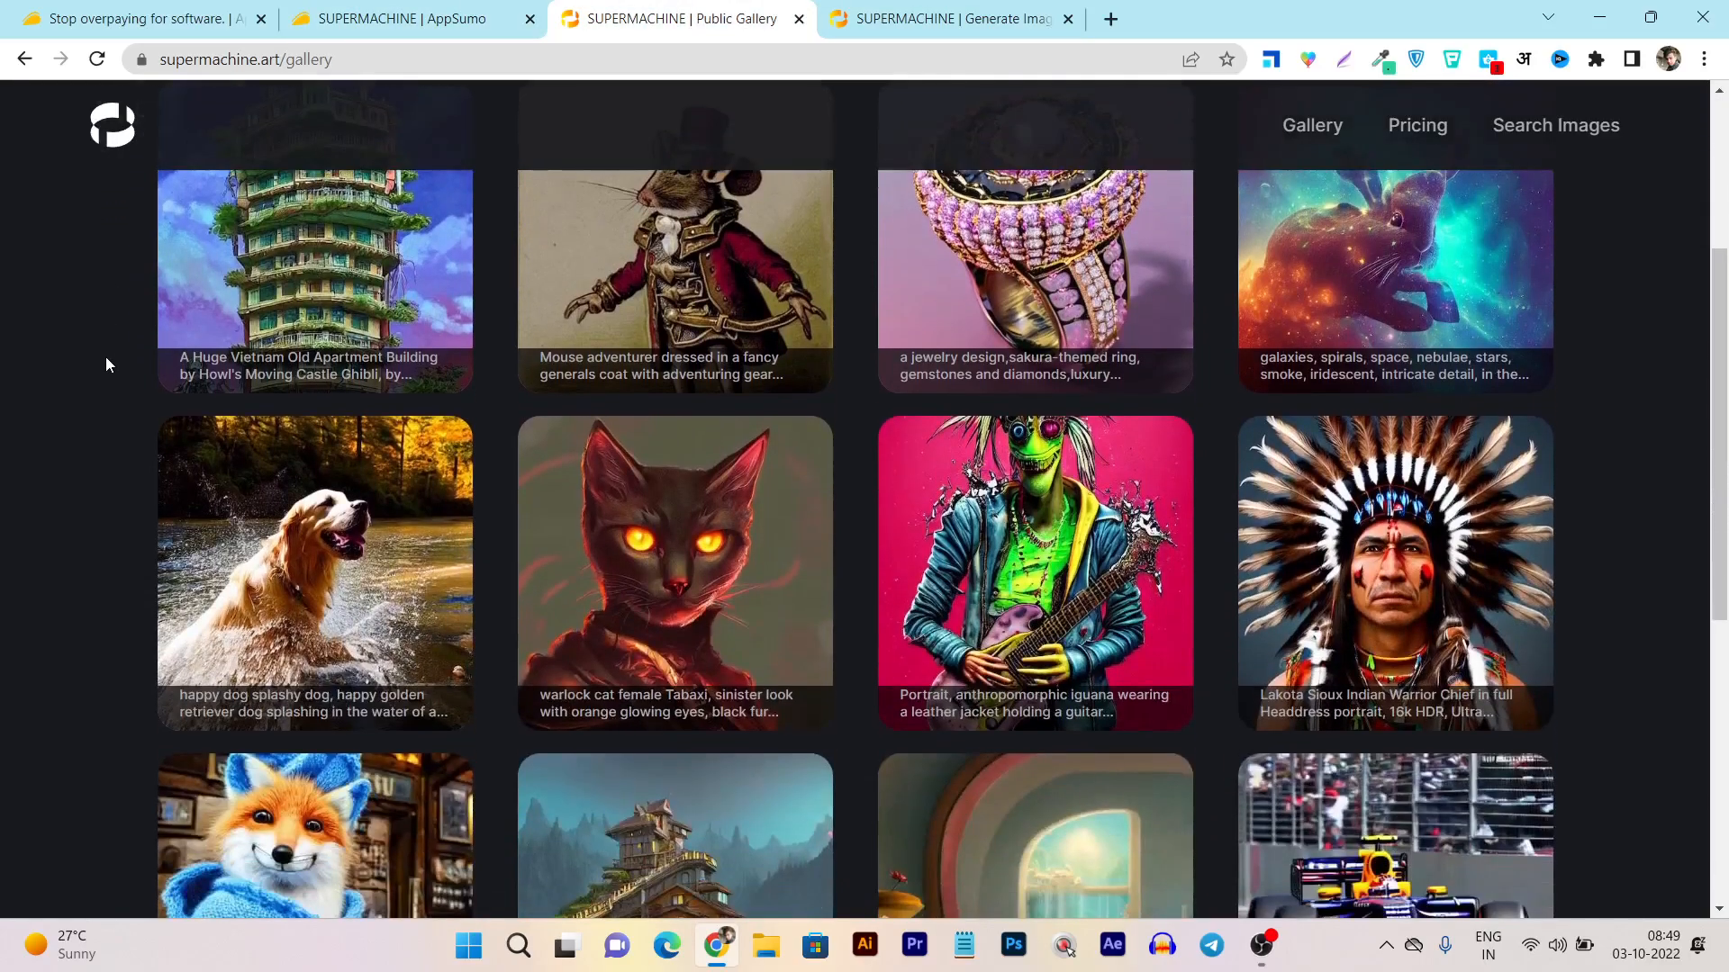
pyautogui.scroll(3)
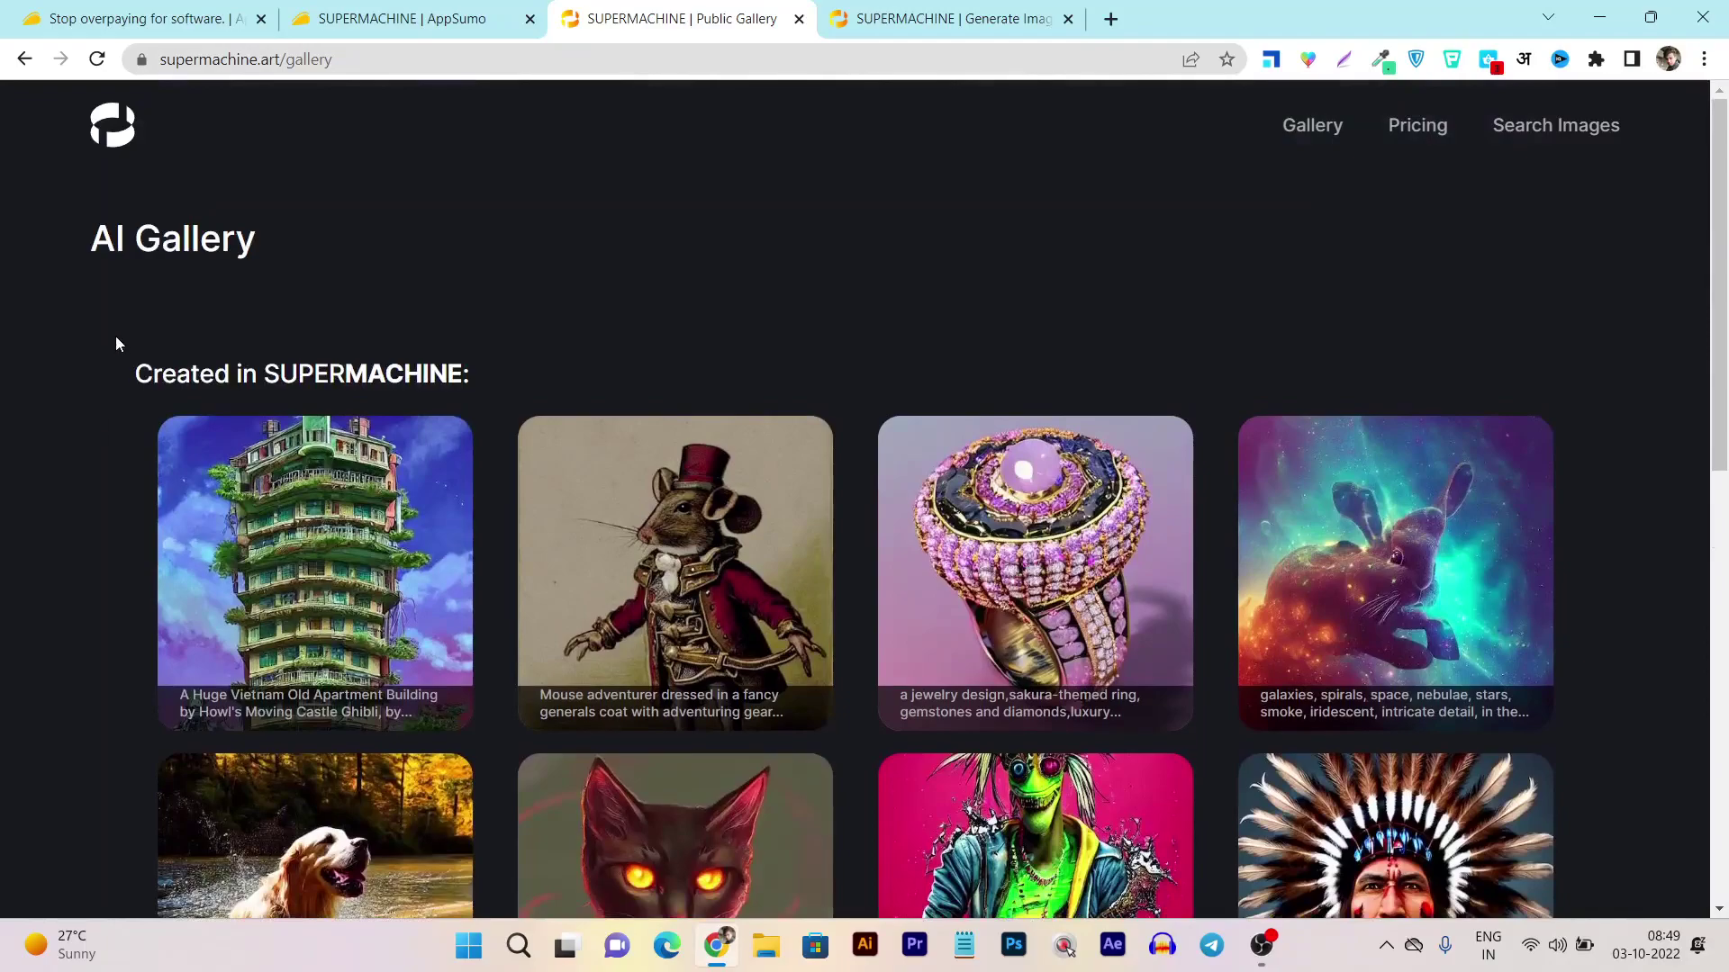
pyautogui.scroll(-3)
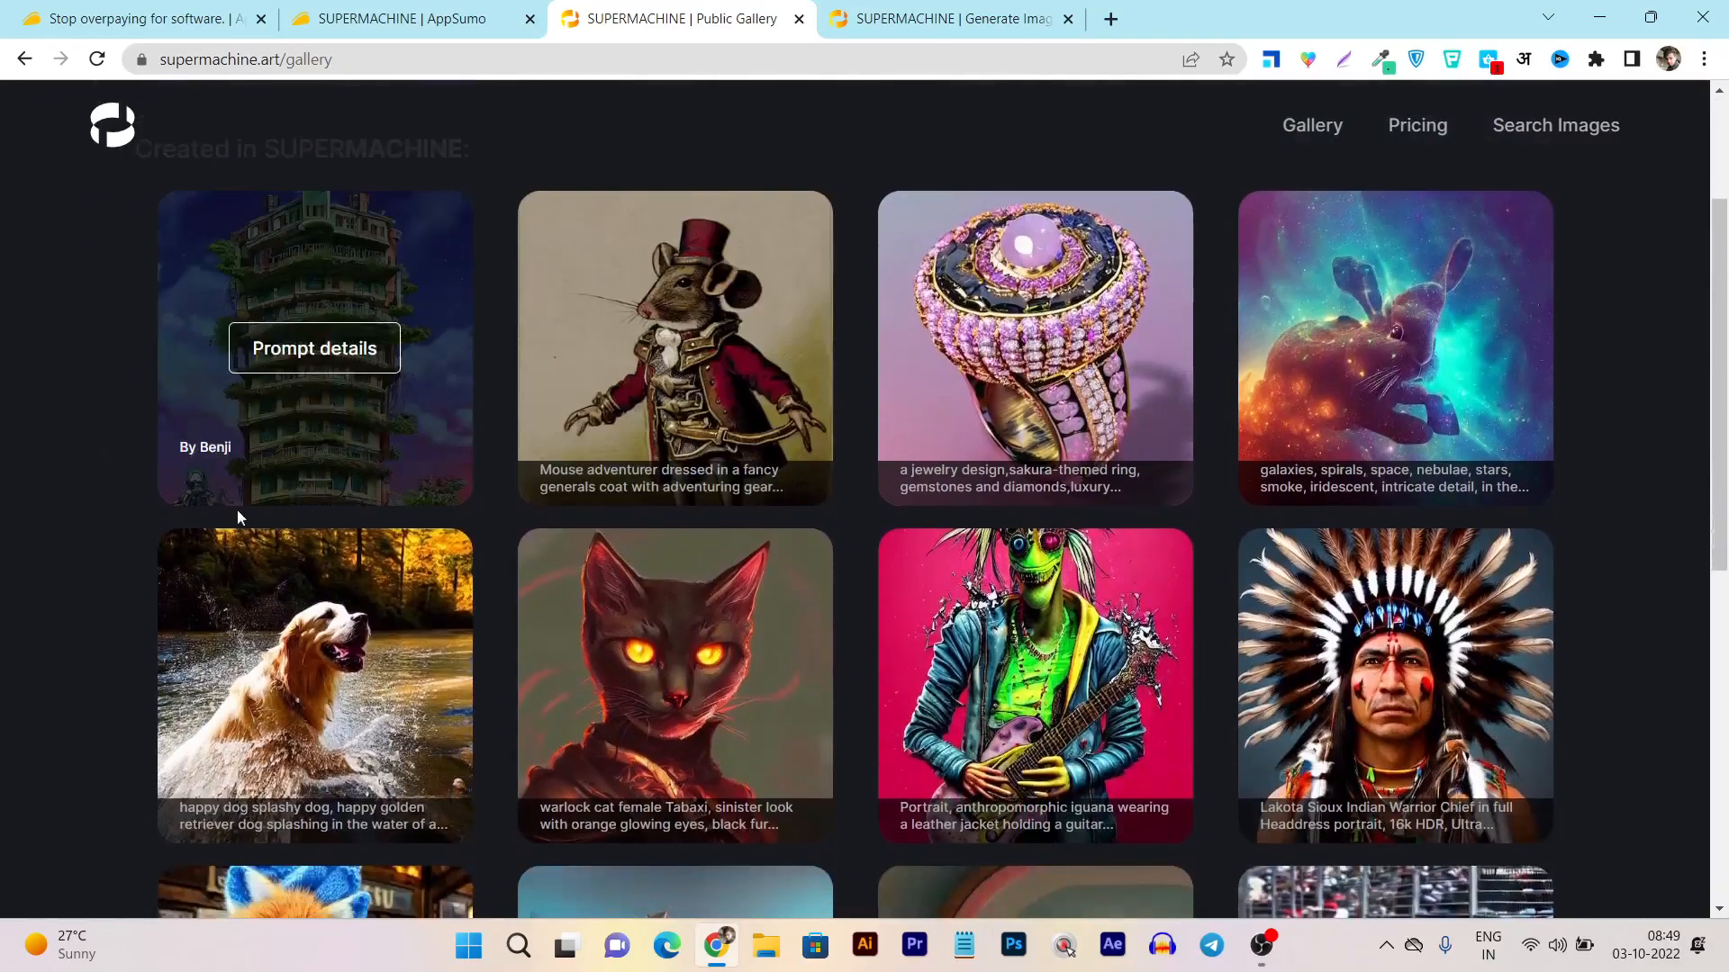
pyautogui.moveTo(177, 515)
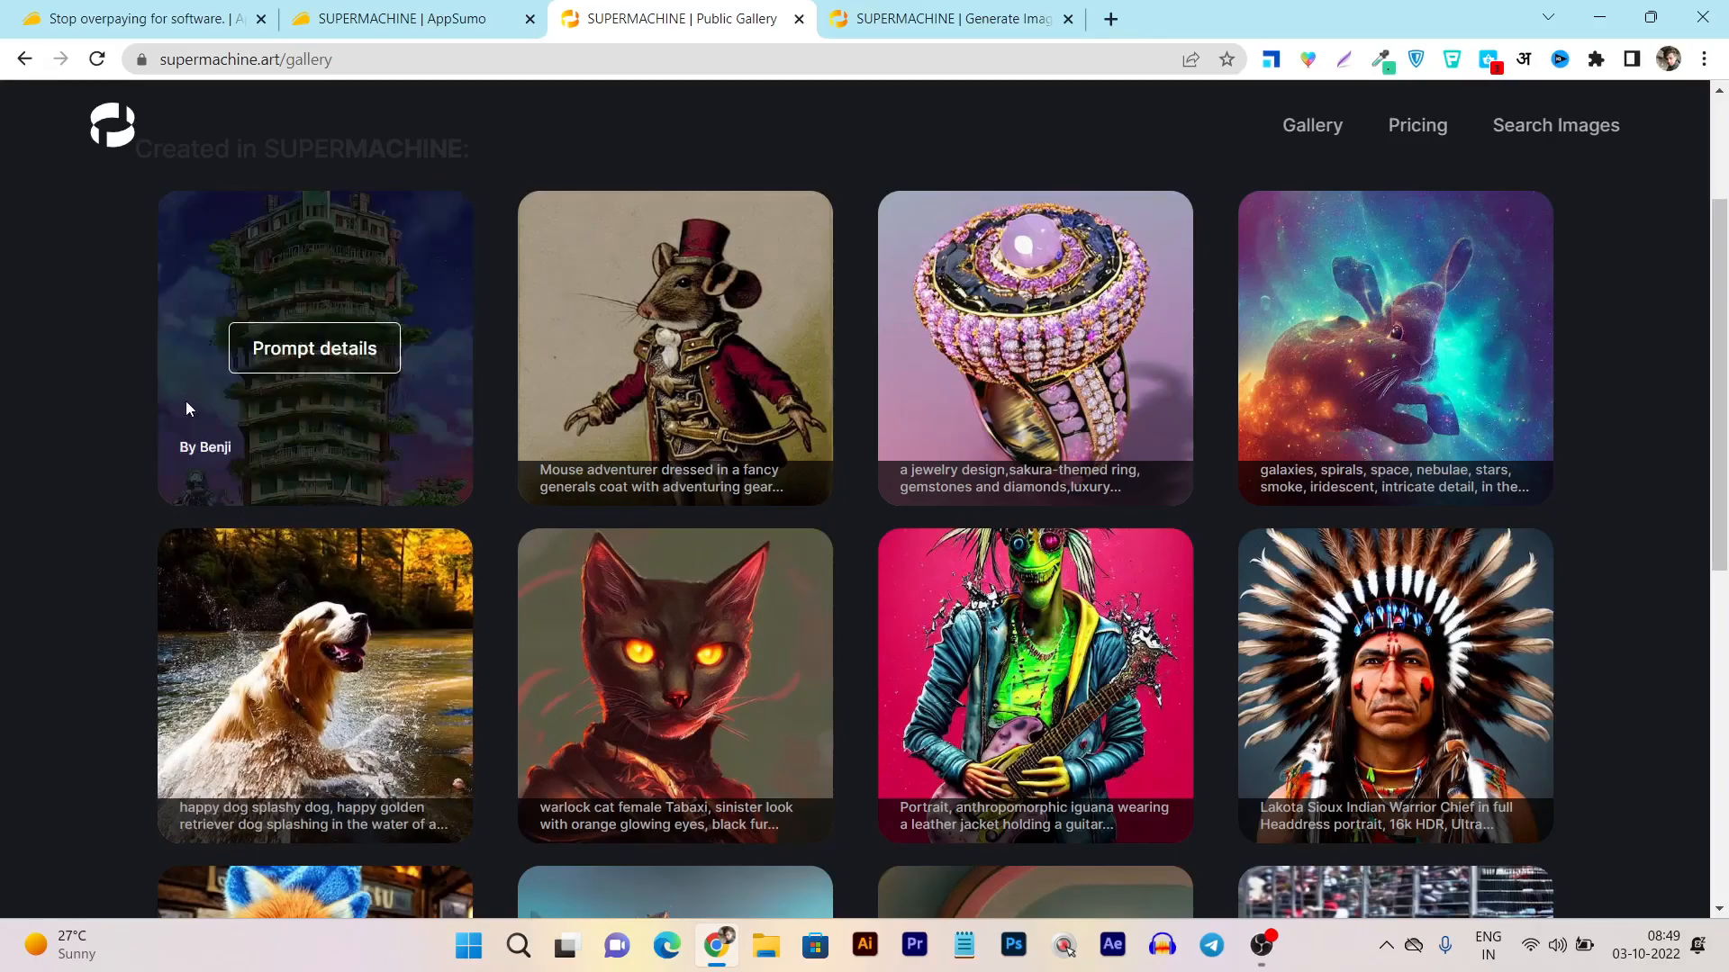
pyautogui.moveTo(353, 353)
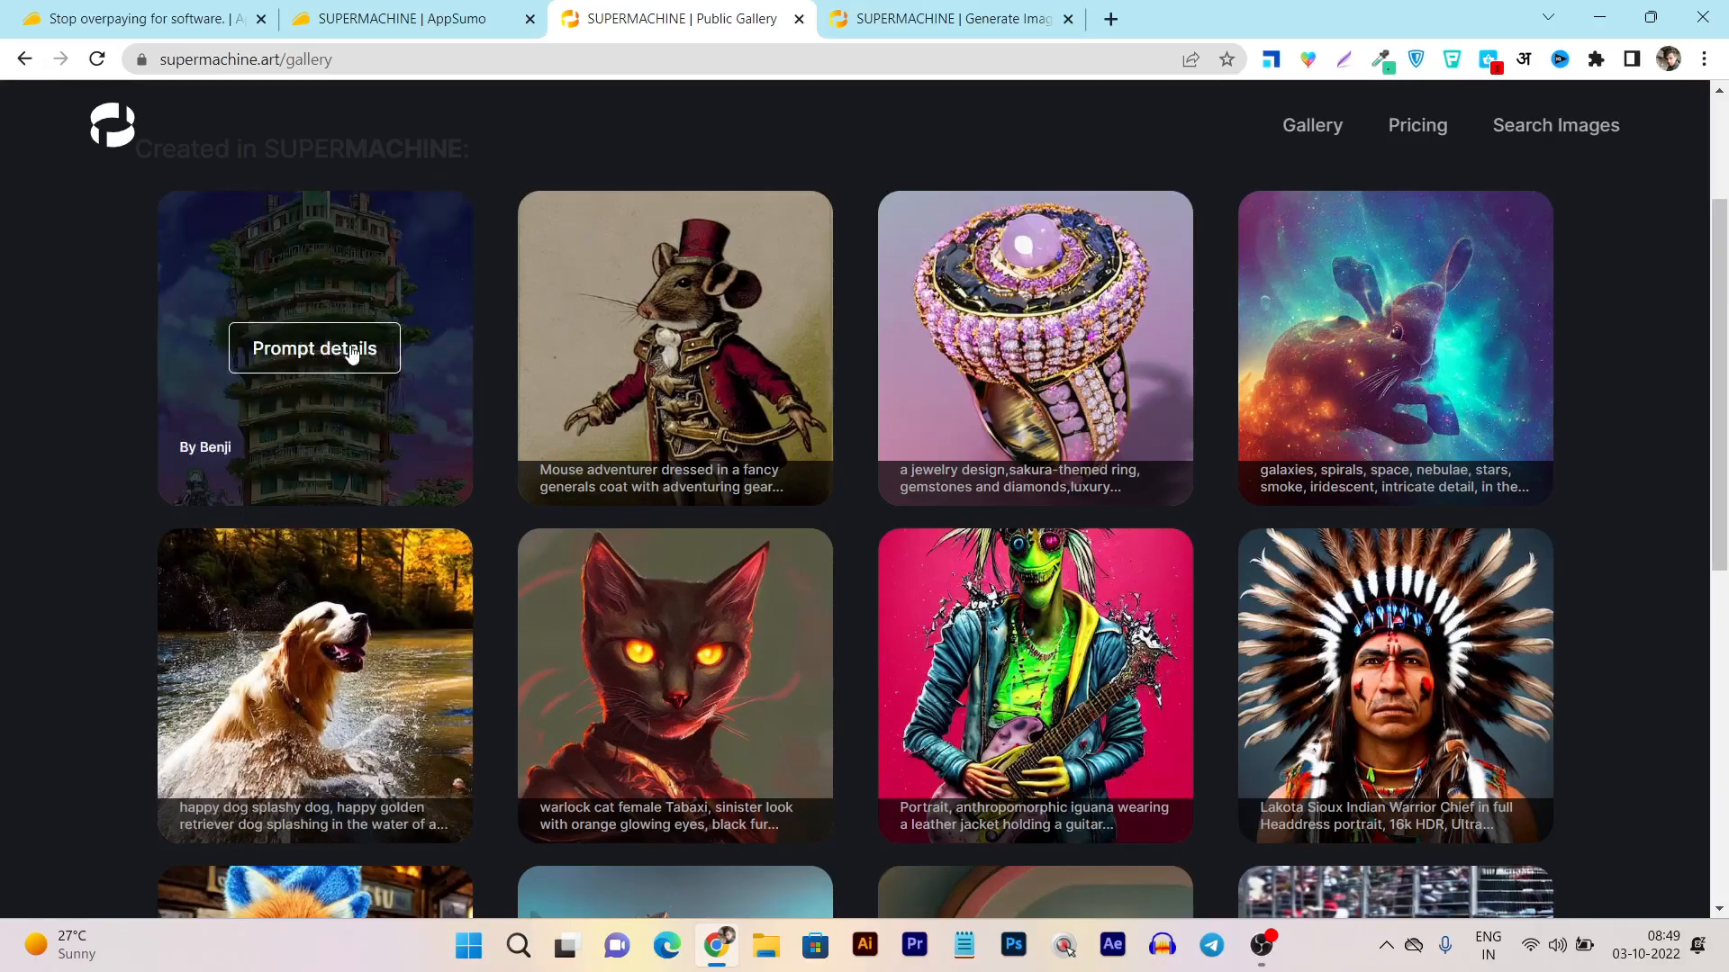
# Step: Show the full prompt of the Ghibli-style Vietnam apartment building image
pyautogui.click(313, 348)
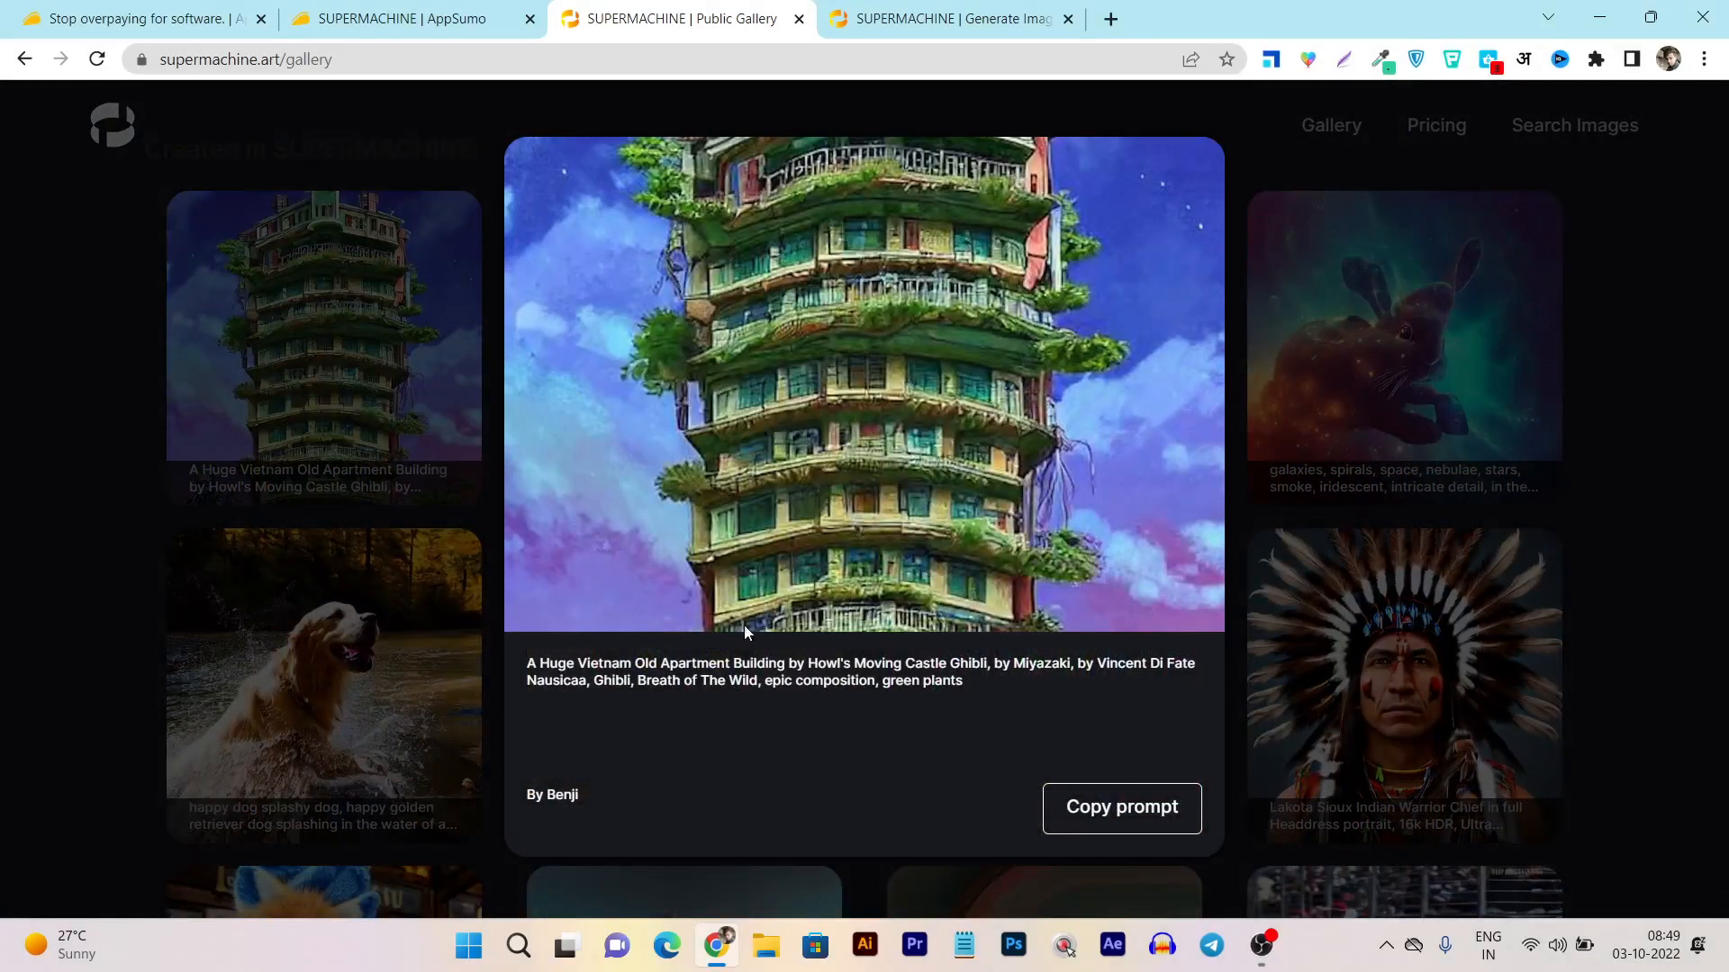
pyautogui.moveTo(853, 675)
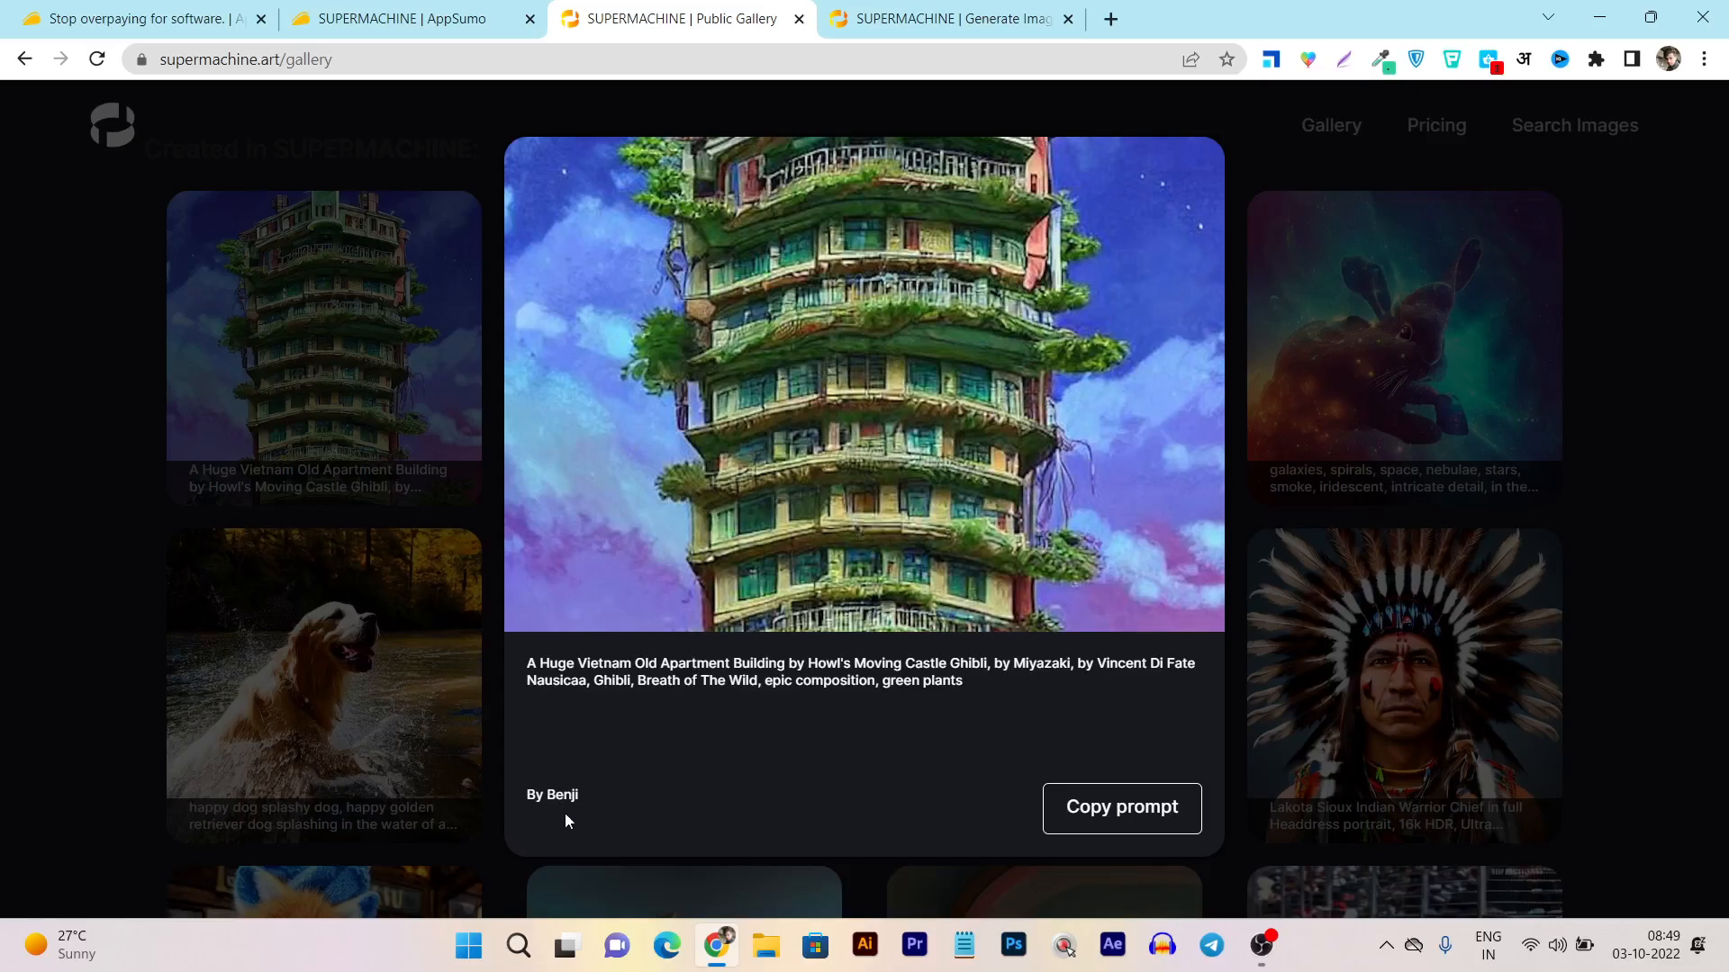
pyautogui.moveTo(115, 461)
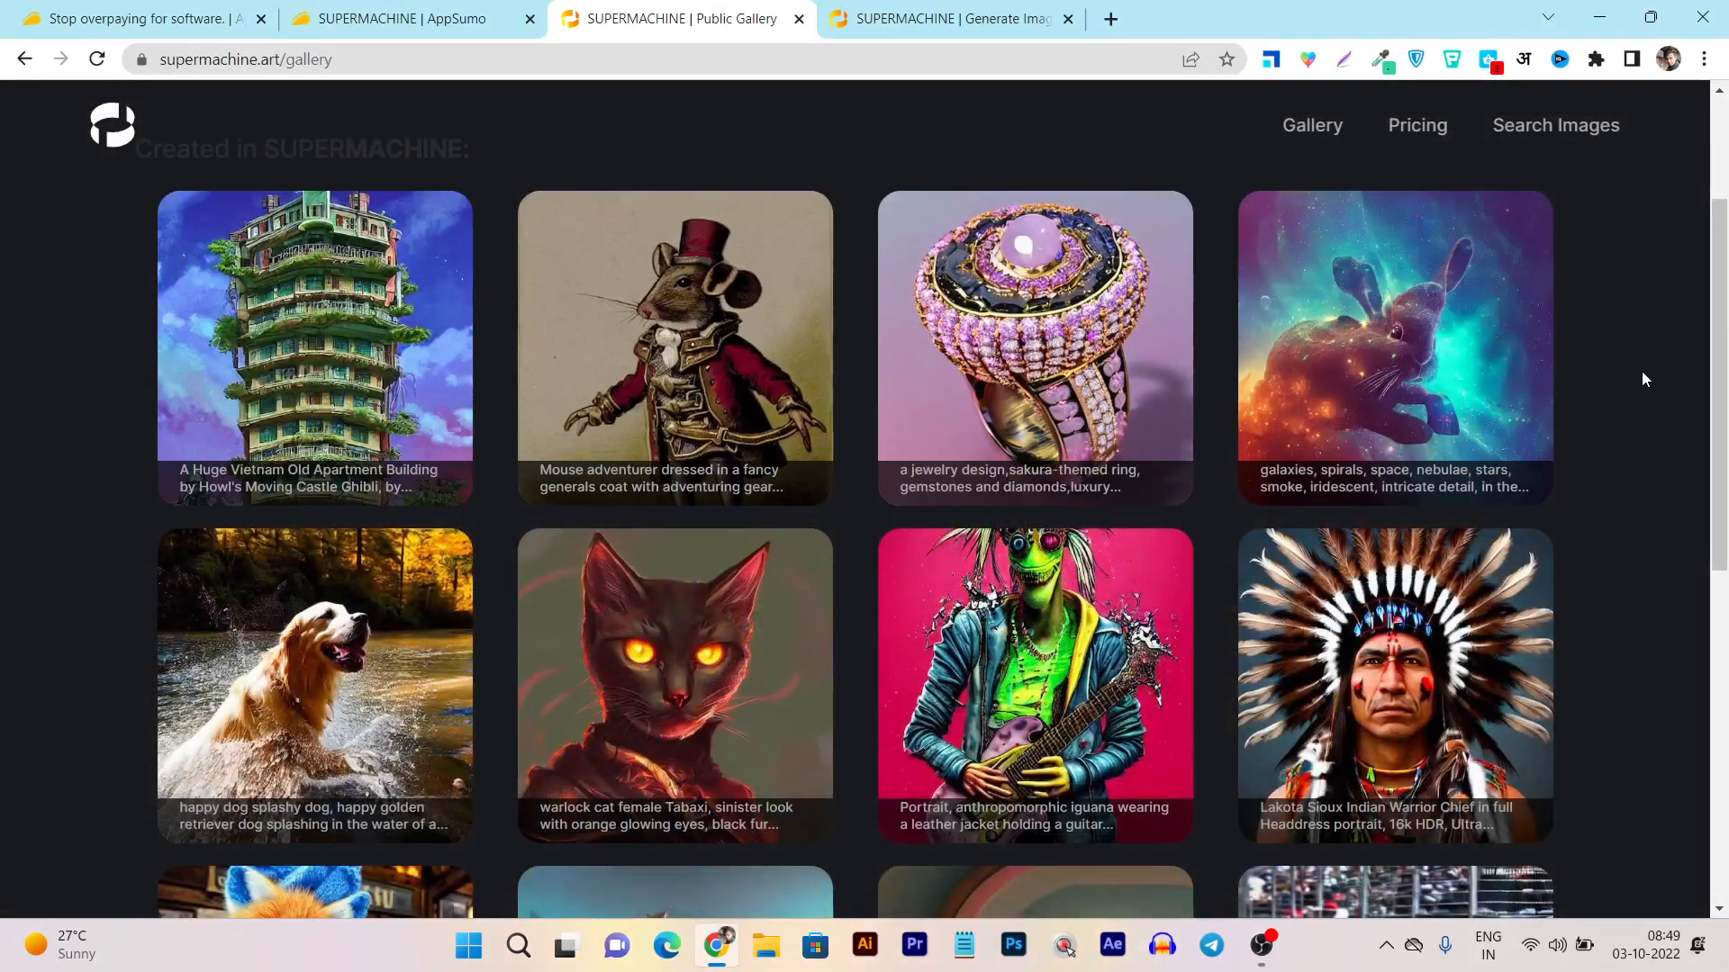
pyautogui.scroll(-3)
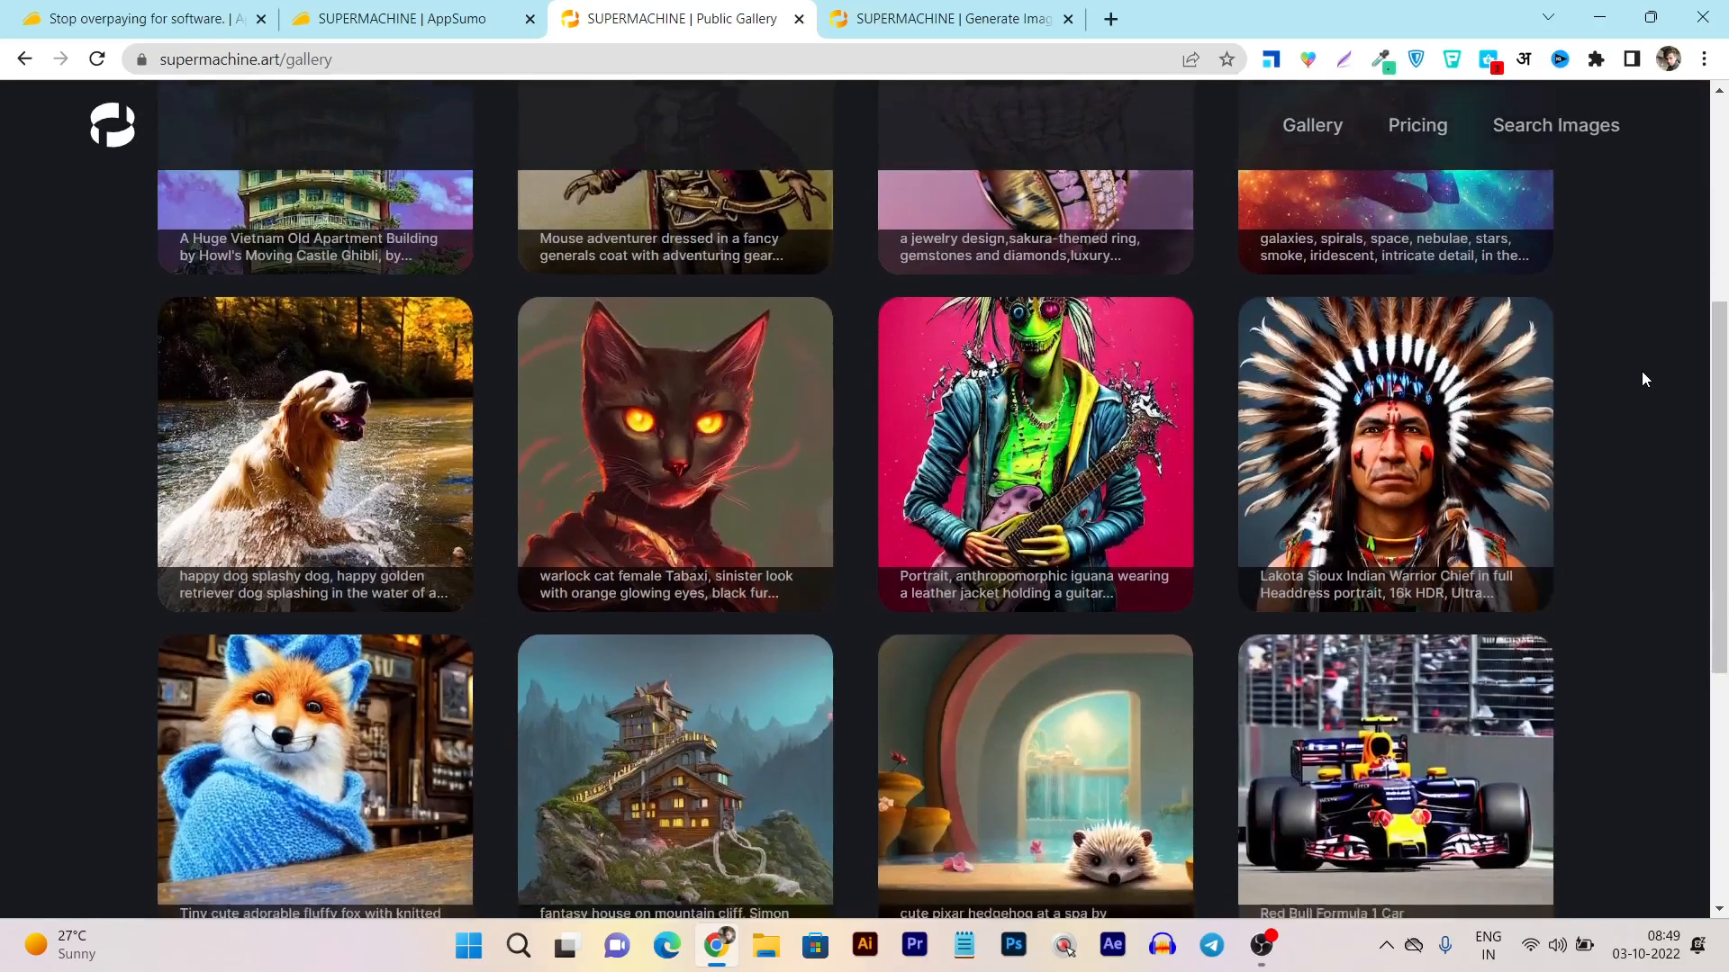
pyautogui.scroll(-3)
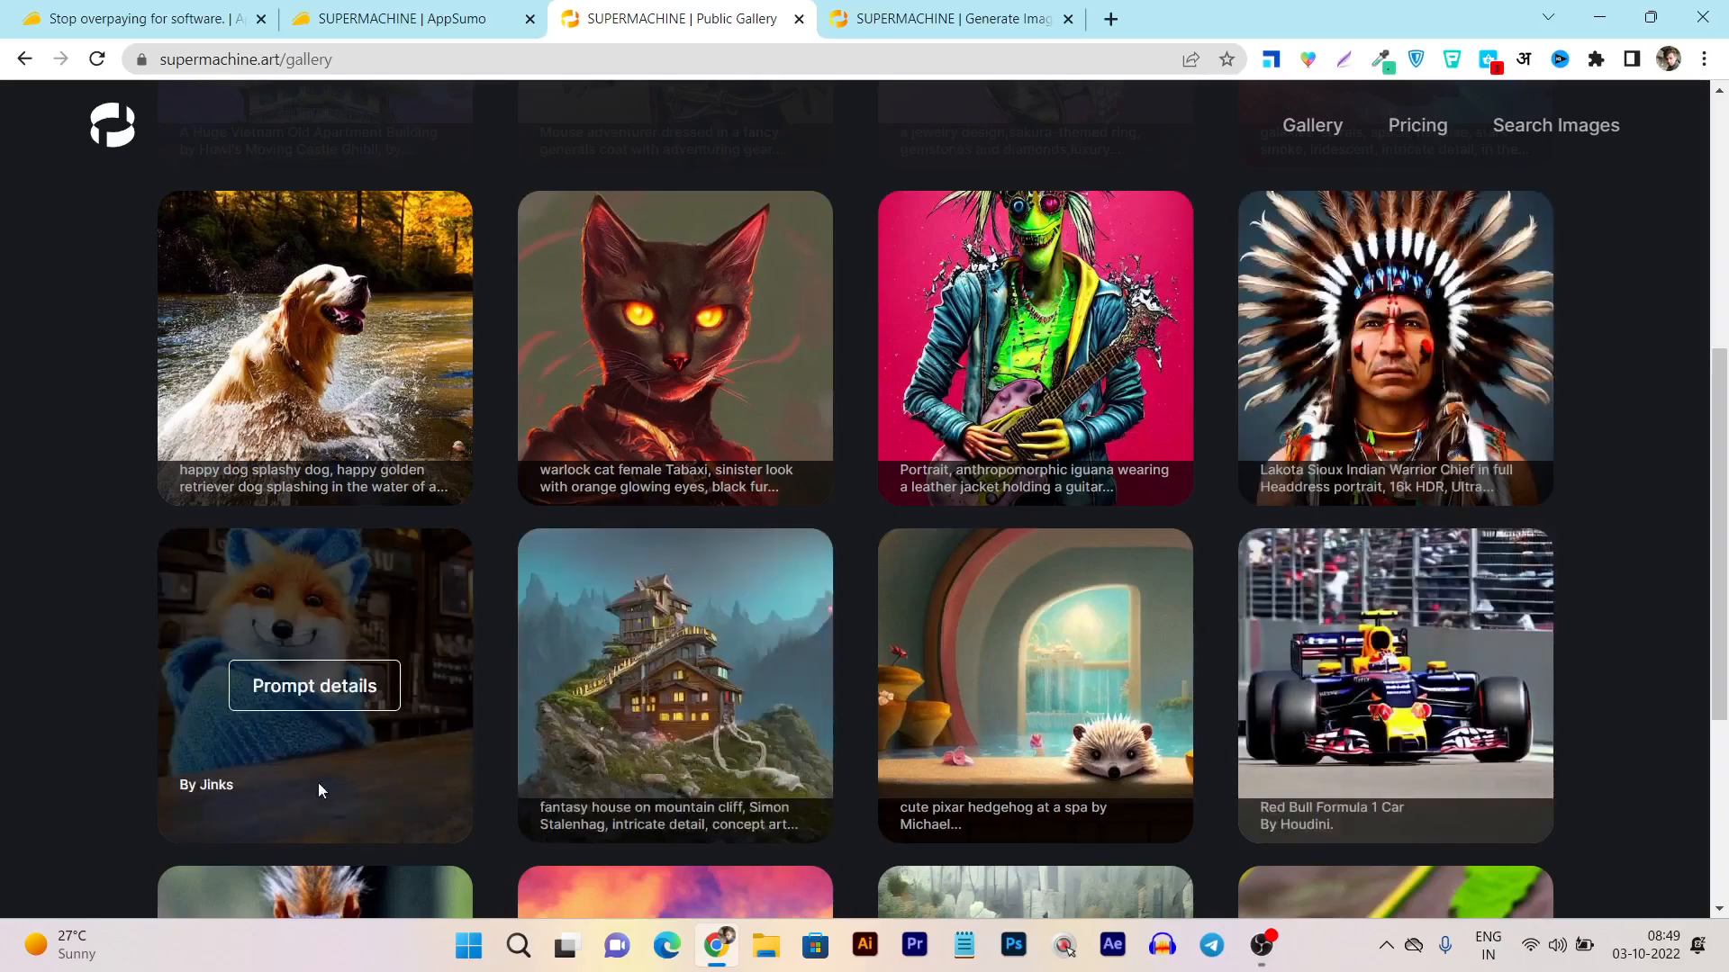
pyautogui.moveTo(58, 679)
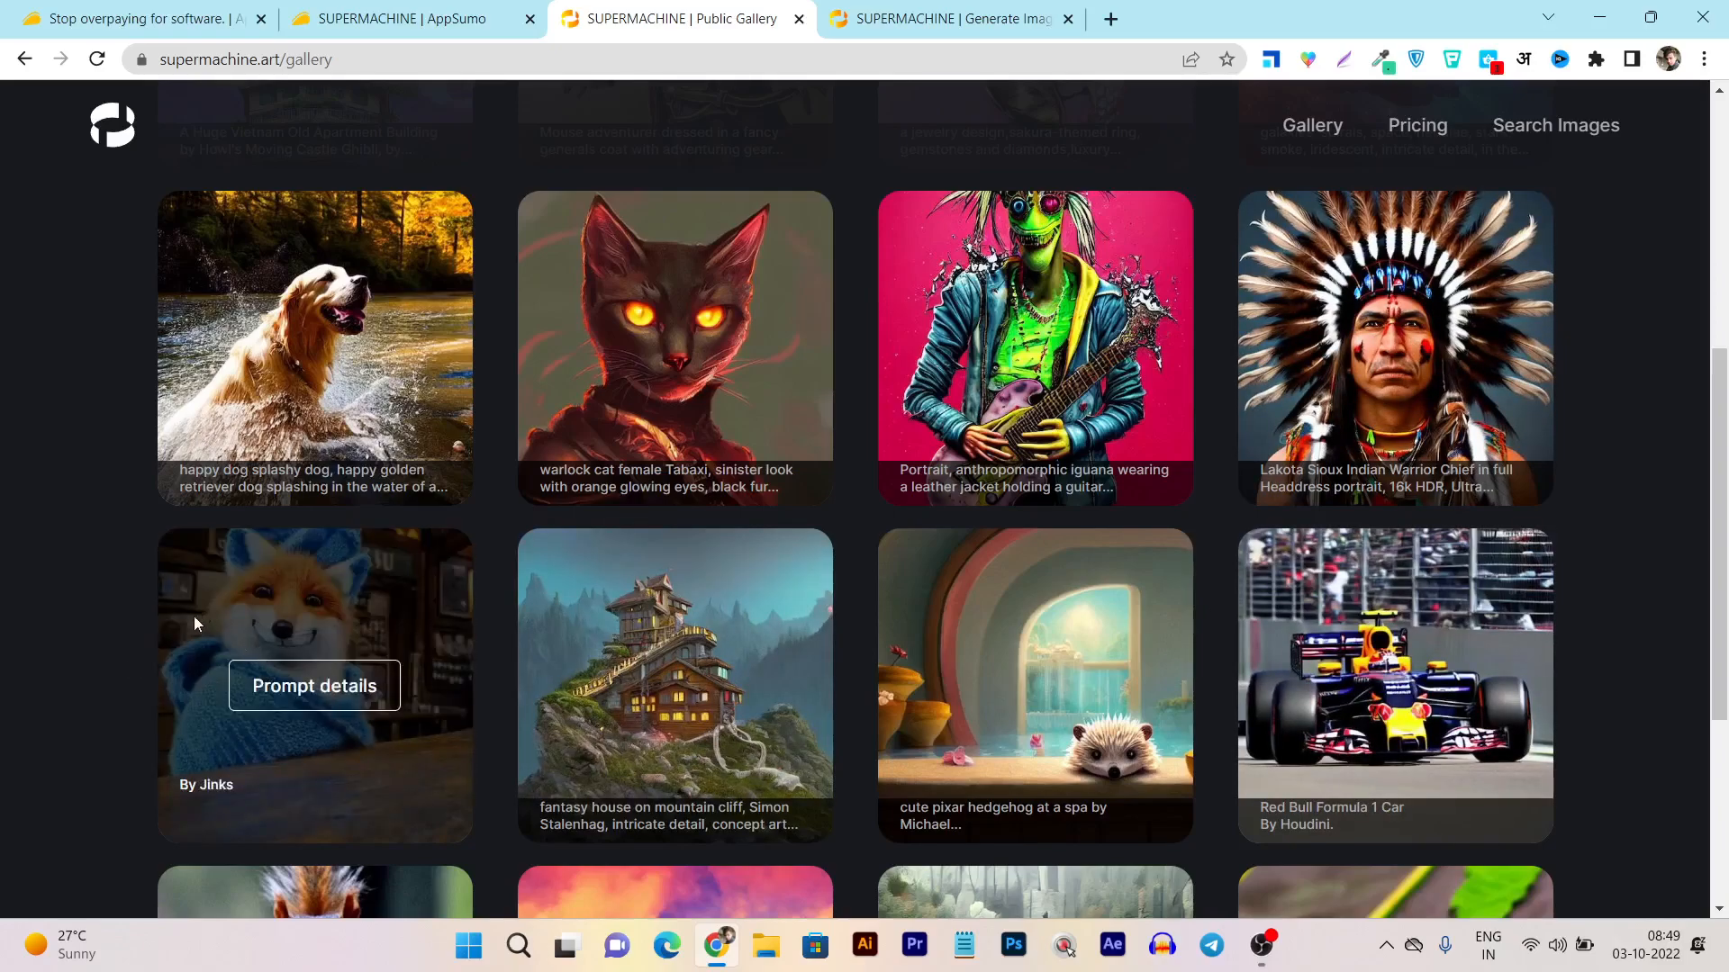
pyautogui.moveTo(901, 670)
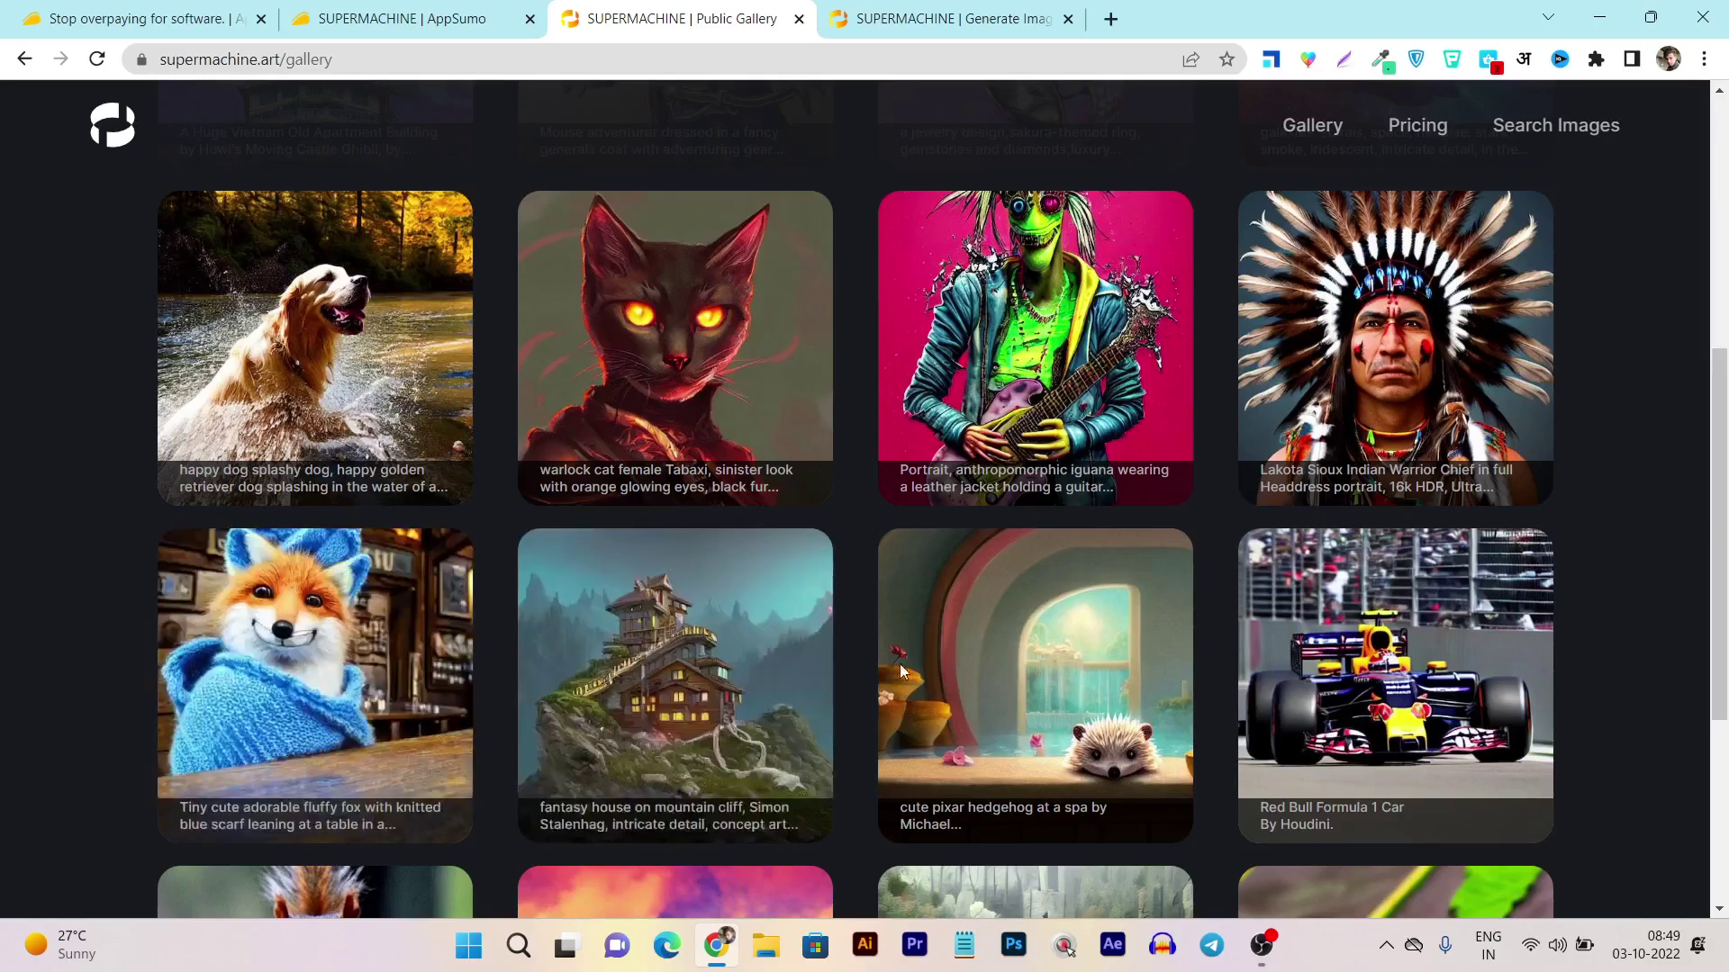
pyautogui.scroll(-3)
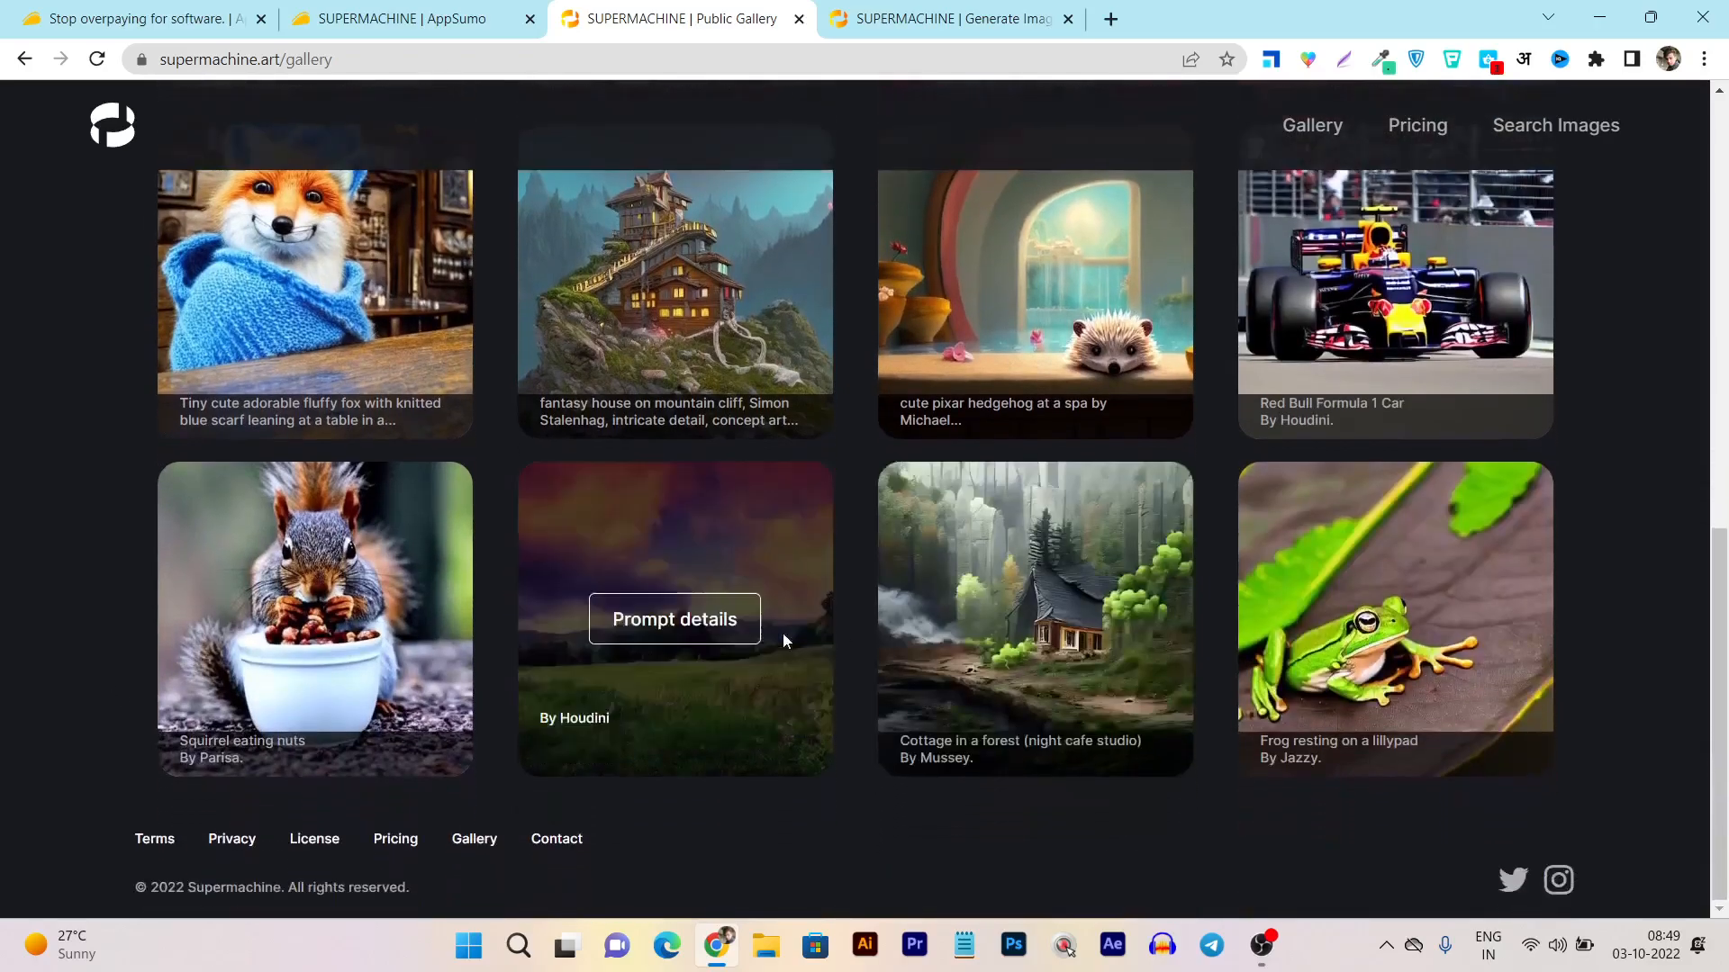
pyautogui.moveTo(1237, 783)
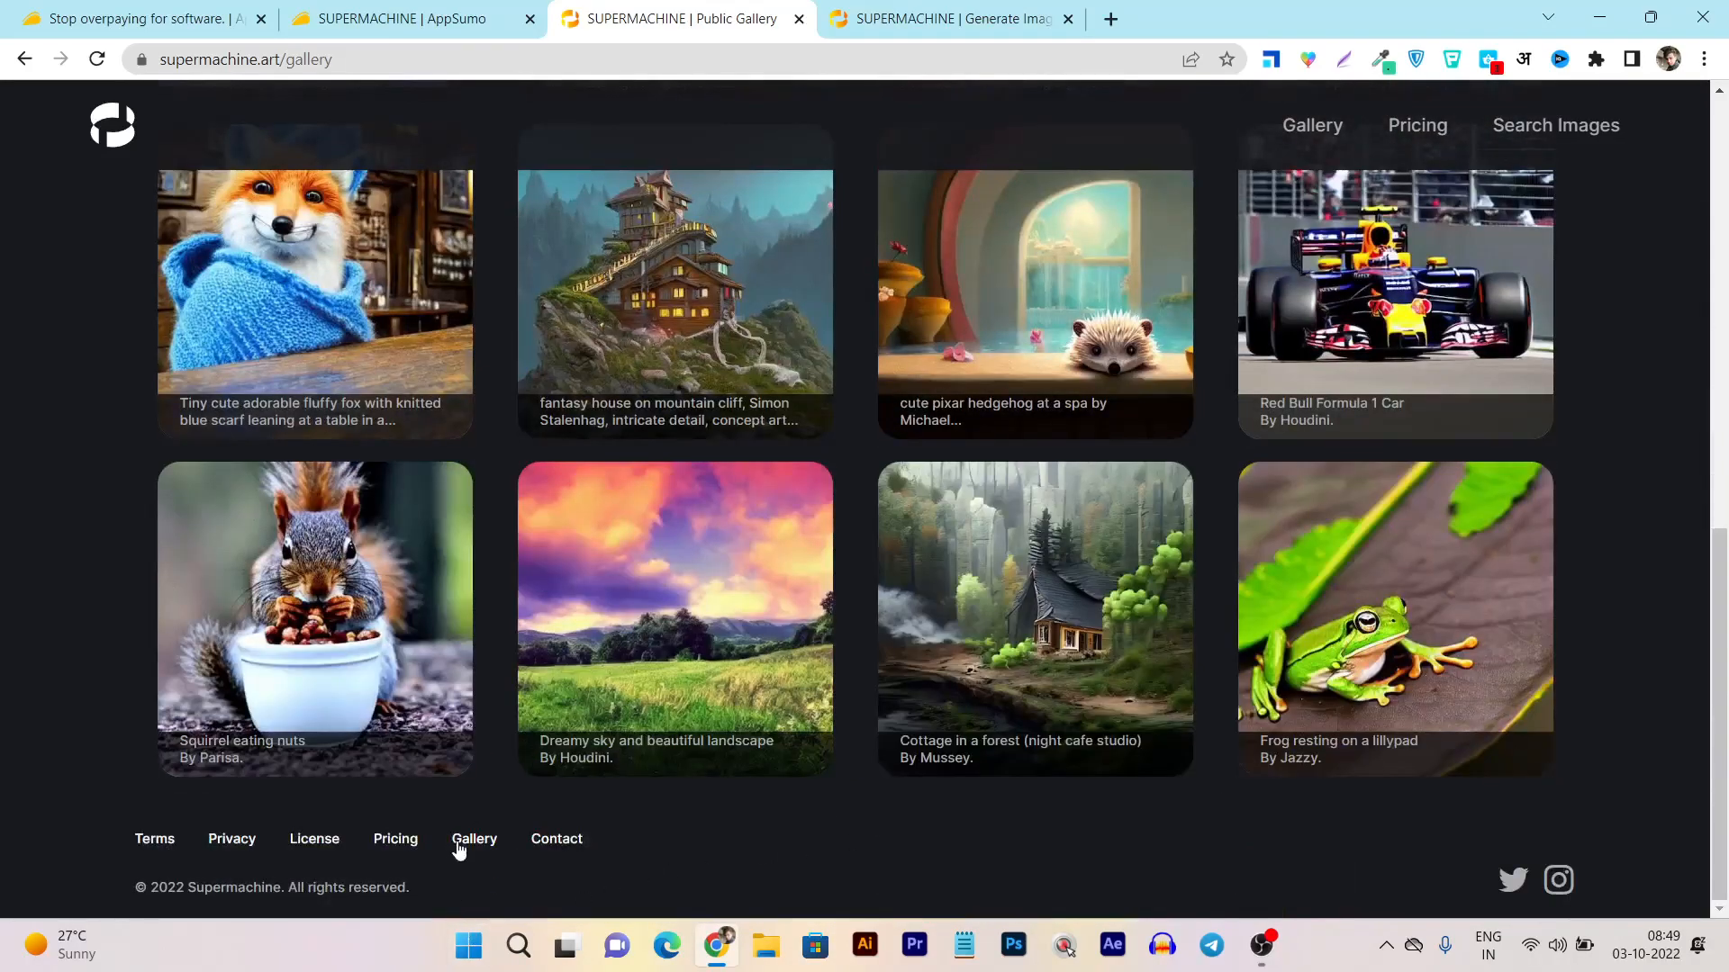
pyautogui.moveTo(797, 807)
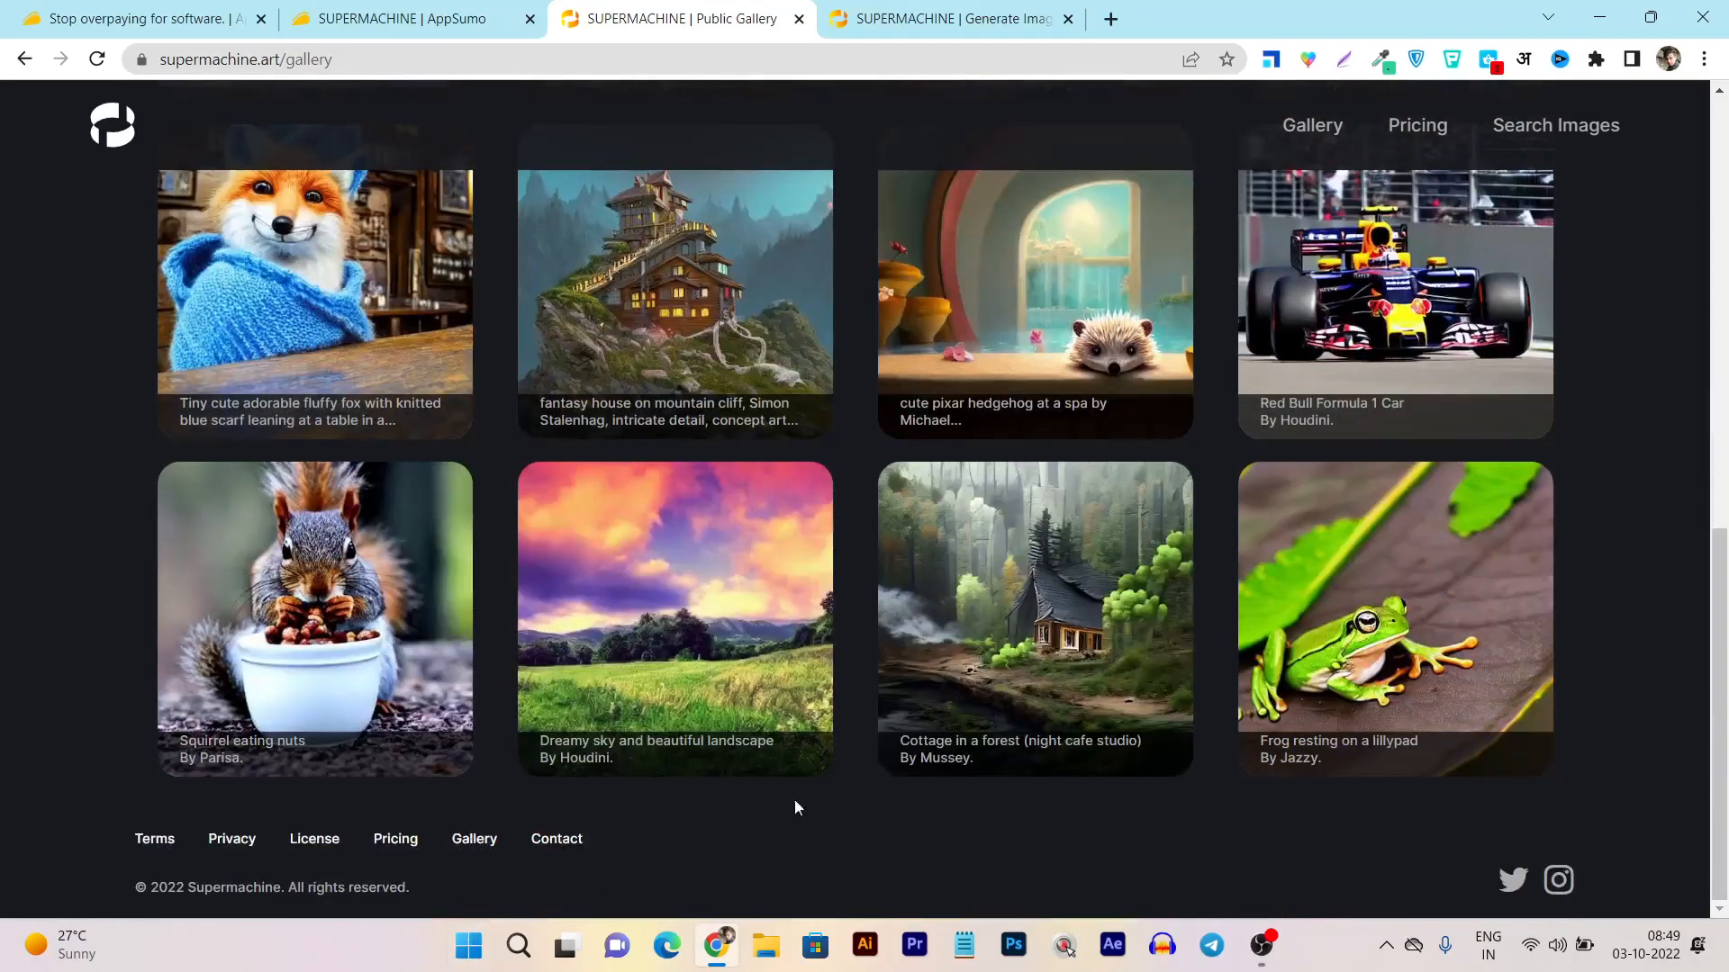
pyautogui.moveTo(1033, 303)
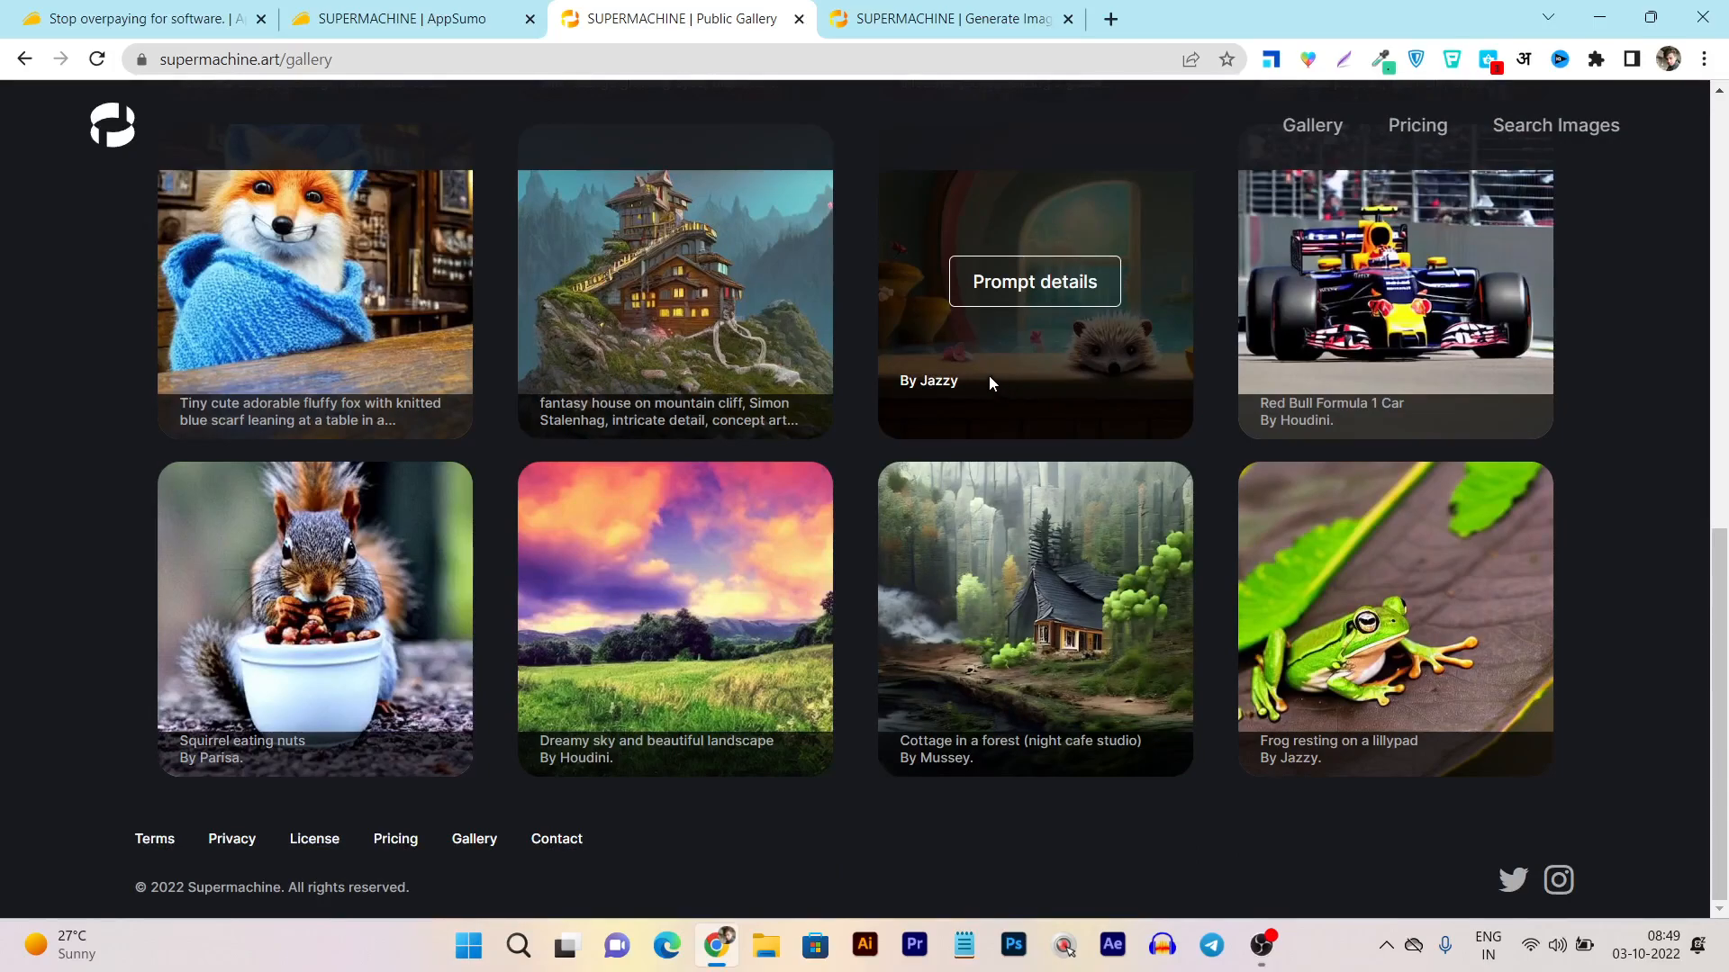
pyautogui.scroll(3)
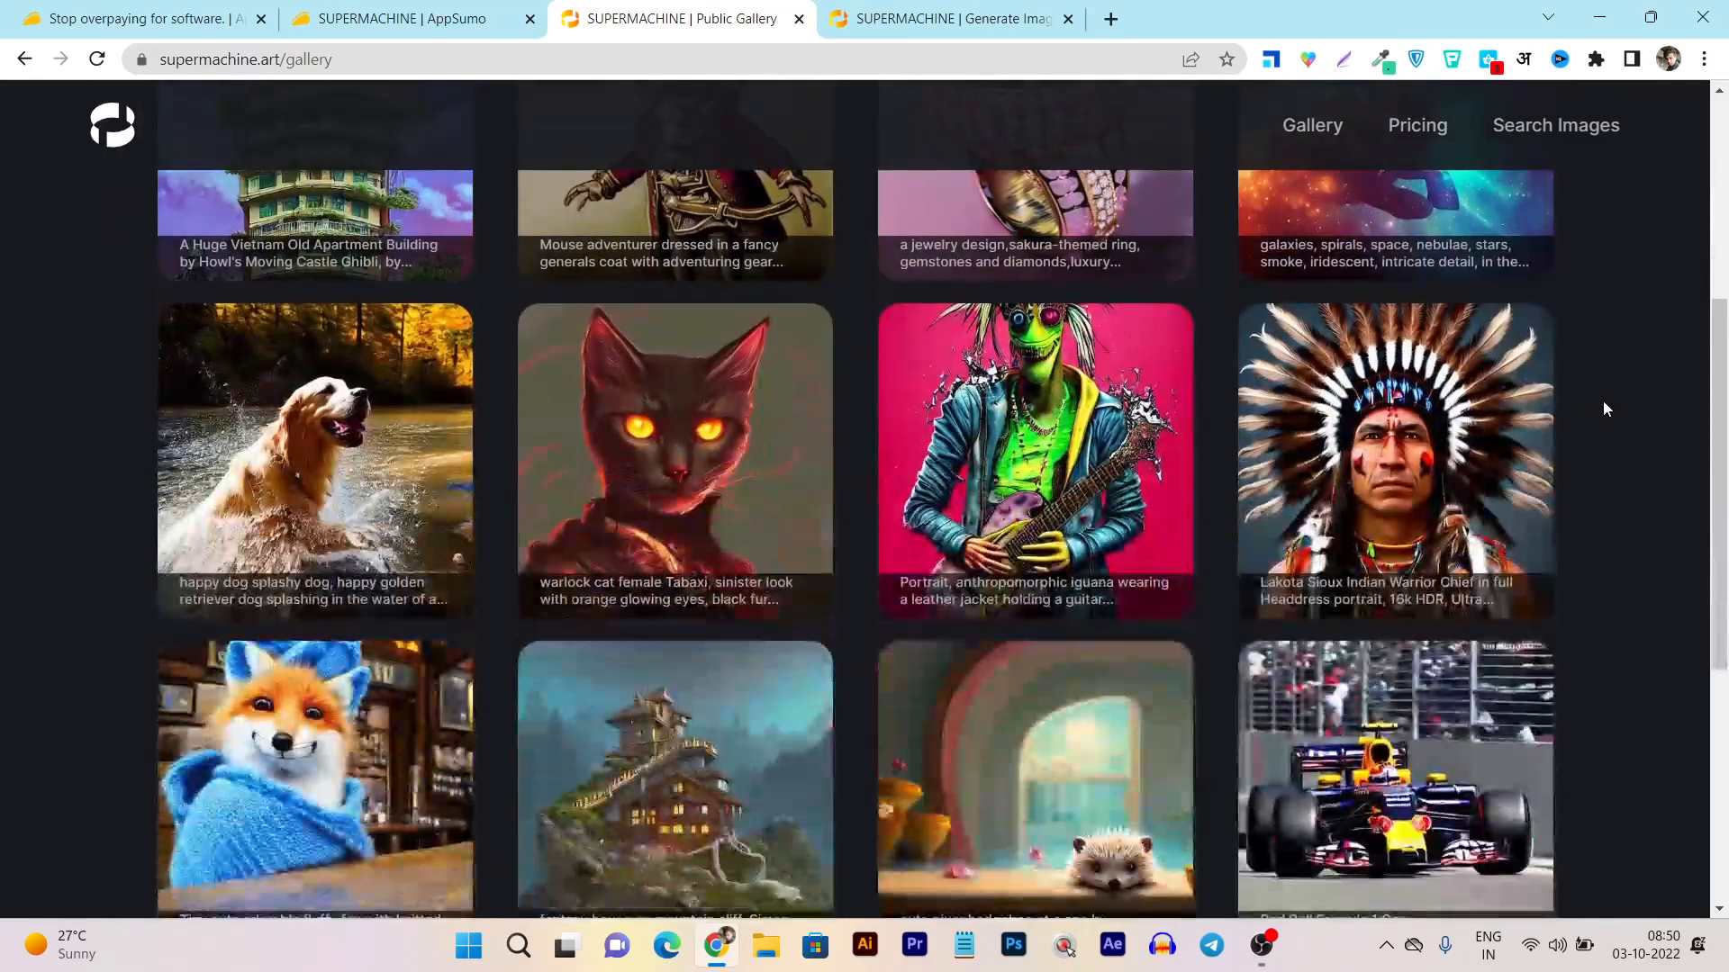
pyautogui.scroll(-3)
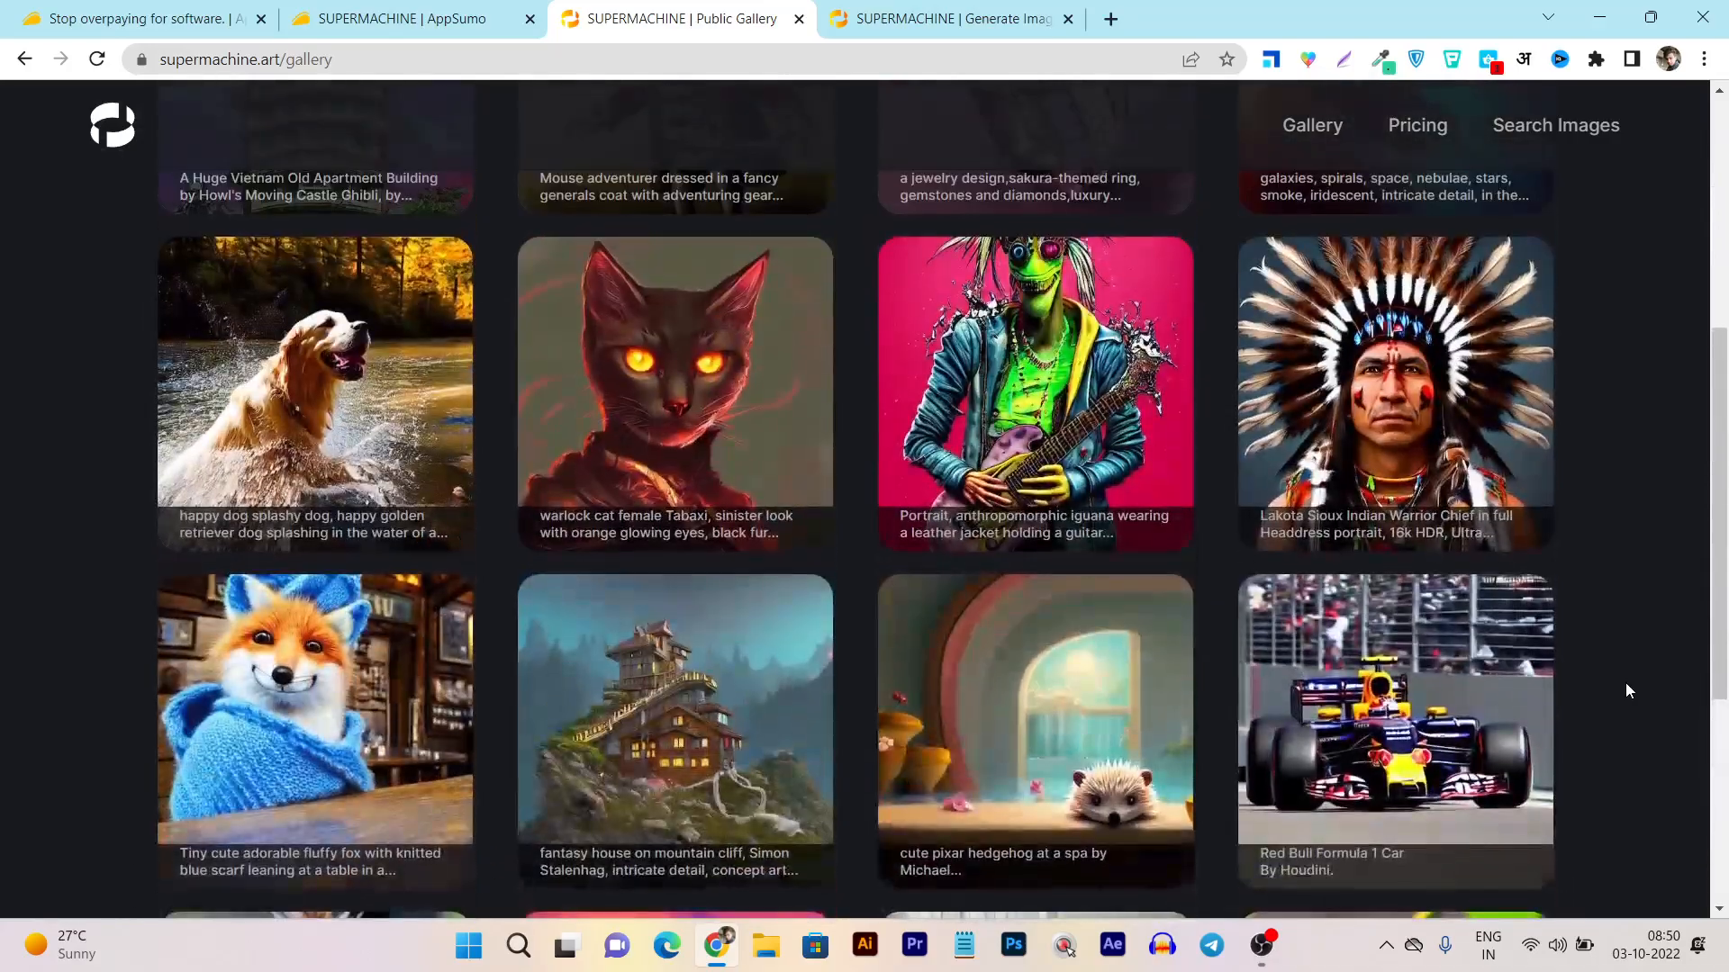
pyautogui.scroll(3)
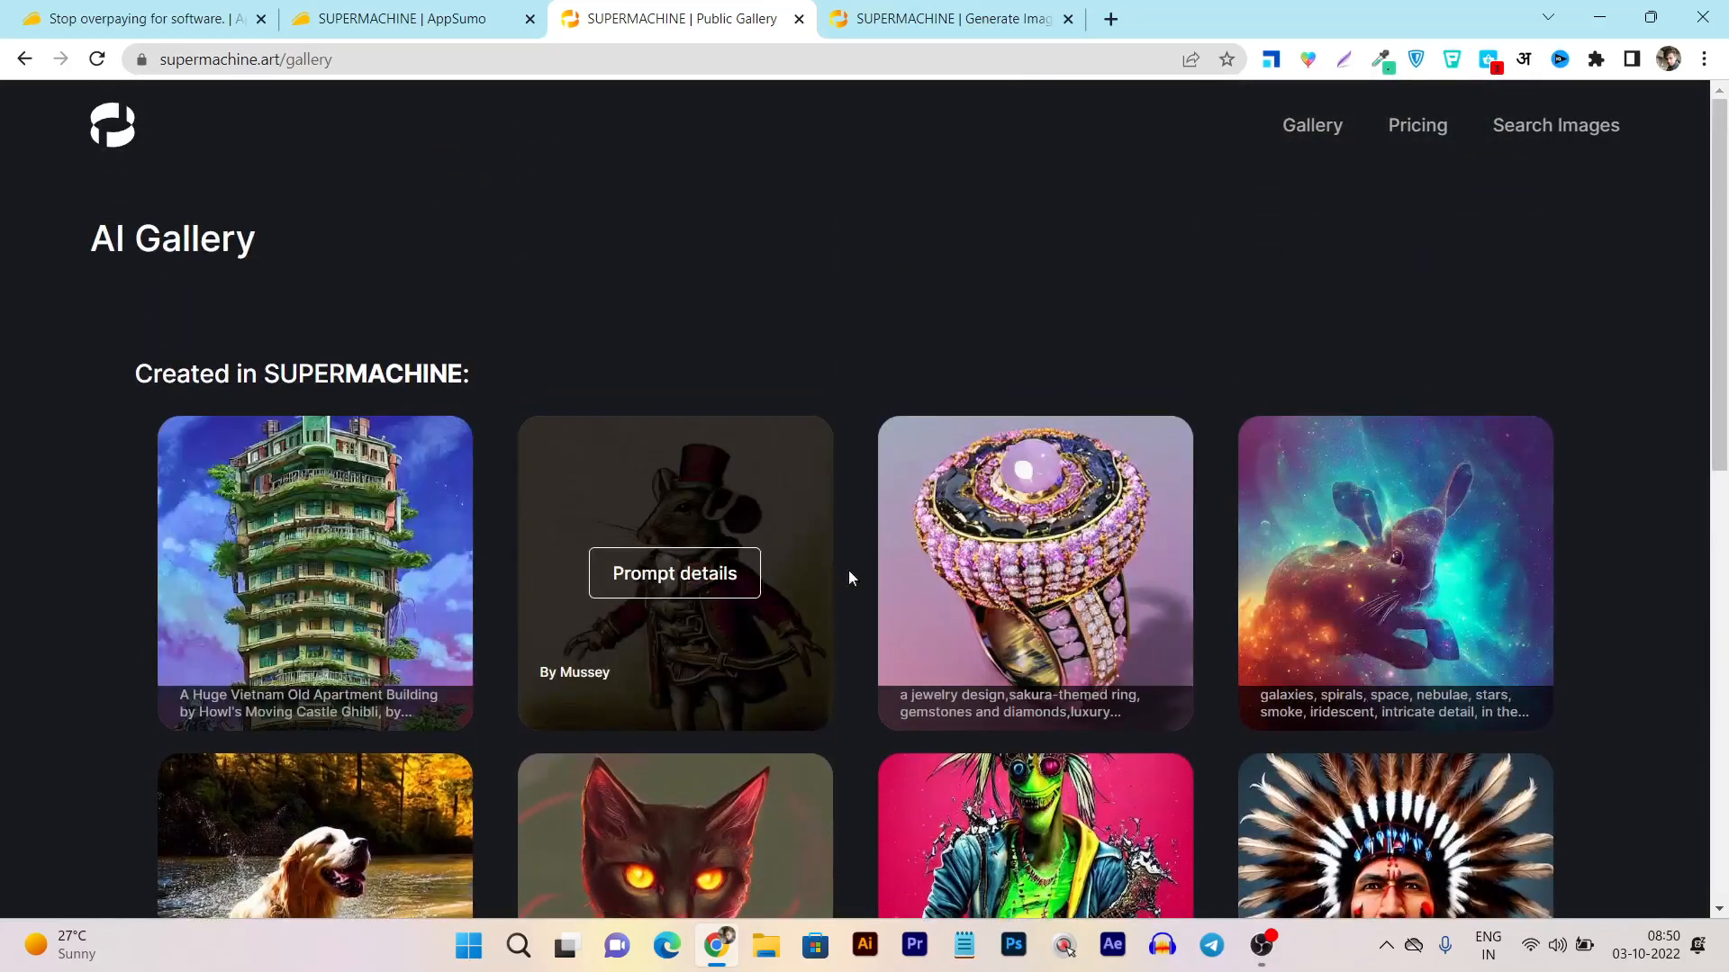
pyautogui.scroll(-3)
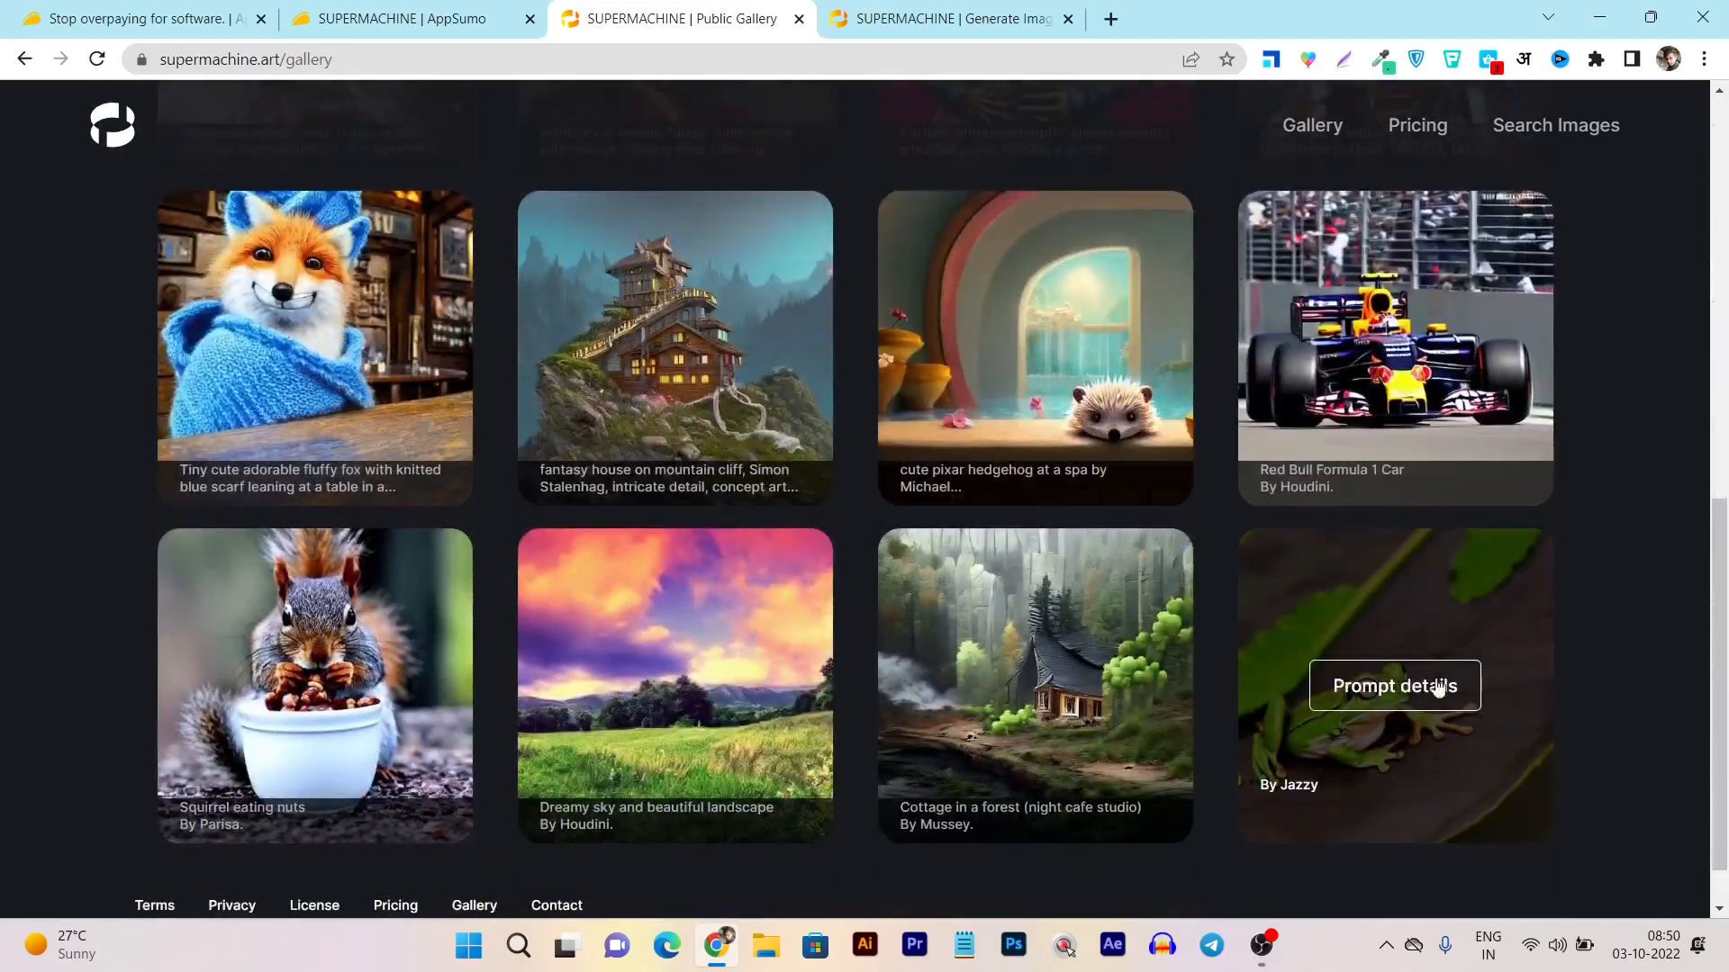
pyautogui.scroll(3)
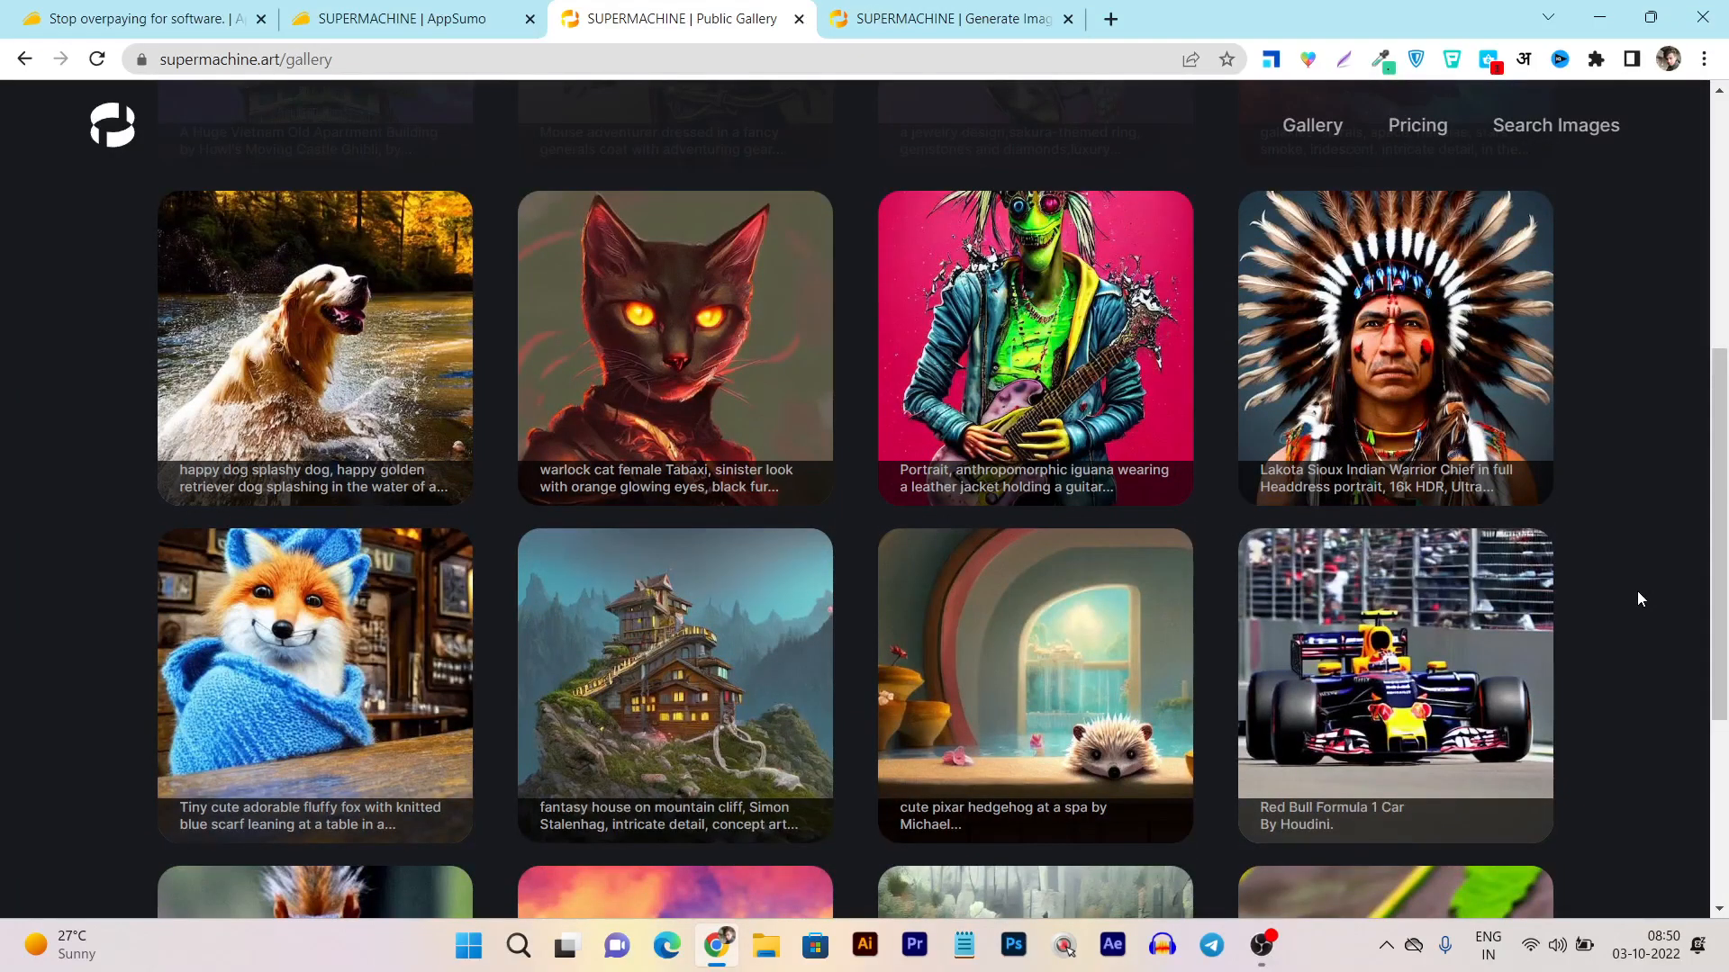
pyautogui.scroll(3)
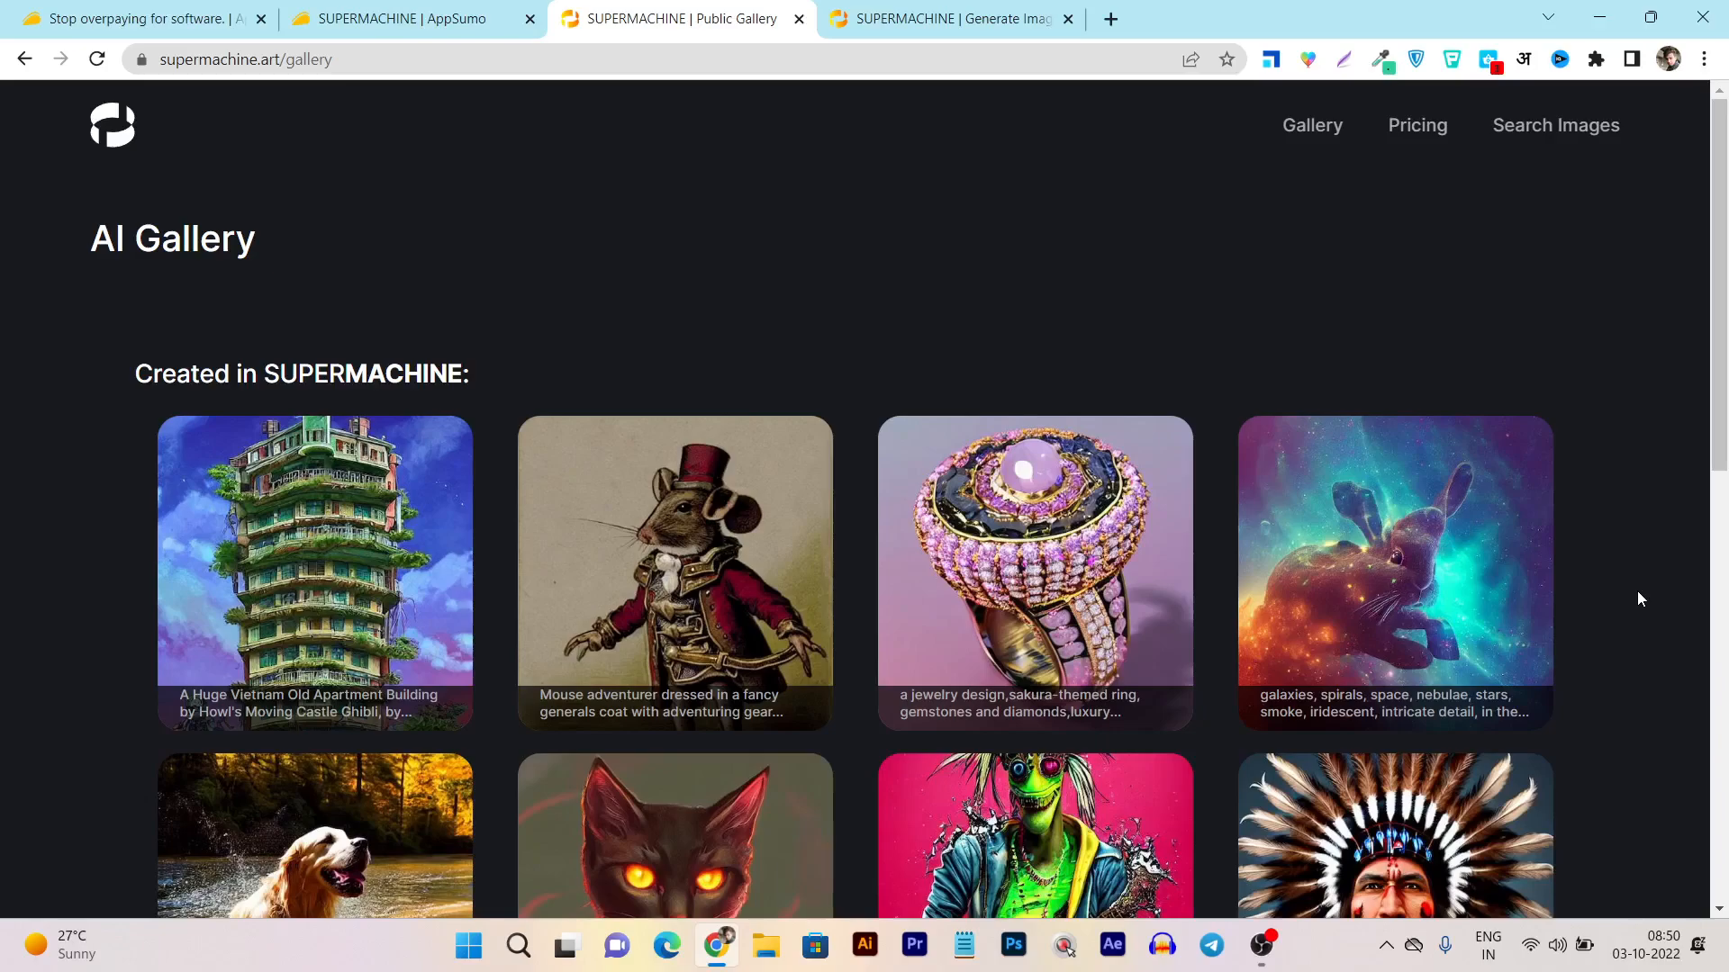
pyautogui.moveTo(275, 274)
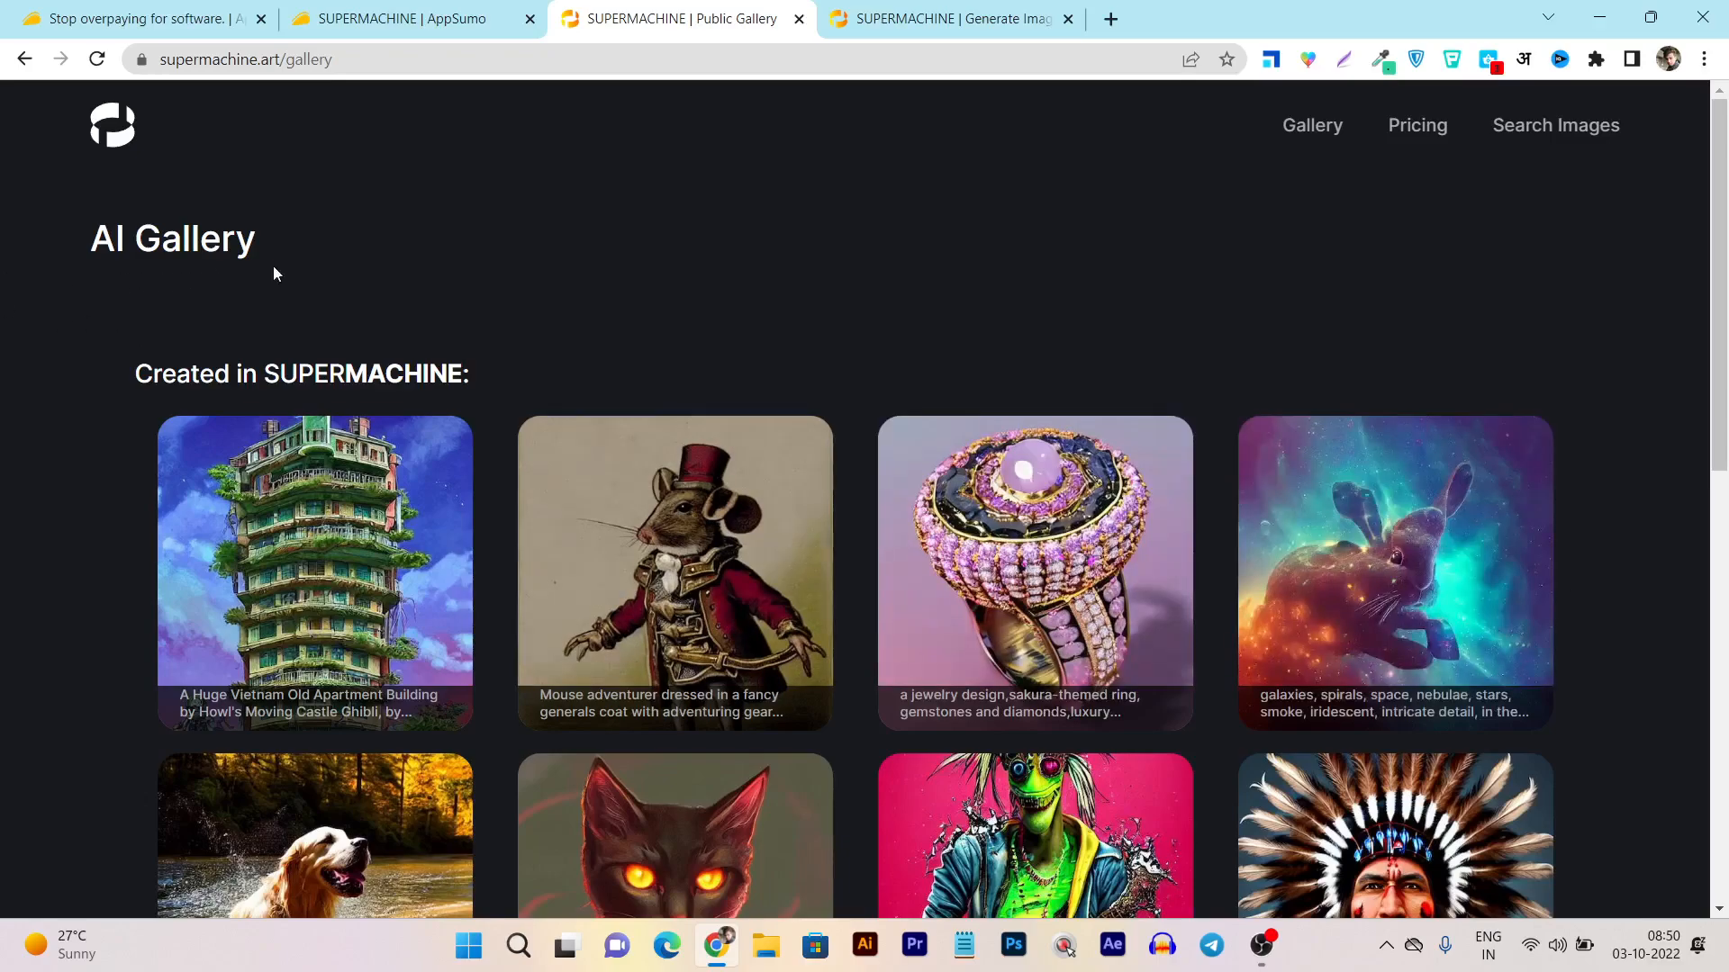
pyautogui.moveTo(848, 306)
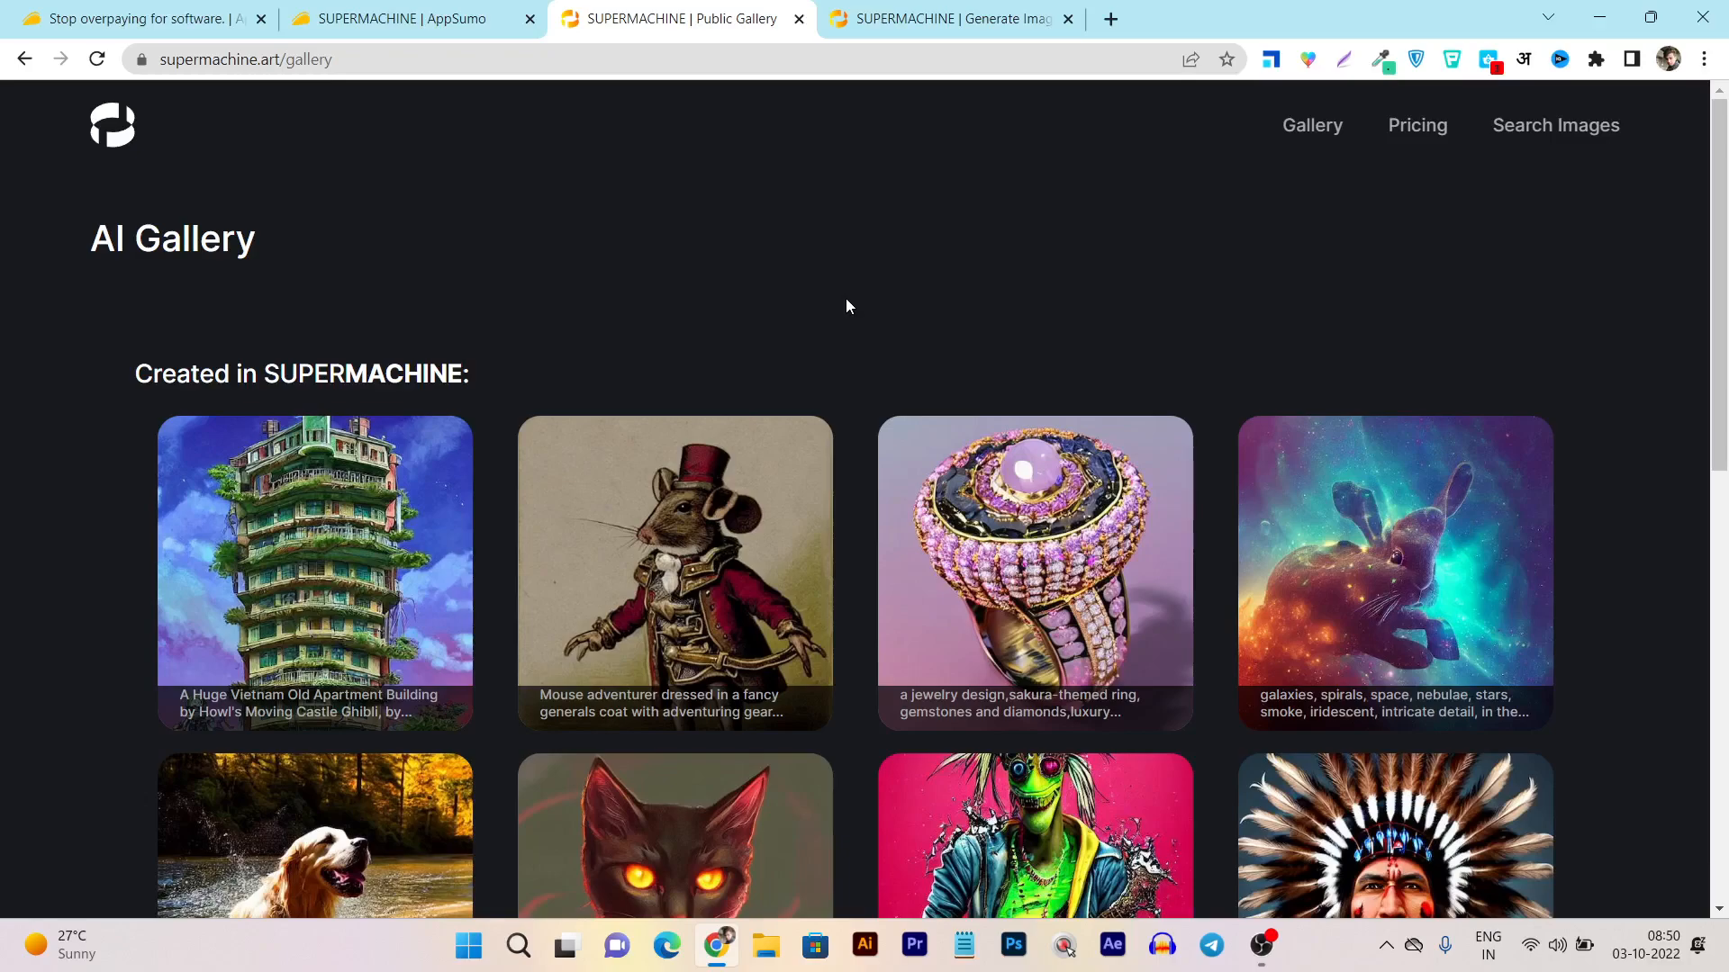
pyautogui.moveTo(972, 254)
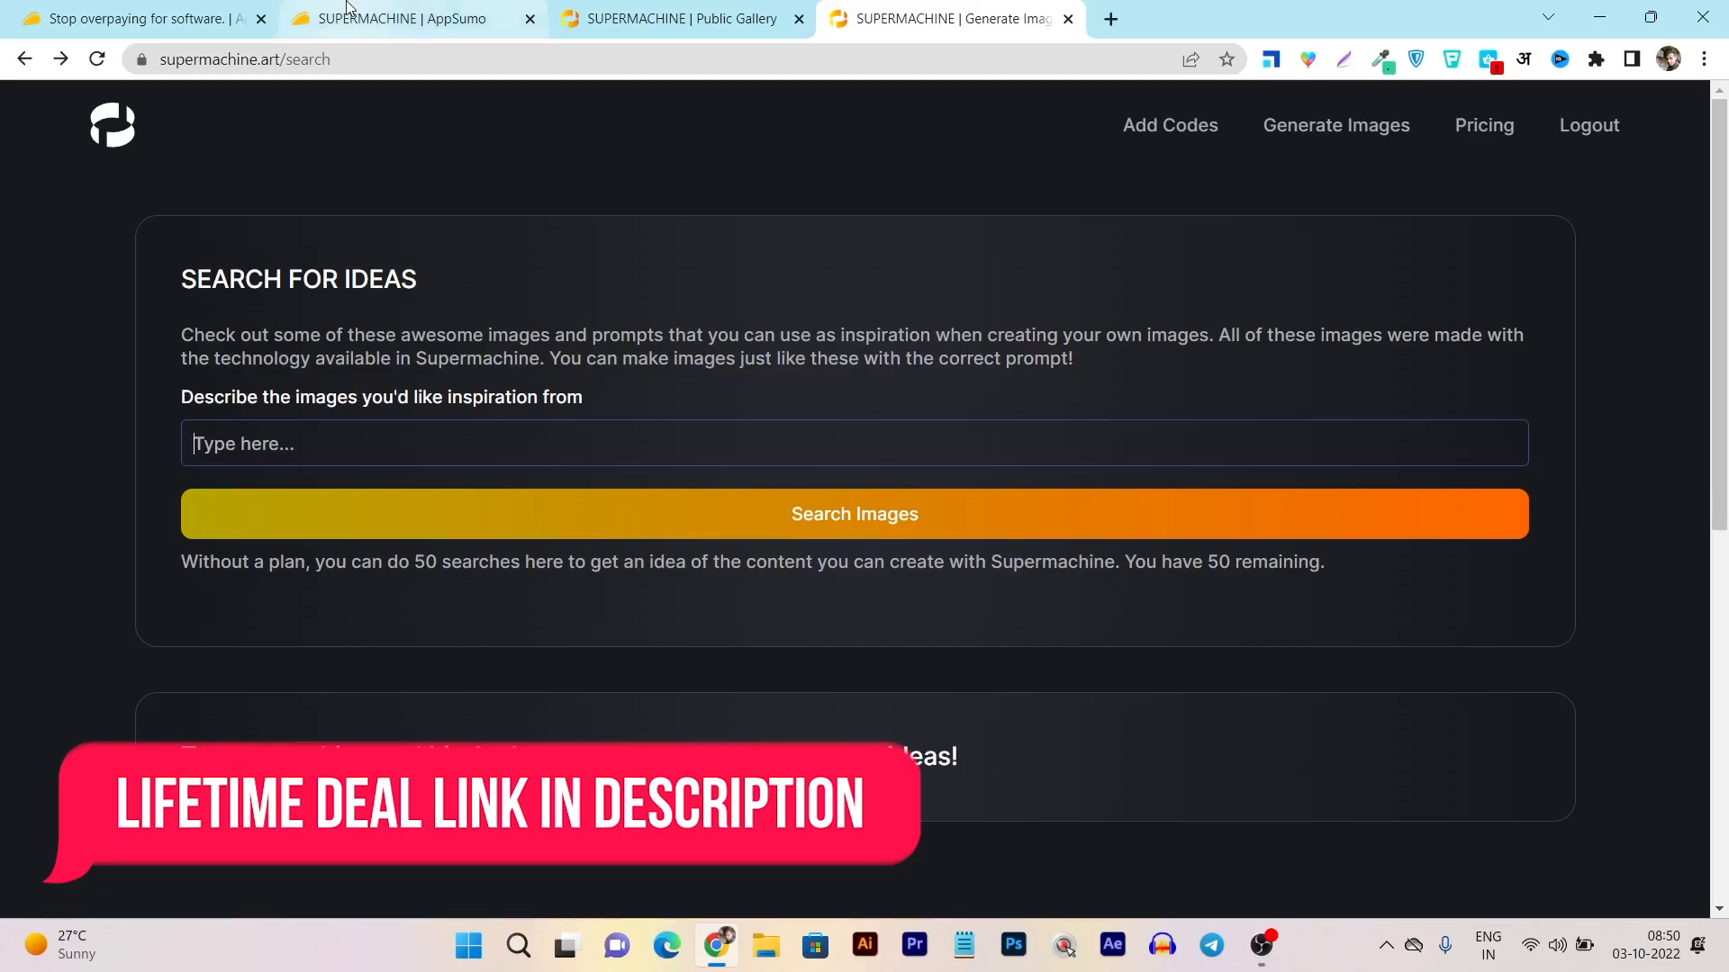
# Step: Glance at the AppSumo deal page and return to the Search for Ideas page
pyautogui.click(396, 18)
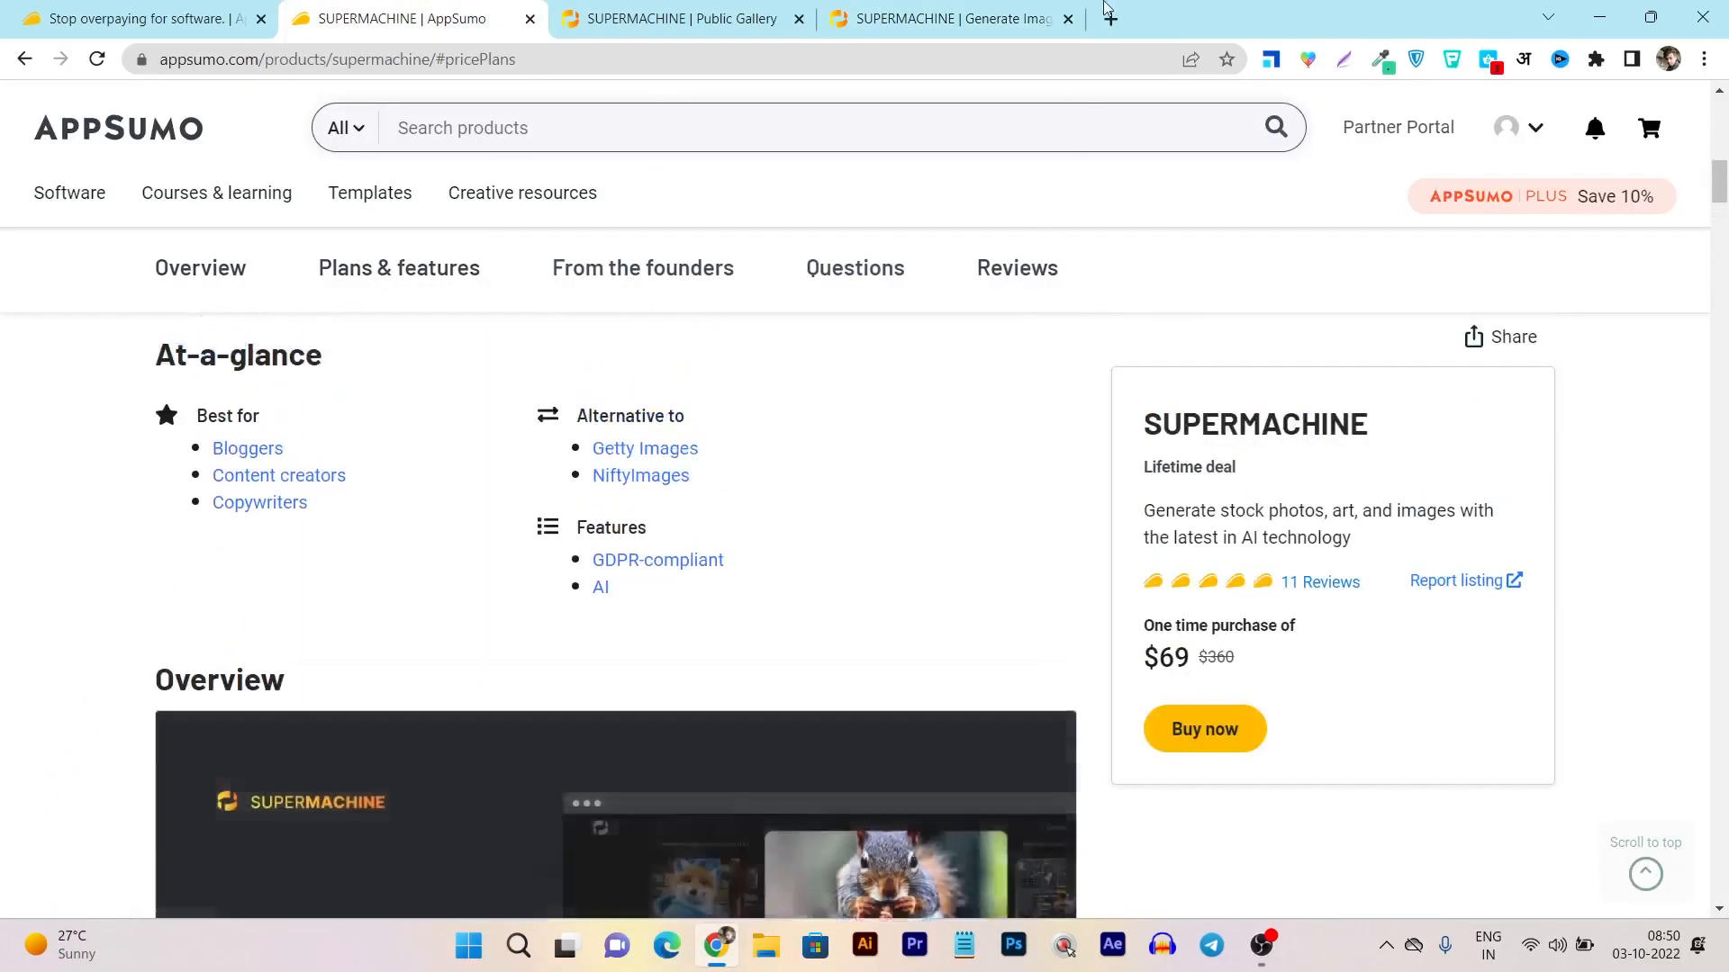
pyautogui.click(949, 18)
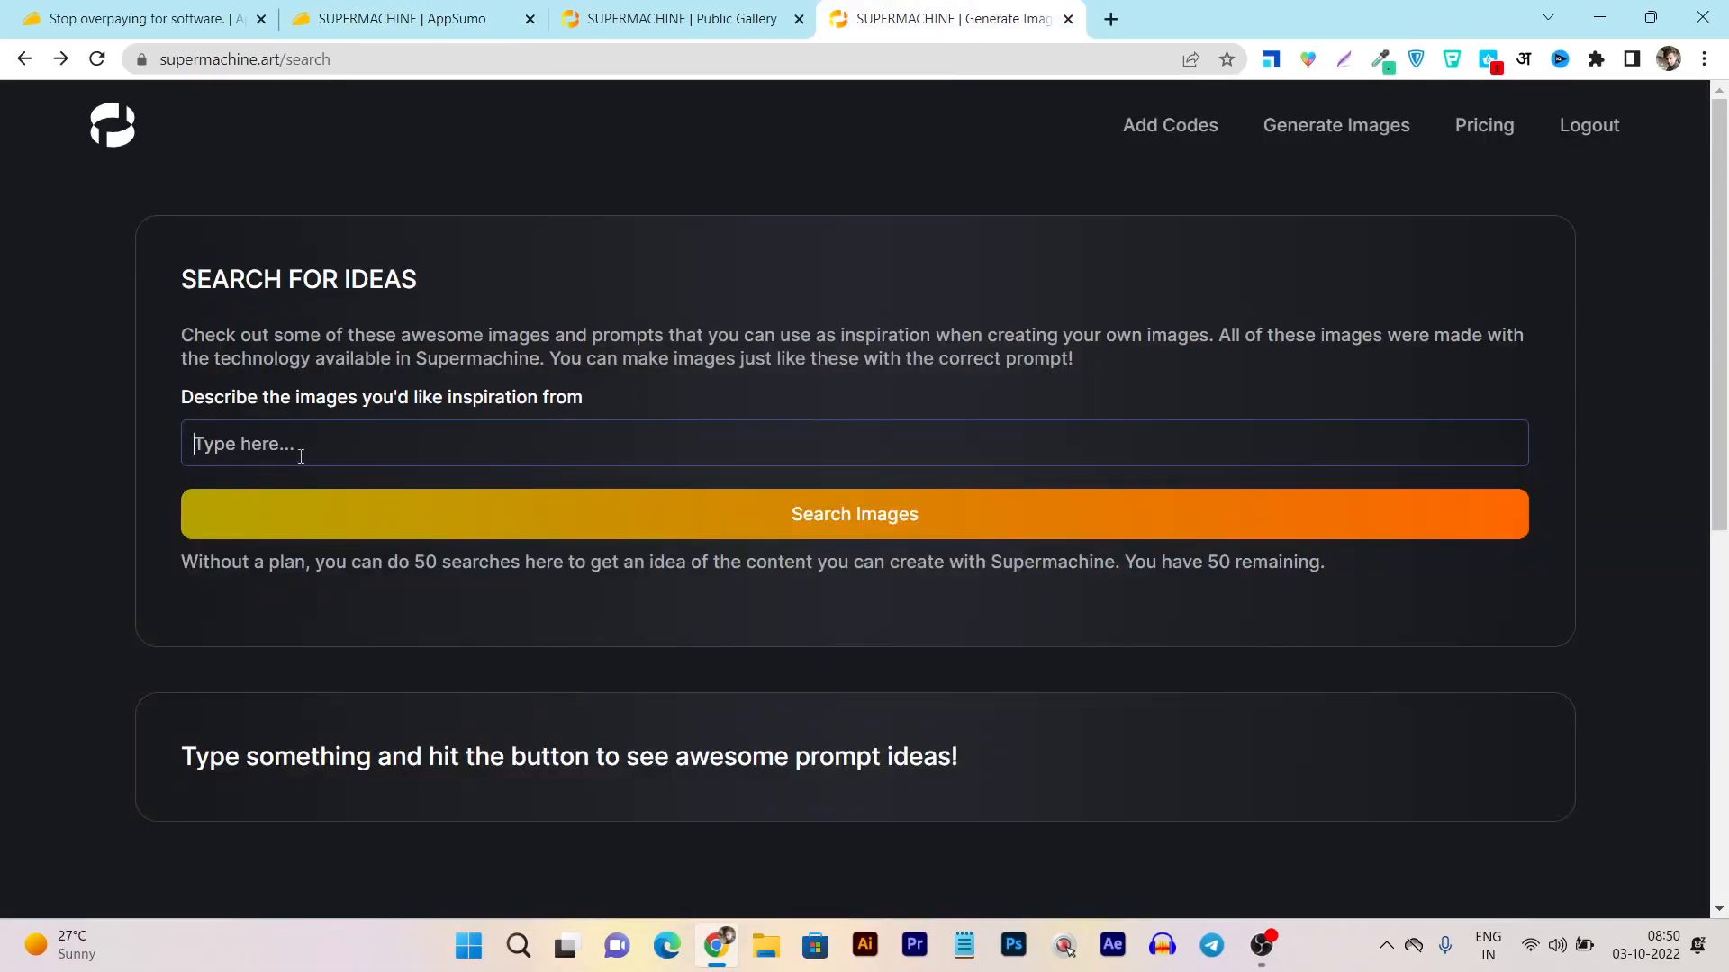
# Step: Search ideas for 'vintage car in stadium' and list the matching images
pyautogui.write('vintage c')
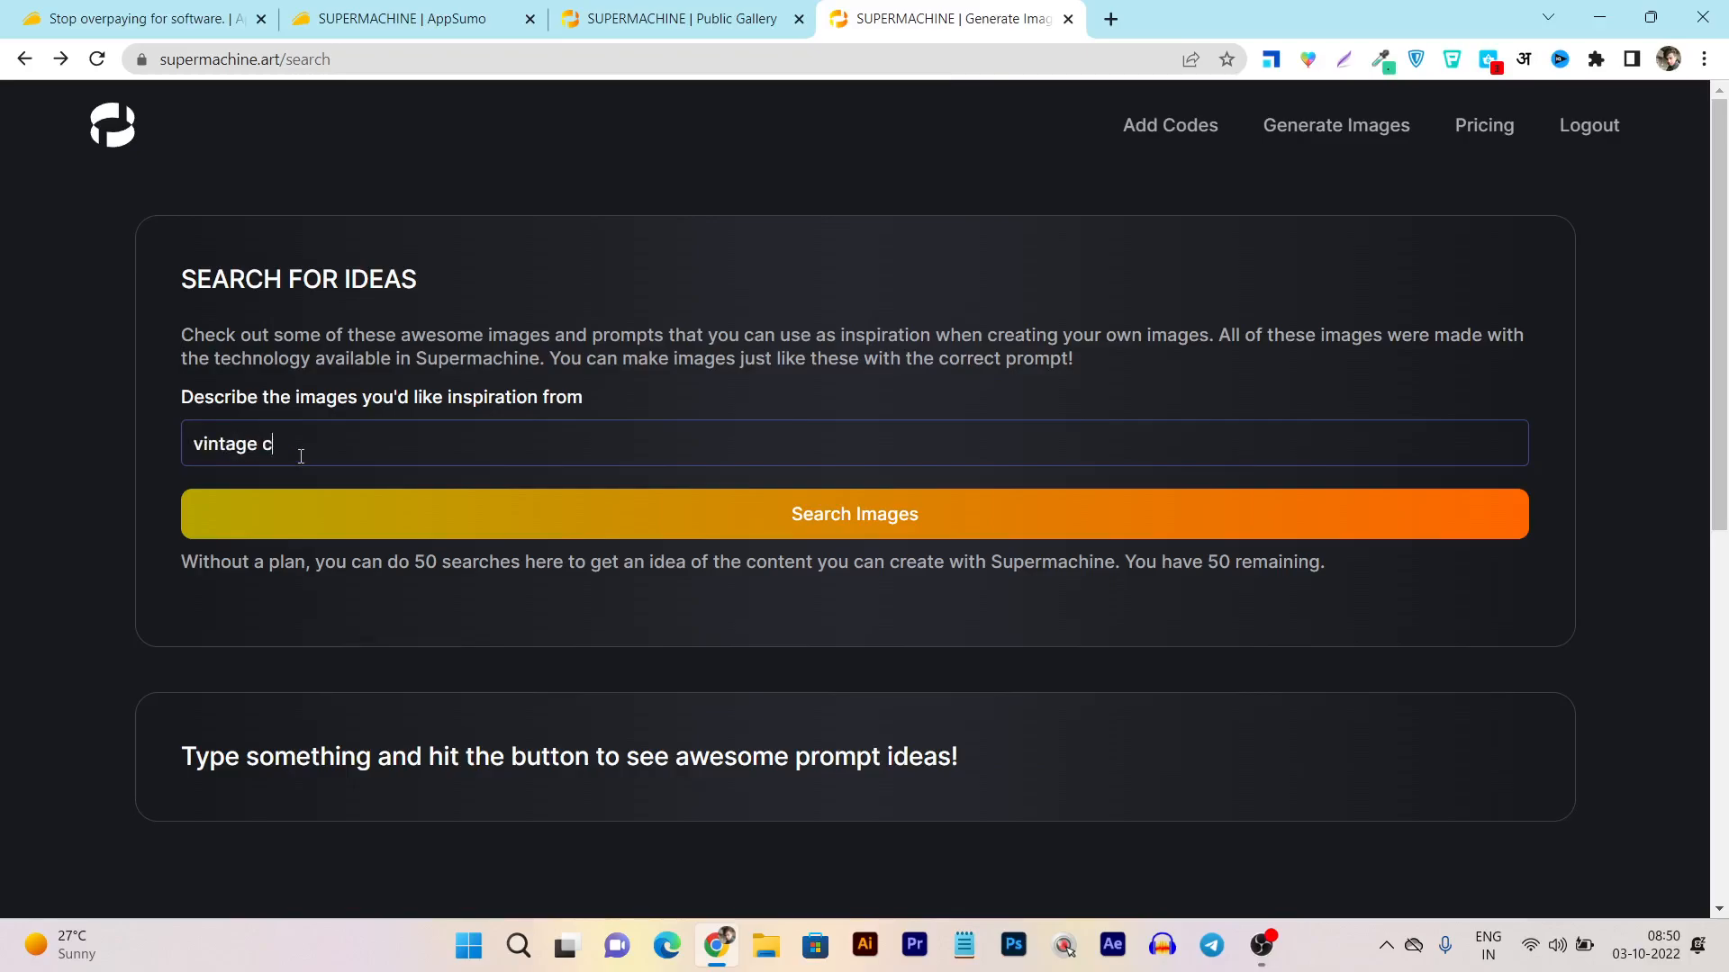
pyautogui.write('ar in stadium')
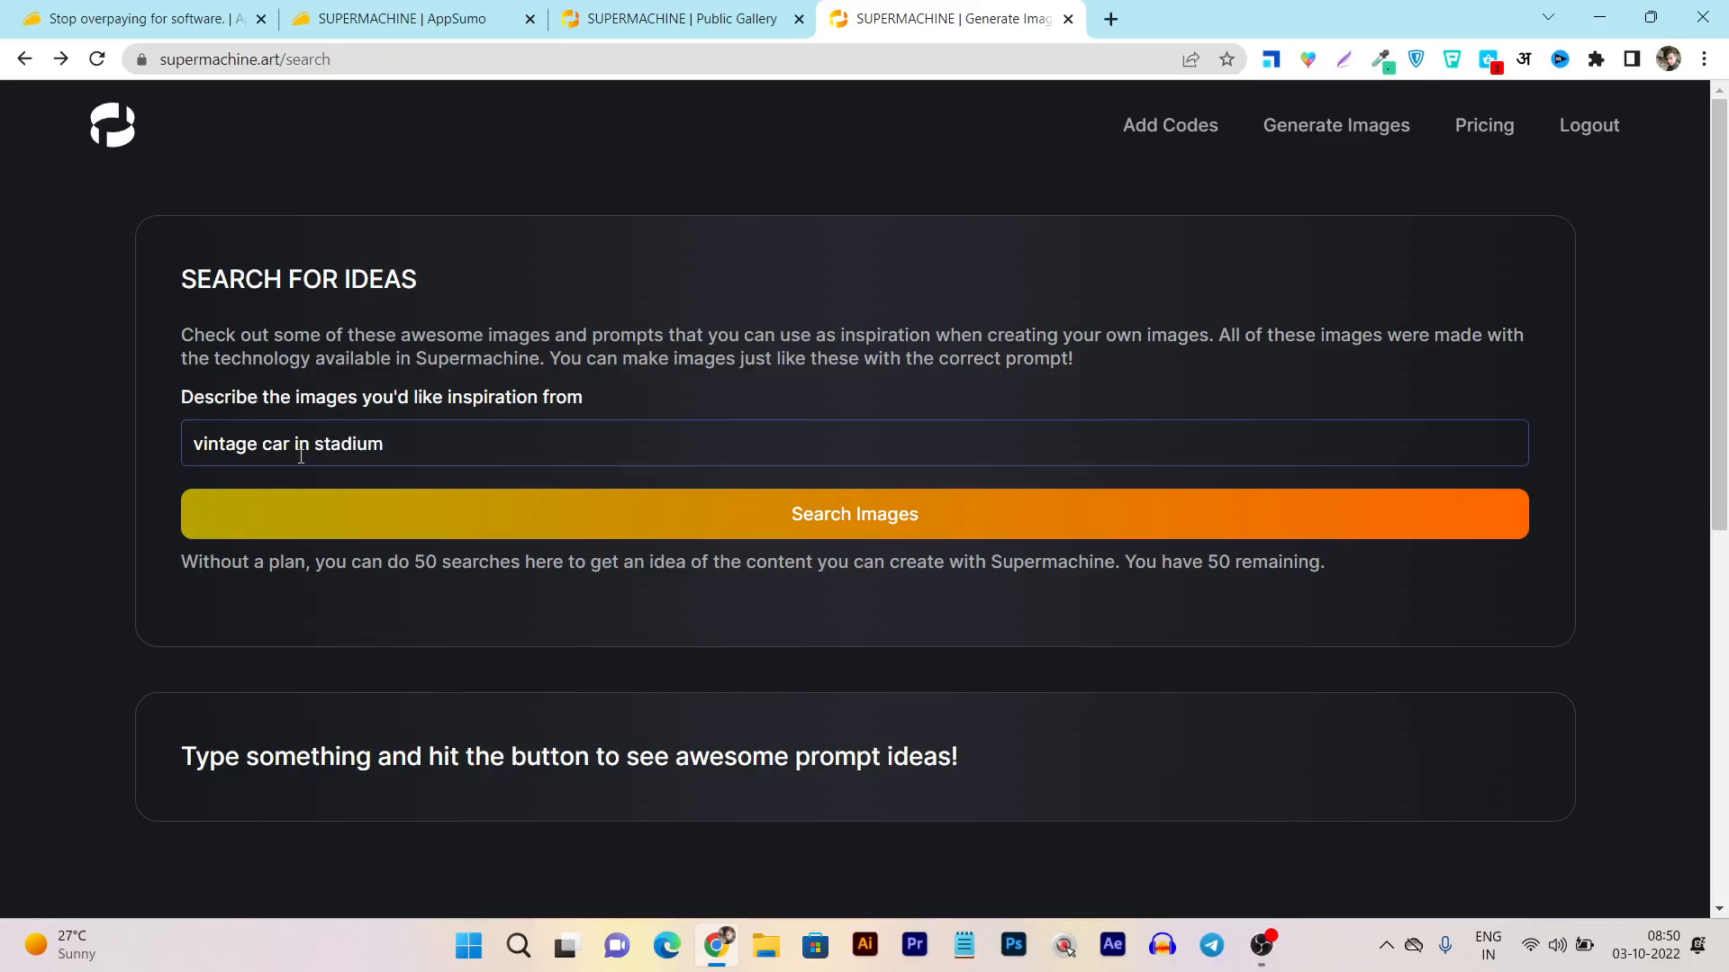
pyautogui.moveTo(451, 445)
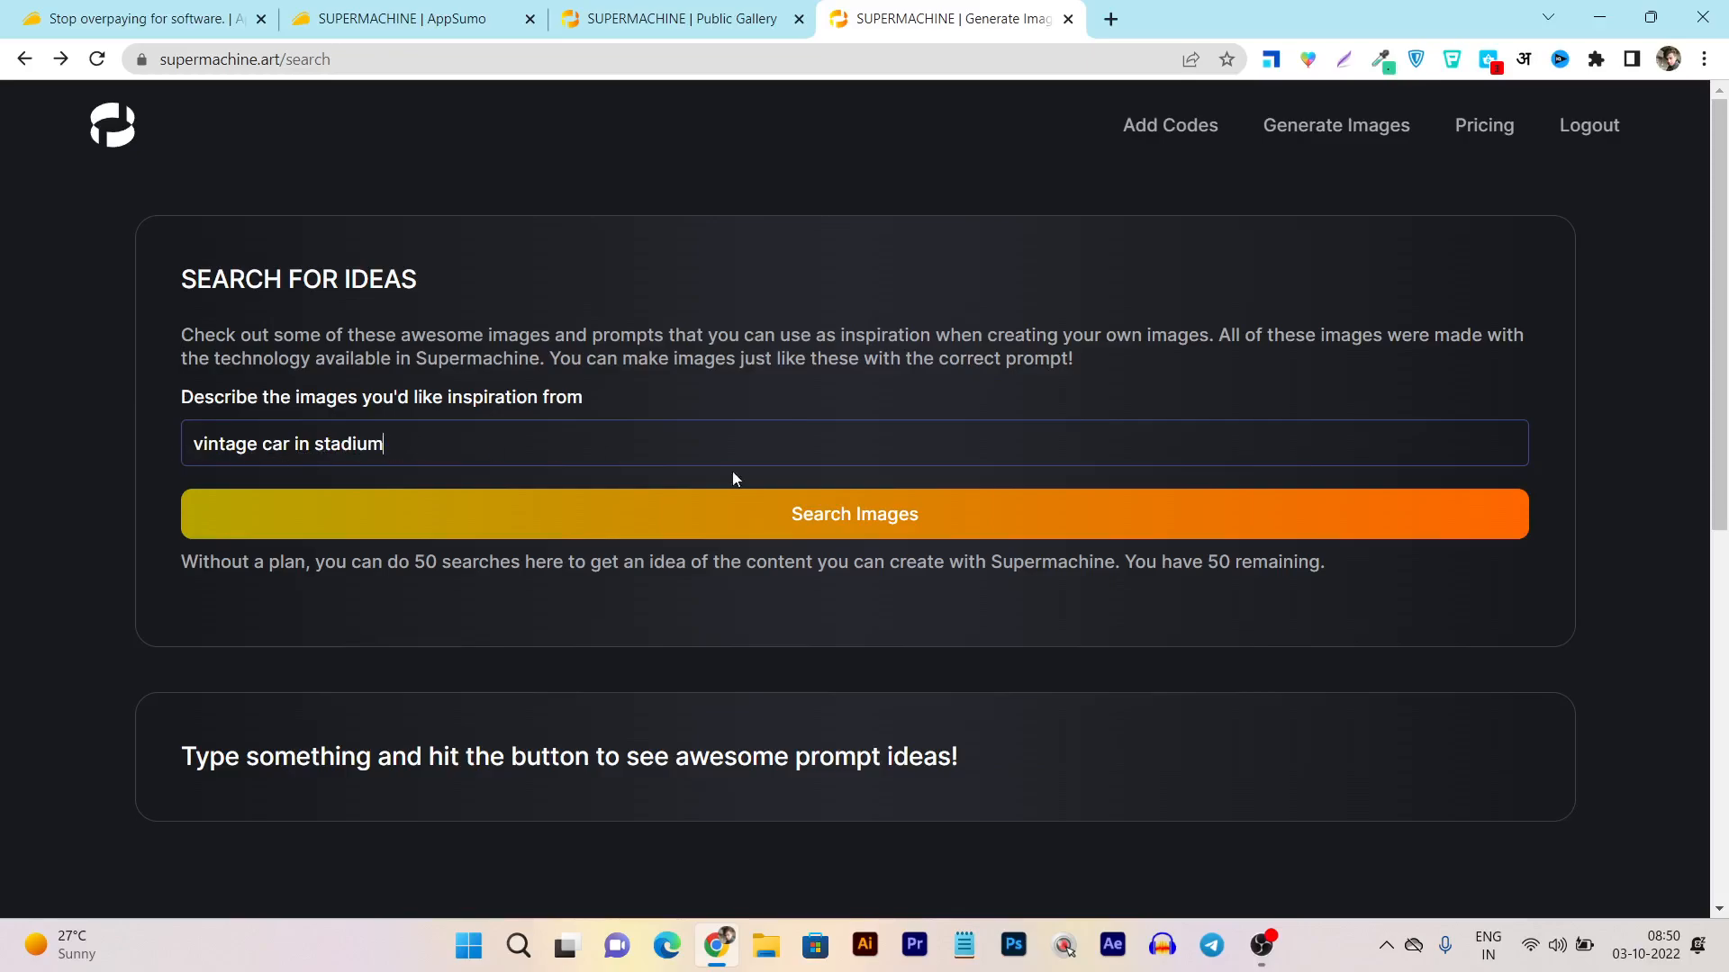
pyautogui.click(854, 513)
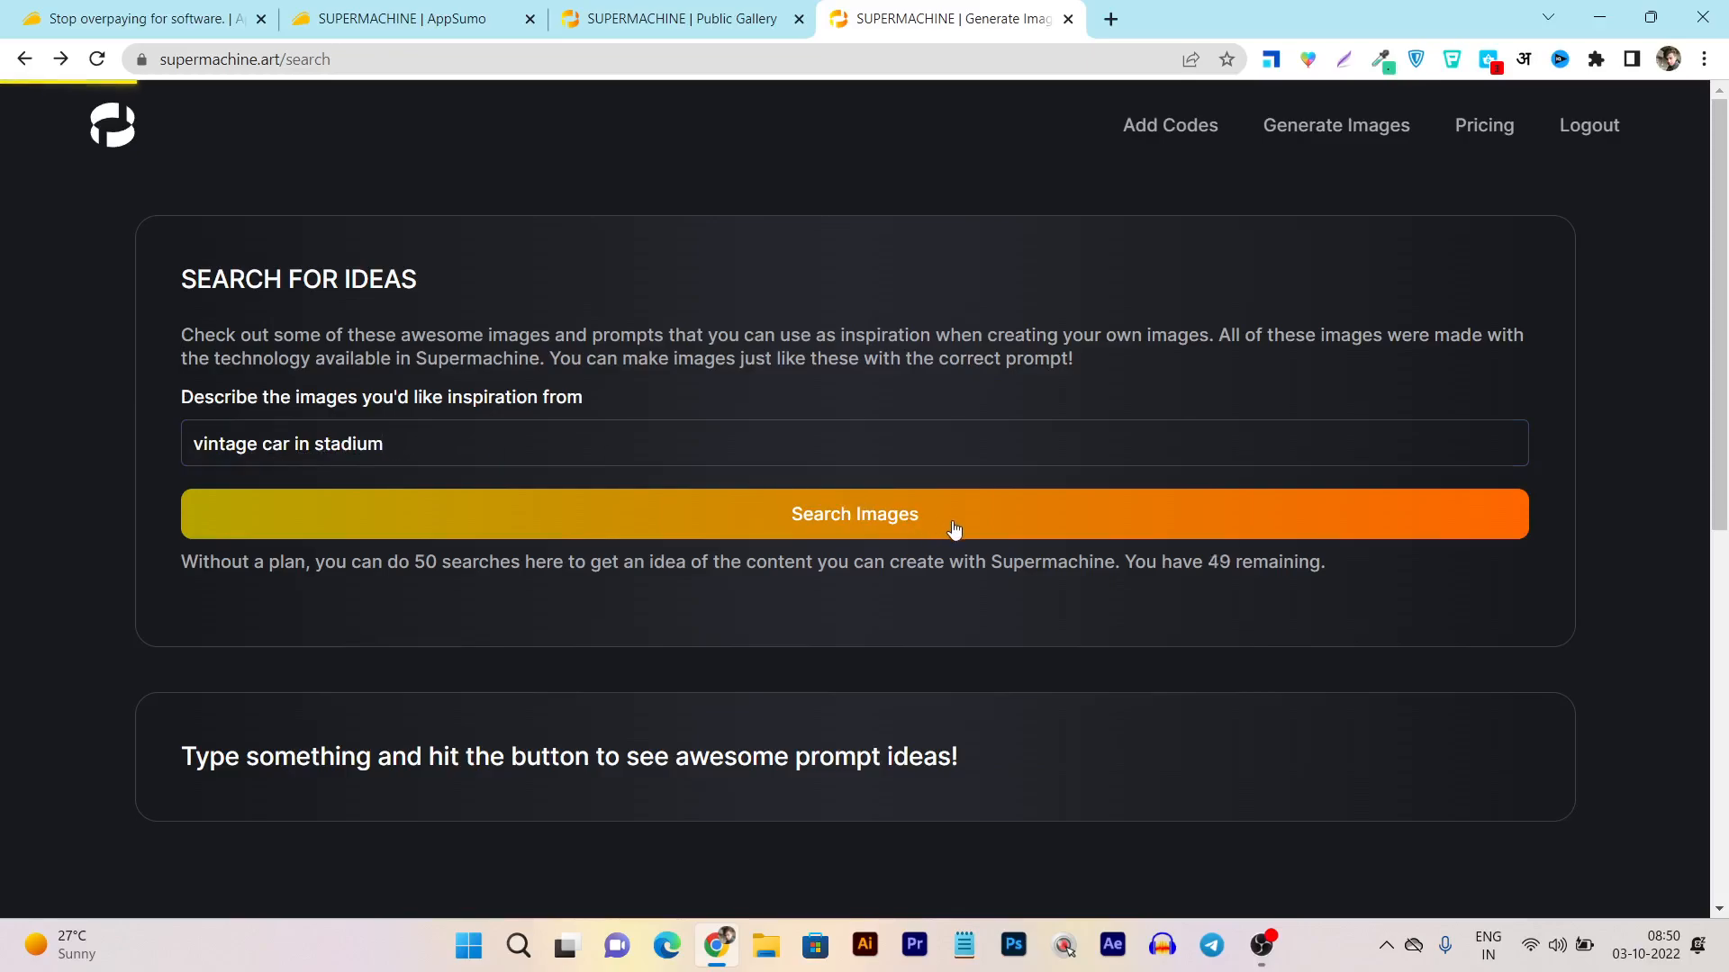
pyautogui.click(853, 513)
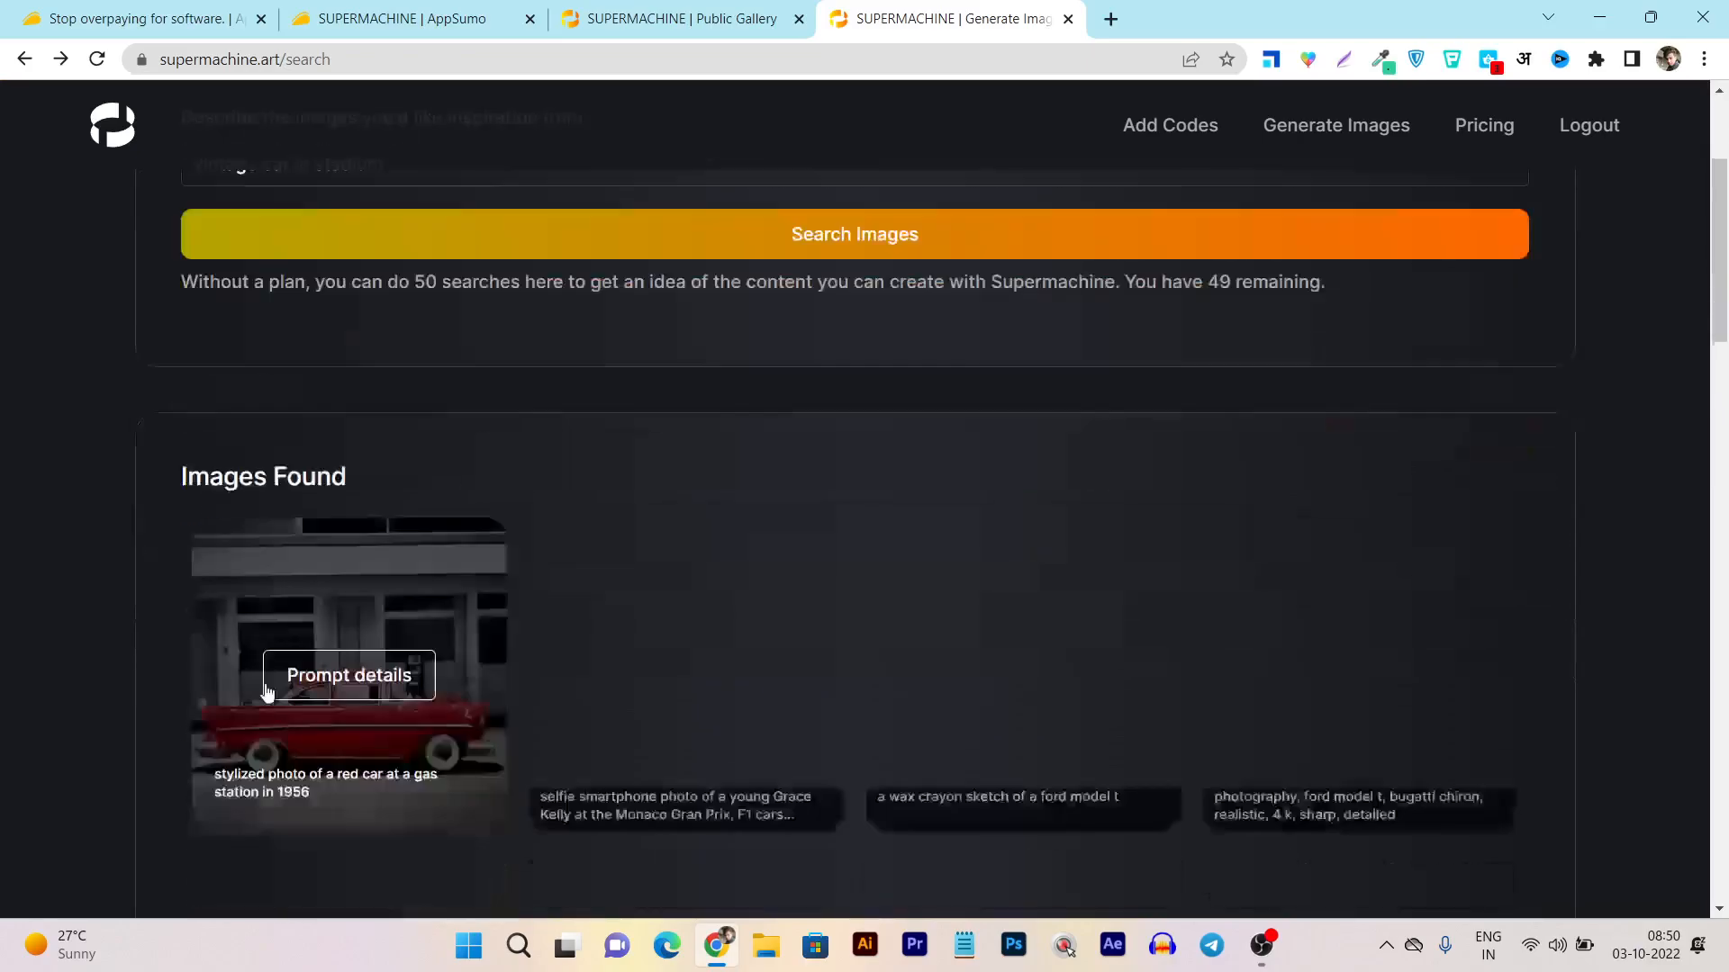
pyautogui.scroll(-3)
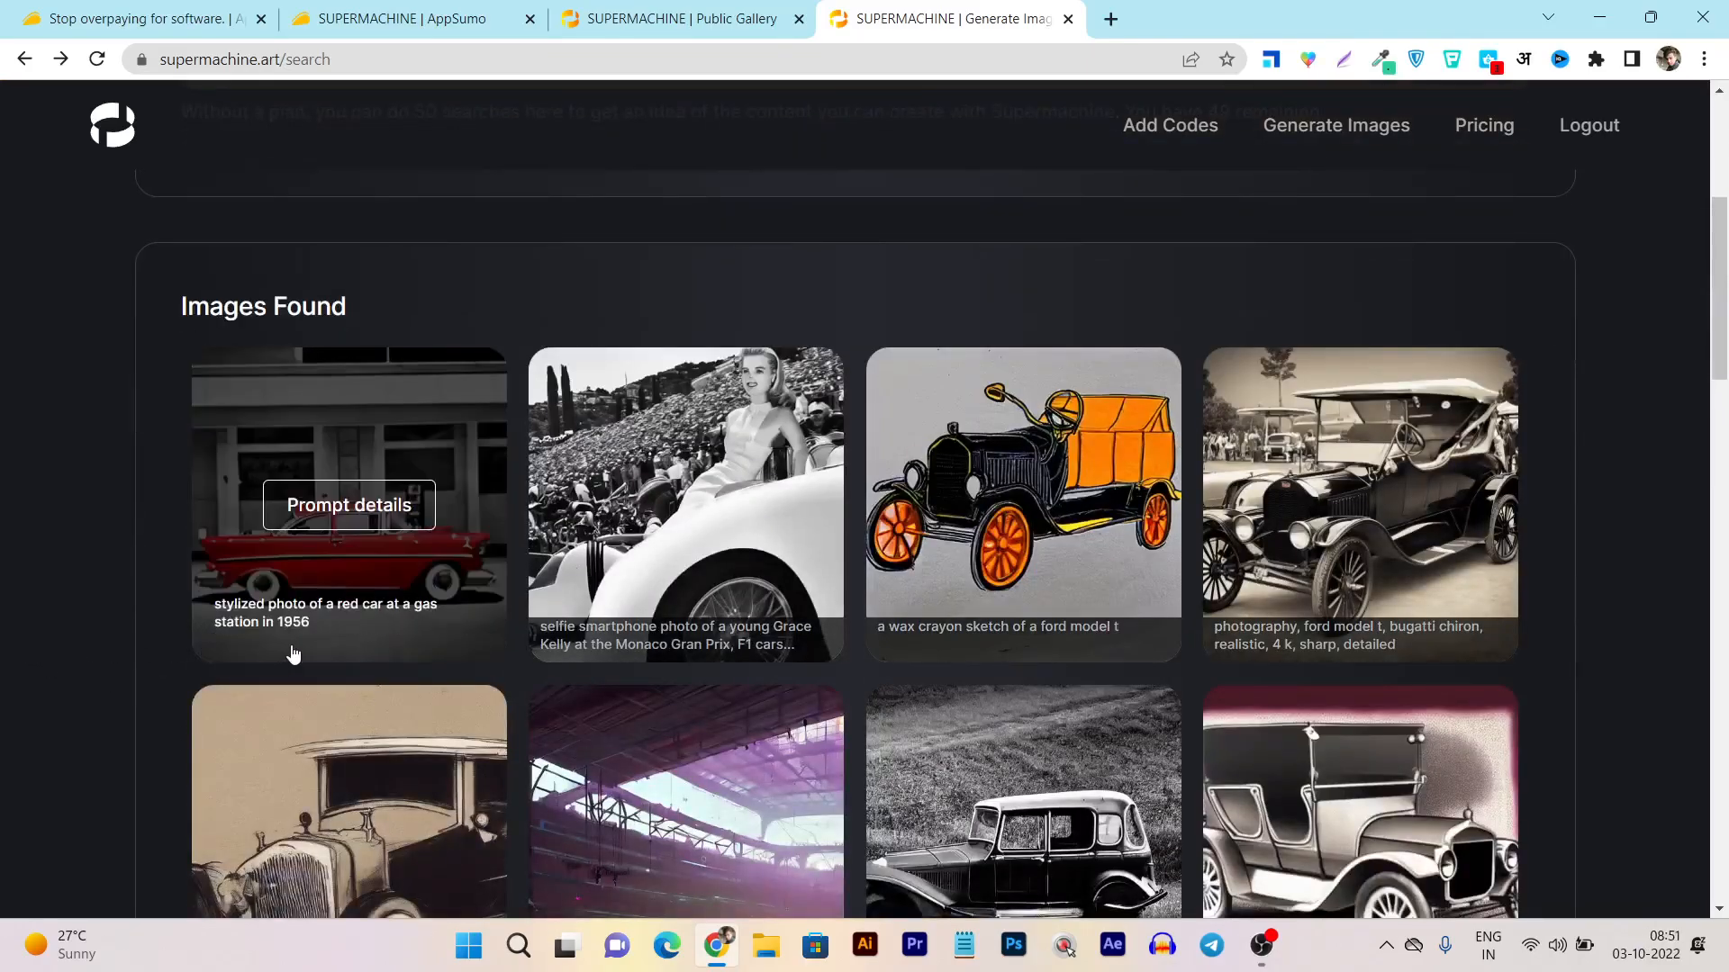
pyautogui.moveTo(394, 580)
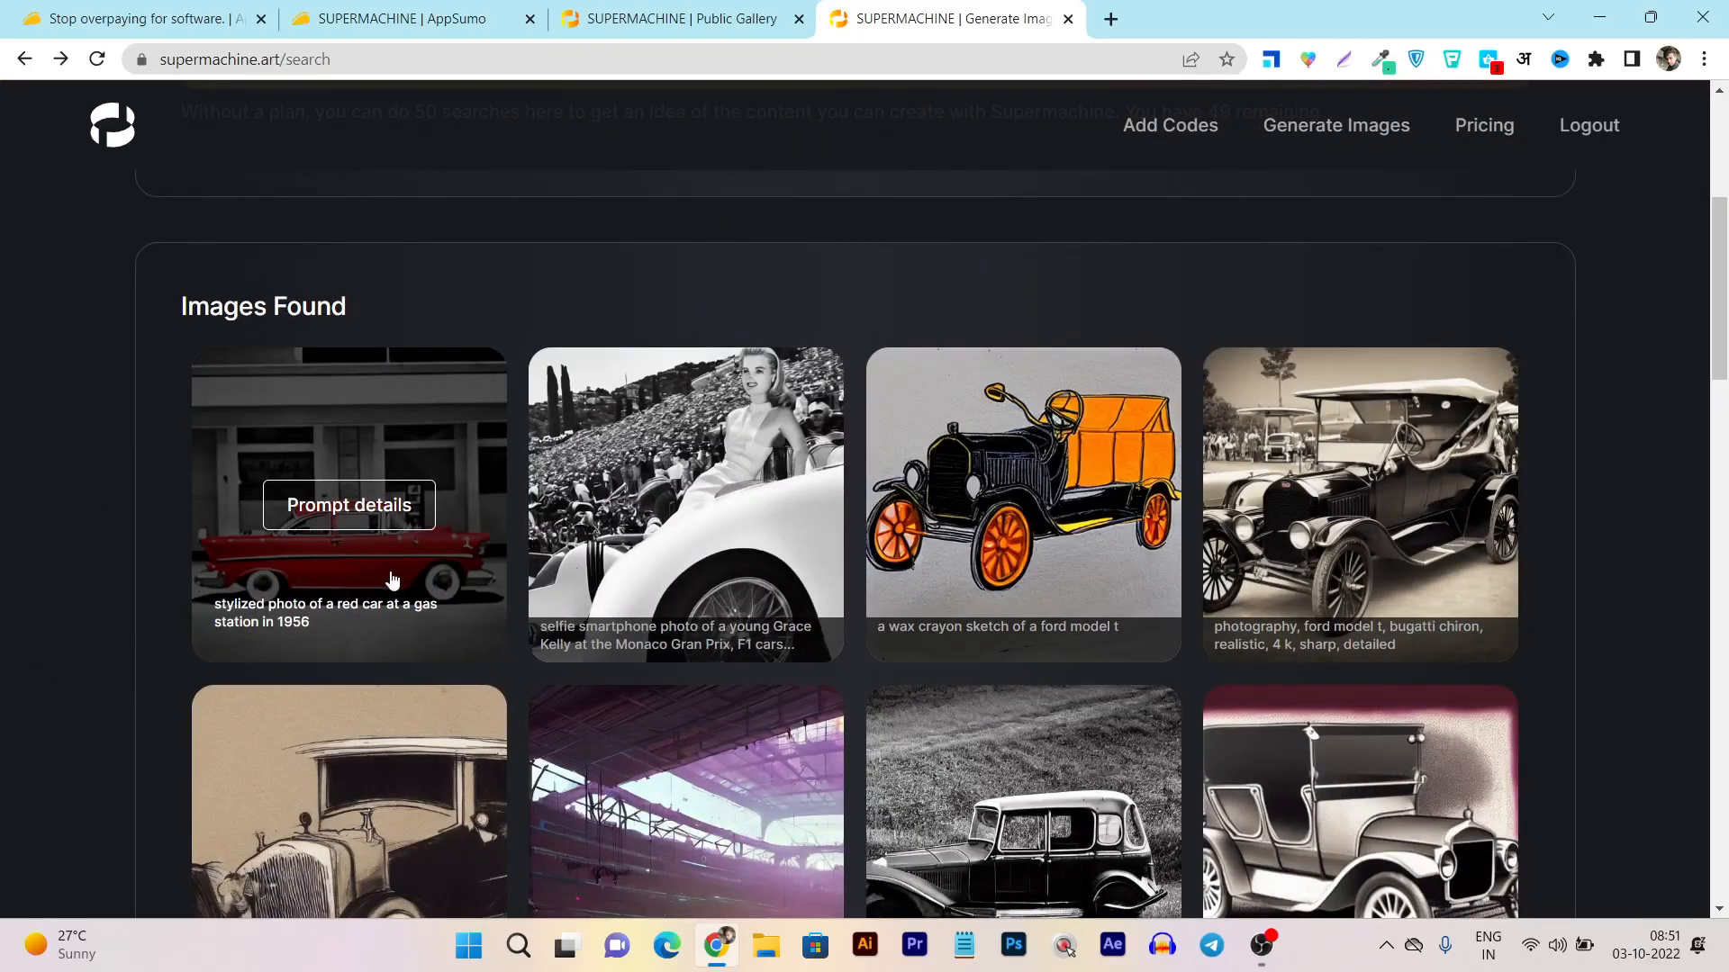
pyautogui.moveTo(684, 504)
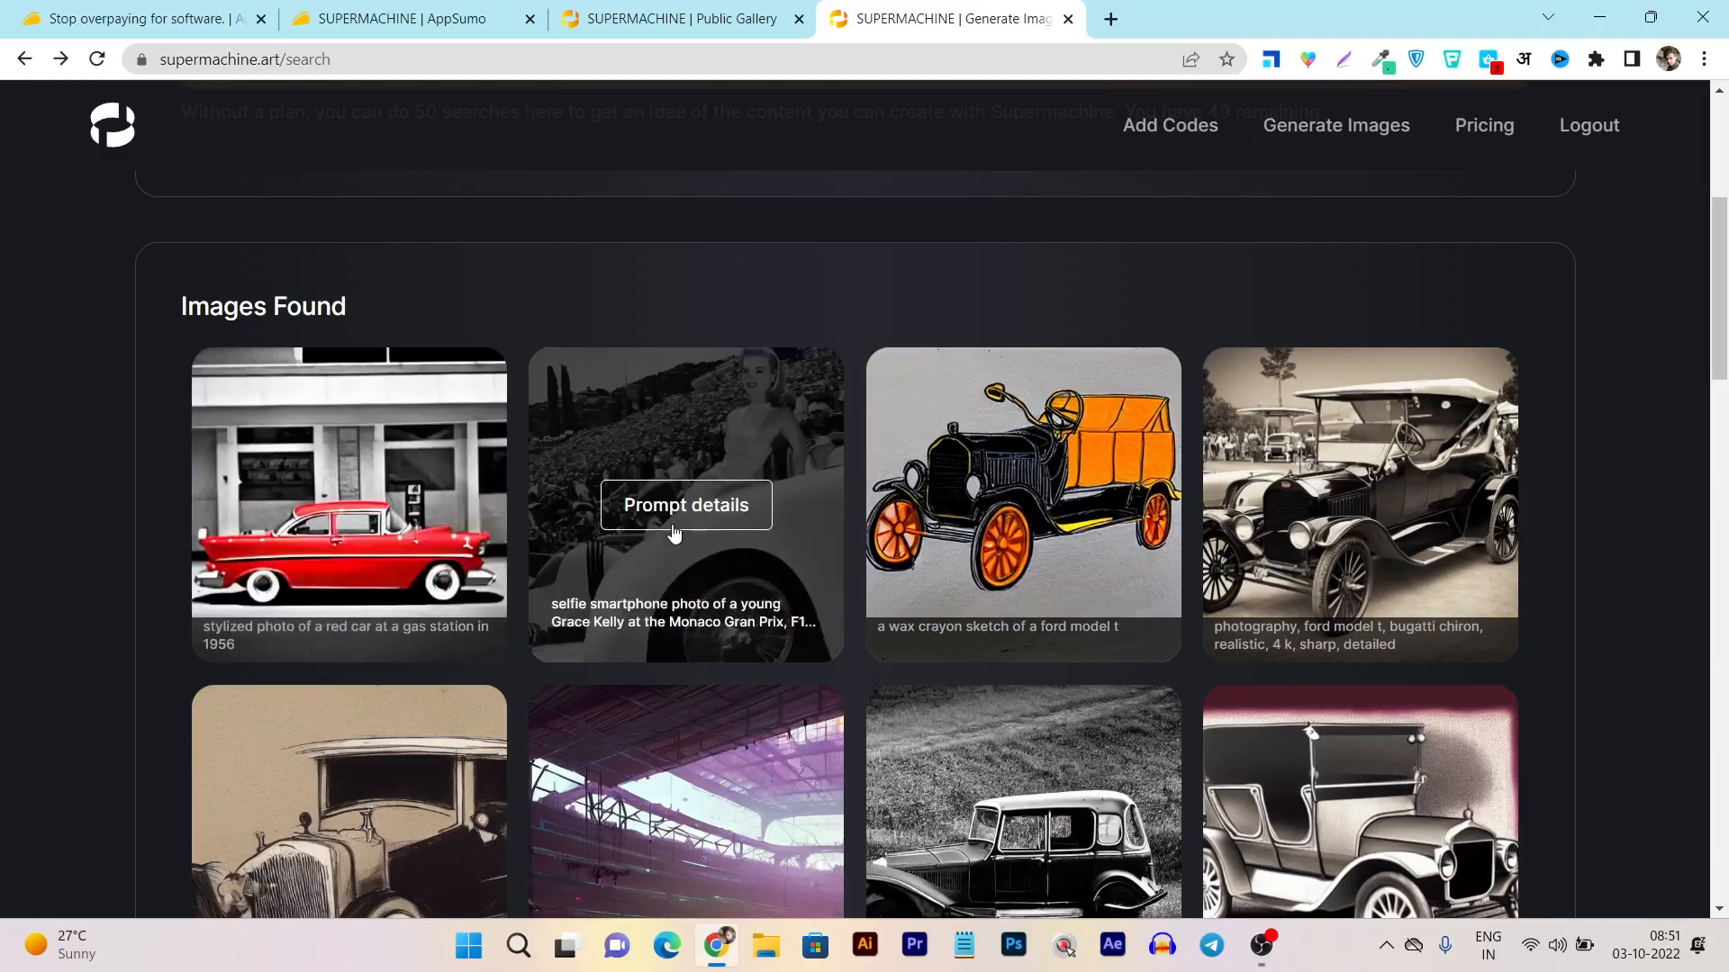
pyautogui.moveTo(686, 515)
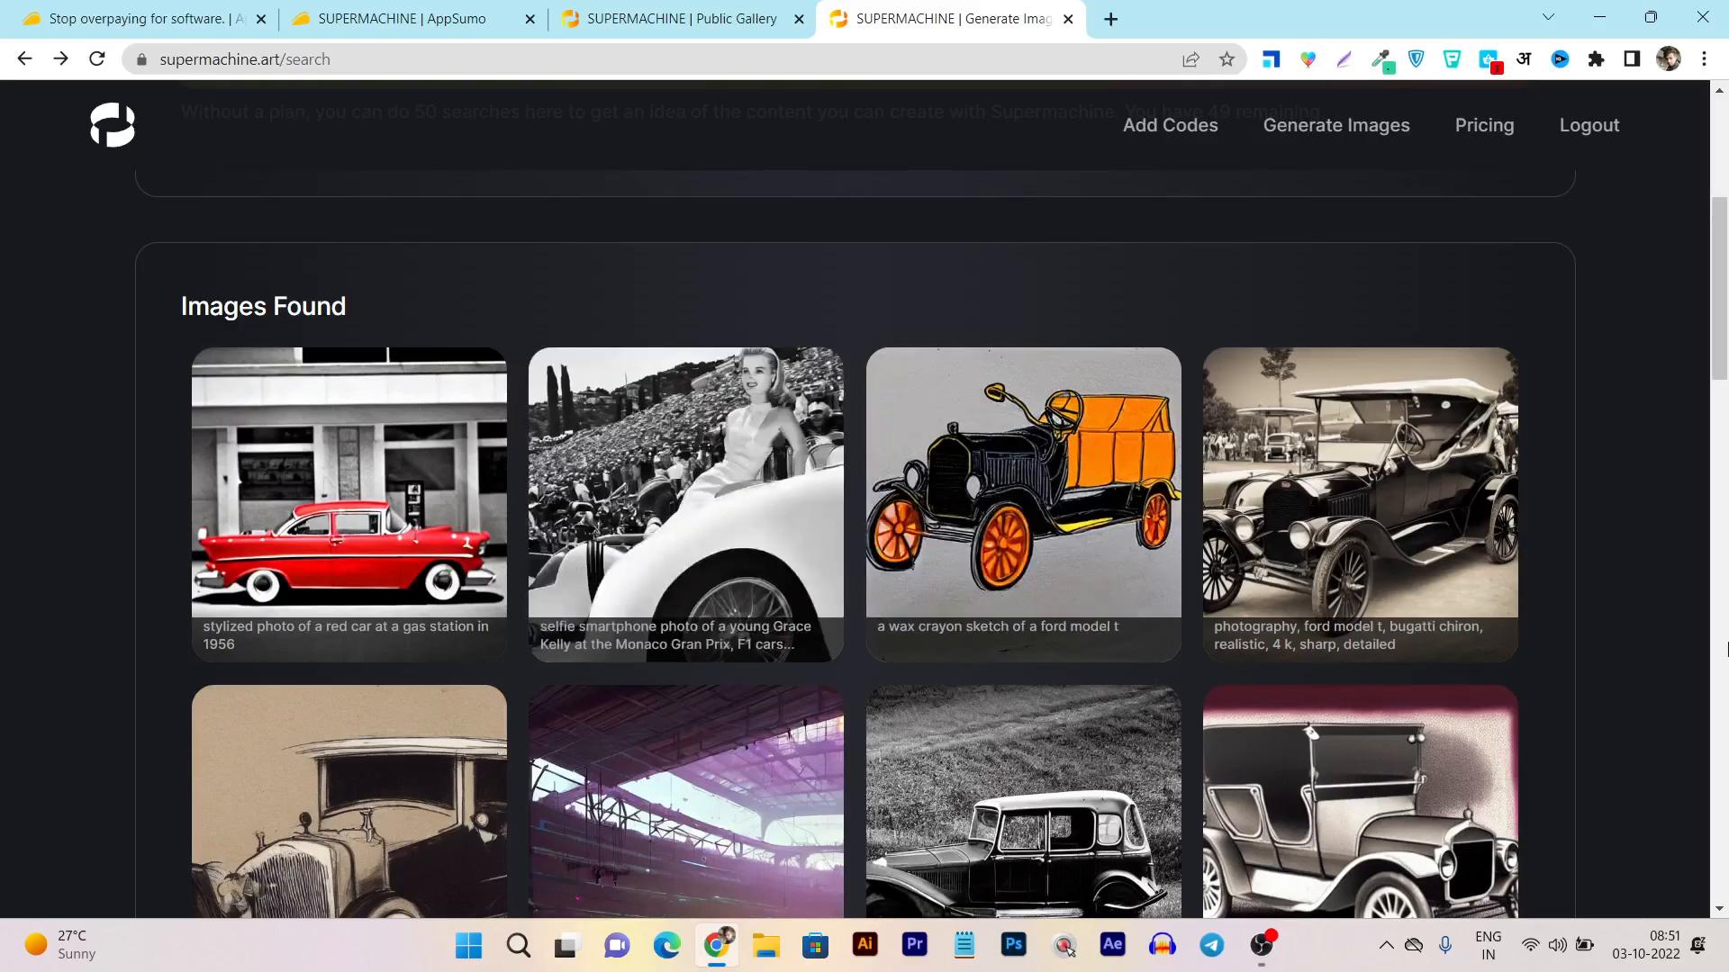
pyautogui.scroll(-3)
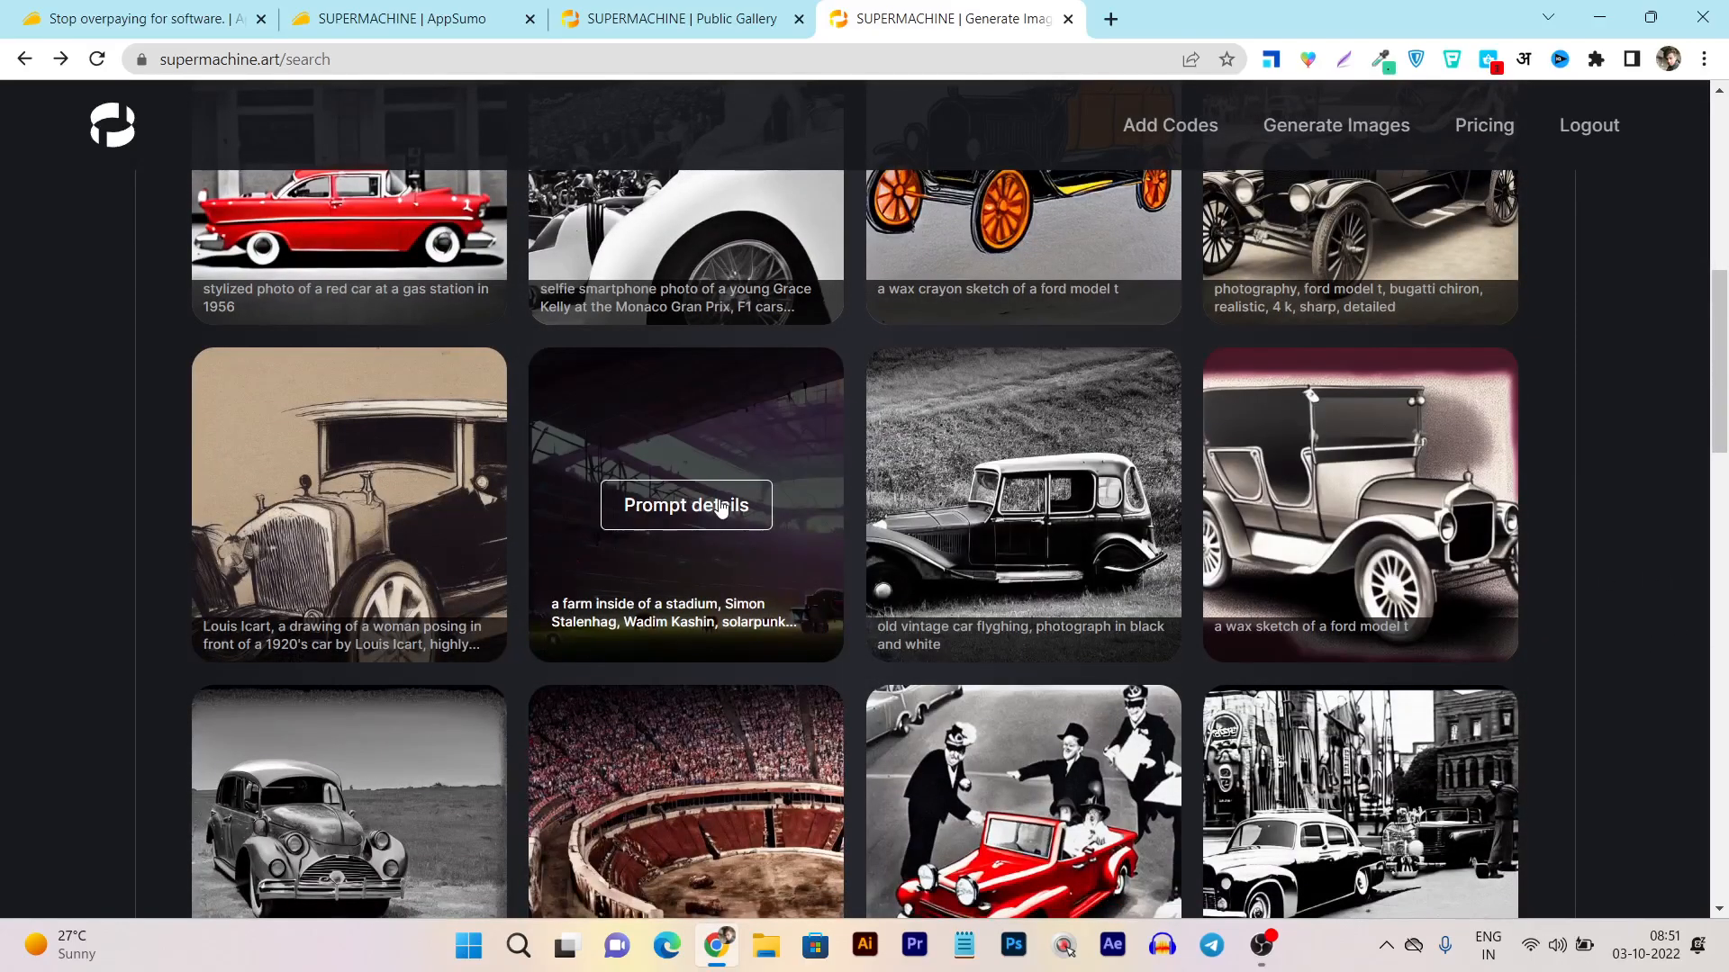
pyautogui.click(684, 504)
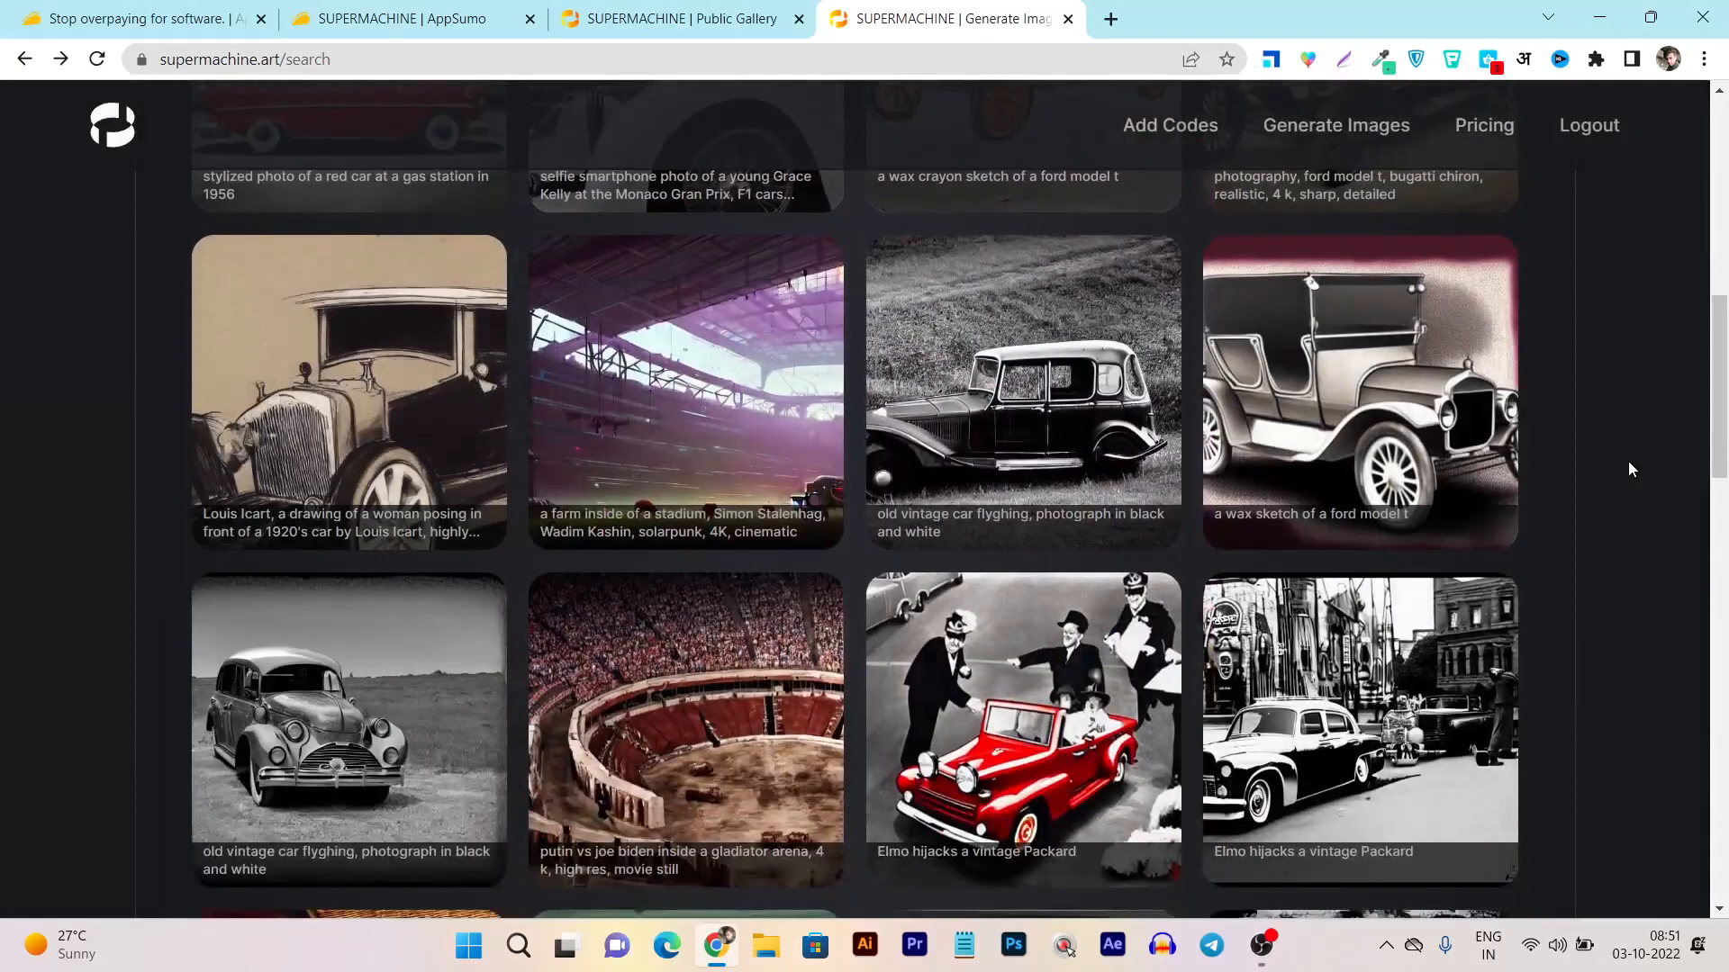
pyautogui.scroll(-3)
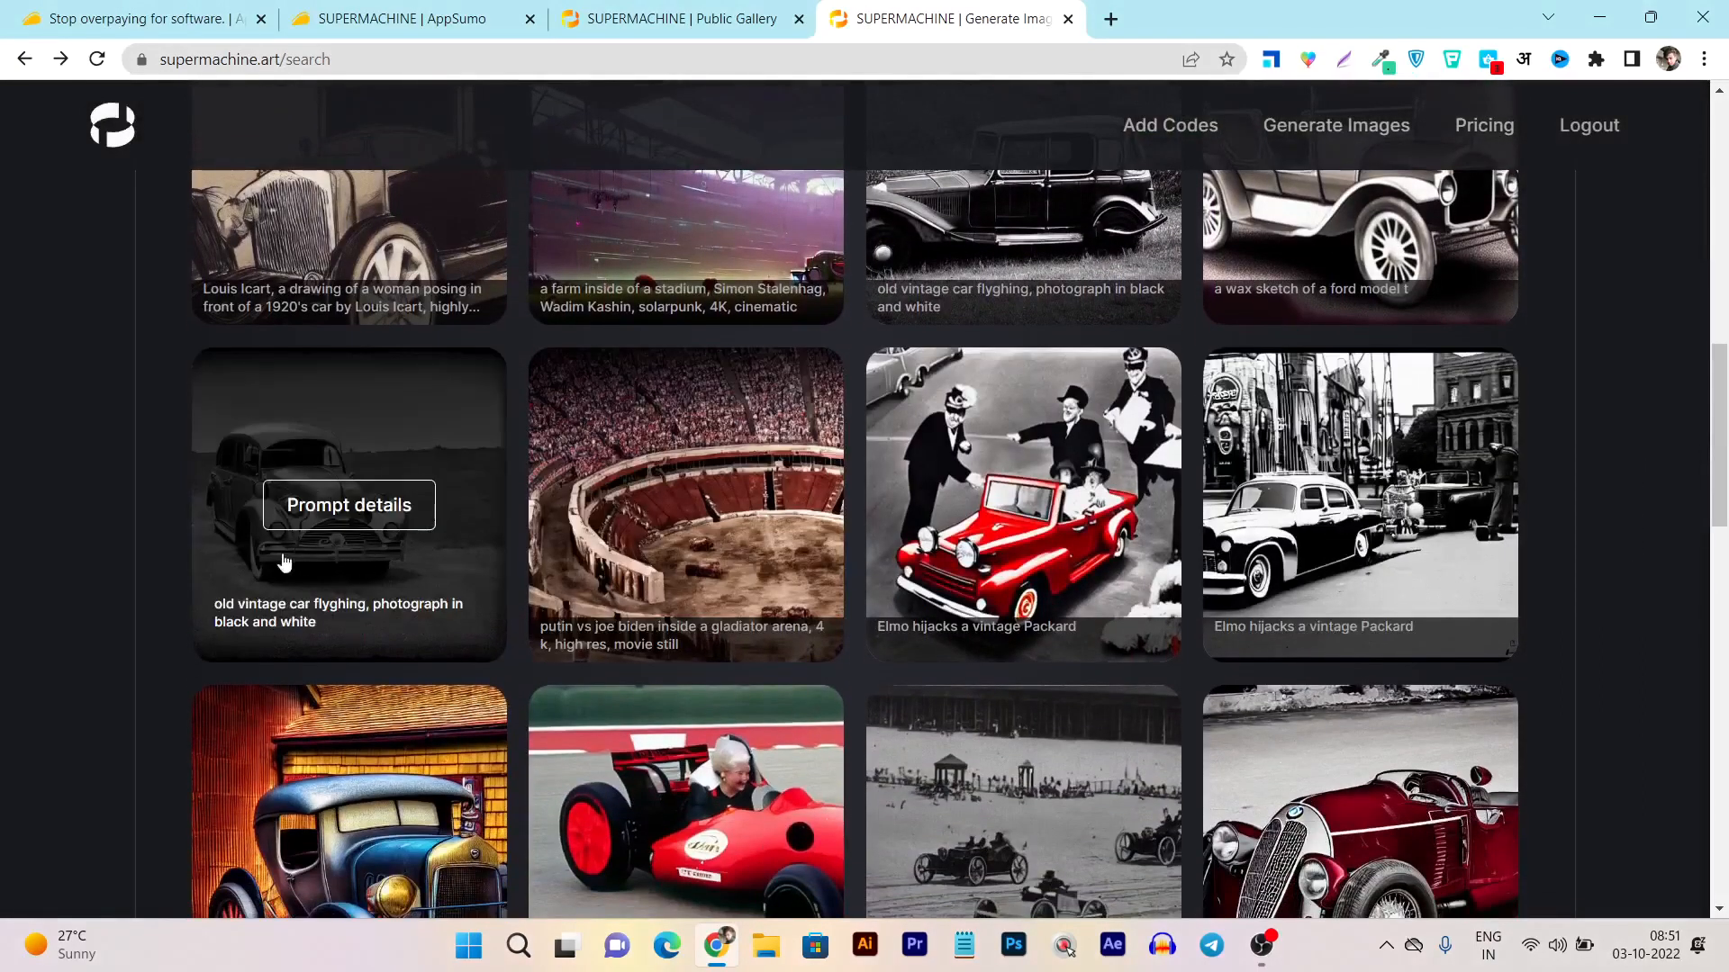
pyautogui.scroll(-3)
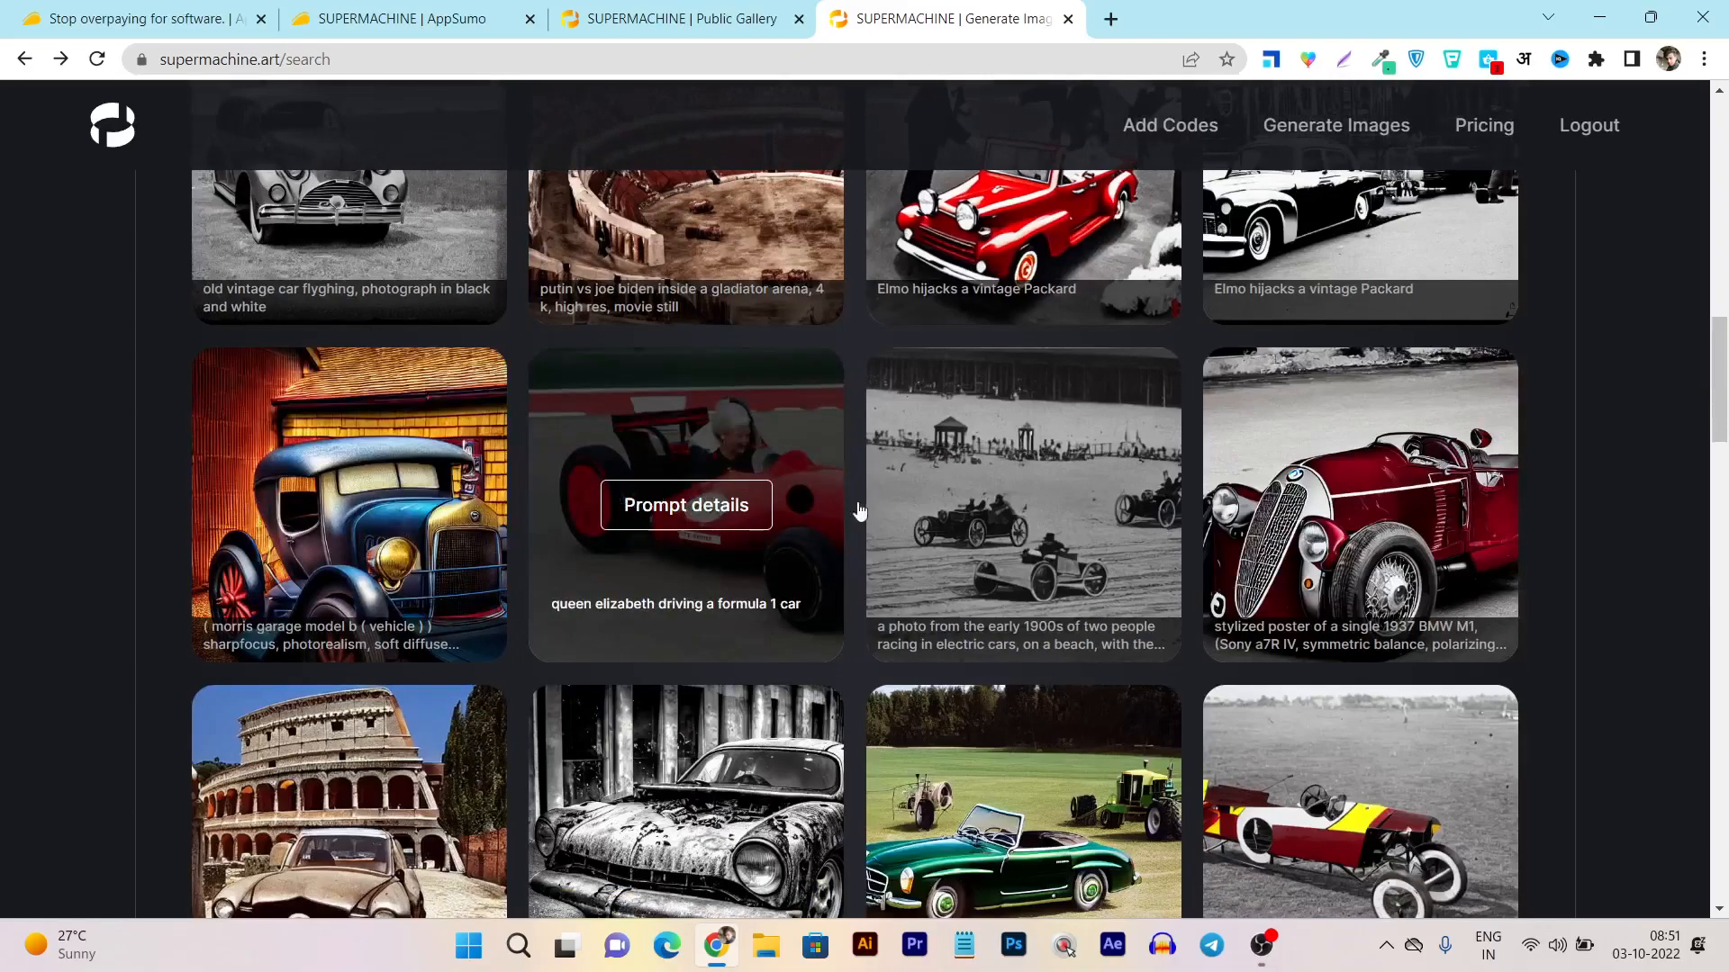
pyautogui.scroll(-3)
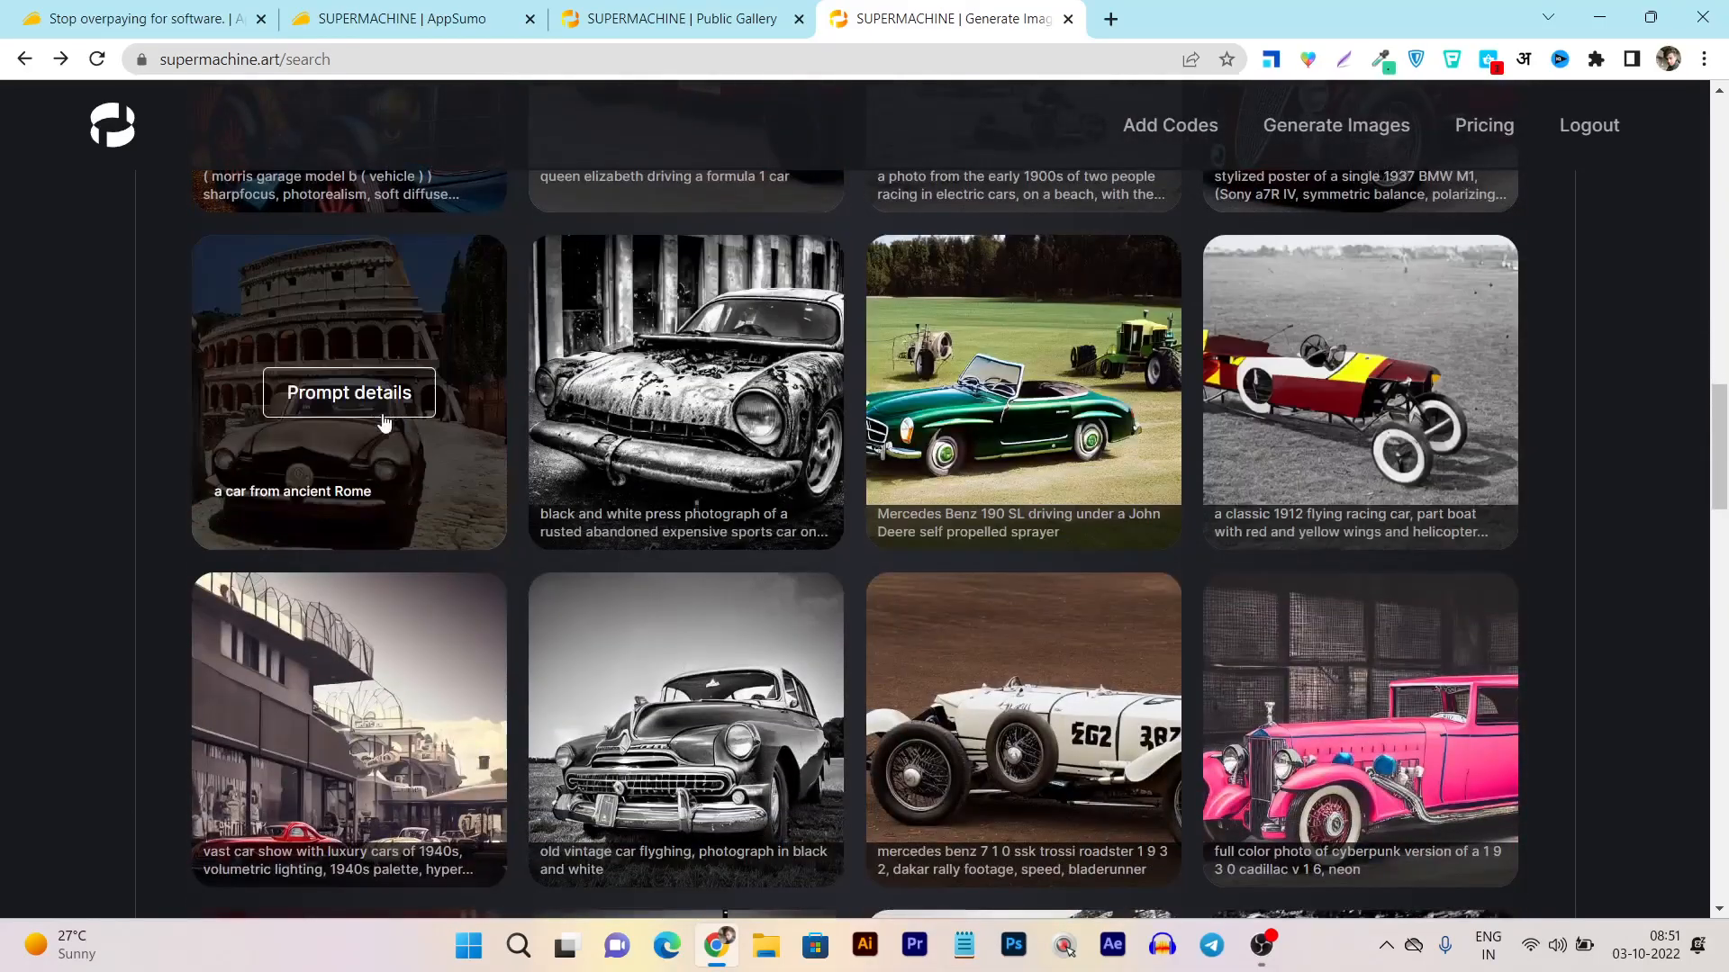
pyautogui.scroll(-3)
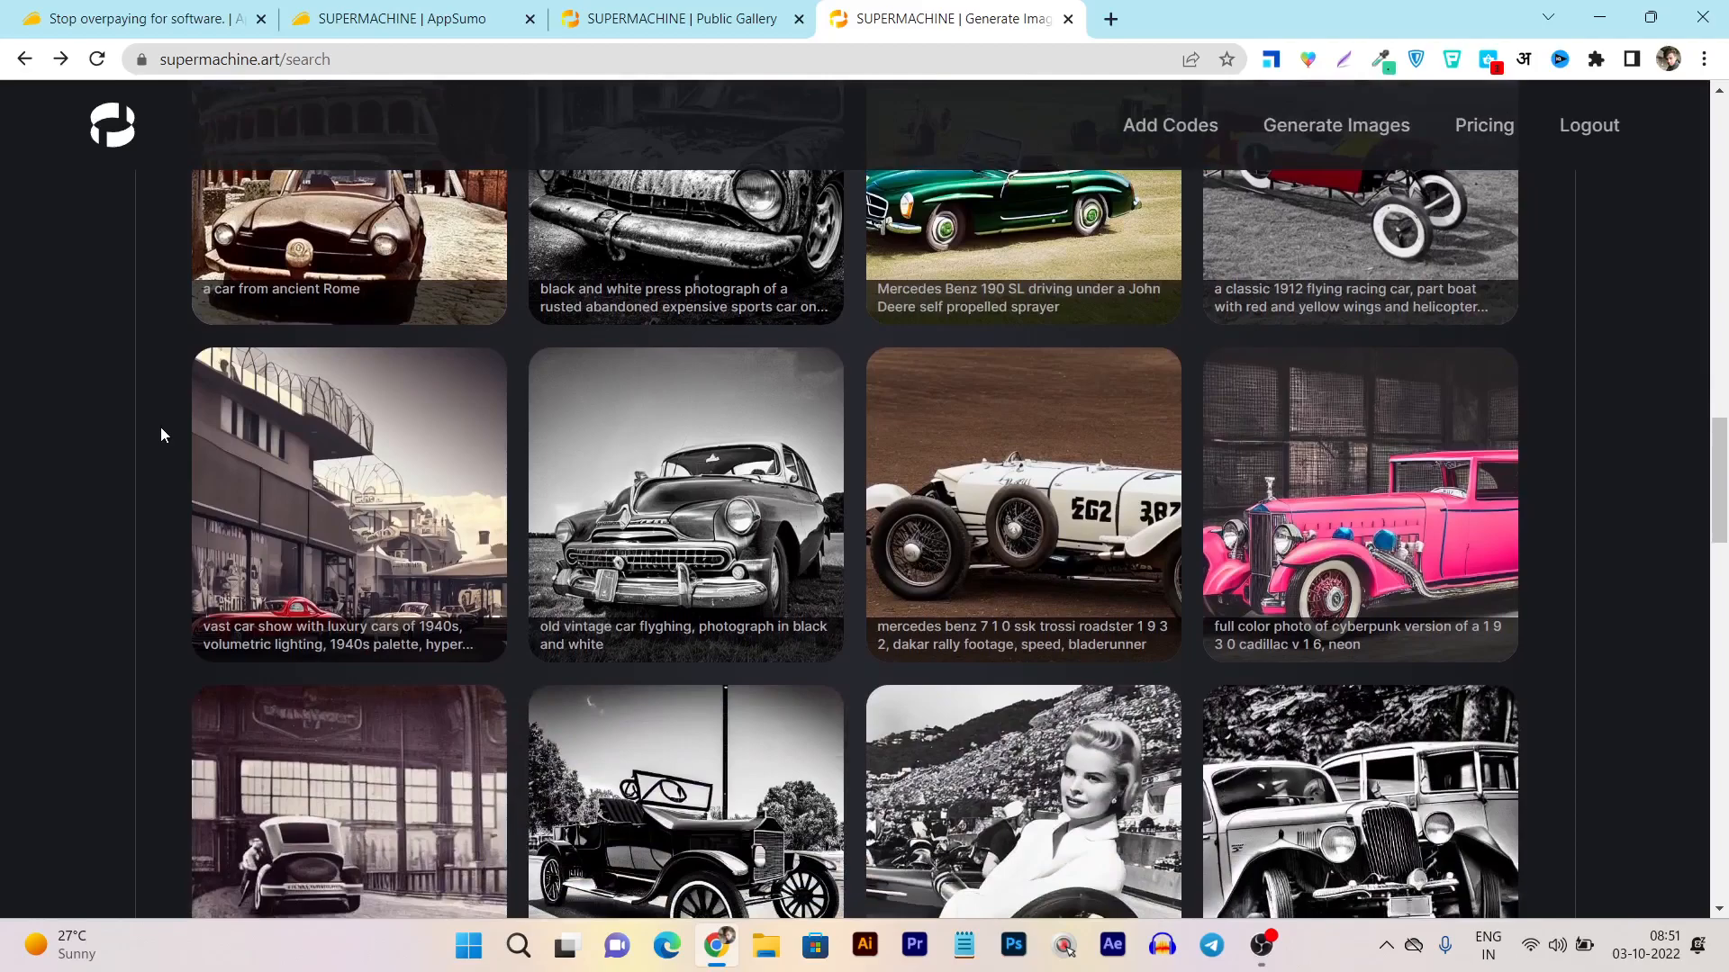
pyautogui.scroll(-3)
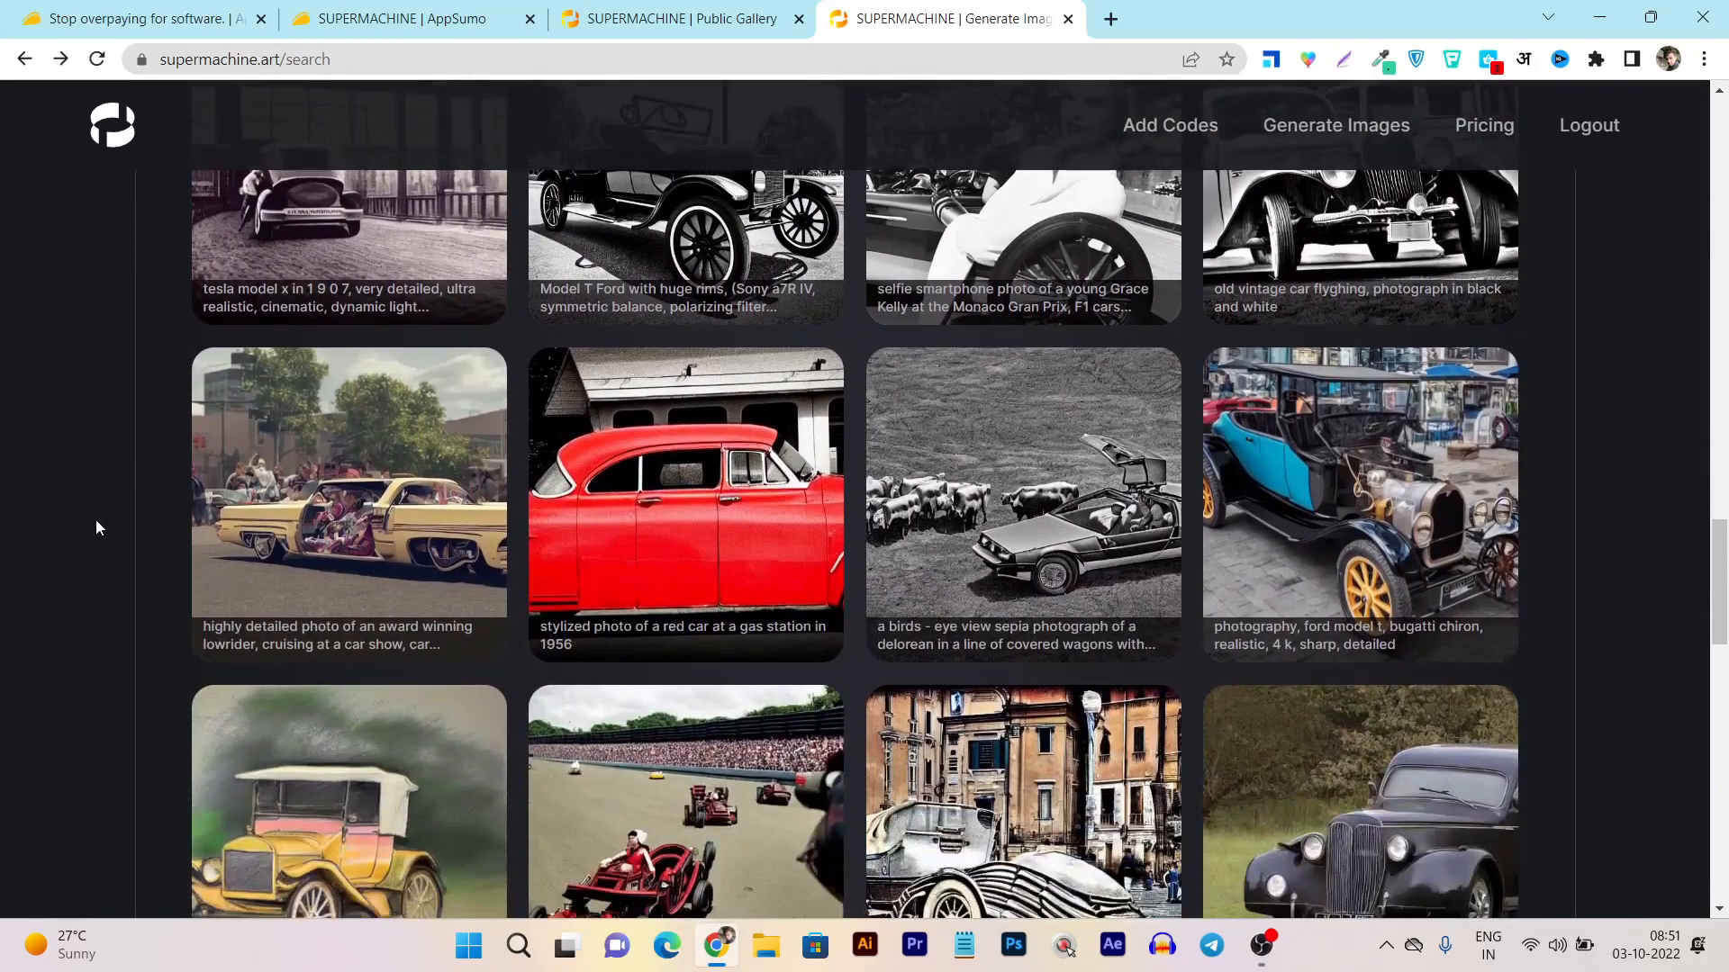
pyautogui.scroll(-3)
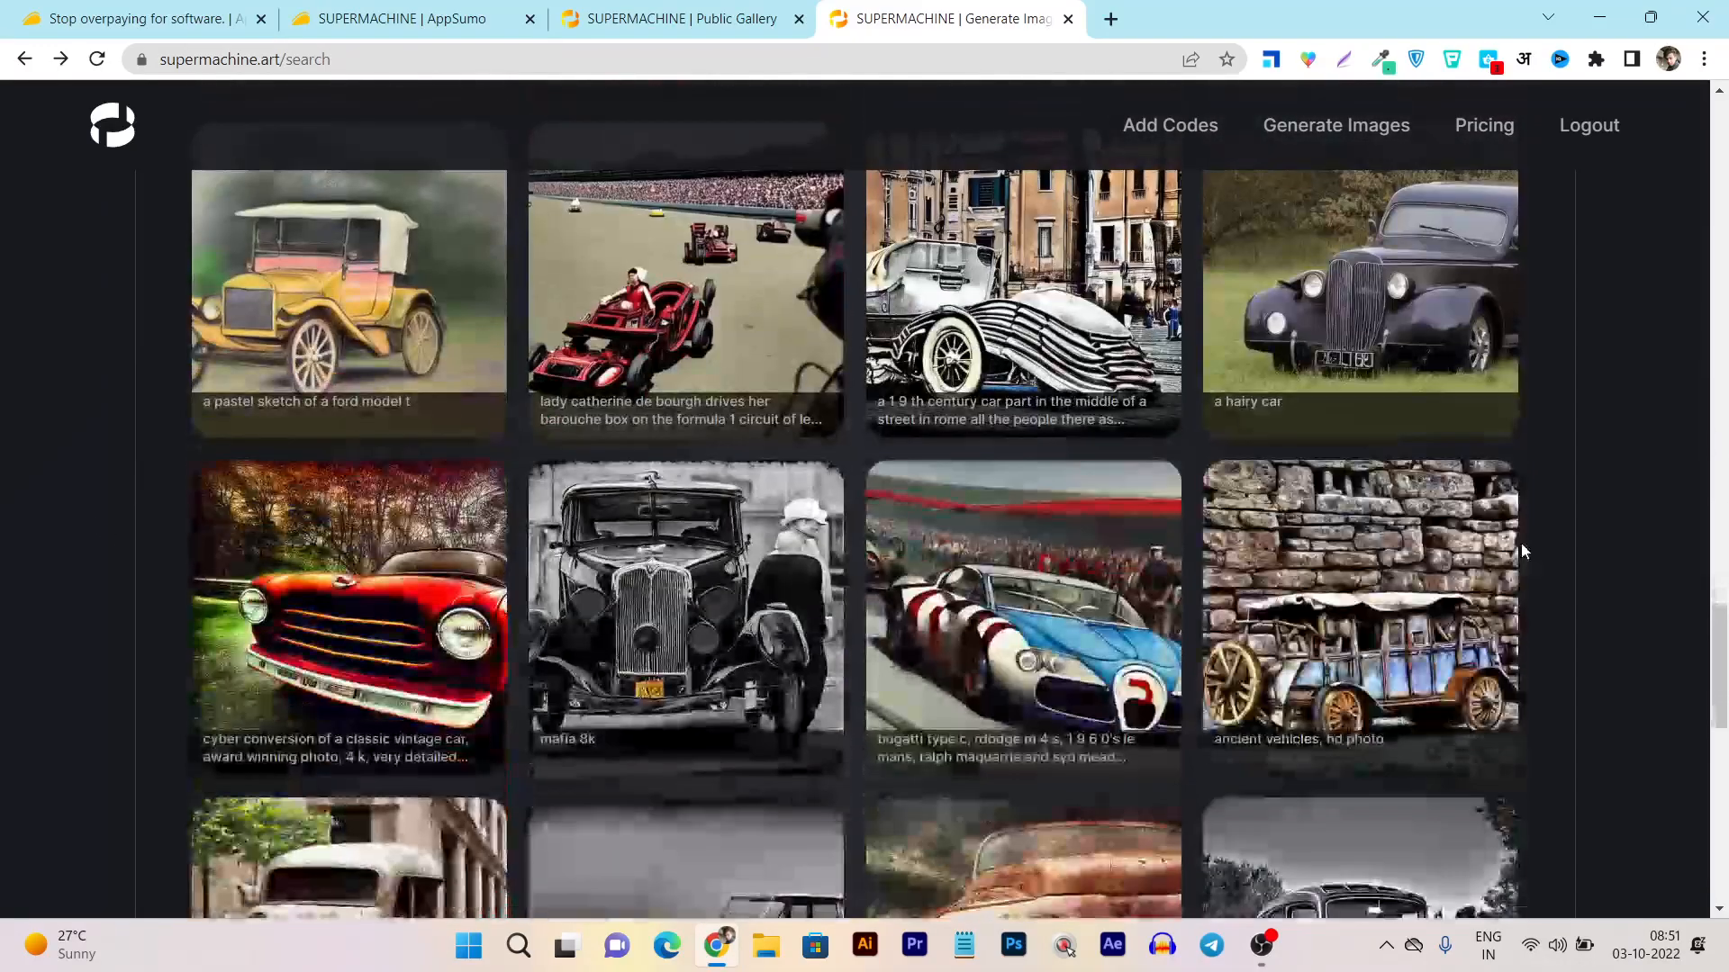
pyautogui.scroll(-3)
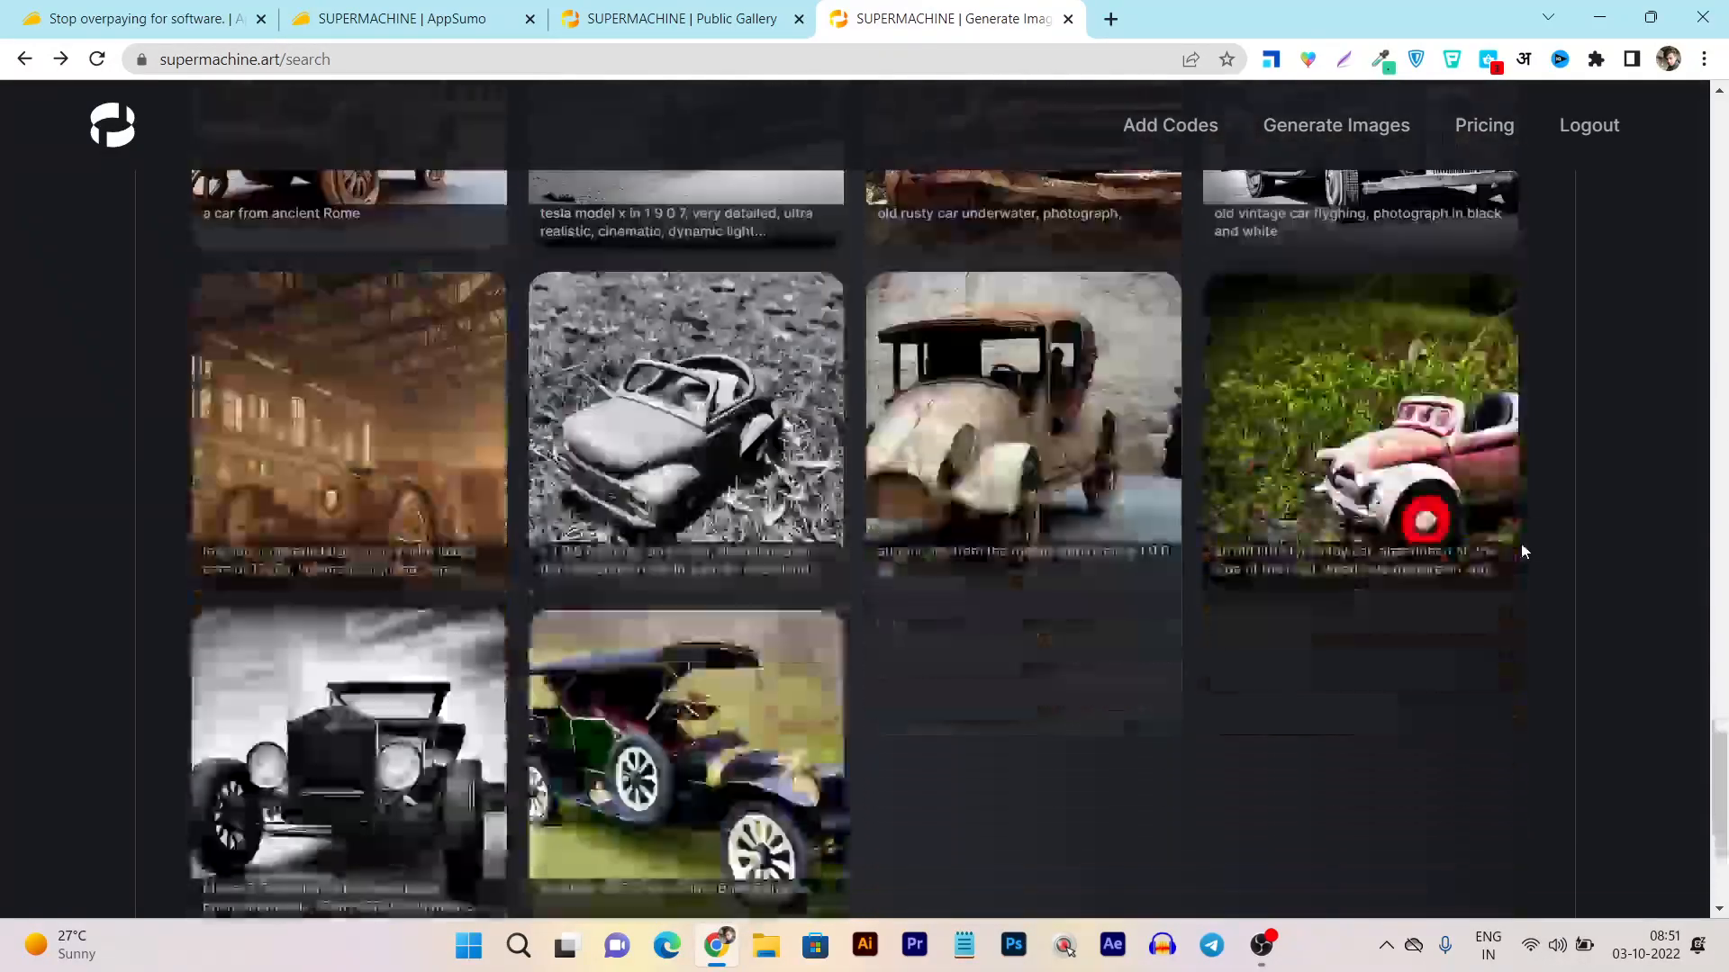
pyautogui.scroll(3)
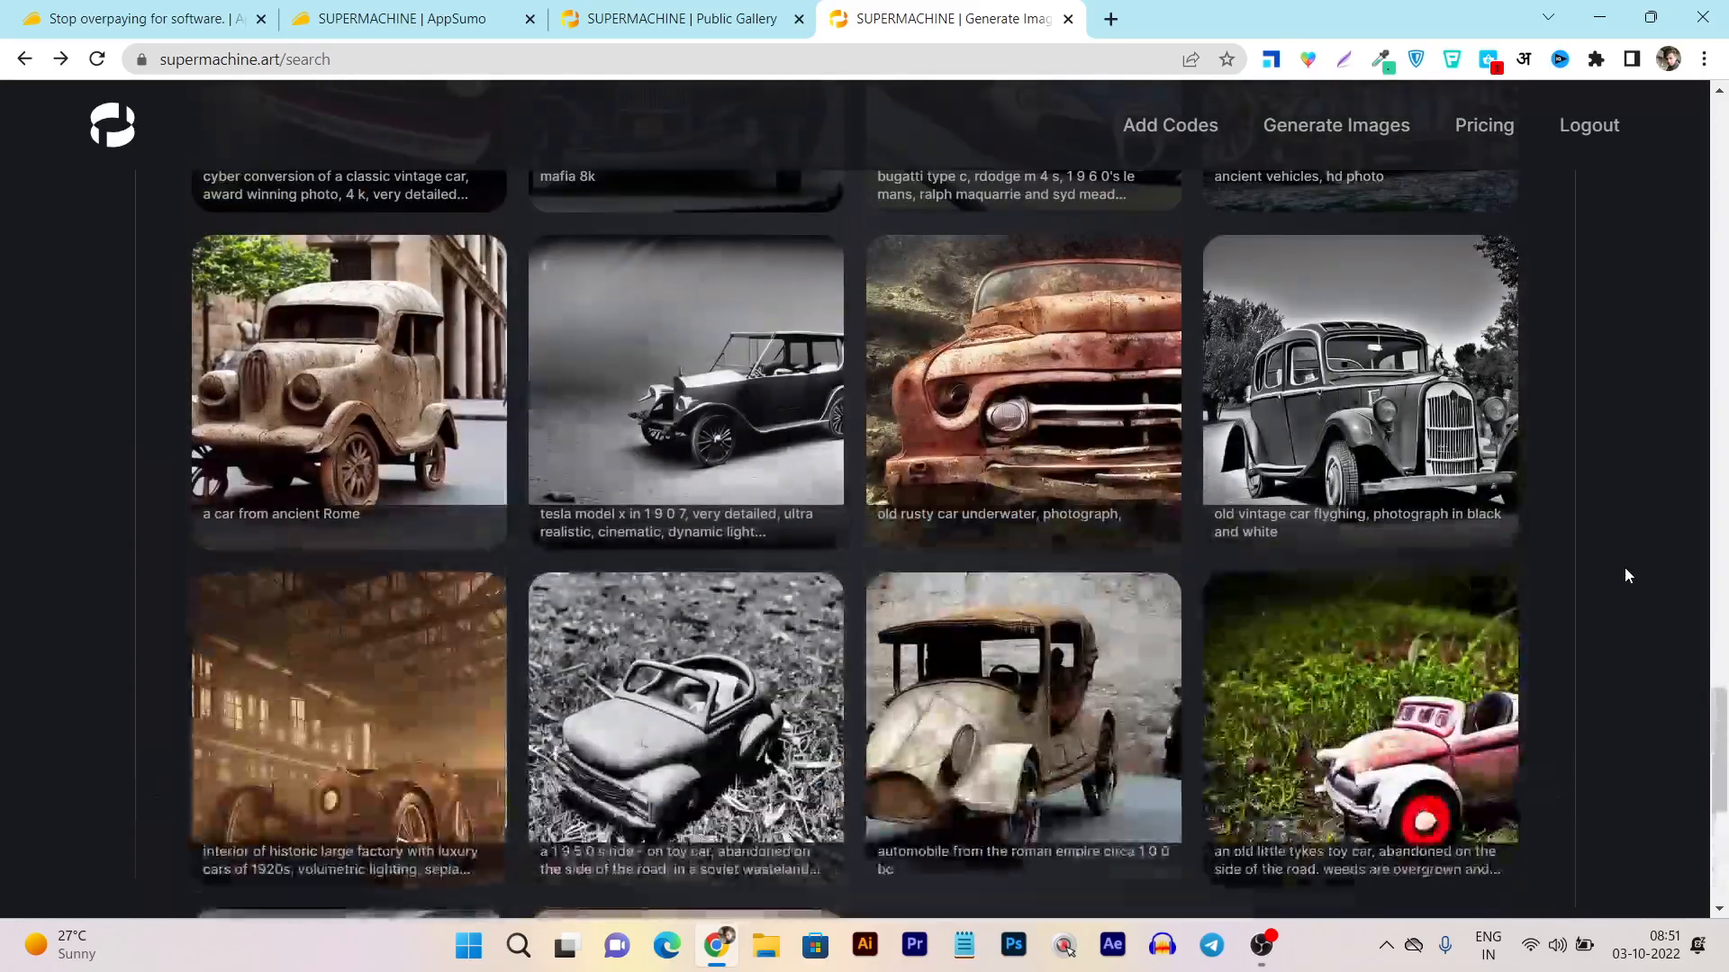
pyautogui.scroll(-3)
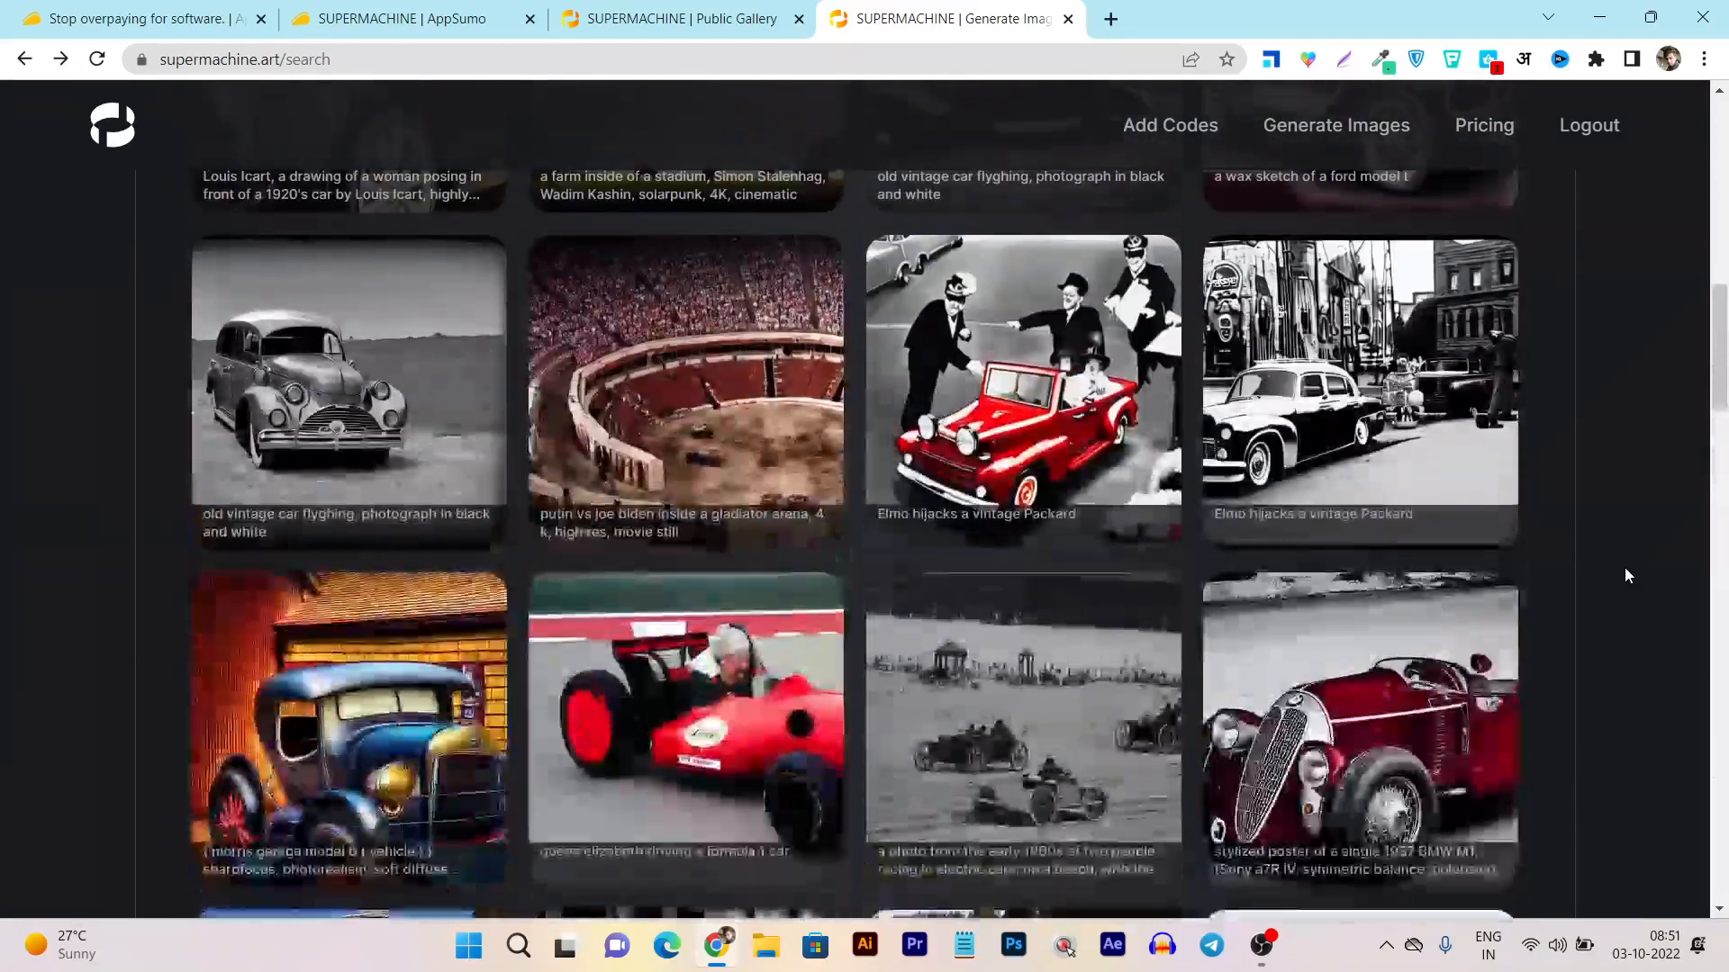
pyautogui.scroll(3)
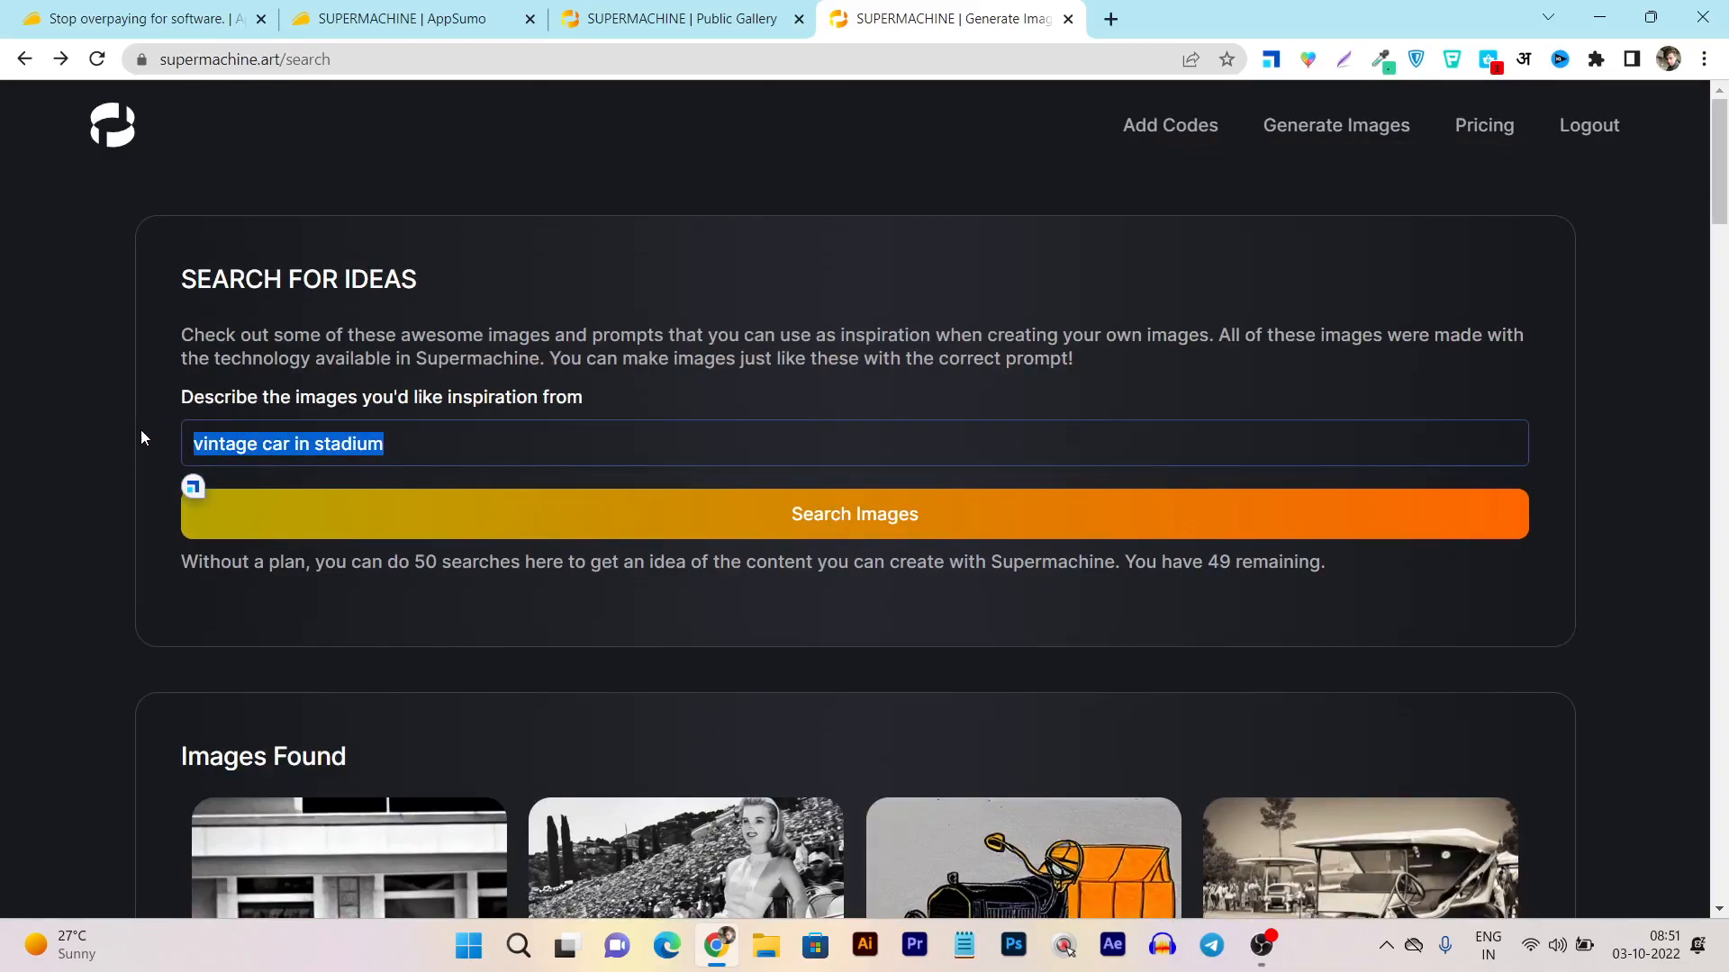
pyautogui.write('cat on')
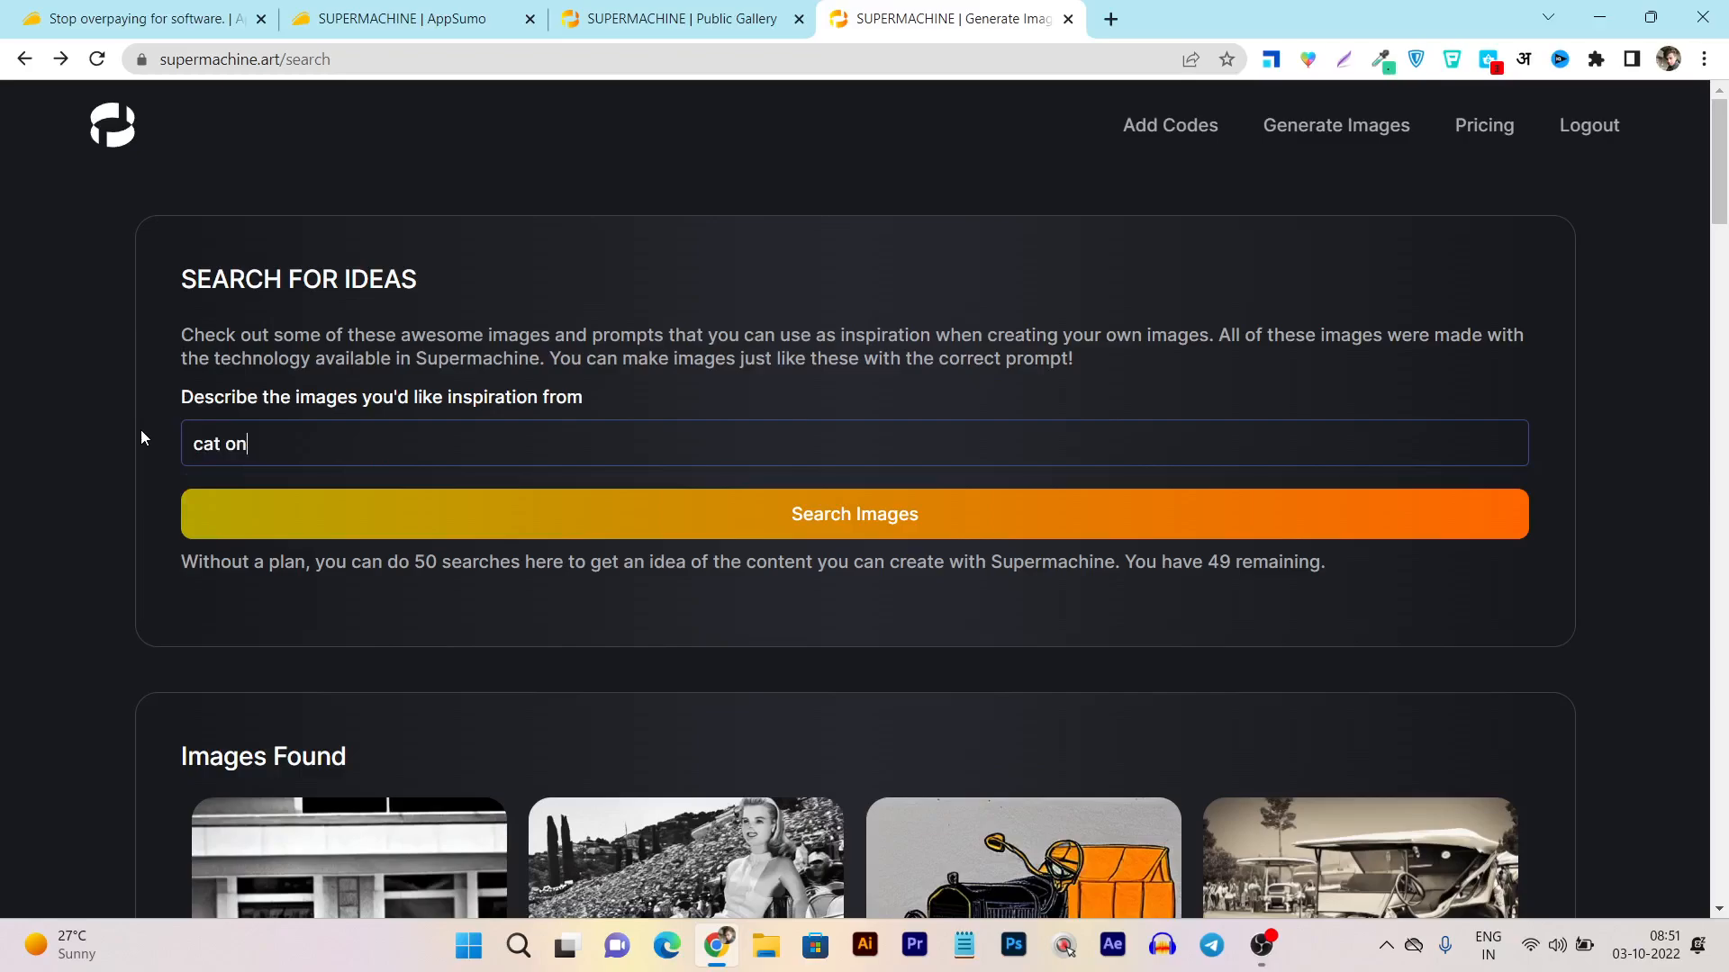
pyautogui.write('moon')
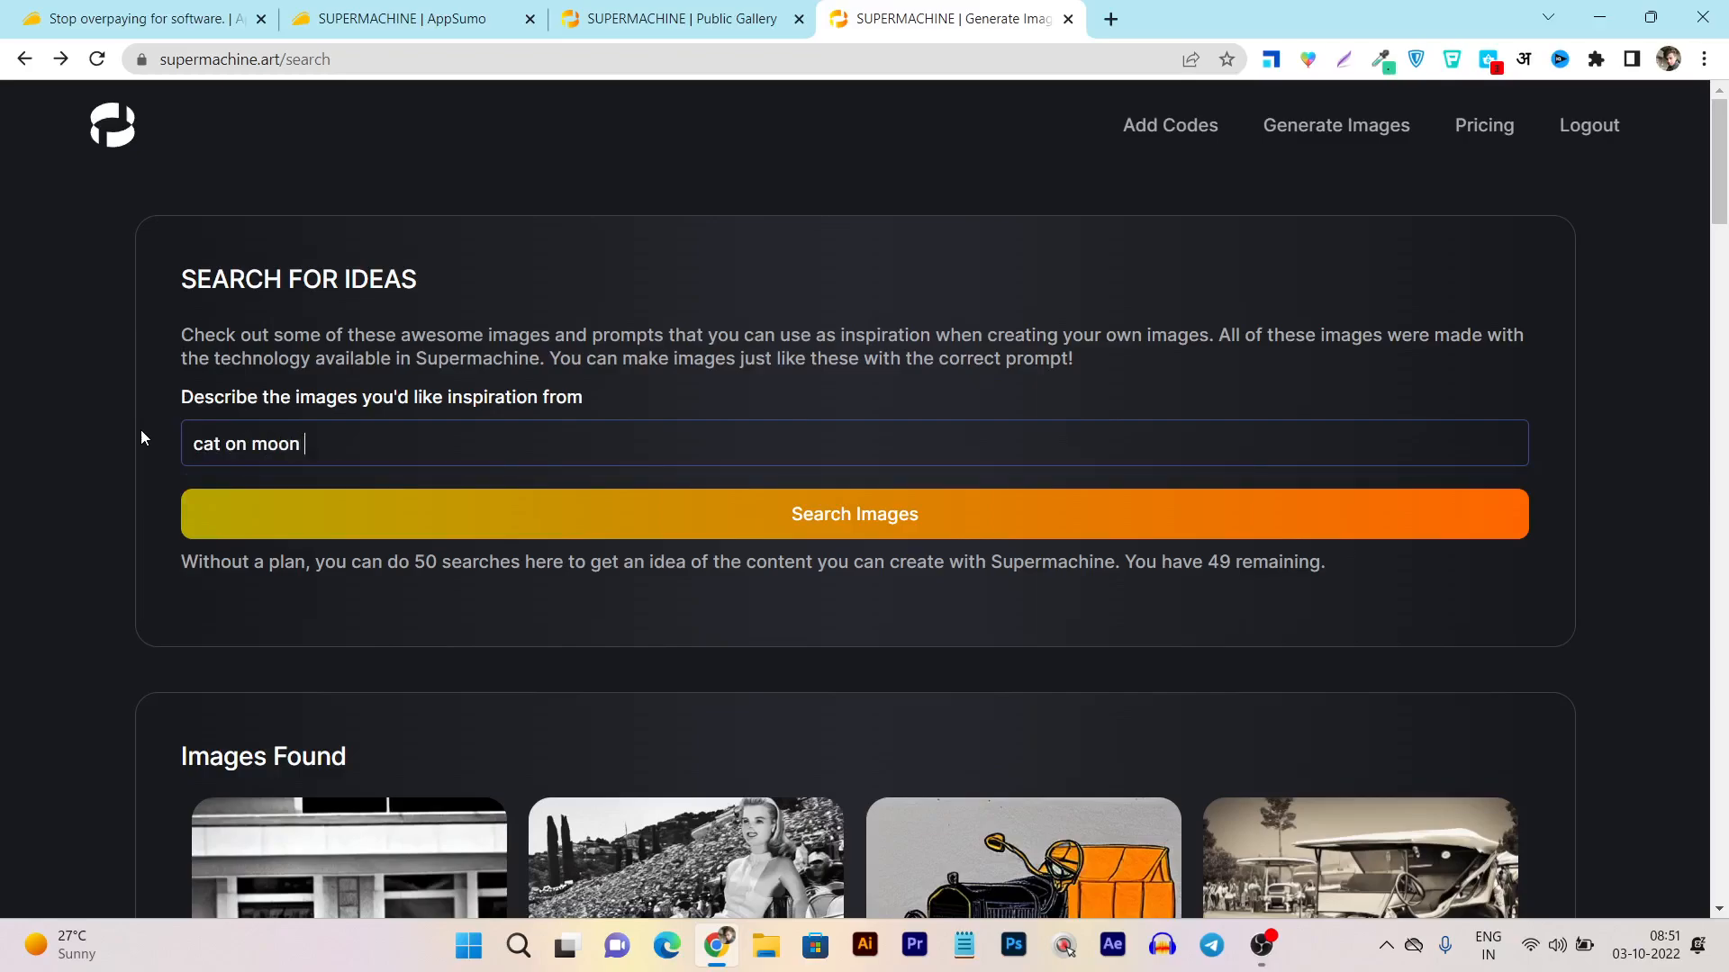
pyautogui.moveTo(887, 513)
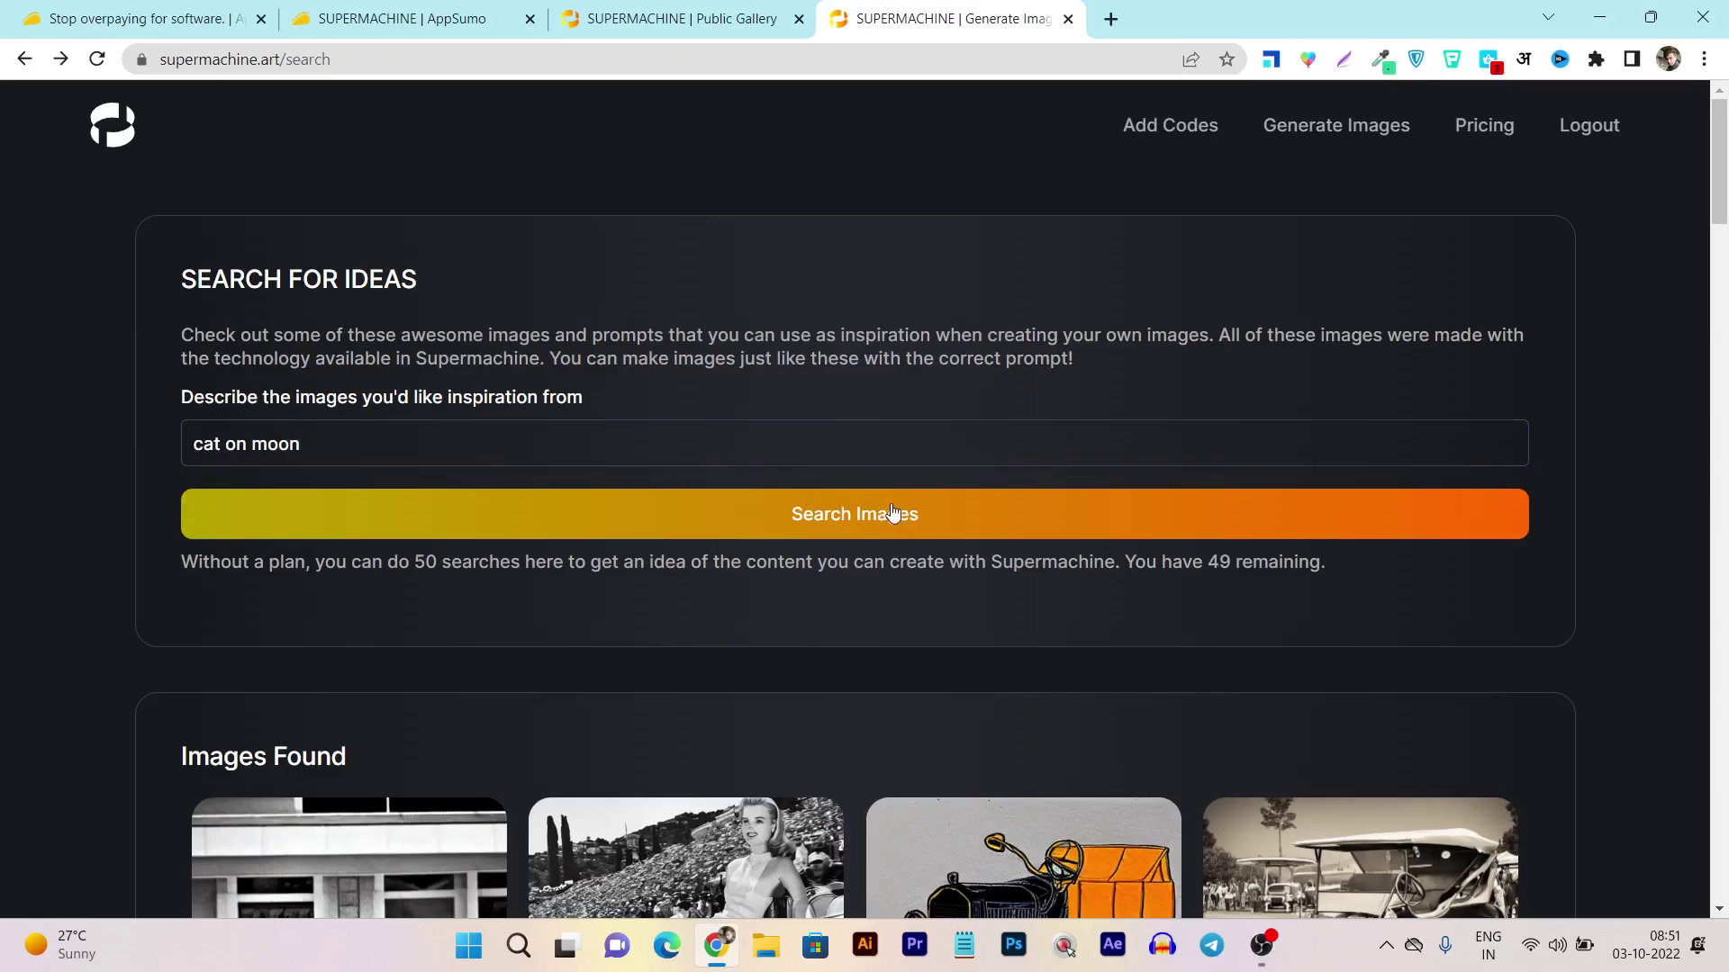
pyautogui.click(854, 514)
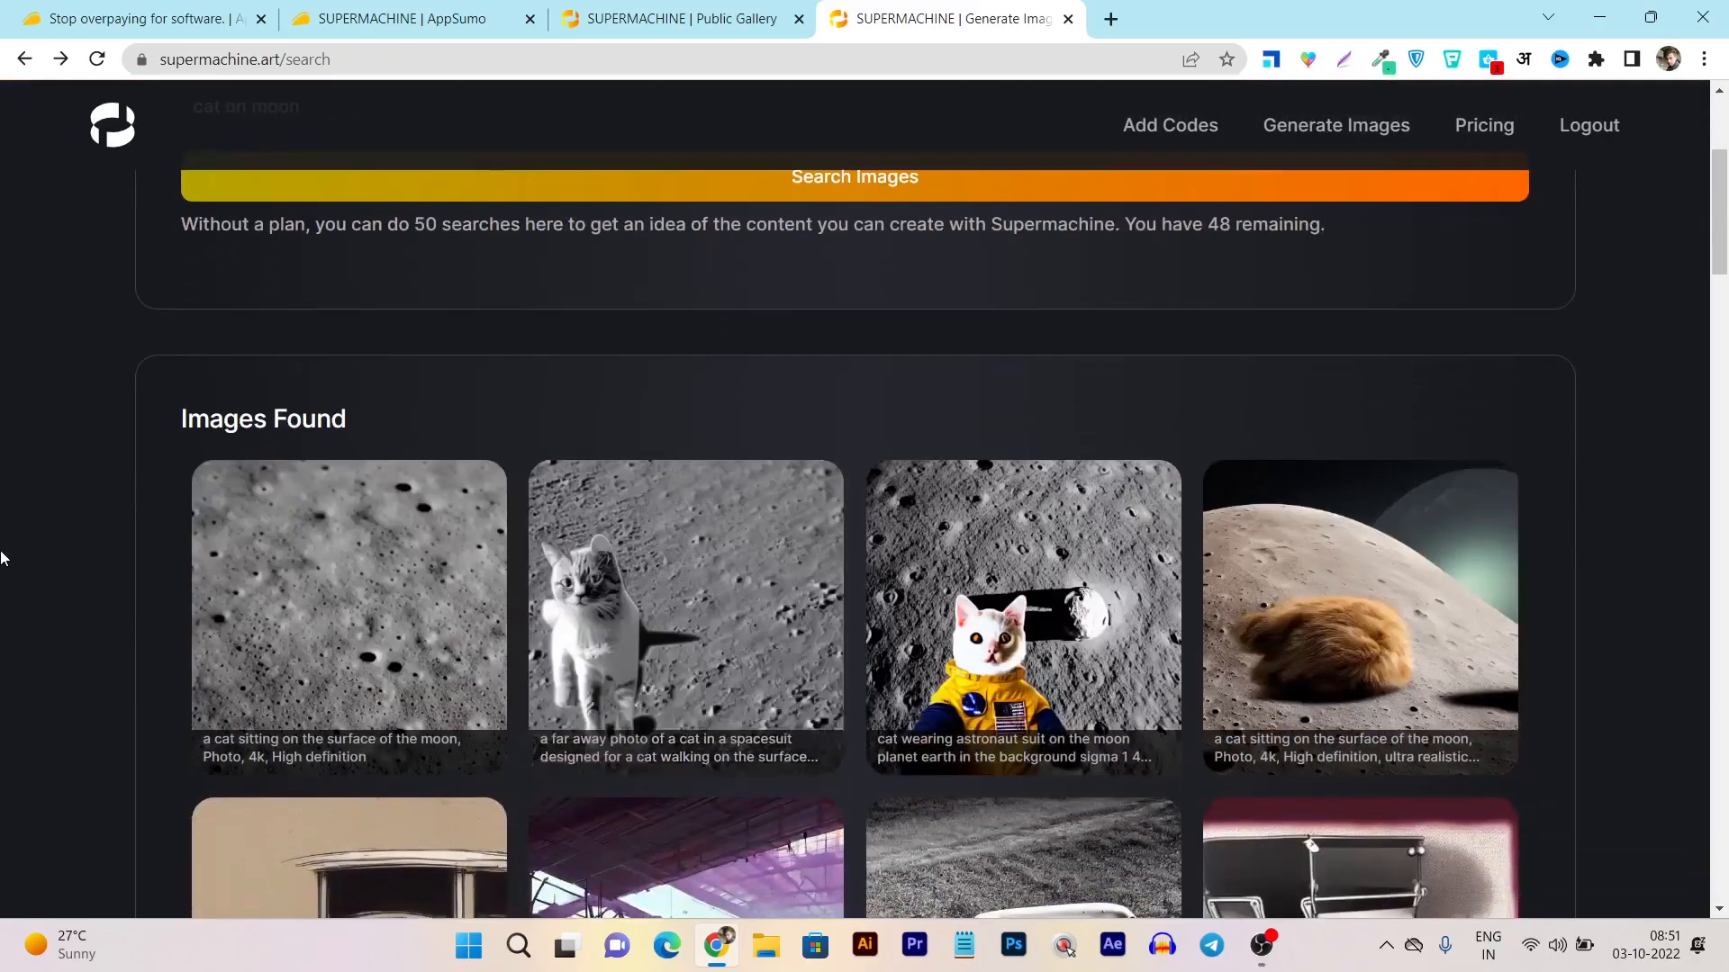
pyautogui.scroll(-3)
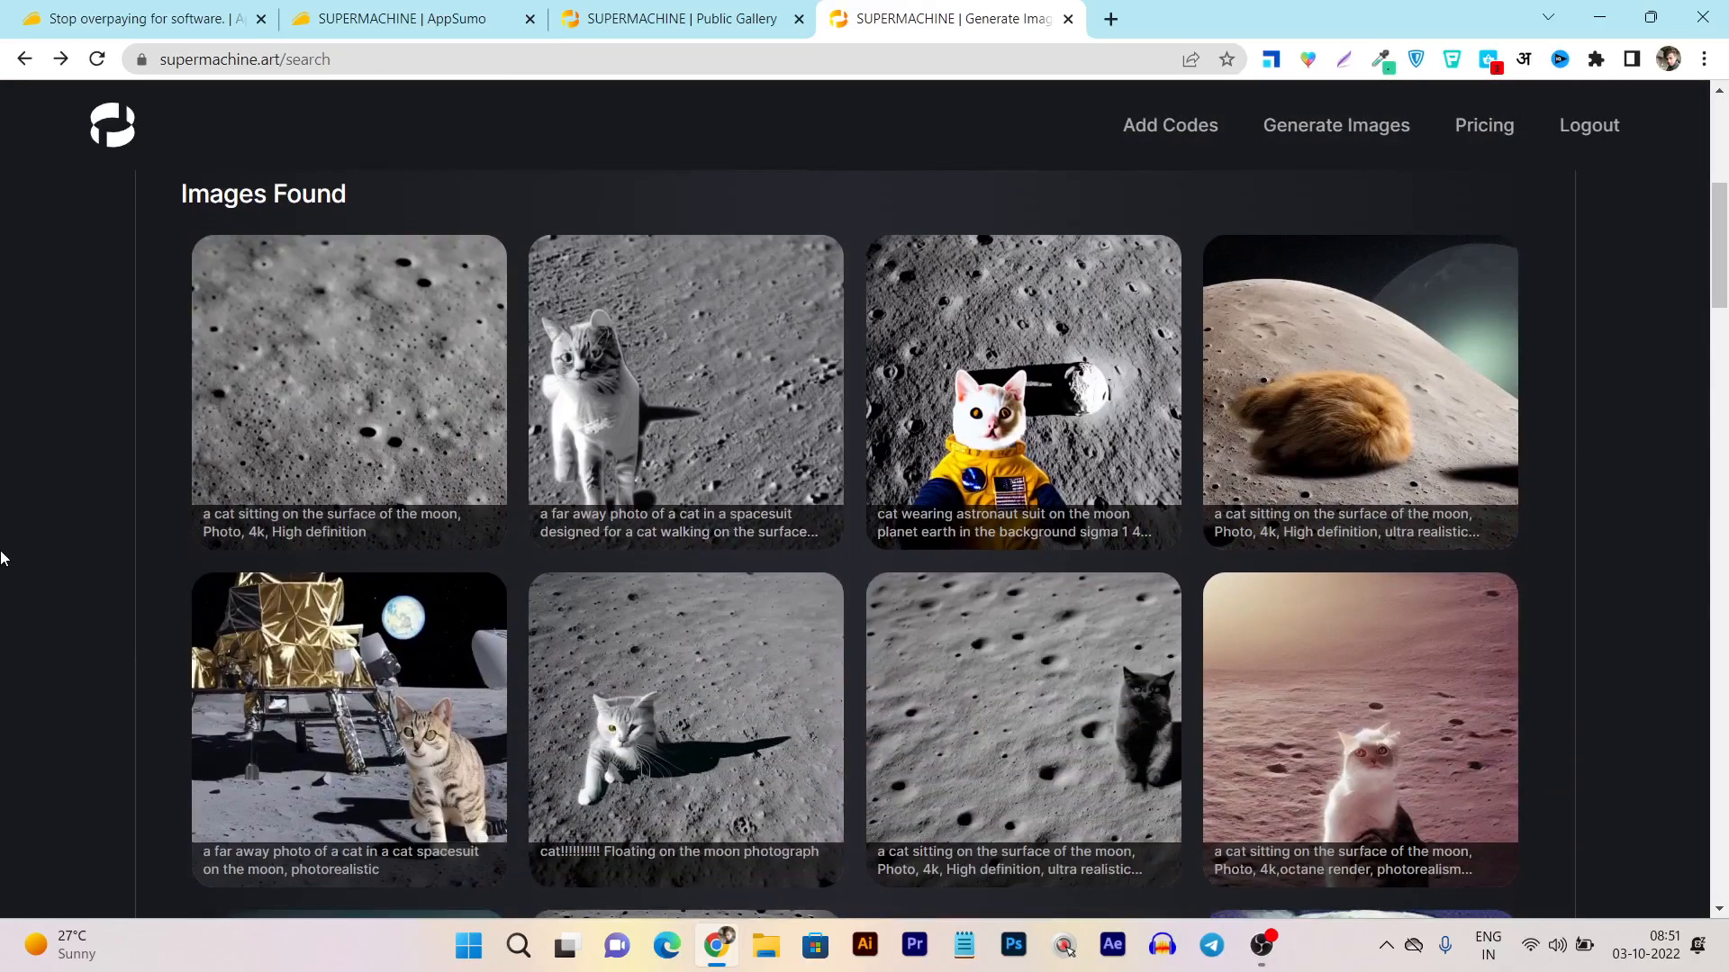
pyautogui.scroll(-3)
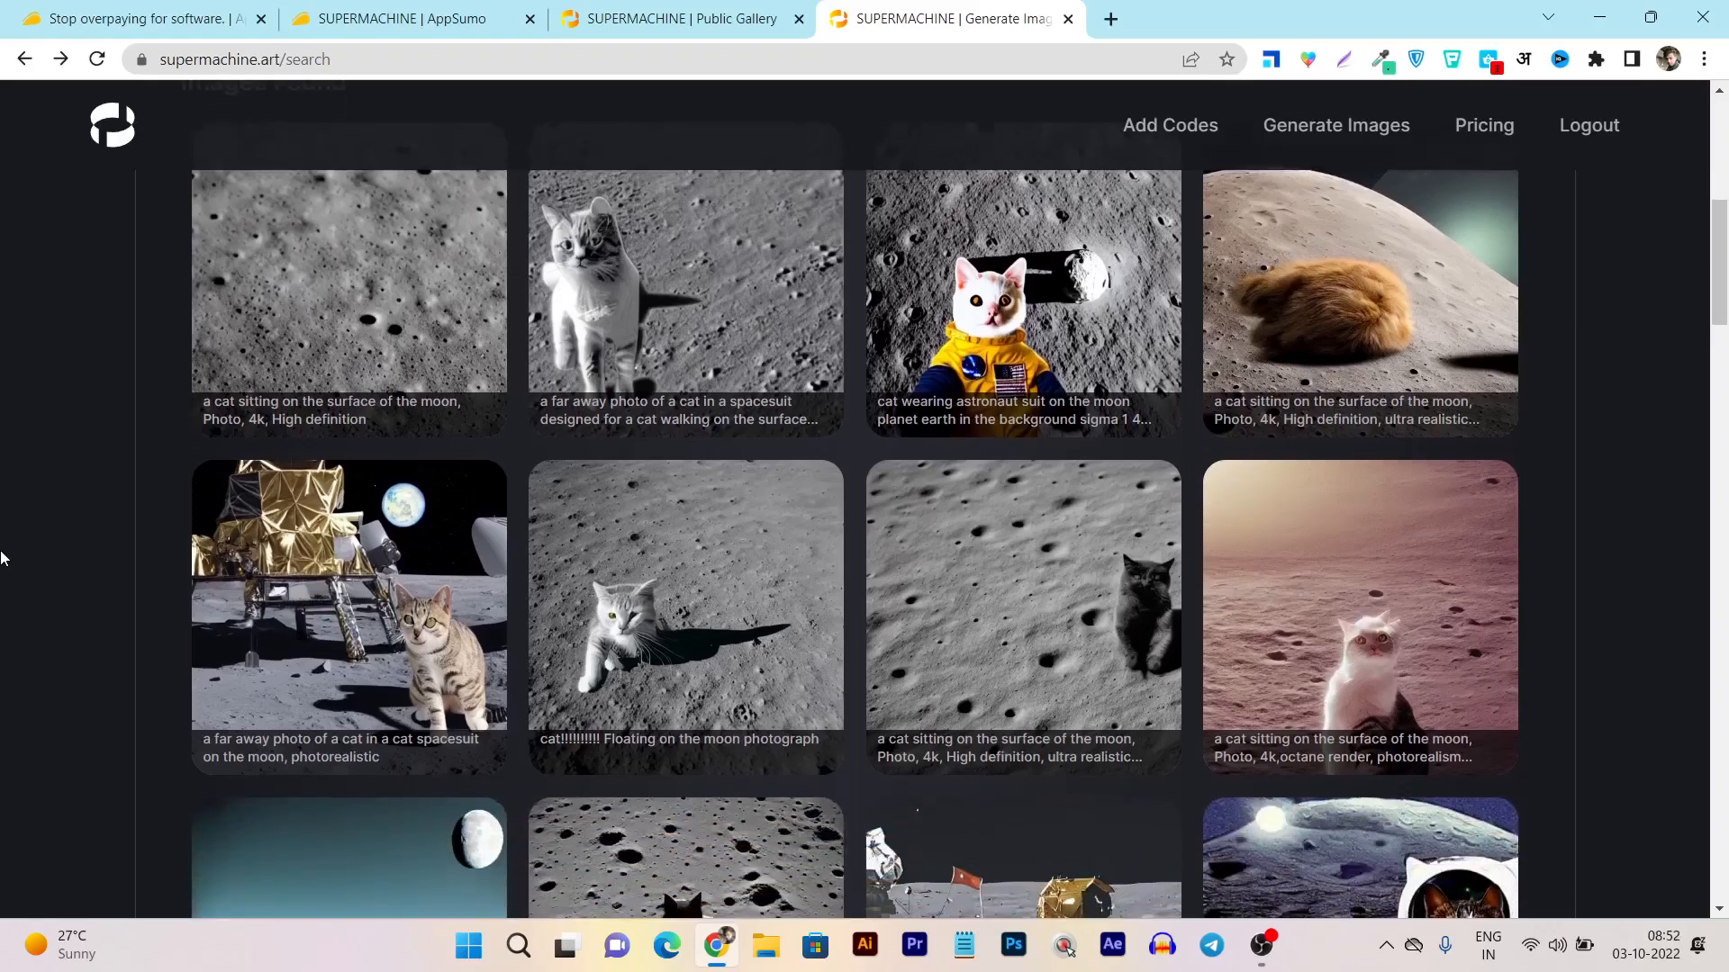
pyautogui.scroll(-3)
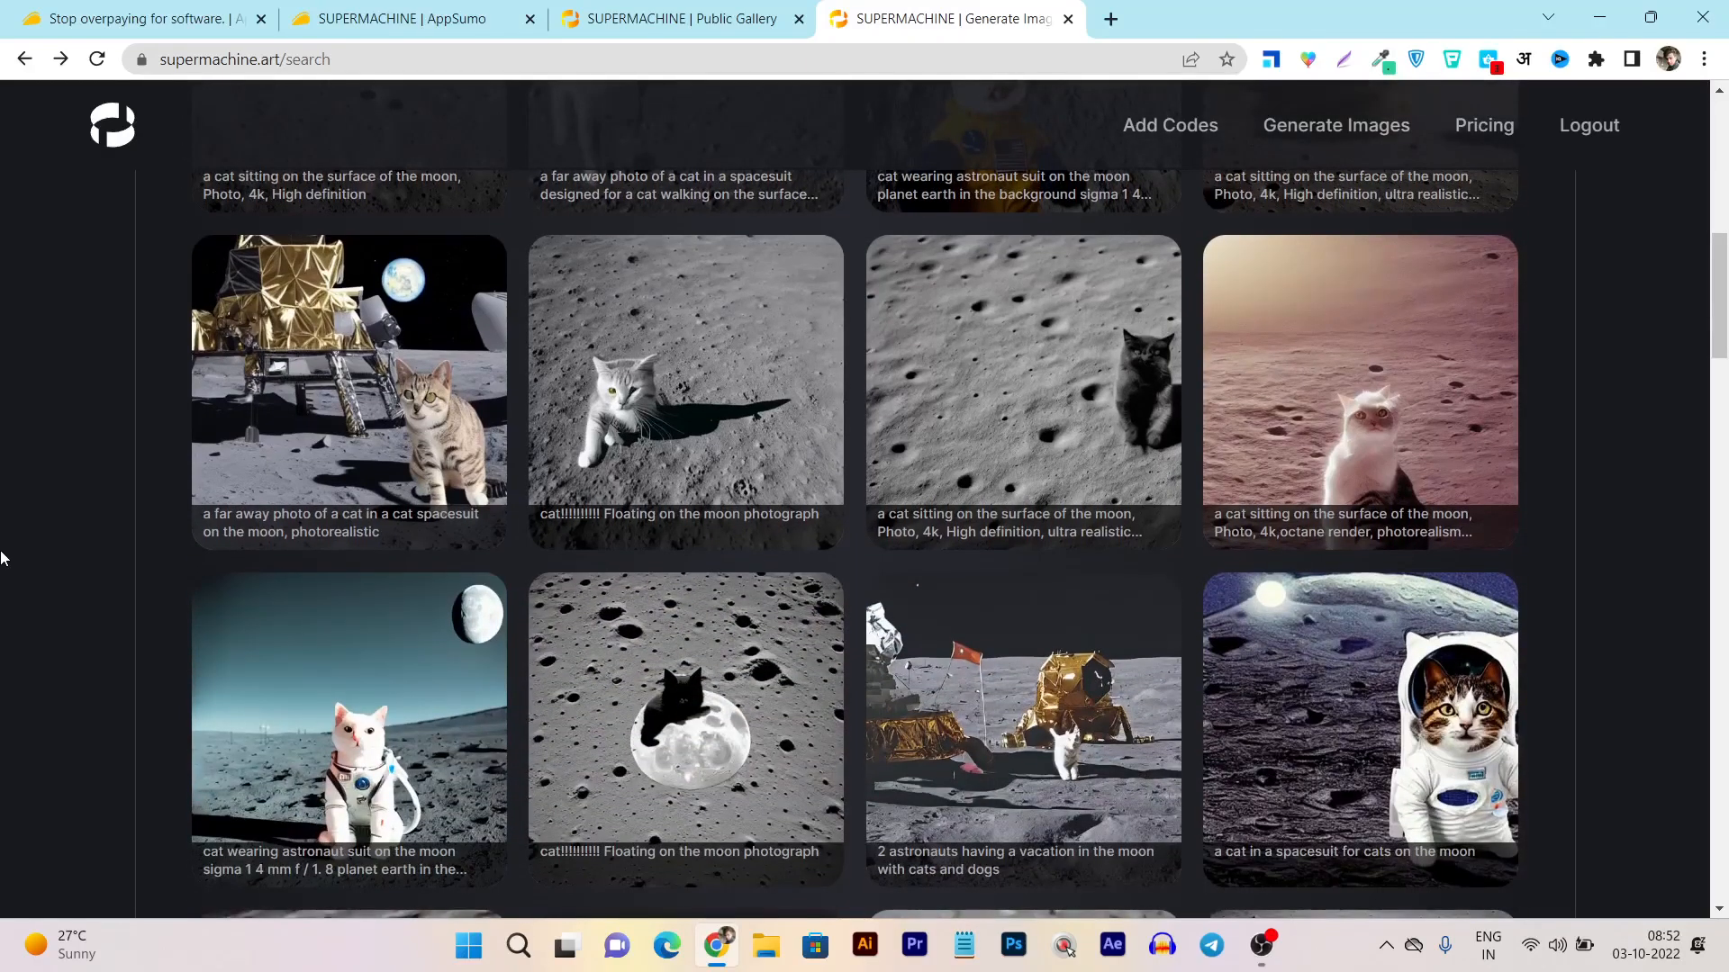
pyautogui.scroll(-3)
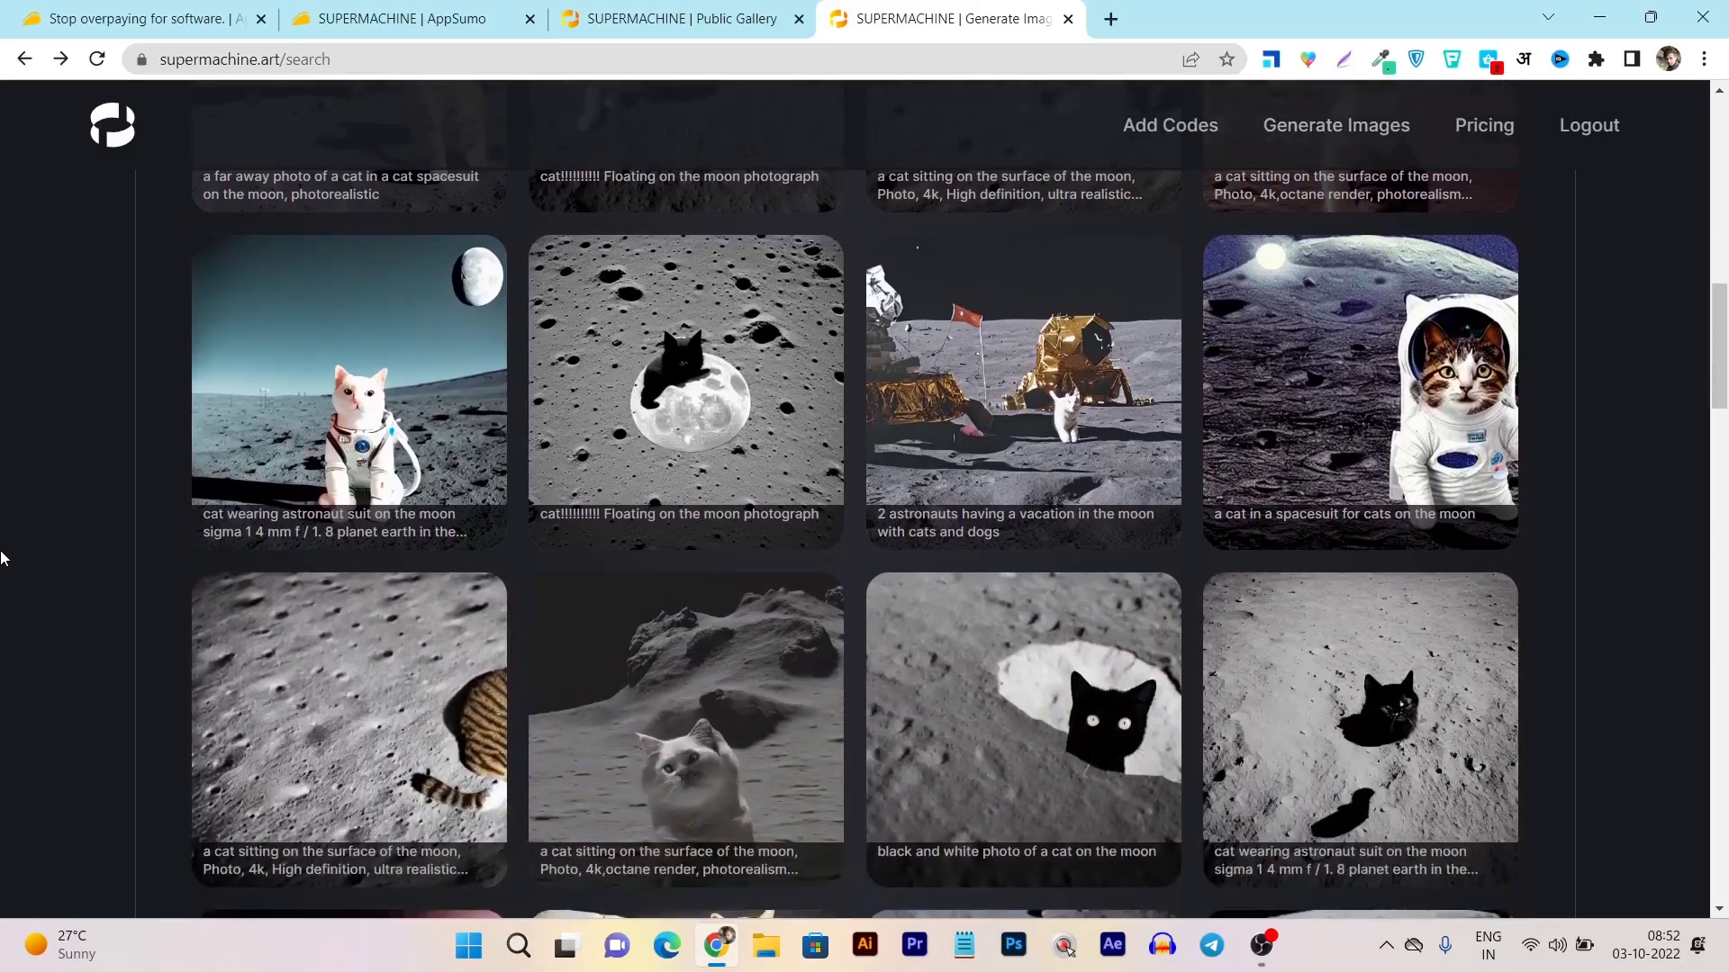
pyautogui.scroll(-3)
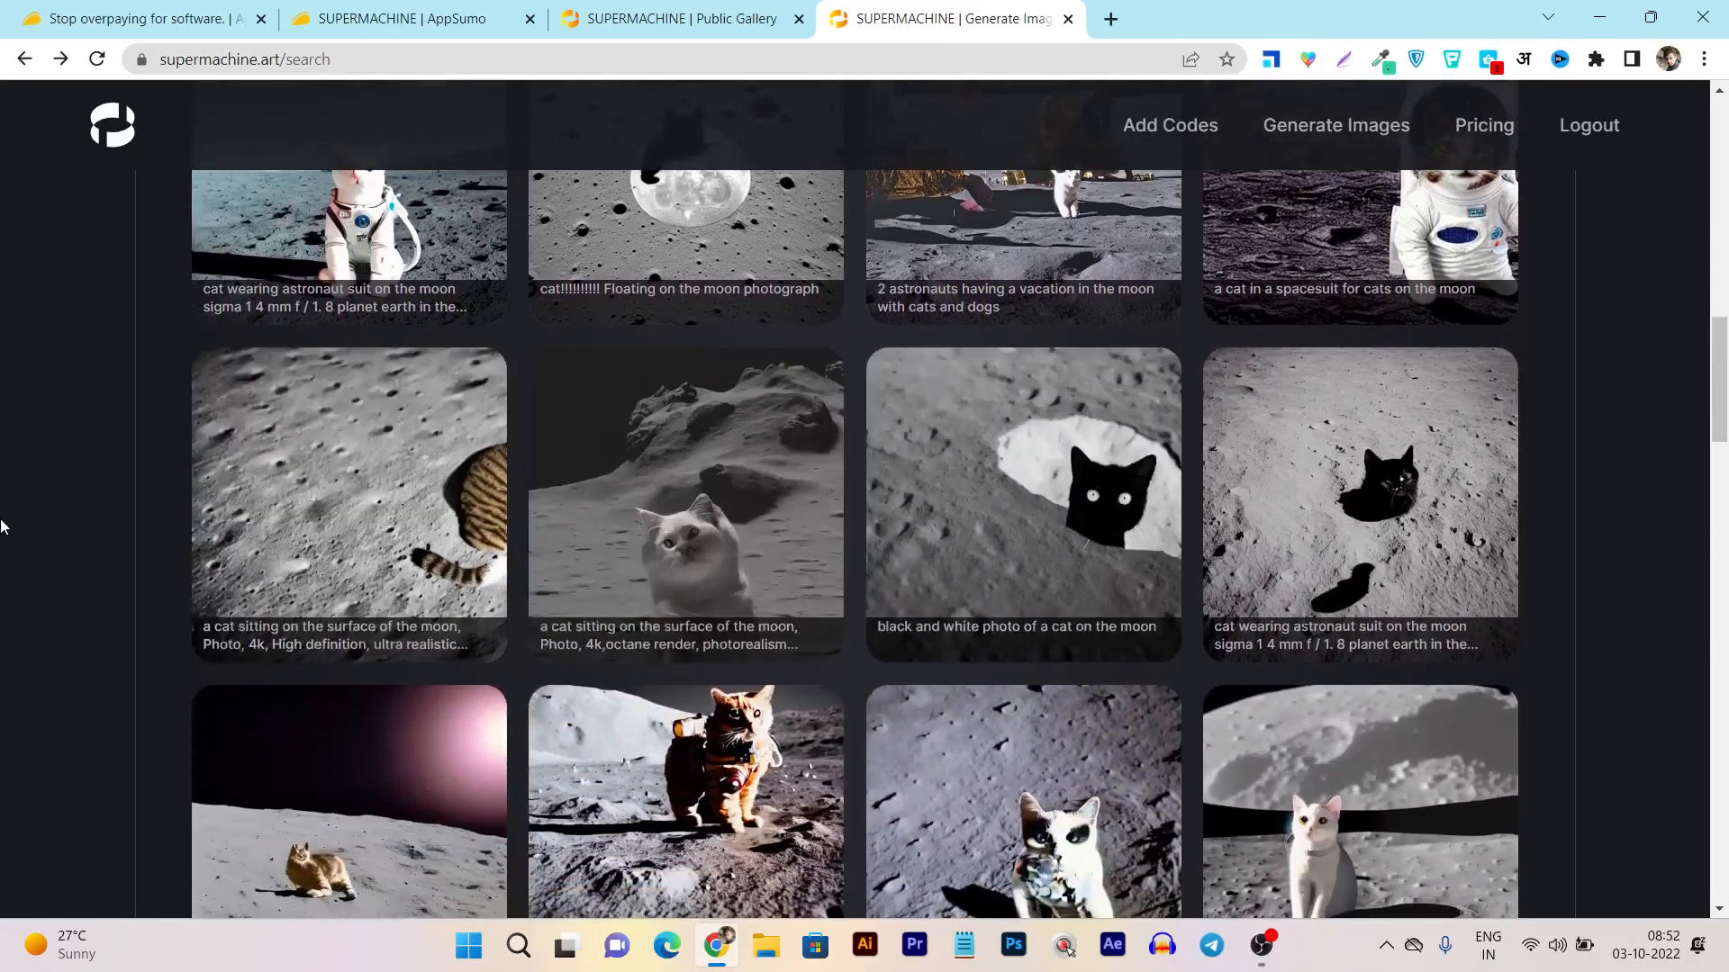
pyautogui.scroll(-3)
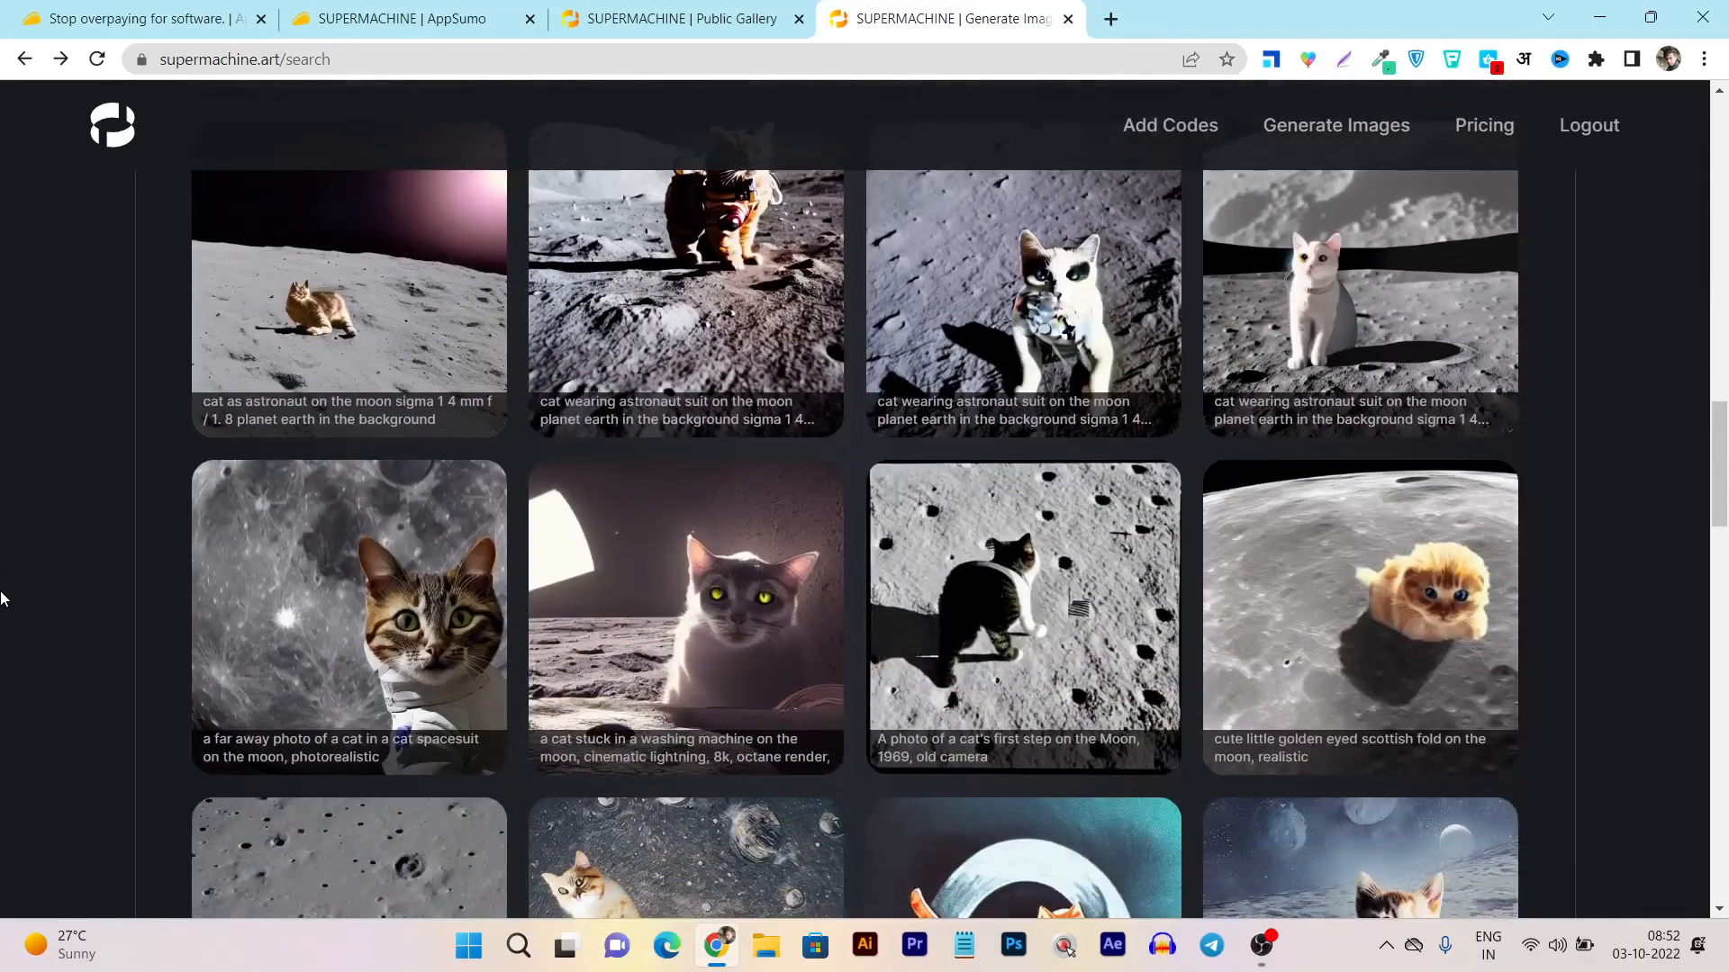
pyautogui.scroll(-3)
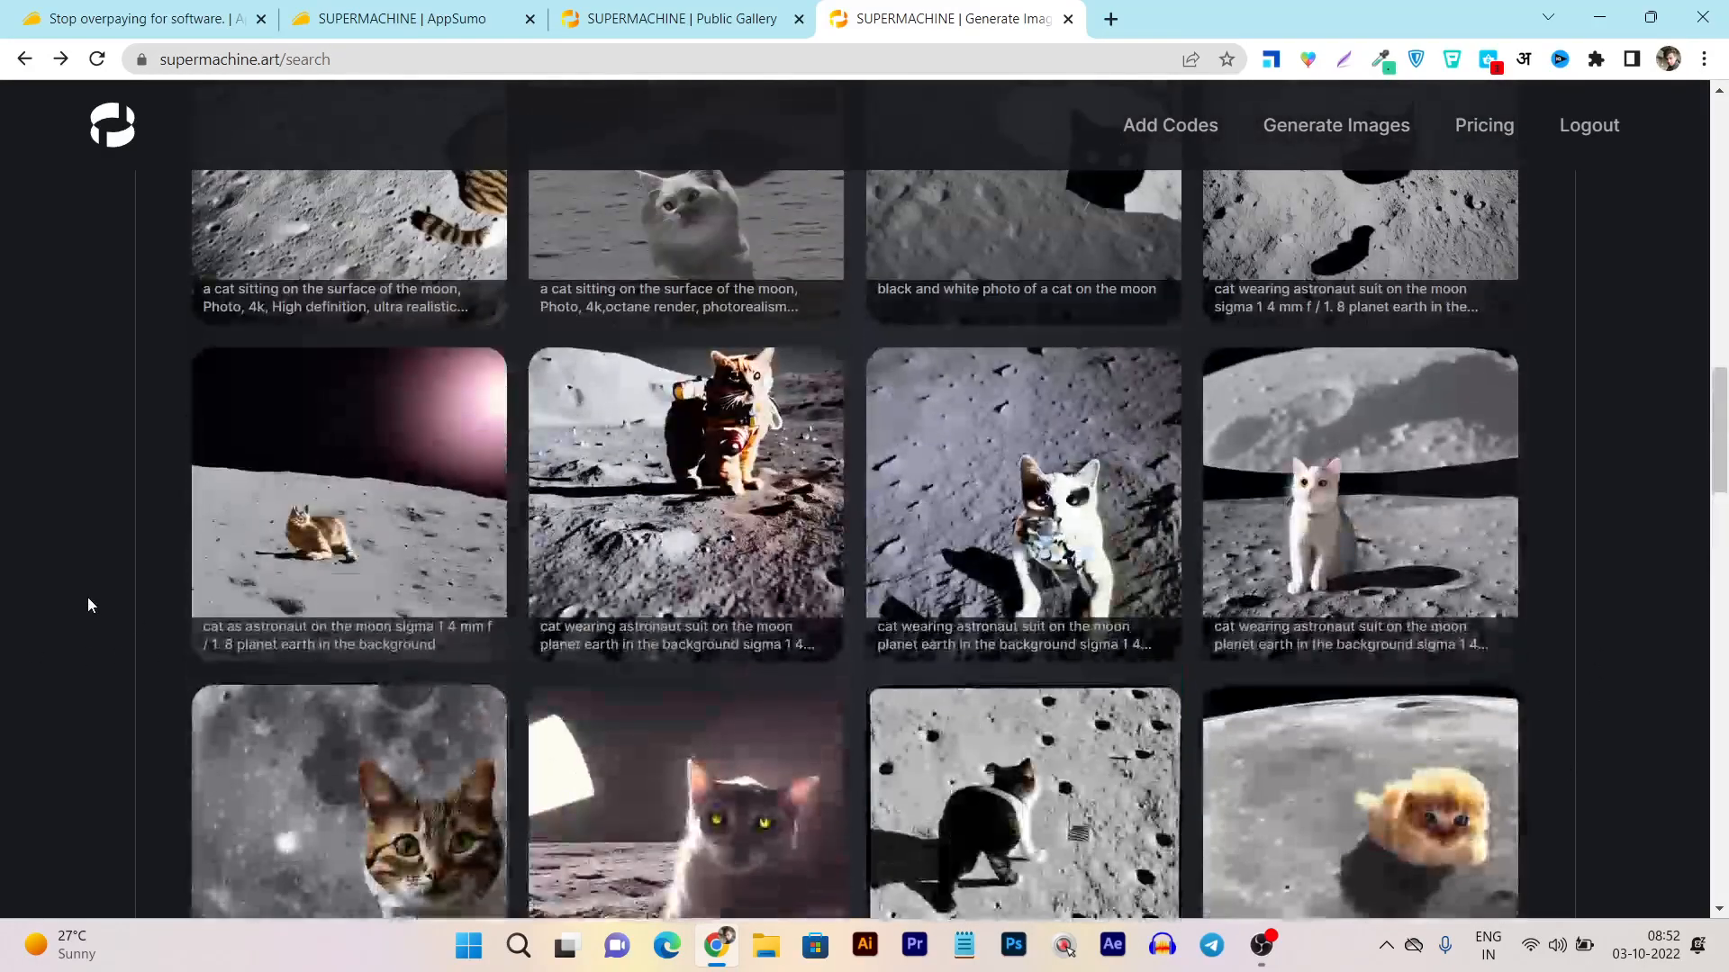
pyautogui.scroll(3)
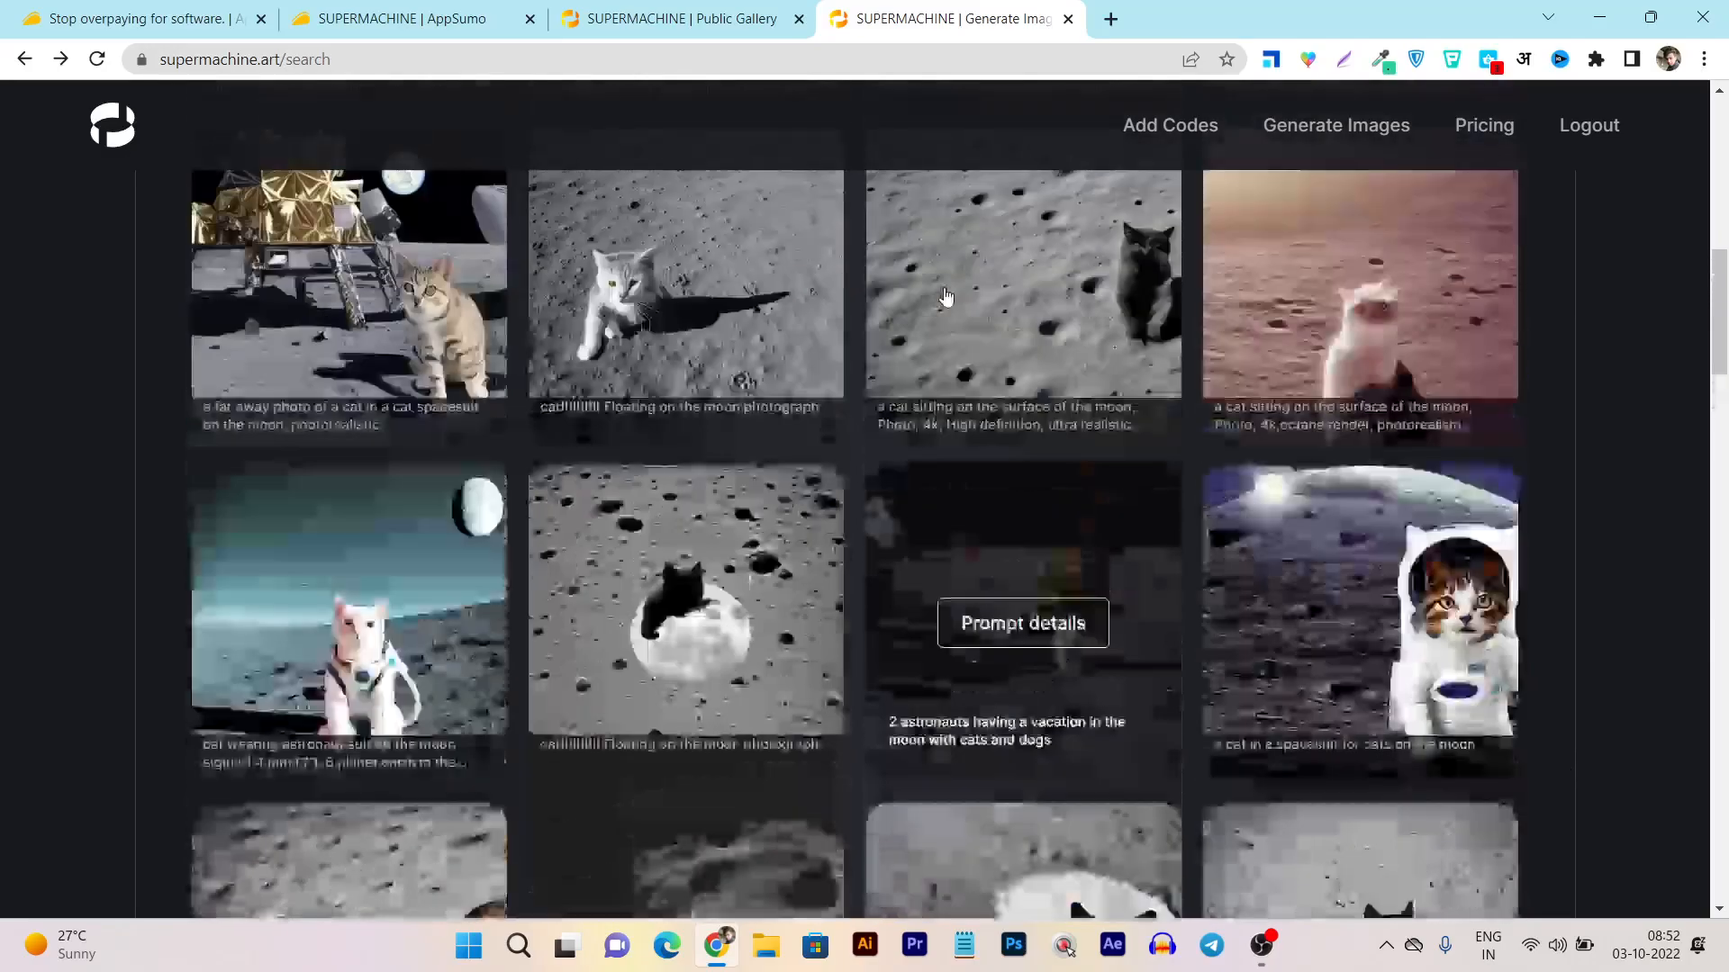
pyautogui.scroll(-3)
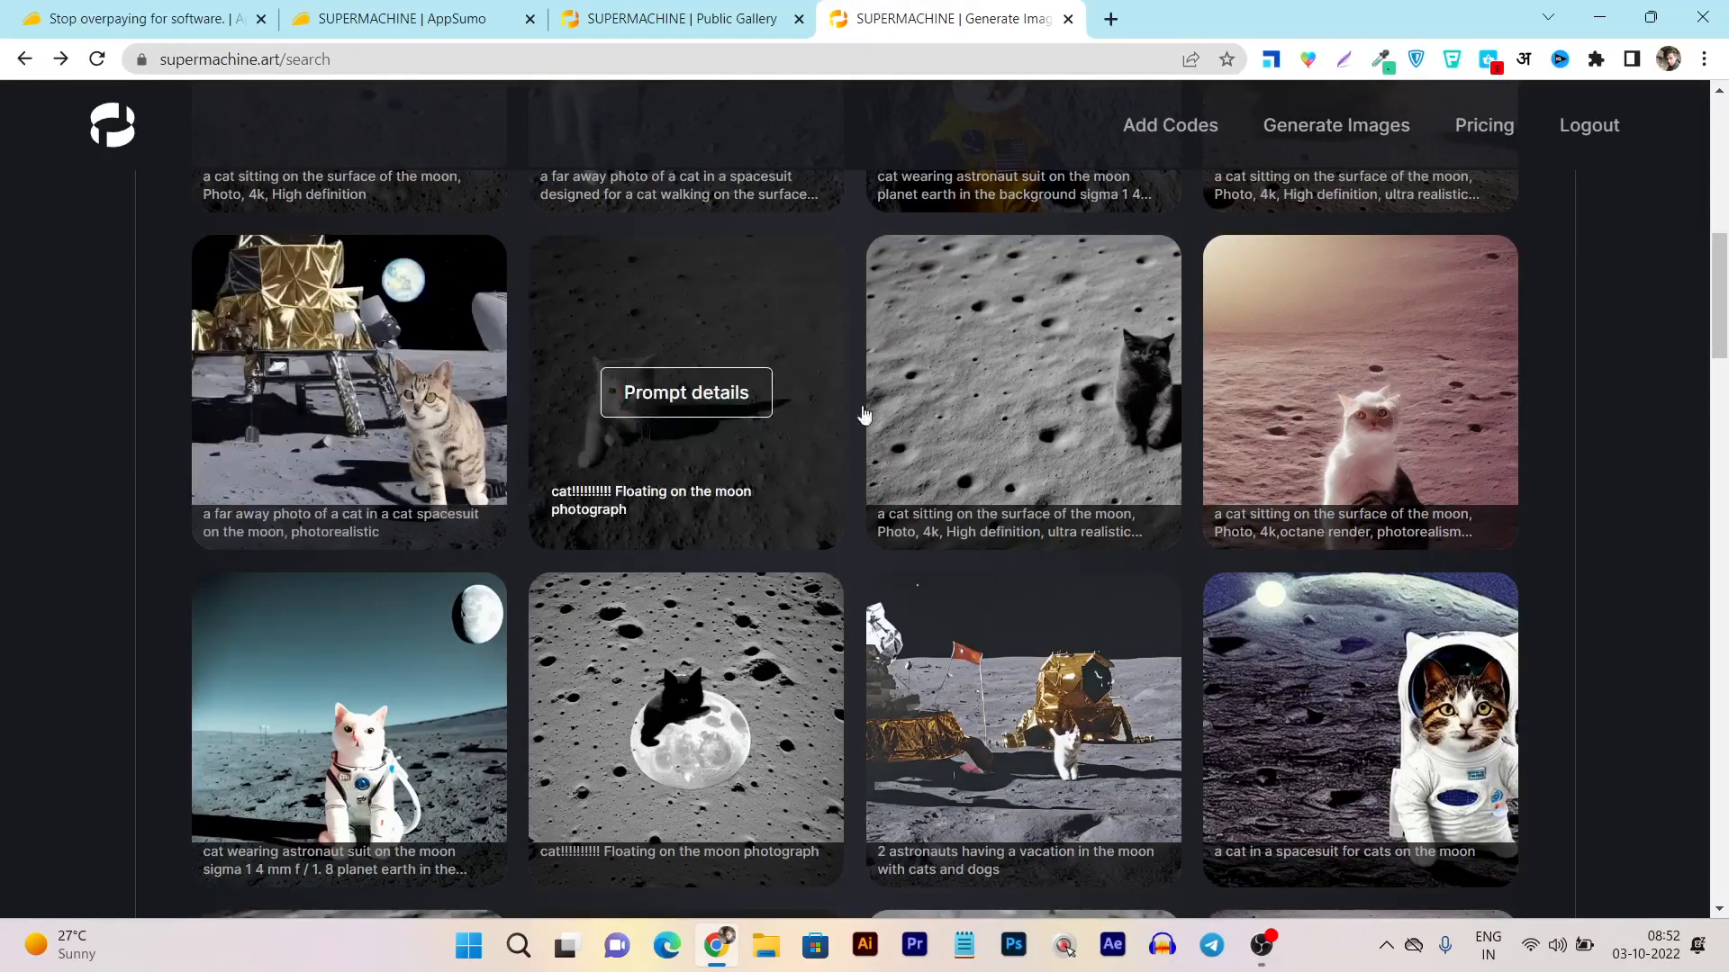
pyautogui.scroll(-3)
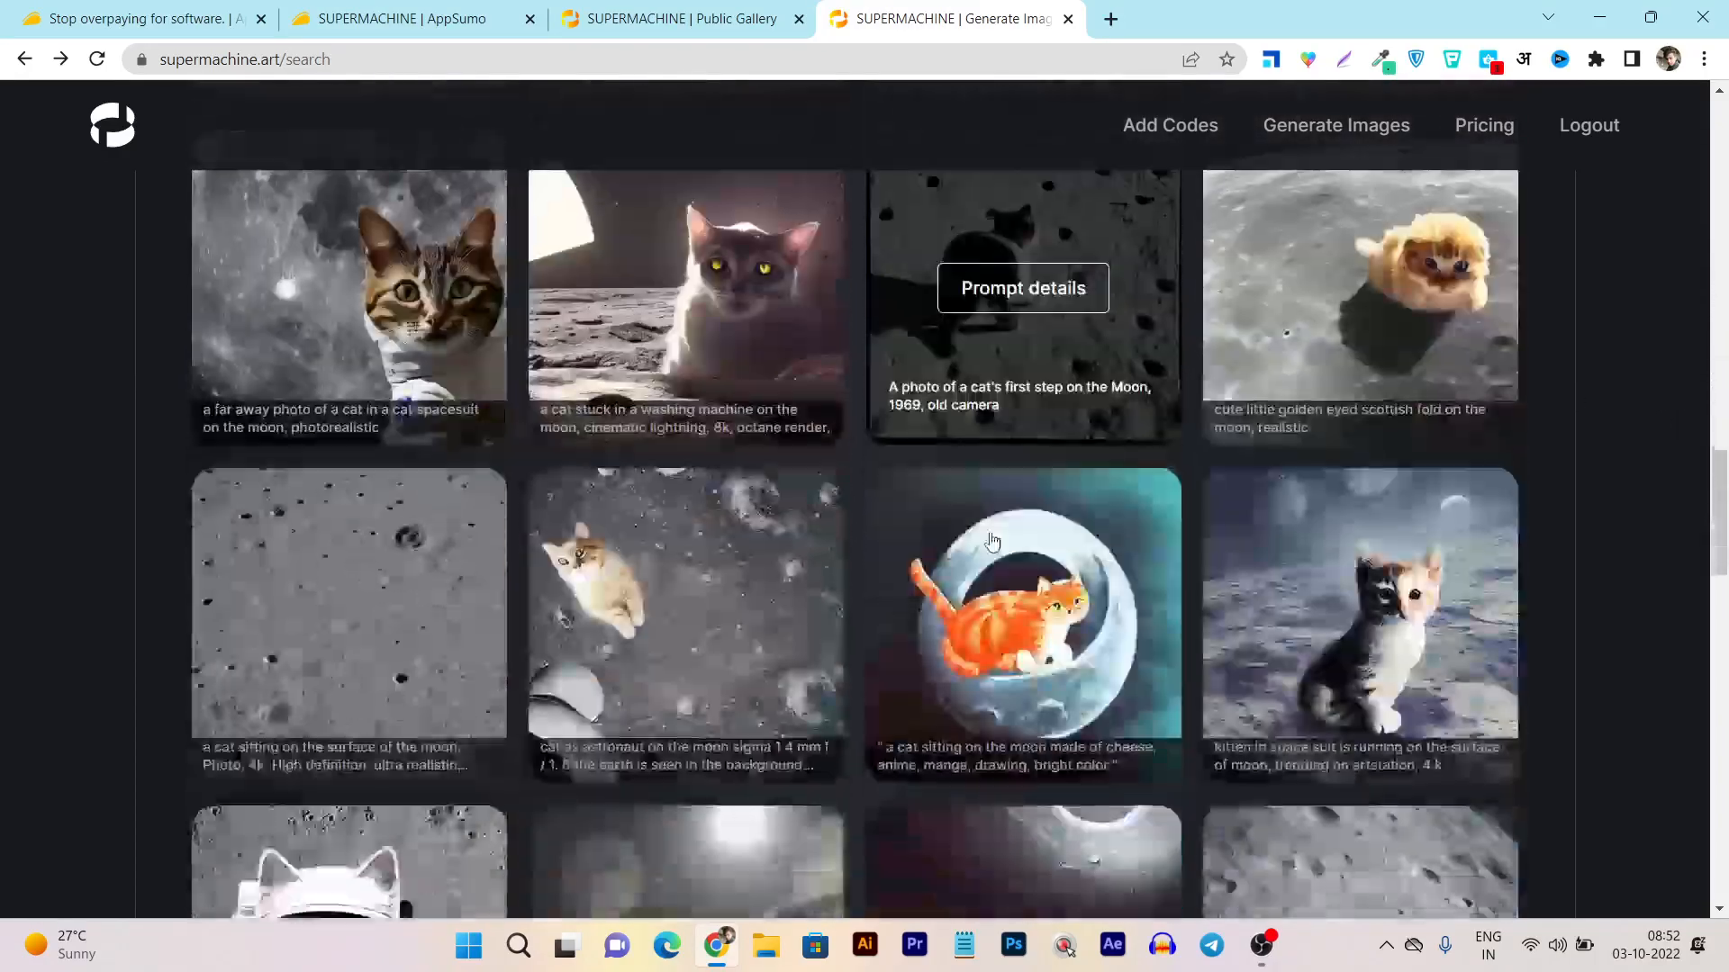
pyautogui.scroll(-3)
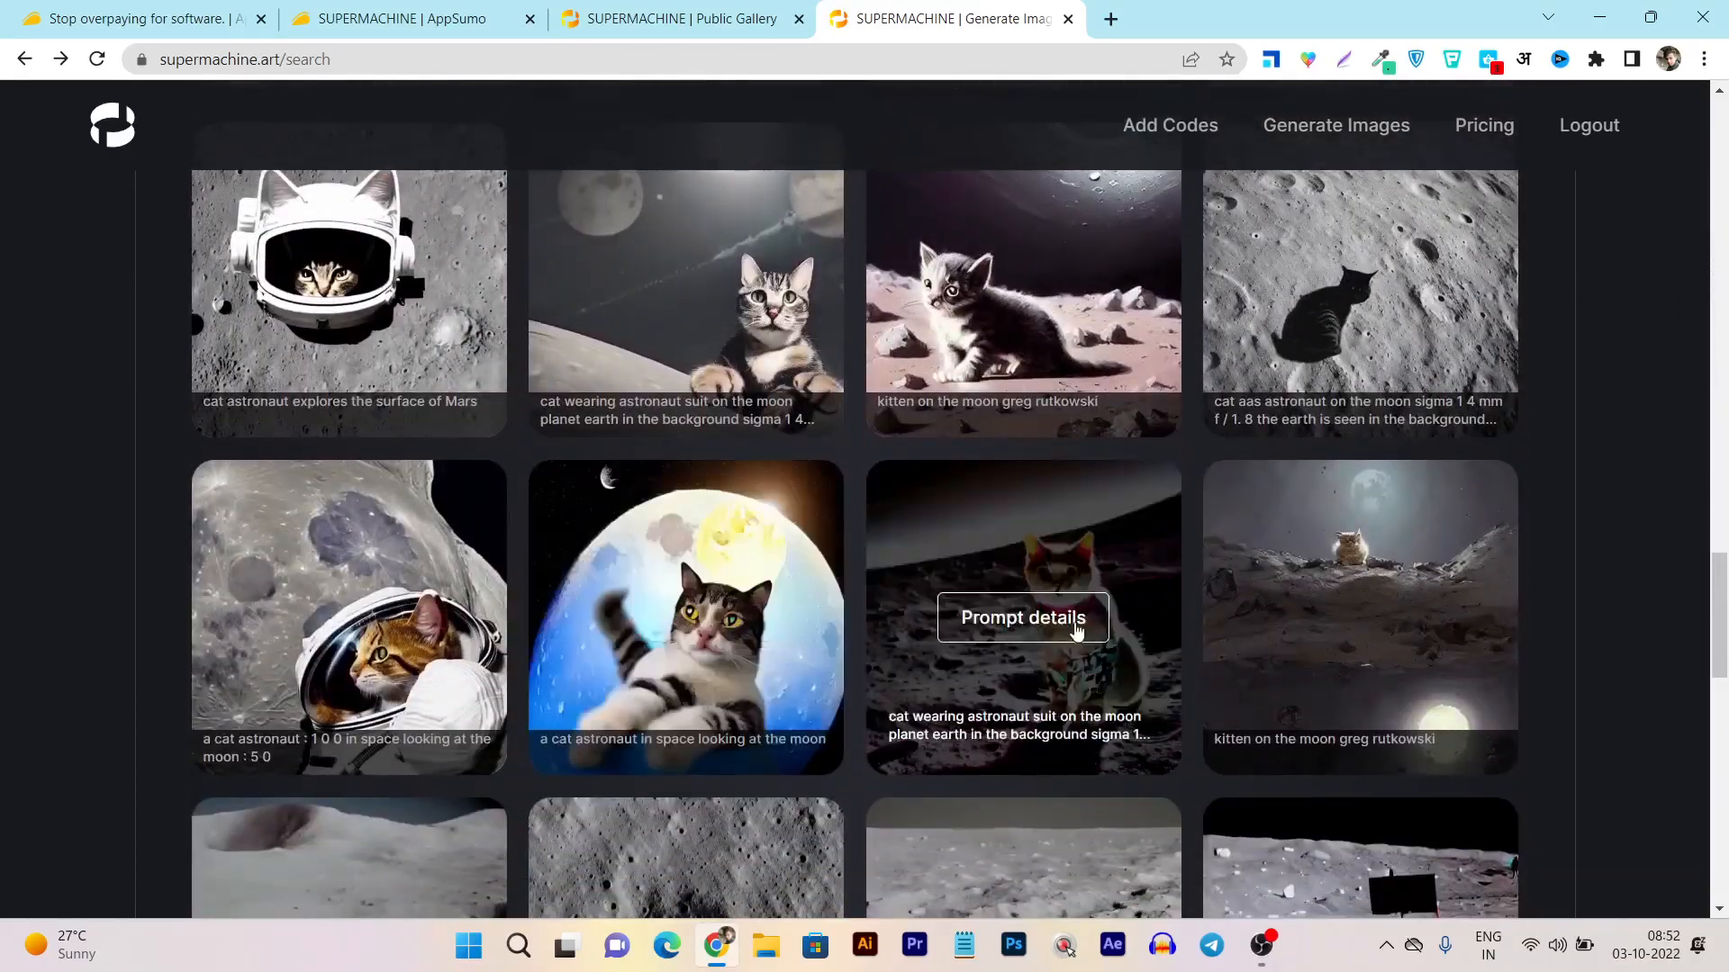
pyautogui.click(1023, 617)
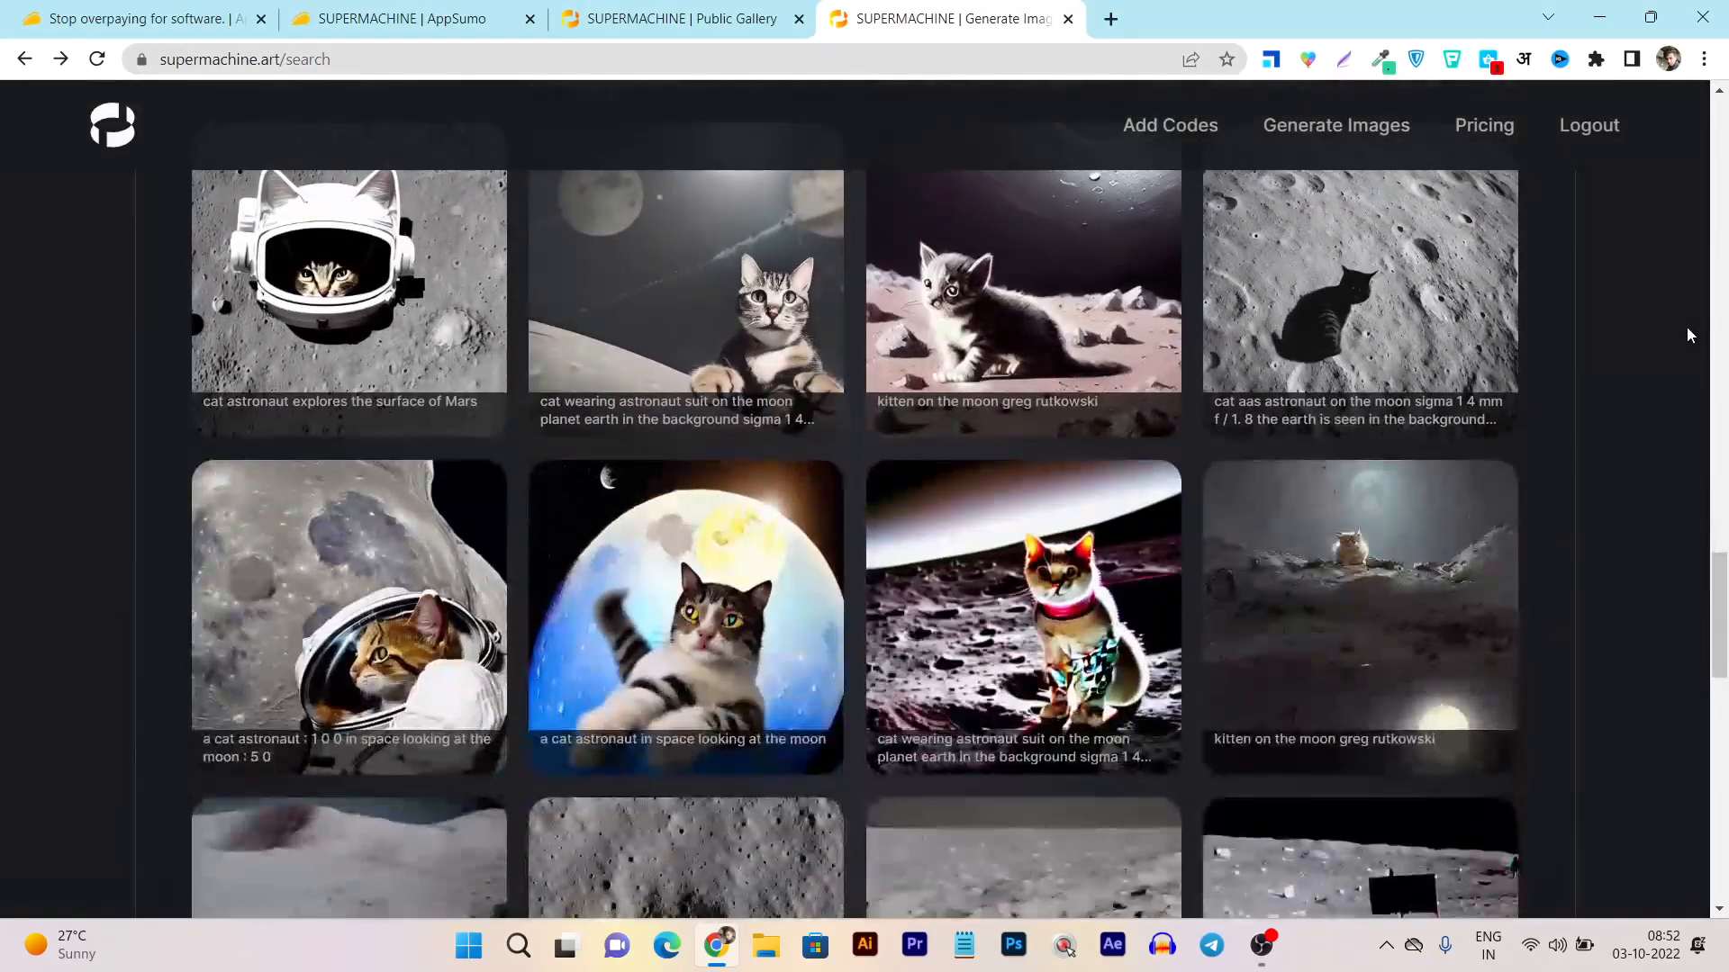
pyautogui.click(1021, 618)
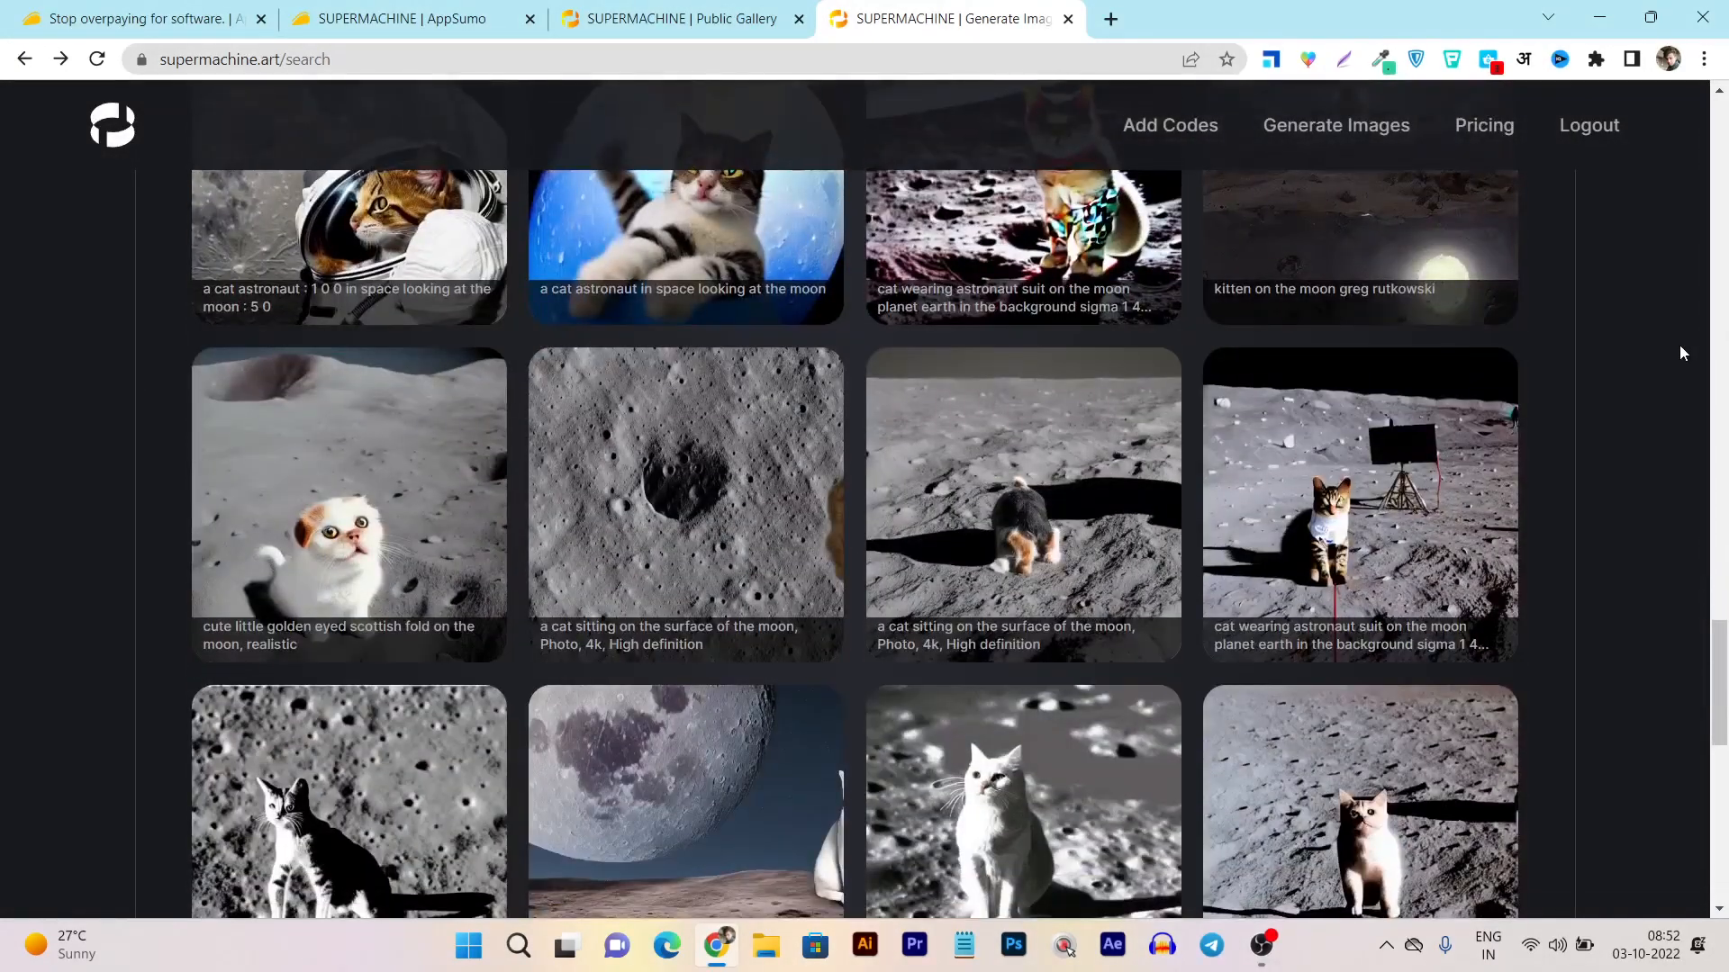
pyautogui.scroll(-3)
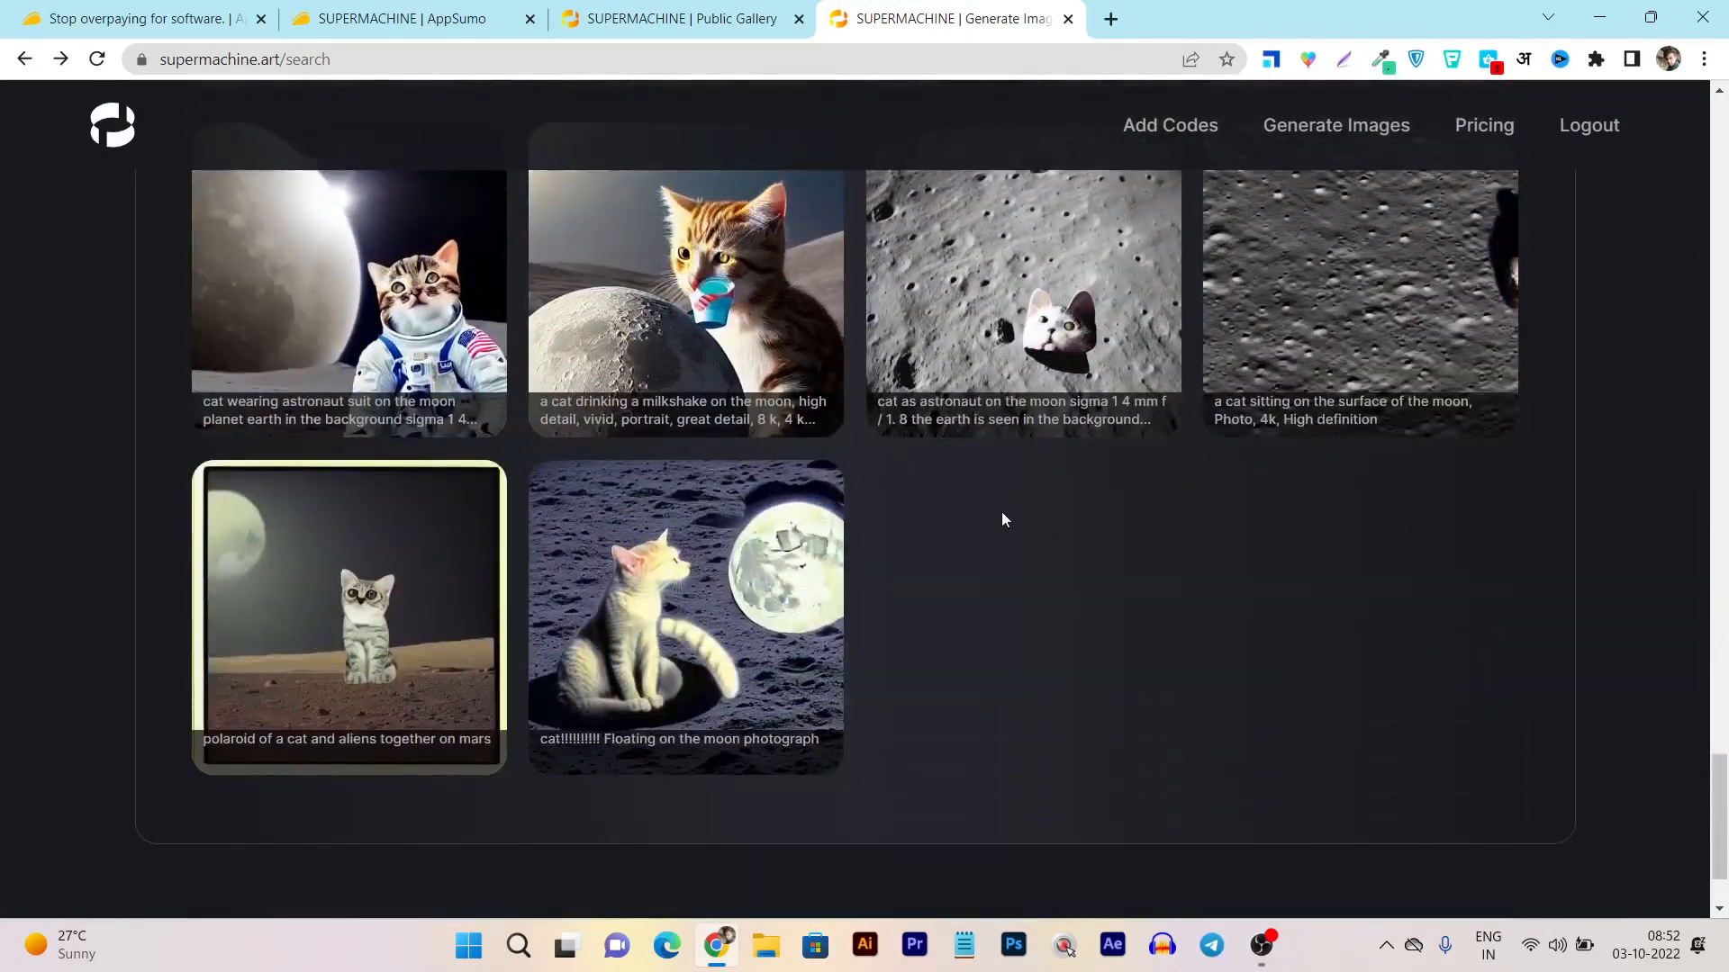
pyautogui.click(685, 297)
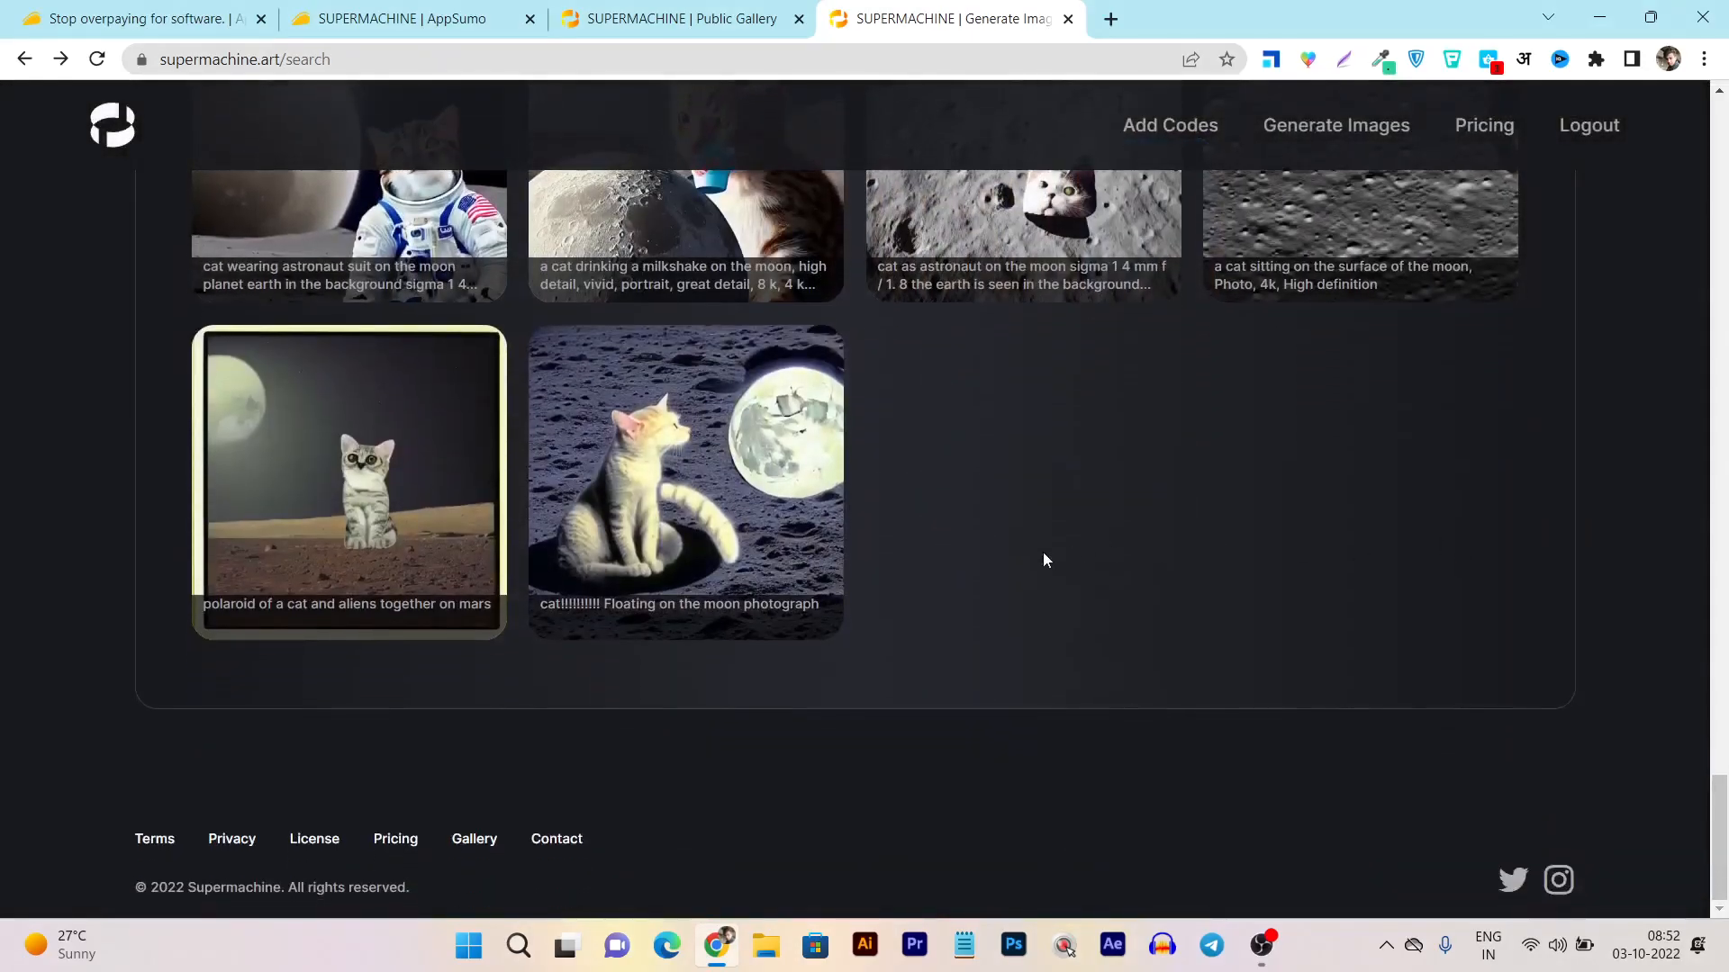
pyautogui.scroll(-3)
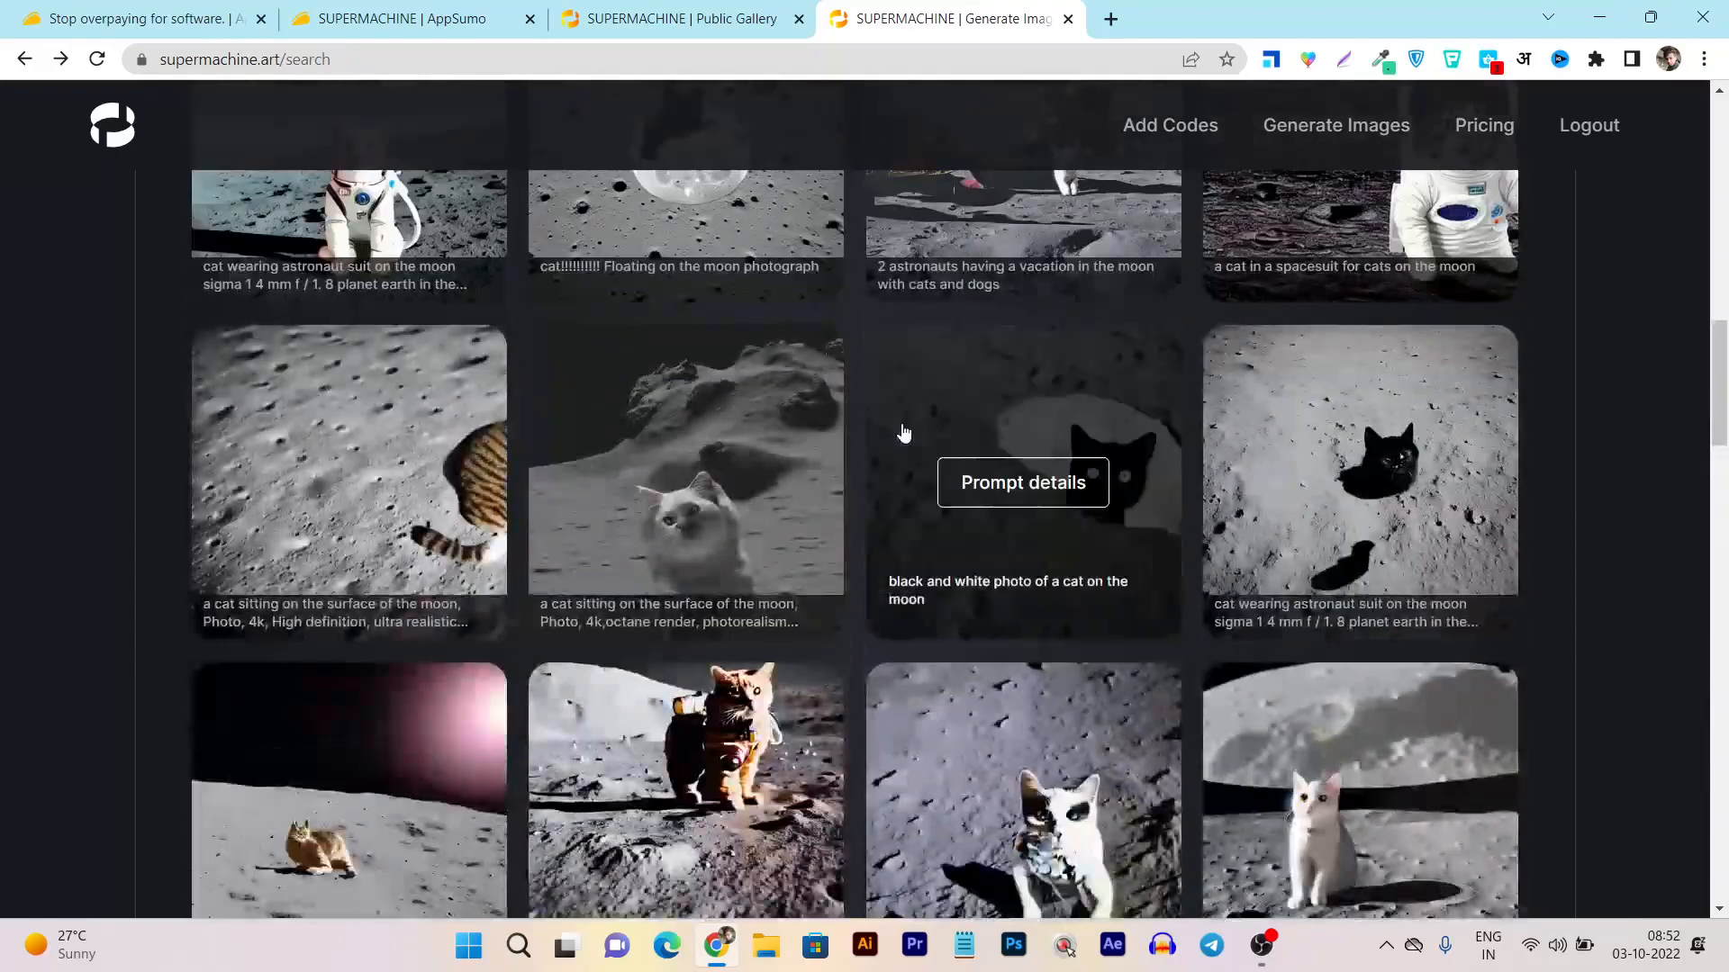
pyautogui.scroll(3)
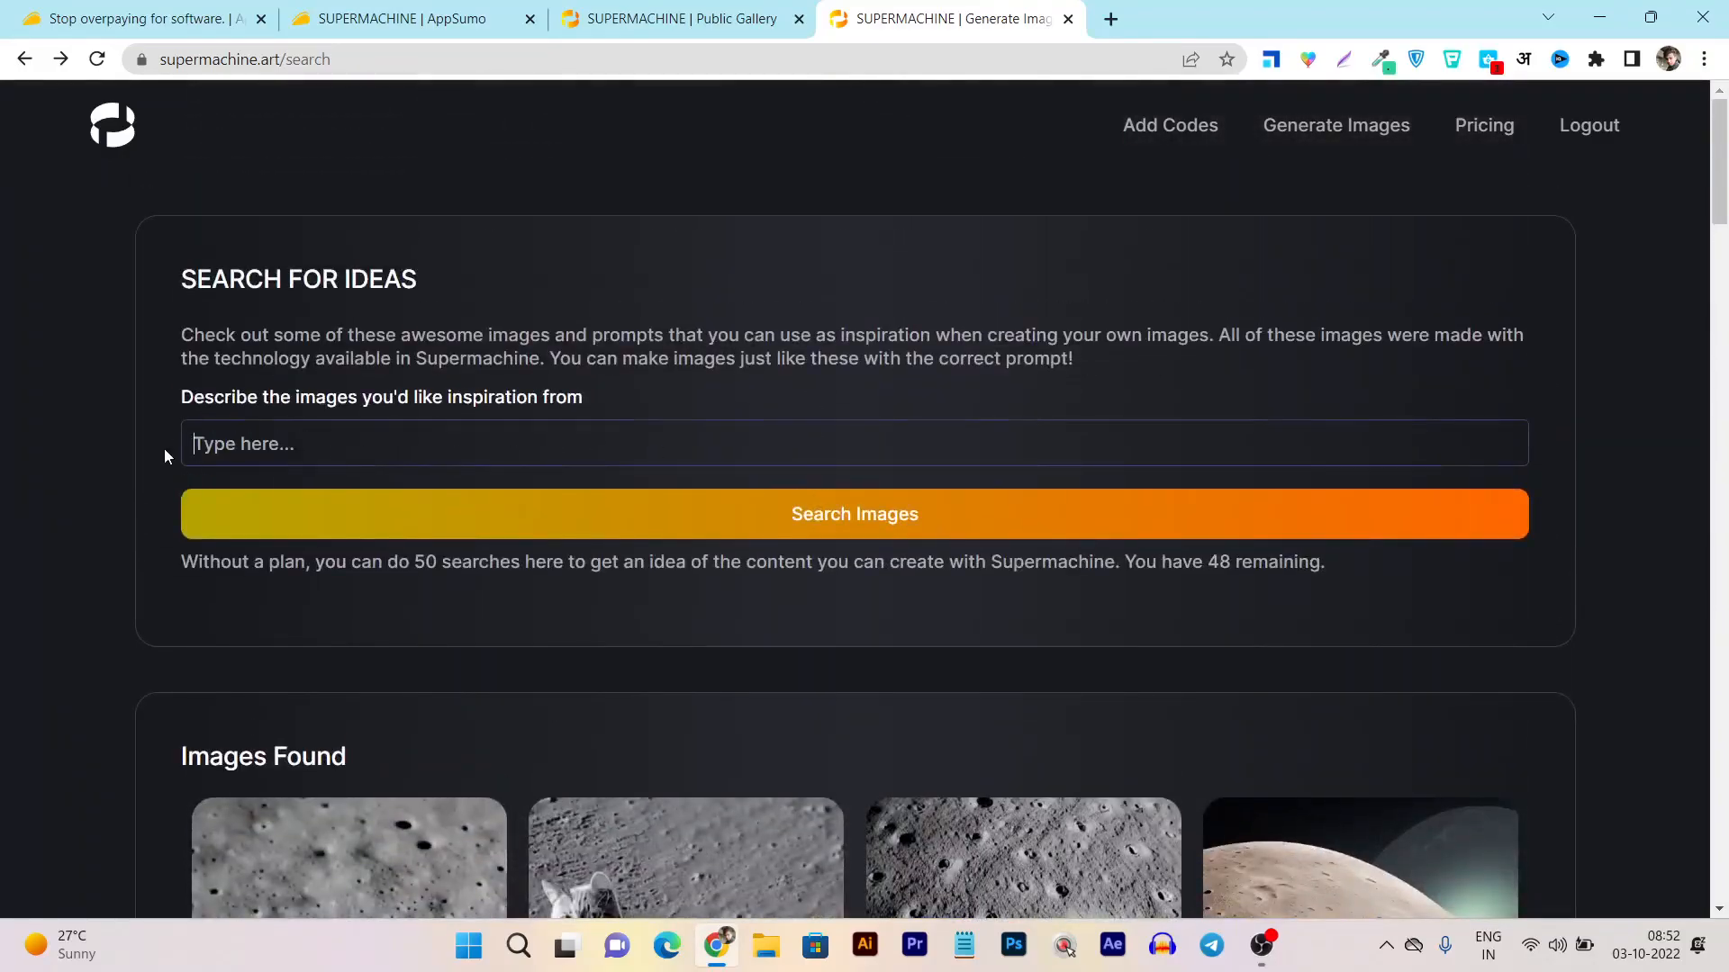
# Step: Search ideas for 'sea with rainbow colors', leaving 47 free searches
pyautogui.write('sea wi')
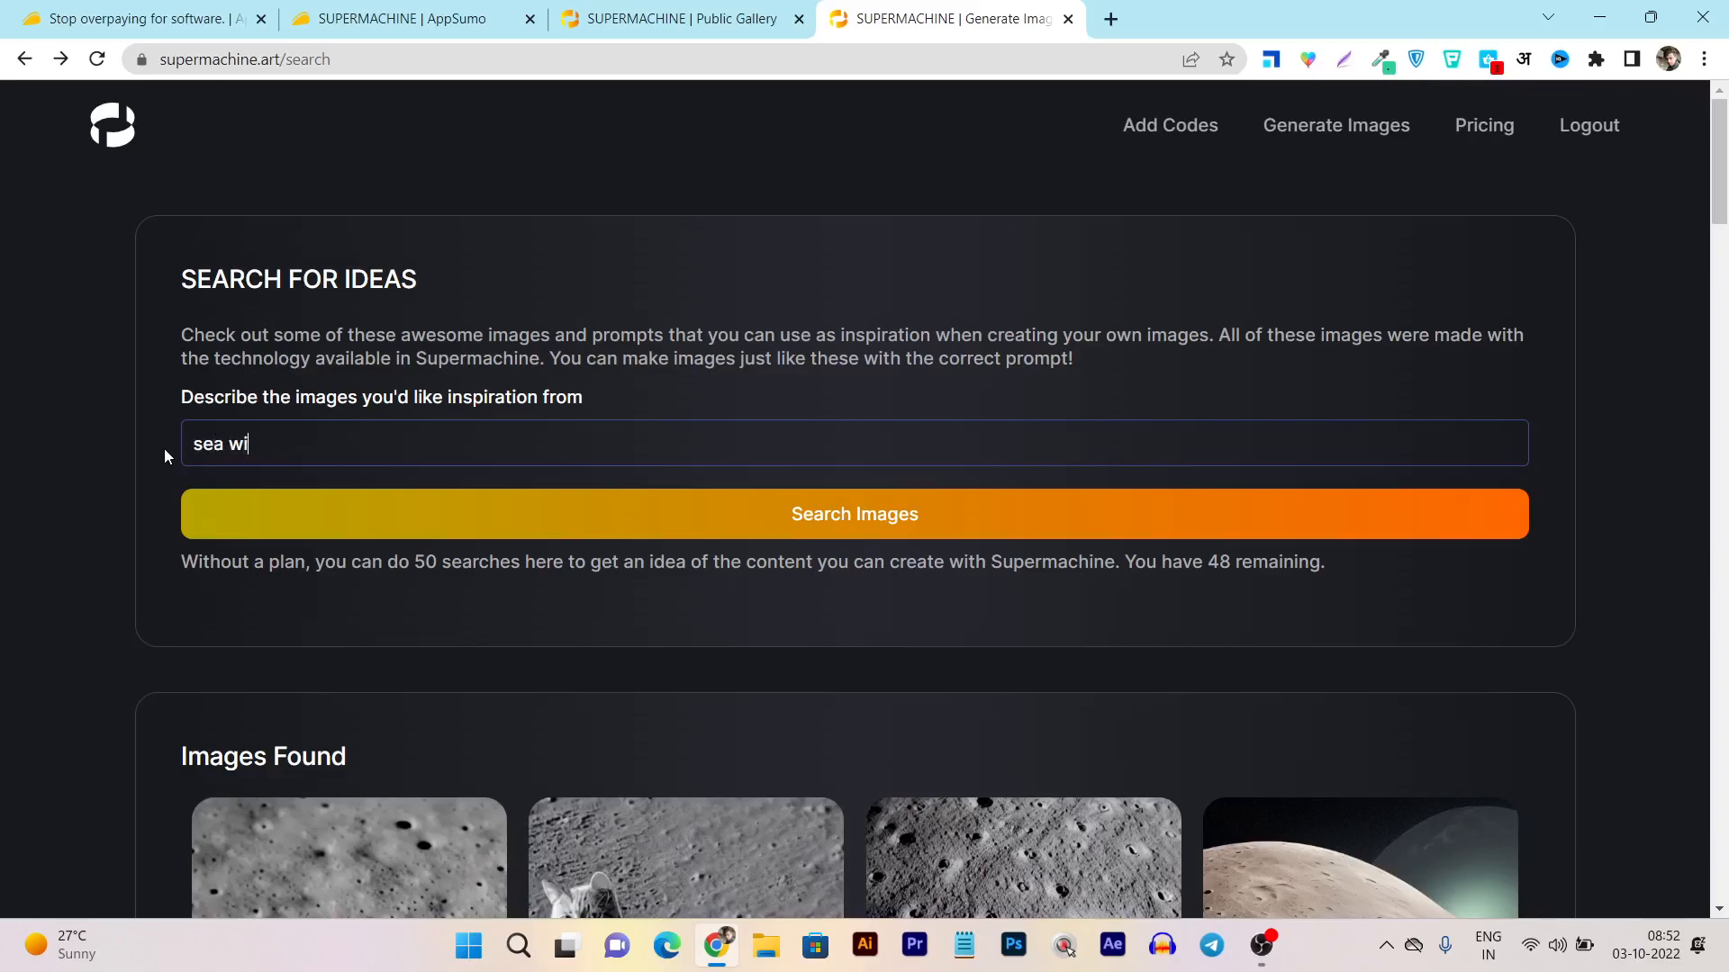
pyautogui.write('th')
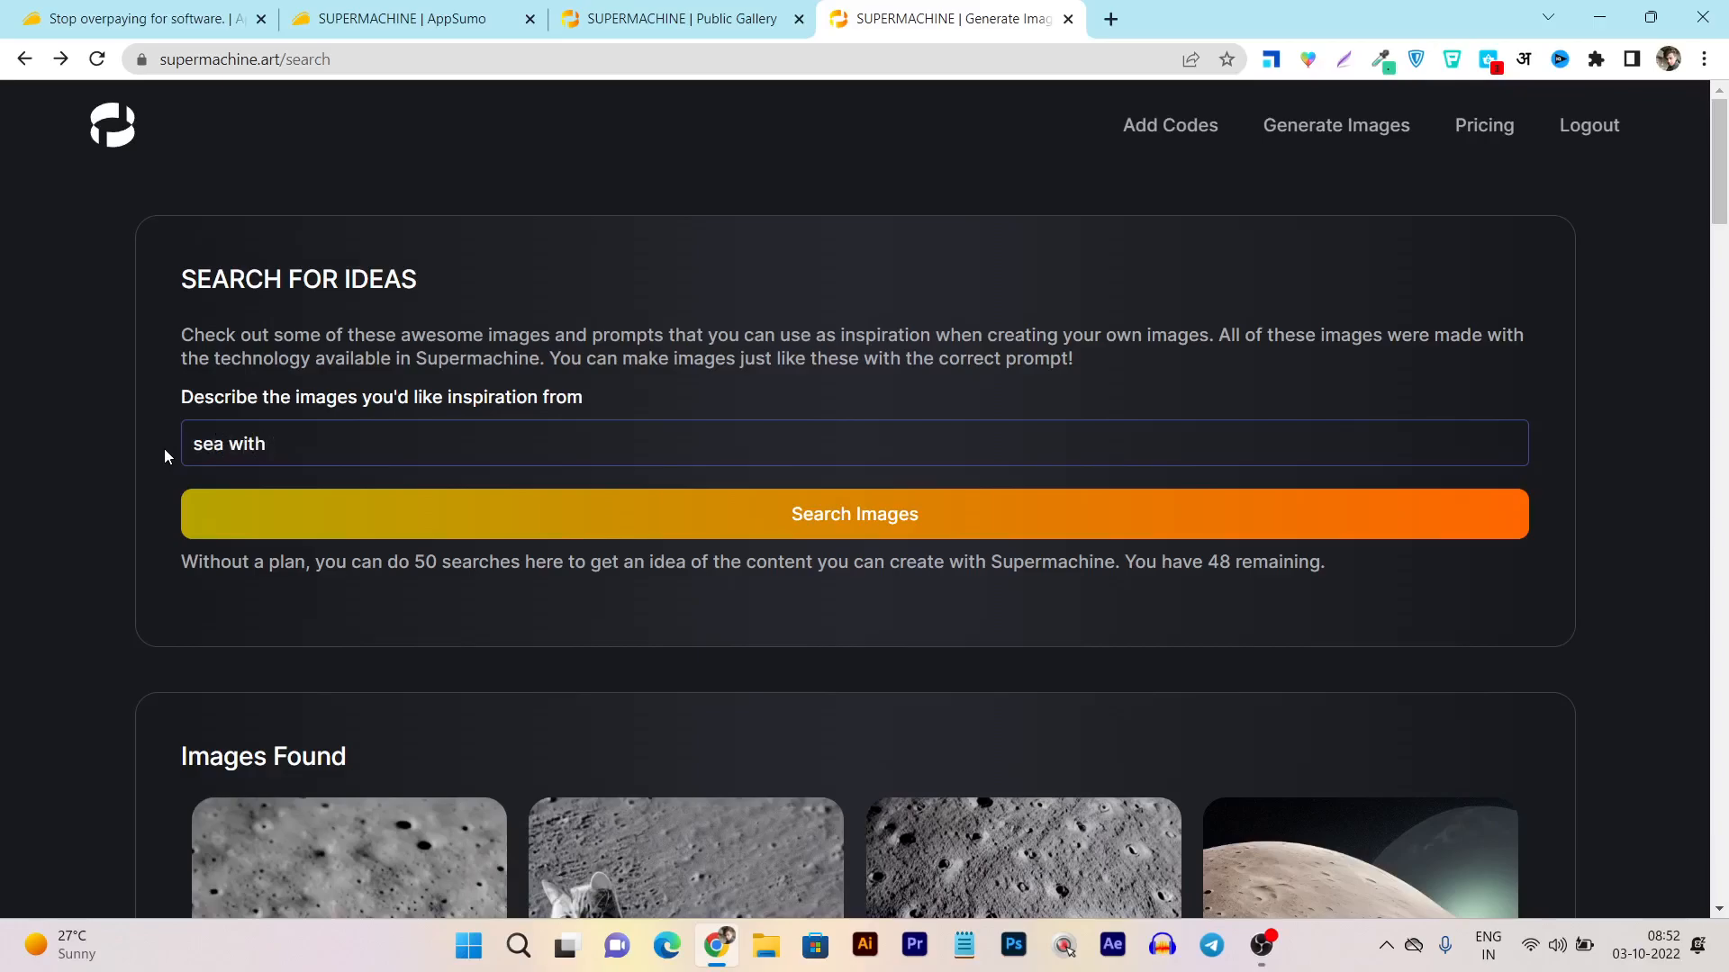
pyautogui.write('rainbow')
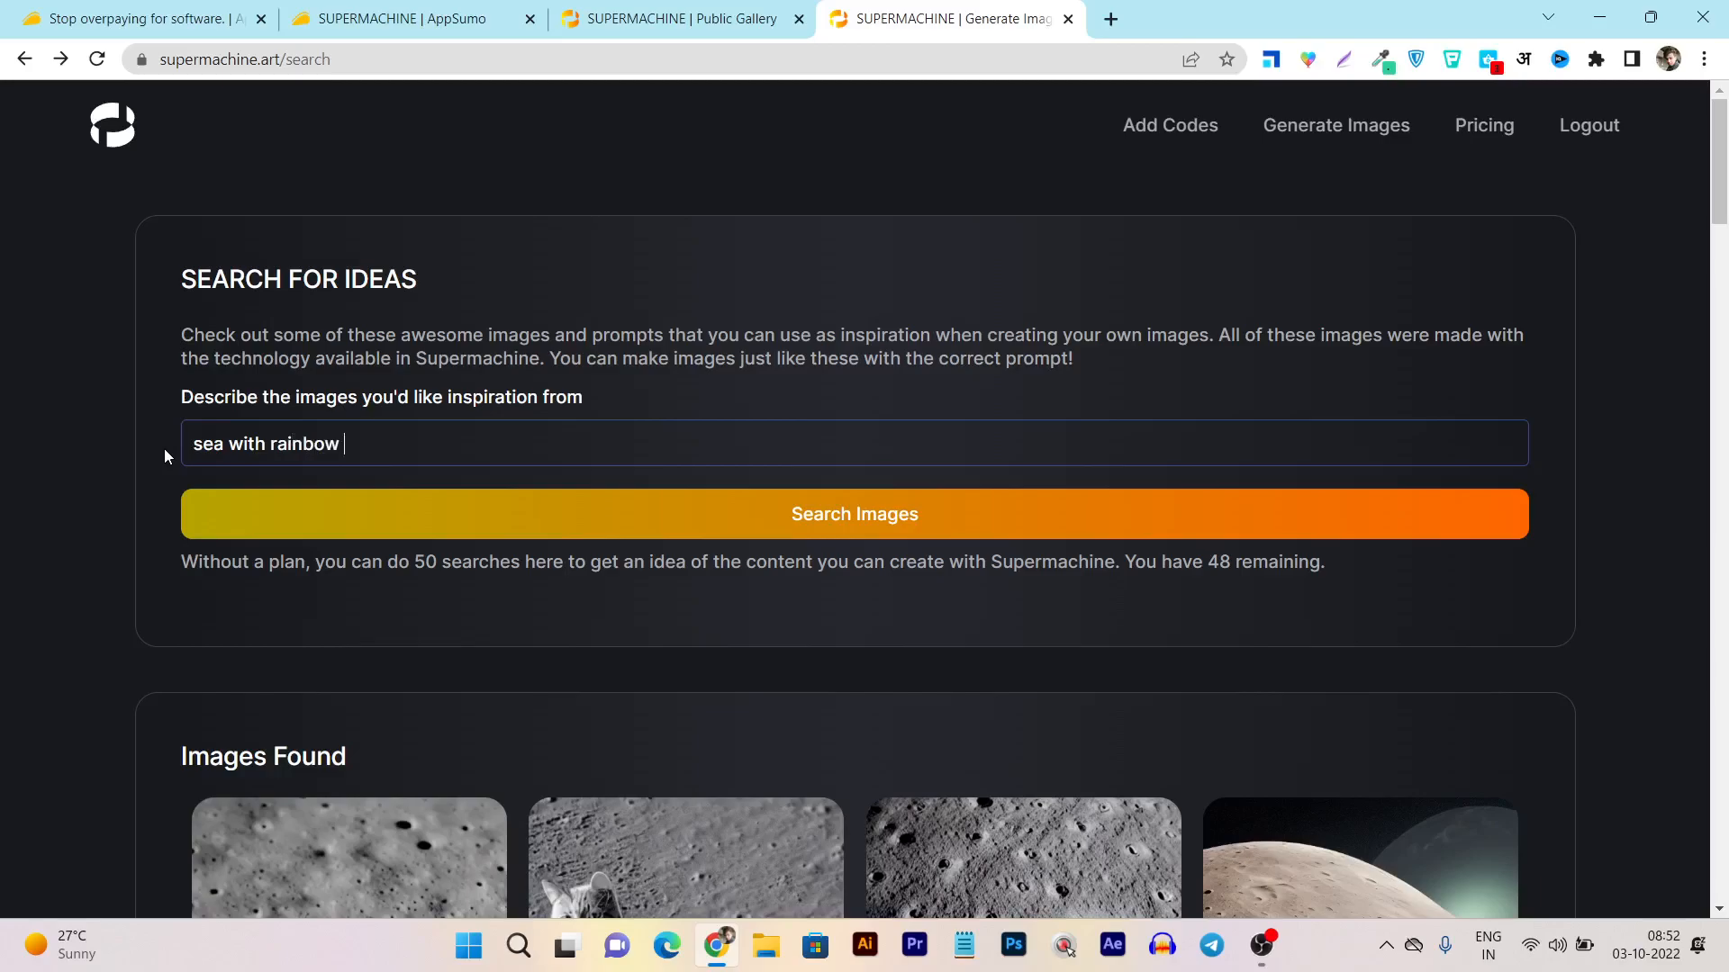
pyautogui.write('colors')
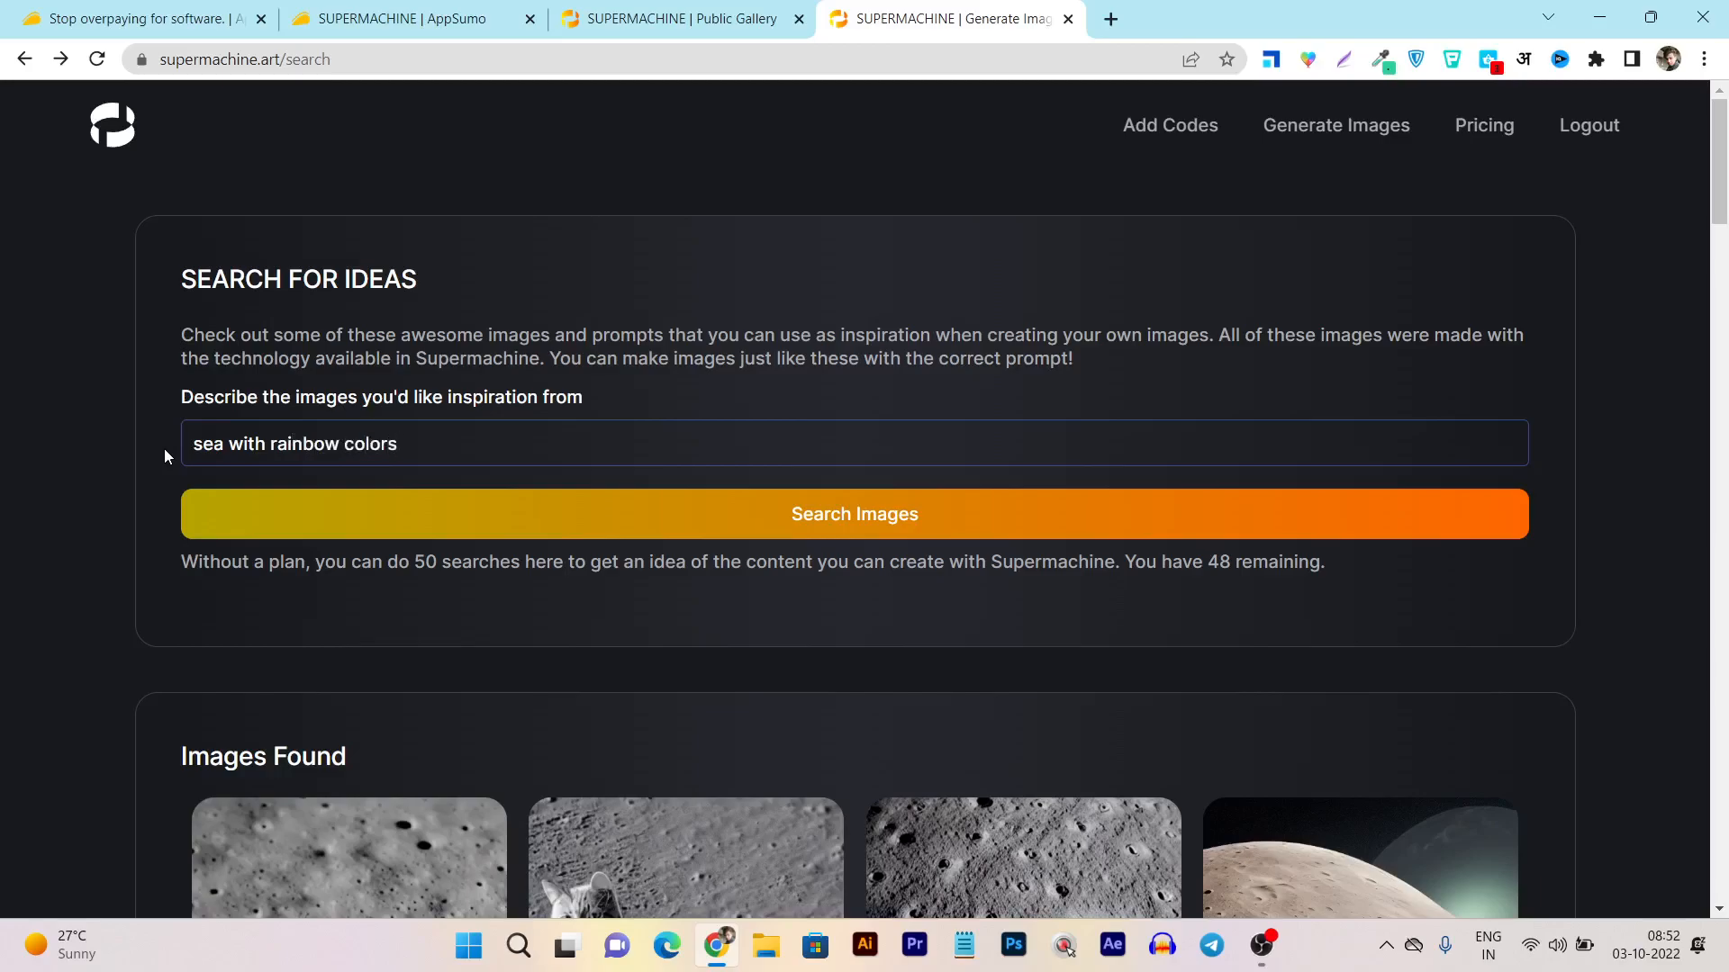
pyautogui.click(854, 513)
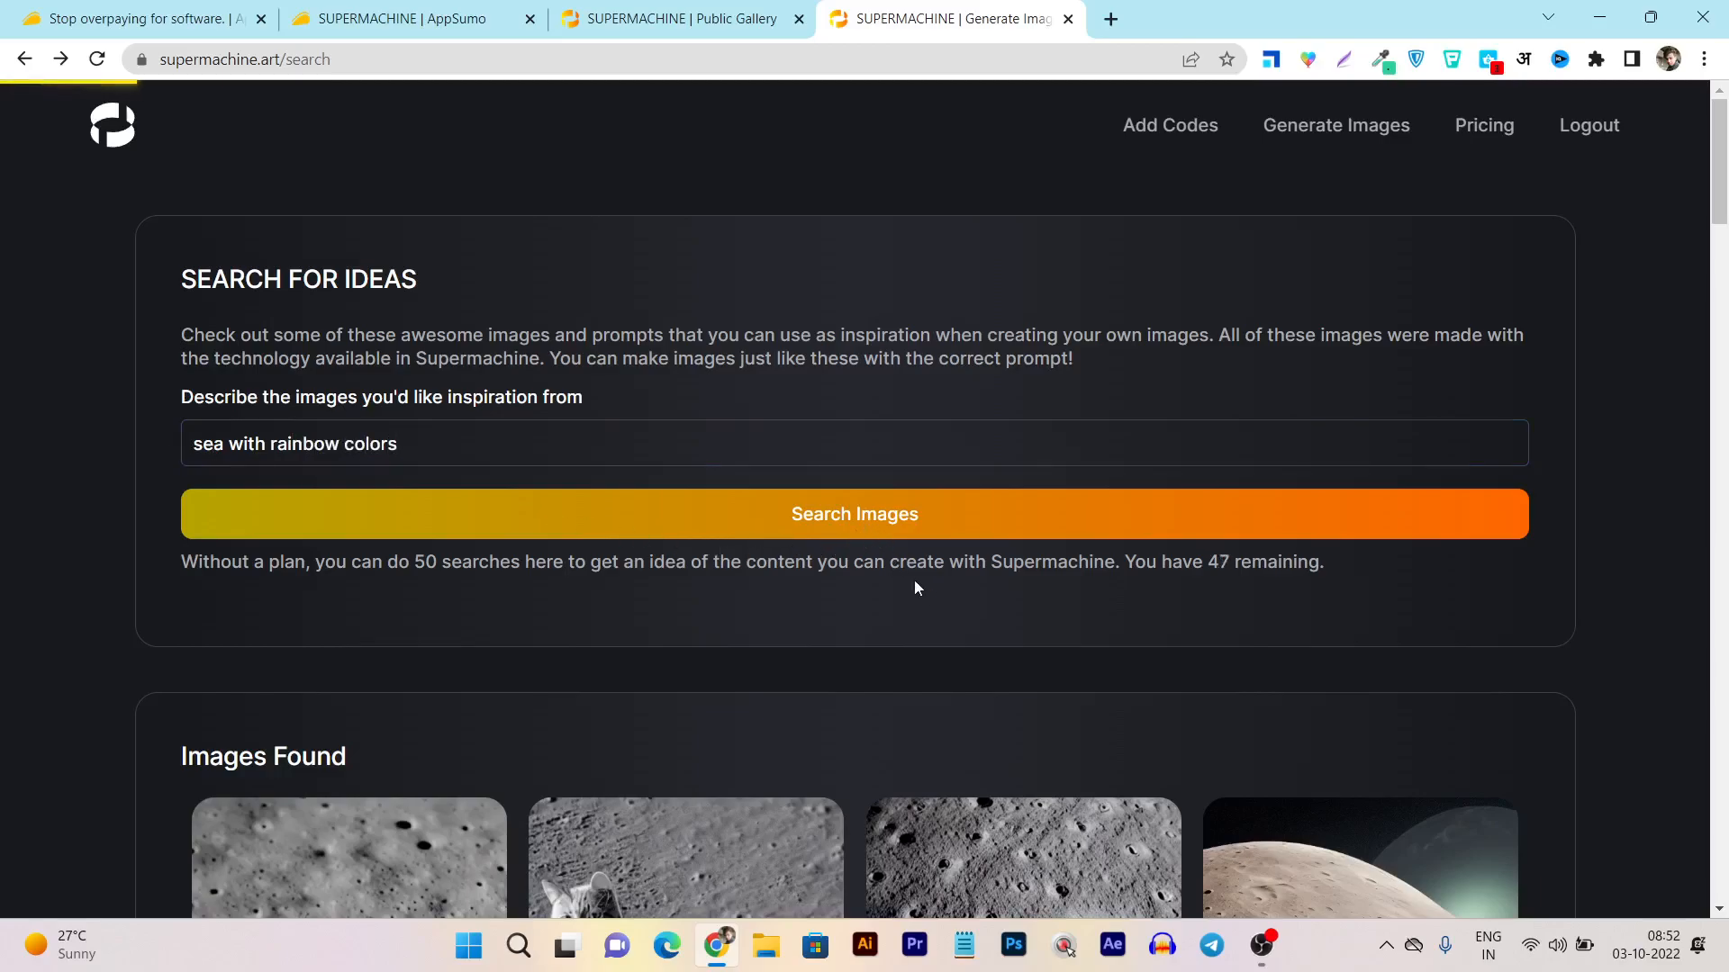
pyautogui.moveTo(969, 508)
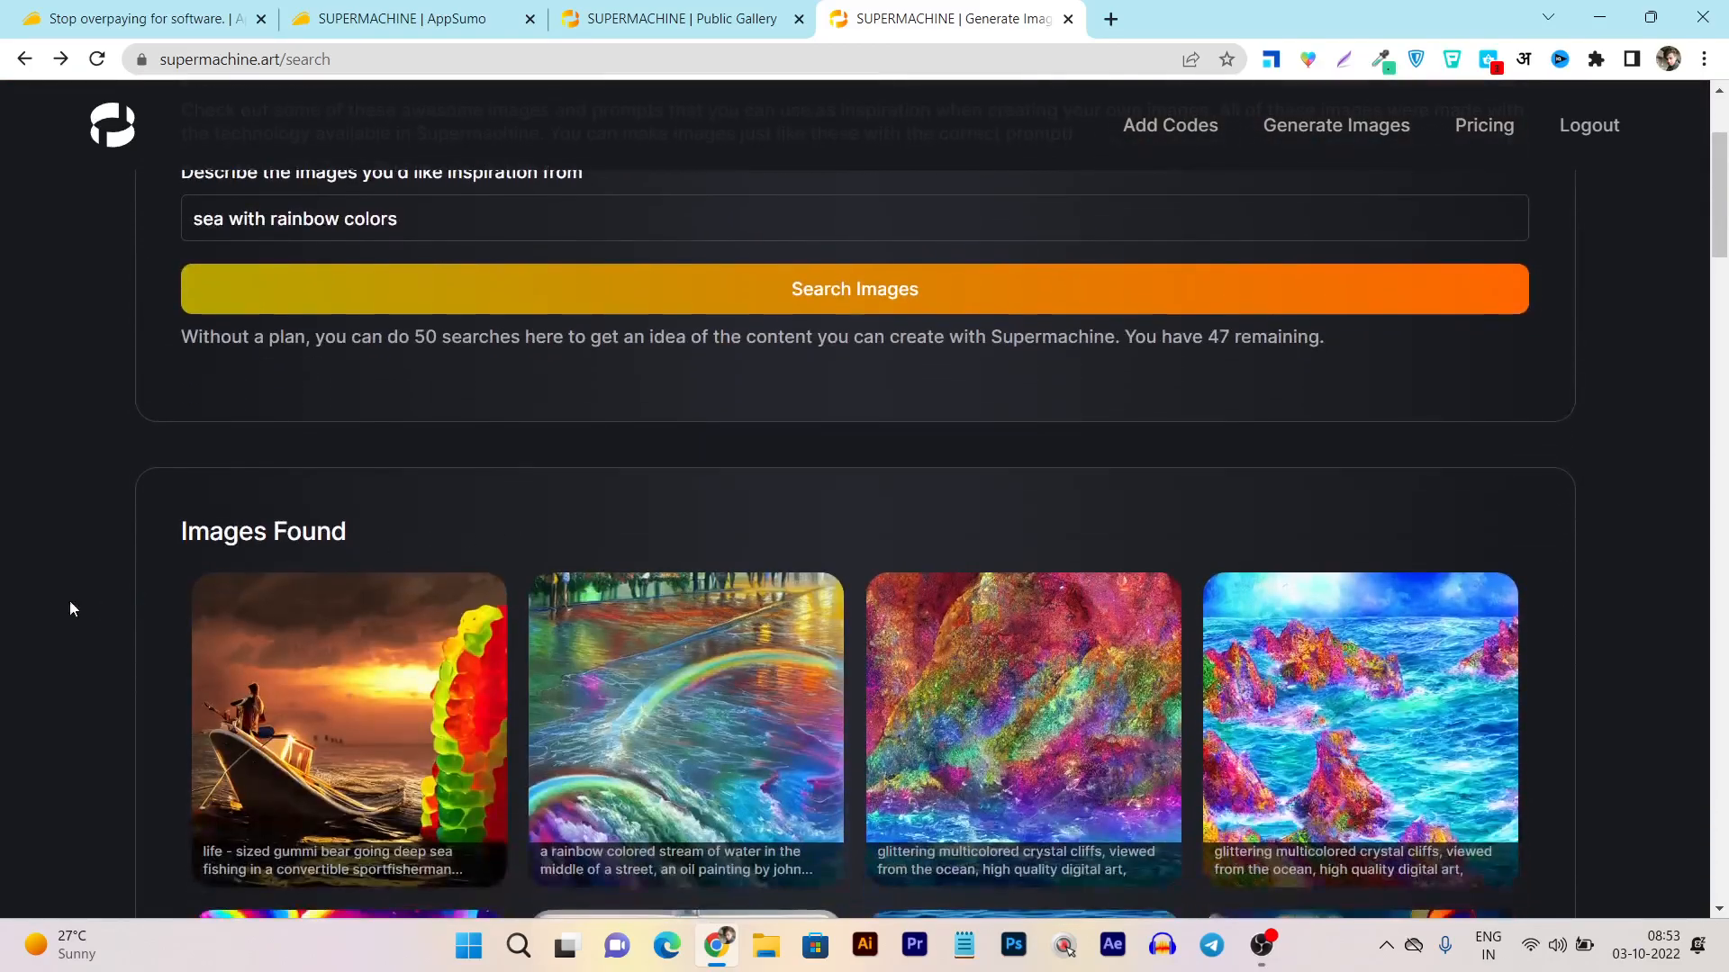
# Step: Scroll the rainbow sea results grid to the bottom, revealing Prompt details on cards
pyautogui.scroll(-3)
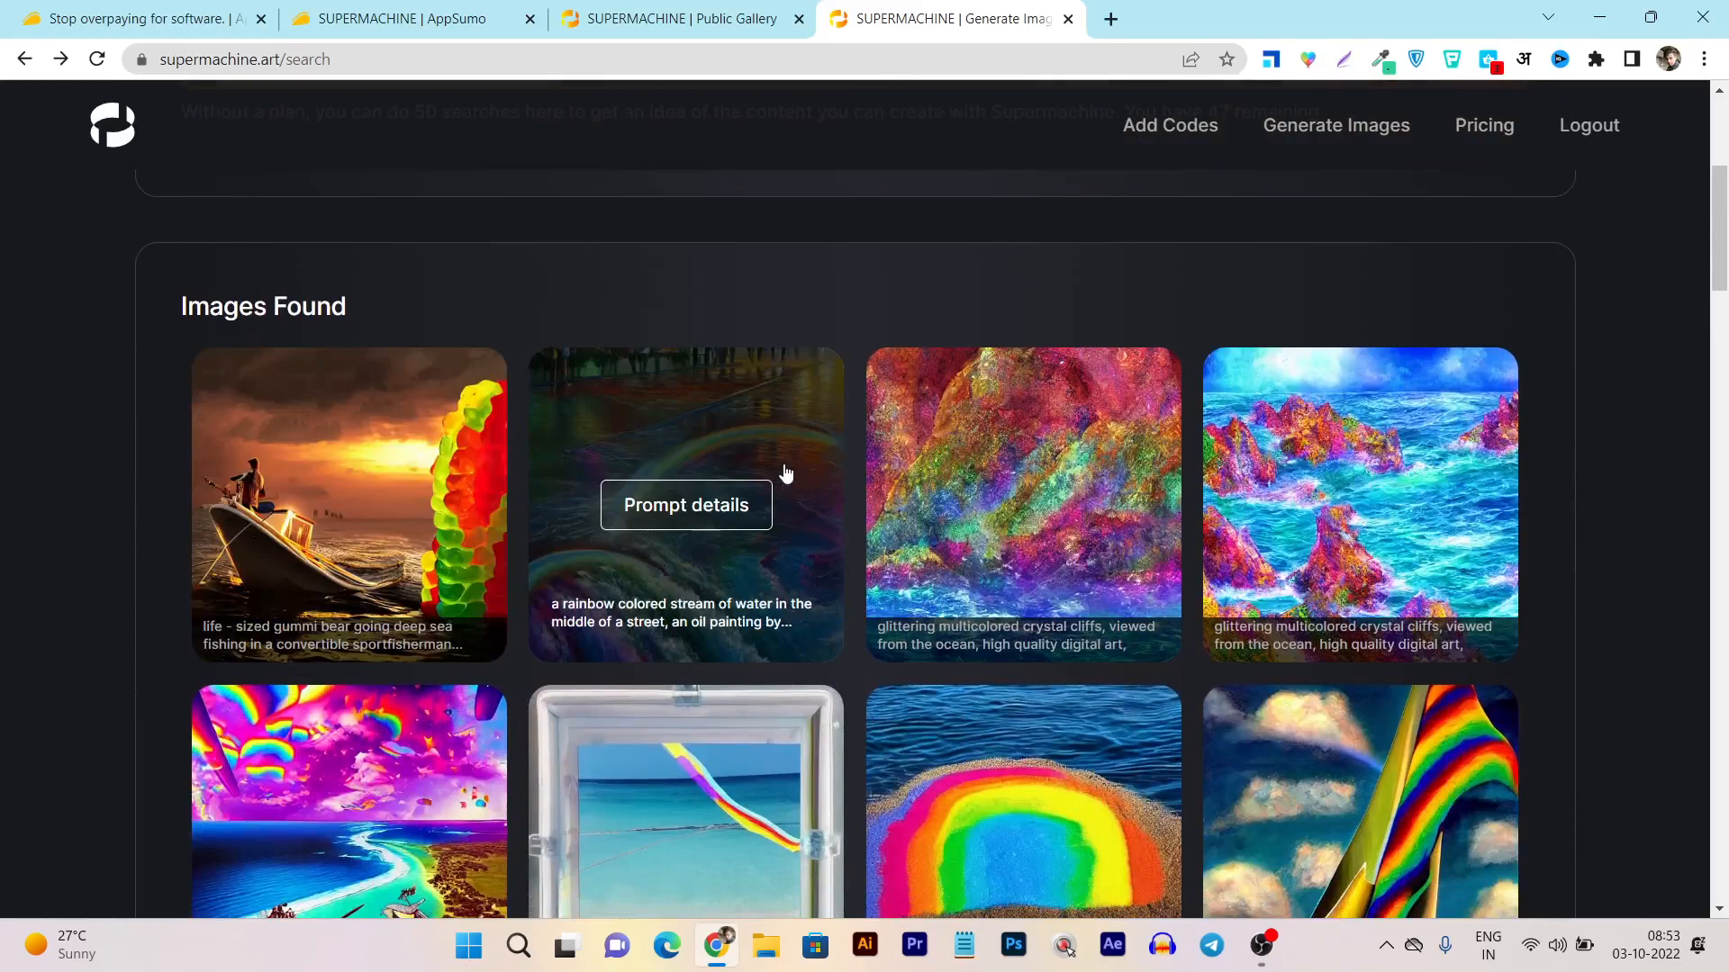
pyautogui.scroll(-3)
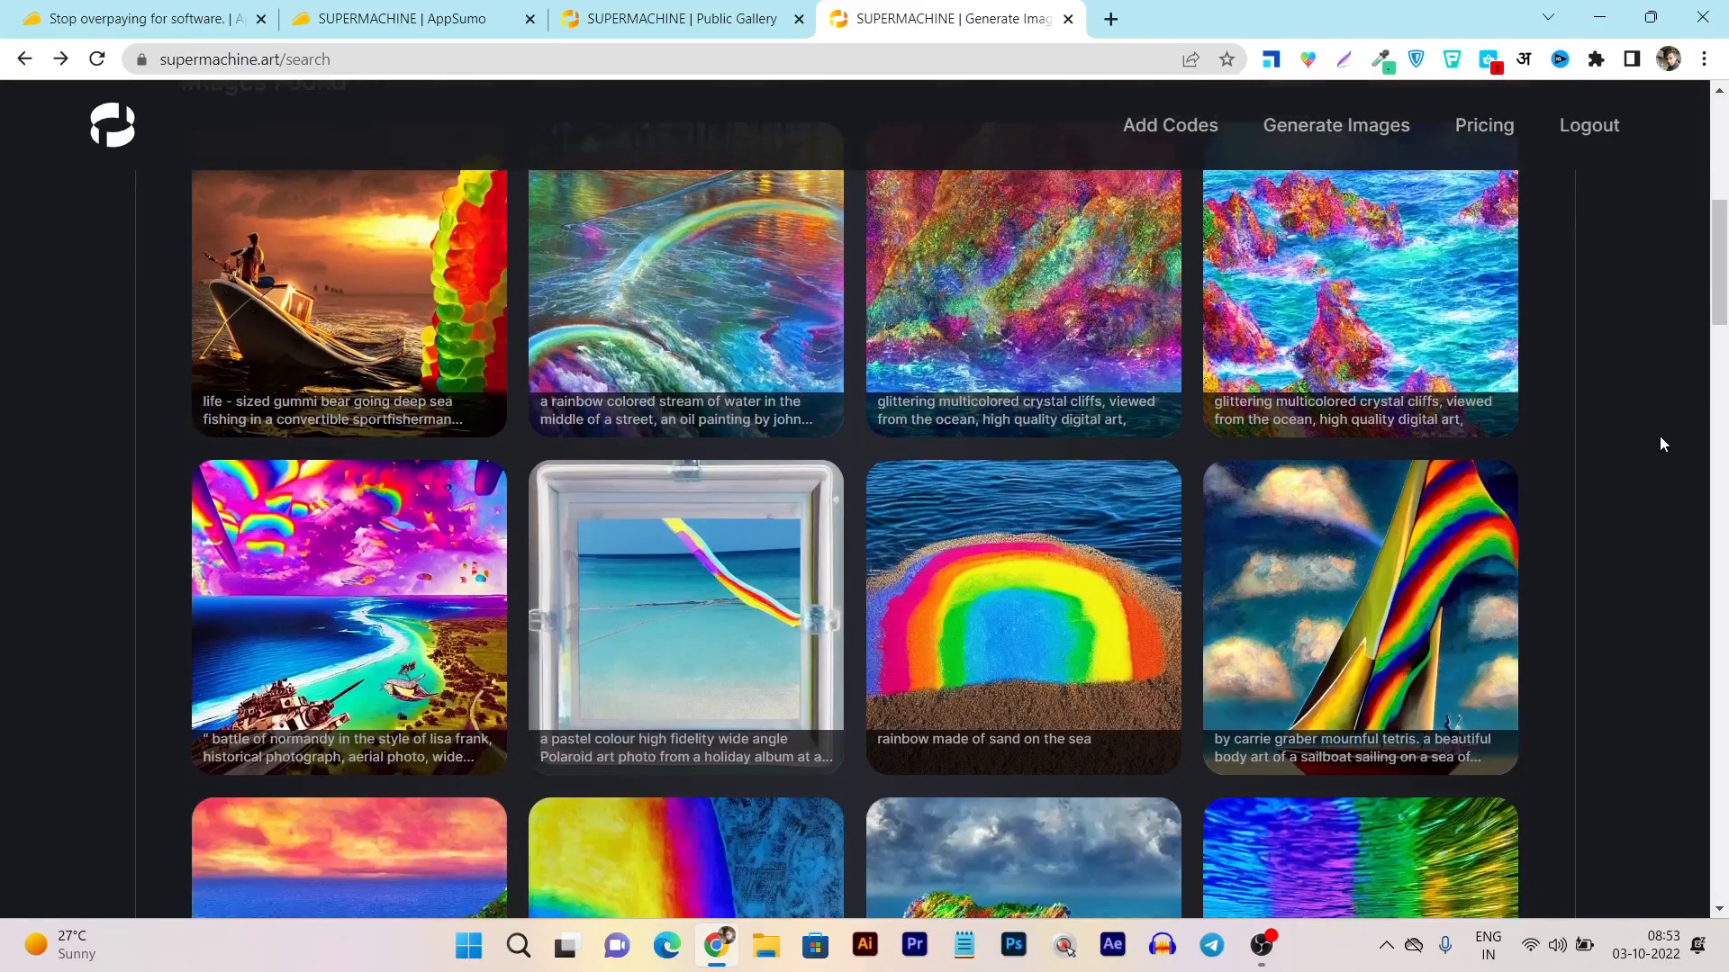
pyautogui.scroll(-3)
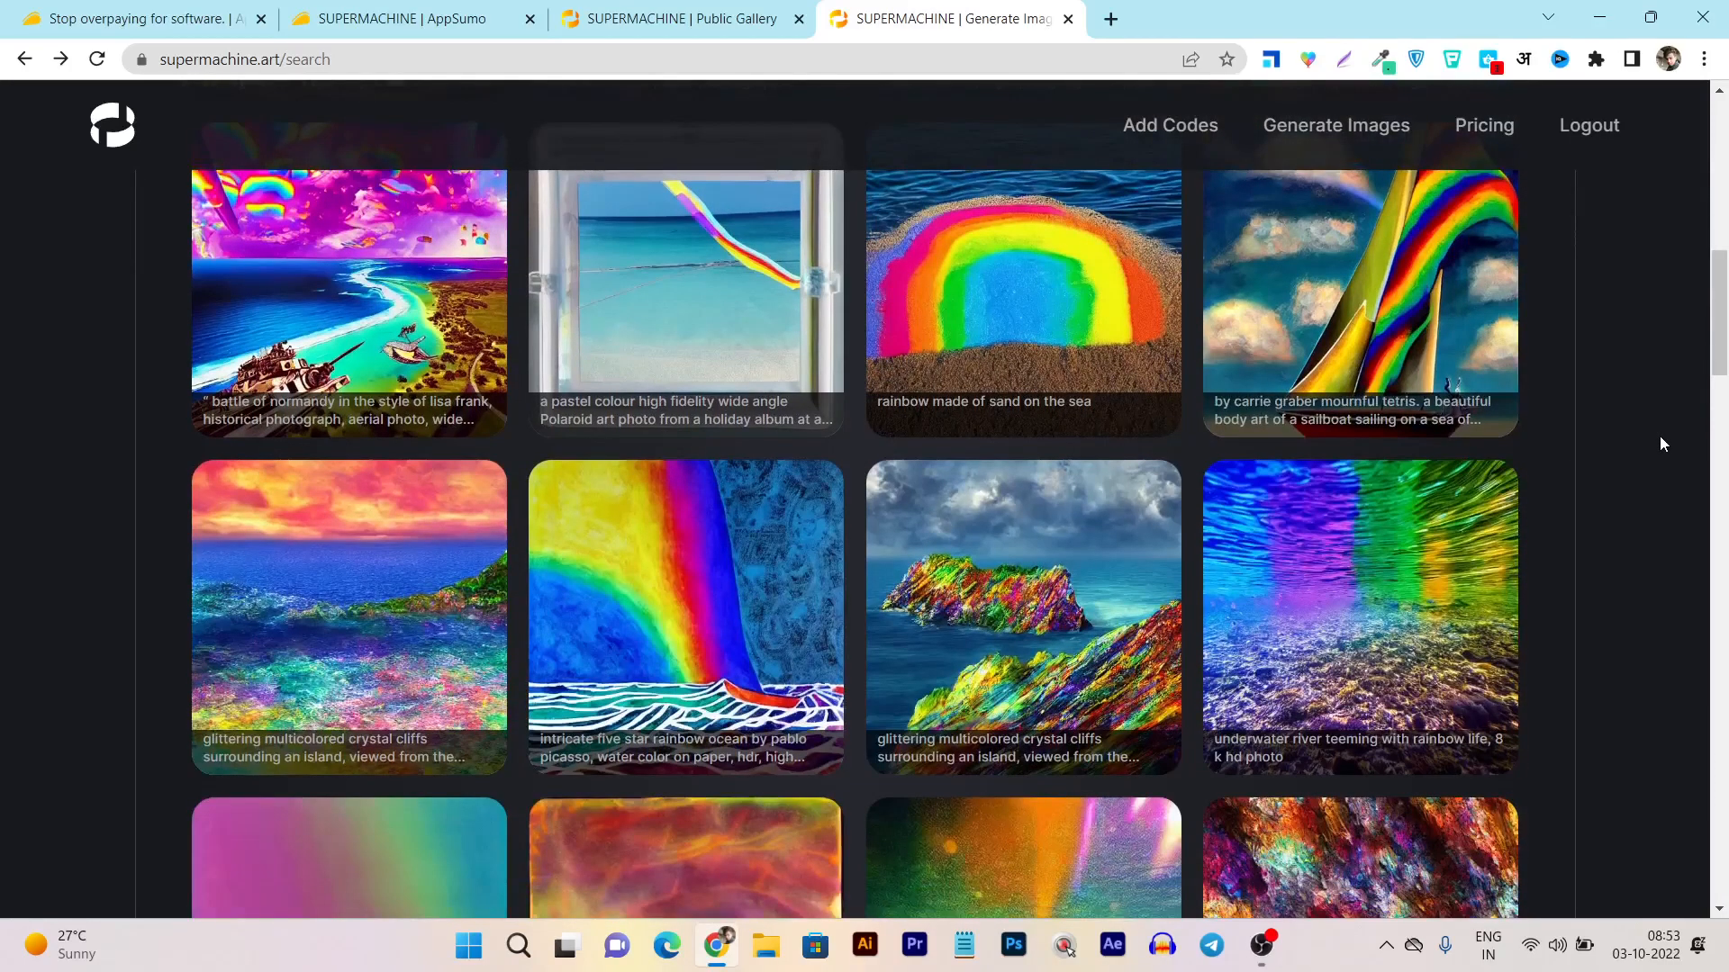
pyautogui.scroll(-3)
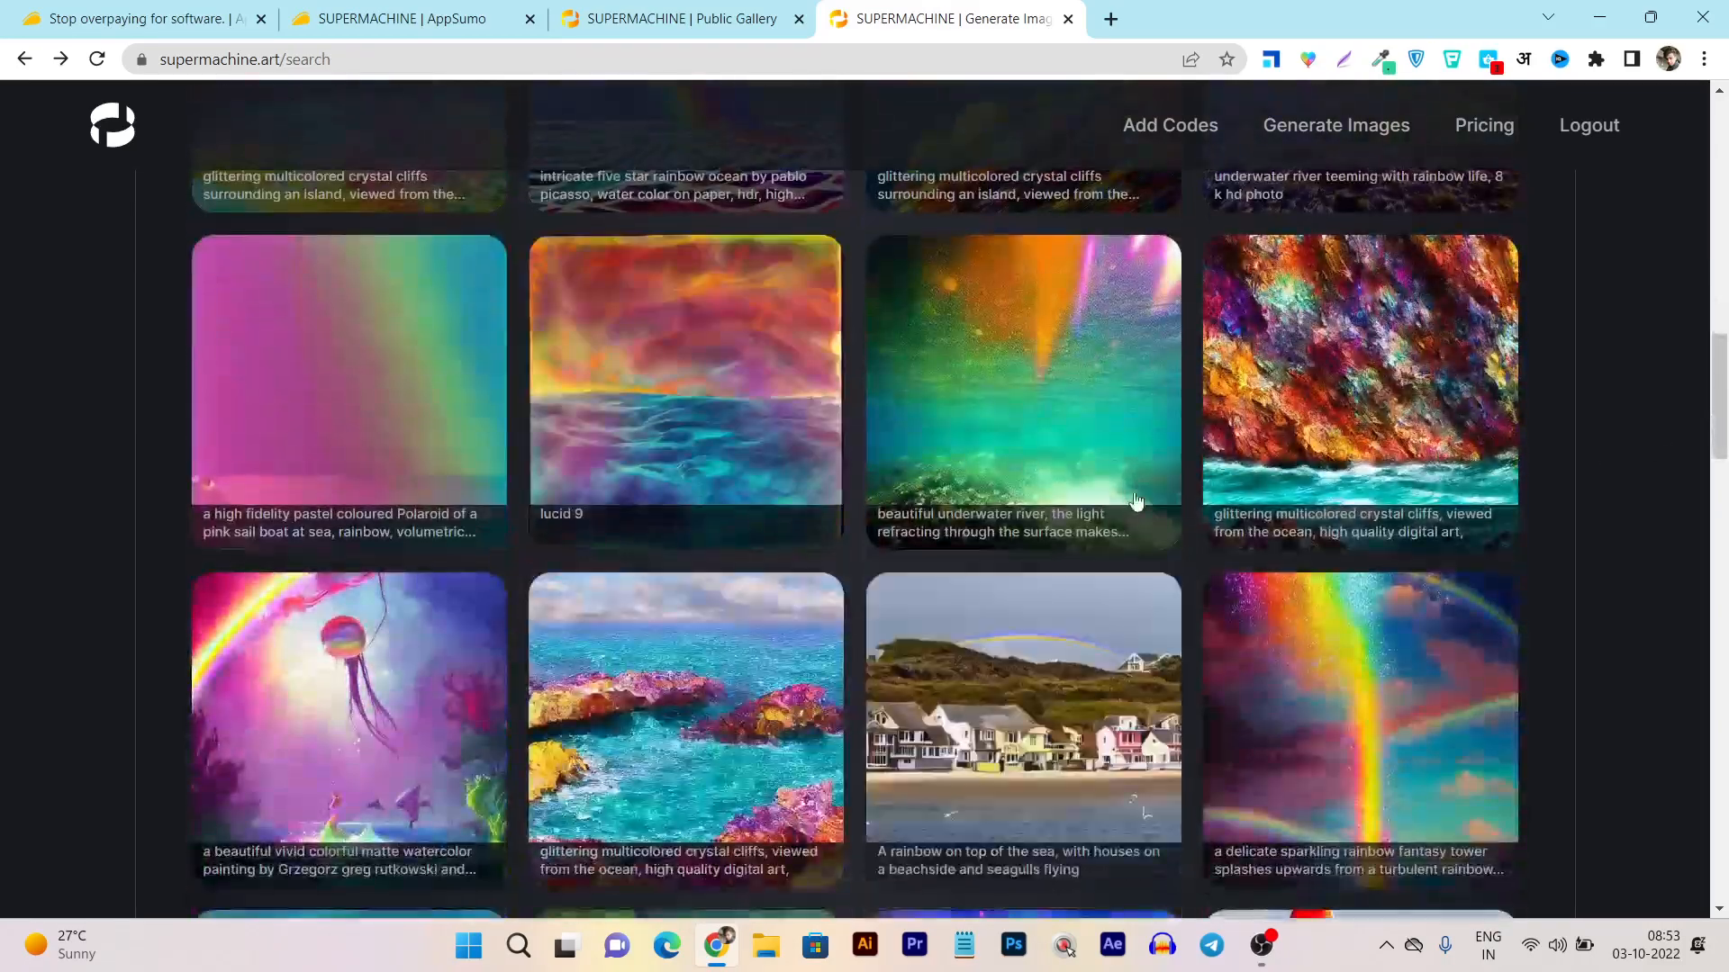
pyautogui.scroll(-3)
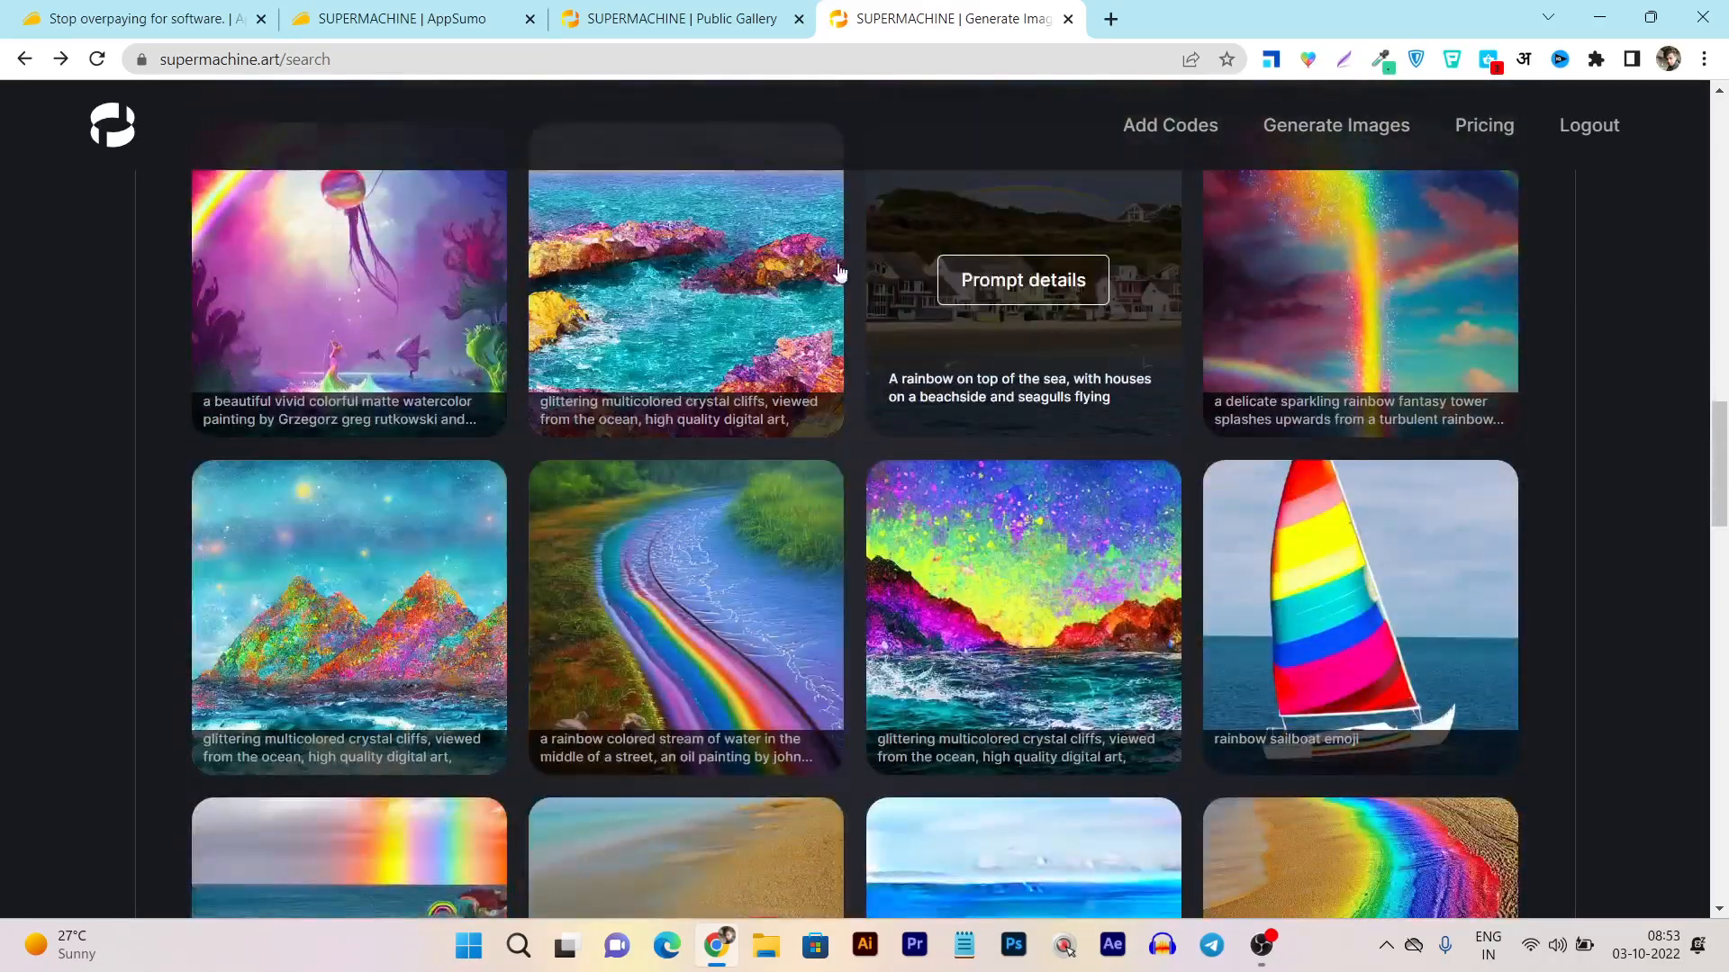
pyautogui.scroll(-3)
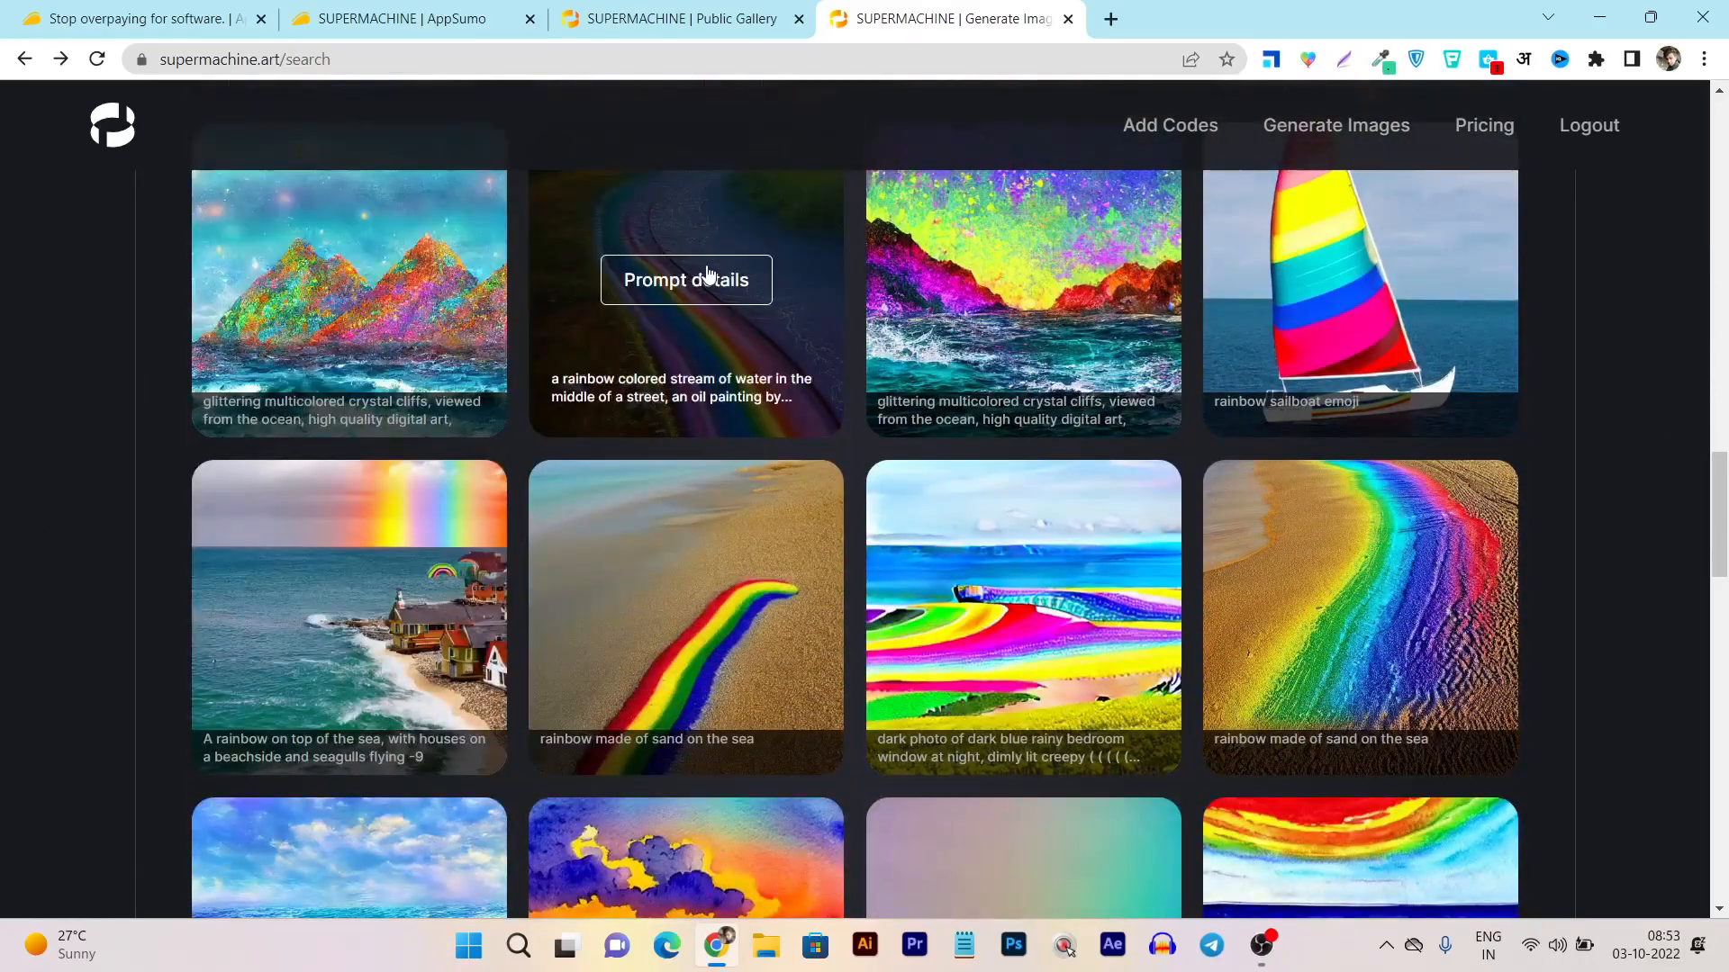
pyautogui.click(684, 279)
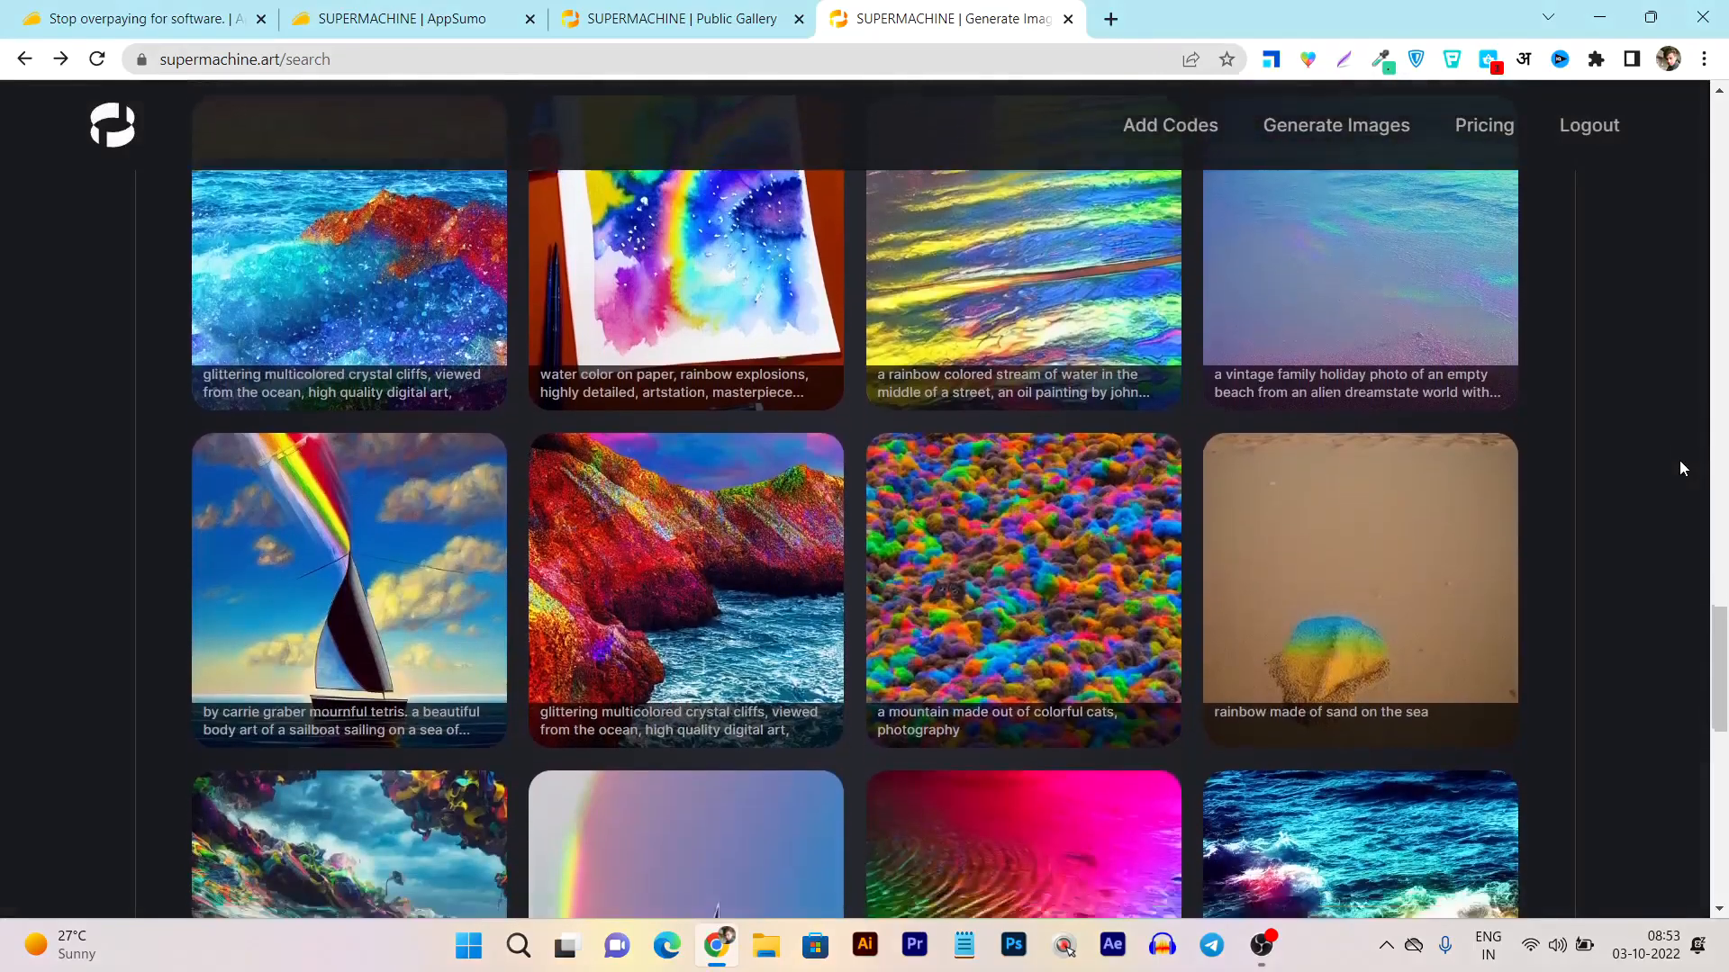
pyautogui.scroll(-3)
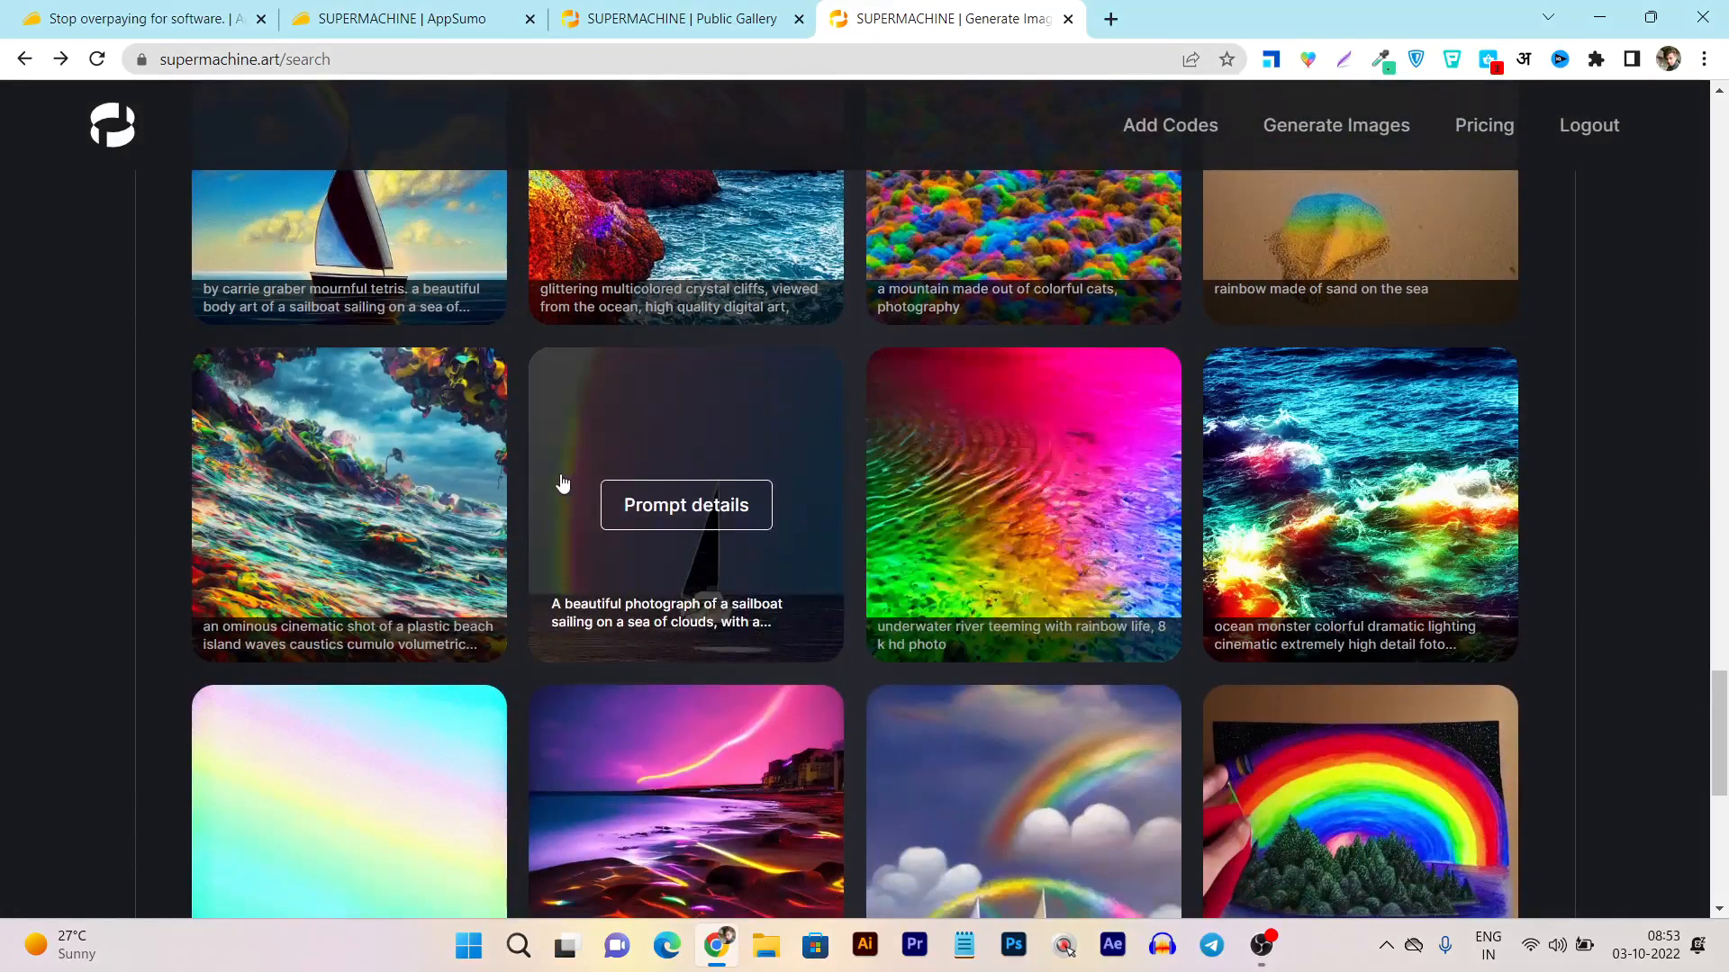
pyautogui.click(684, 802)
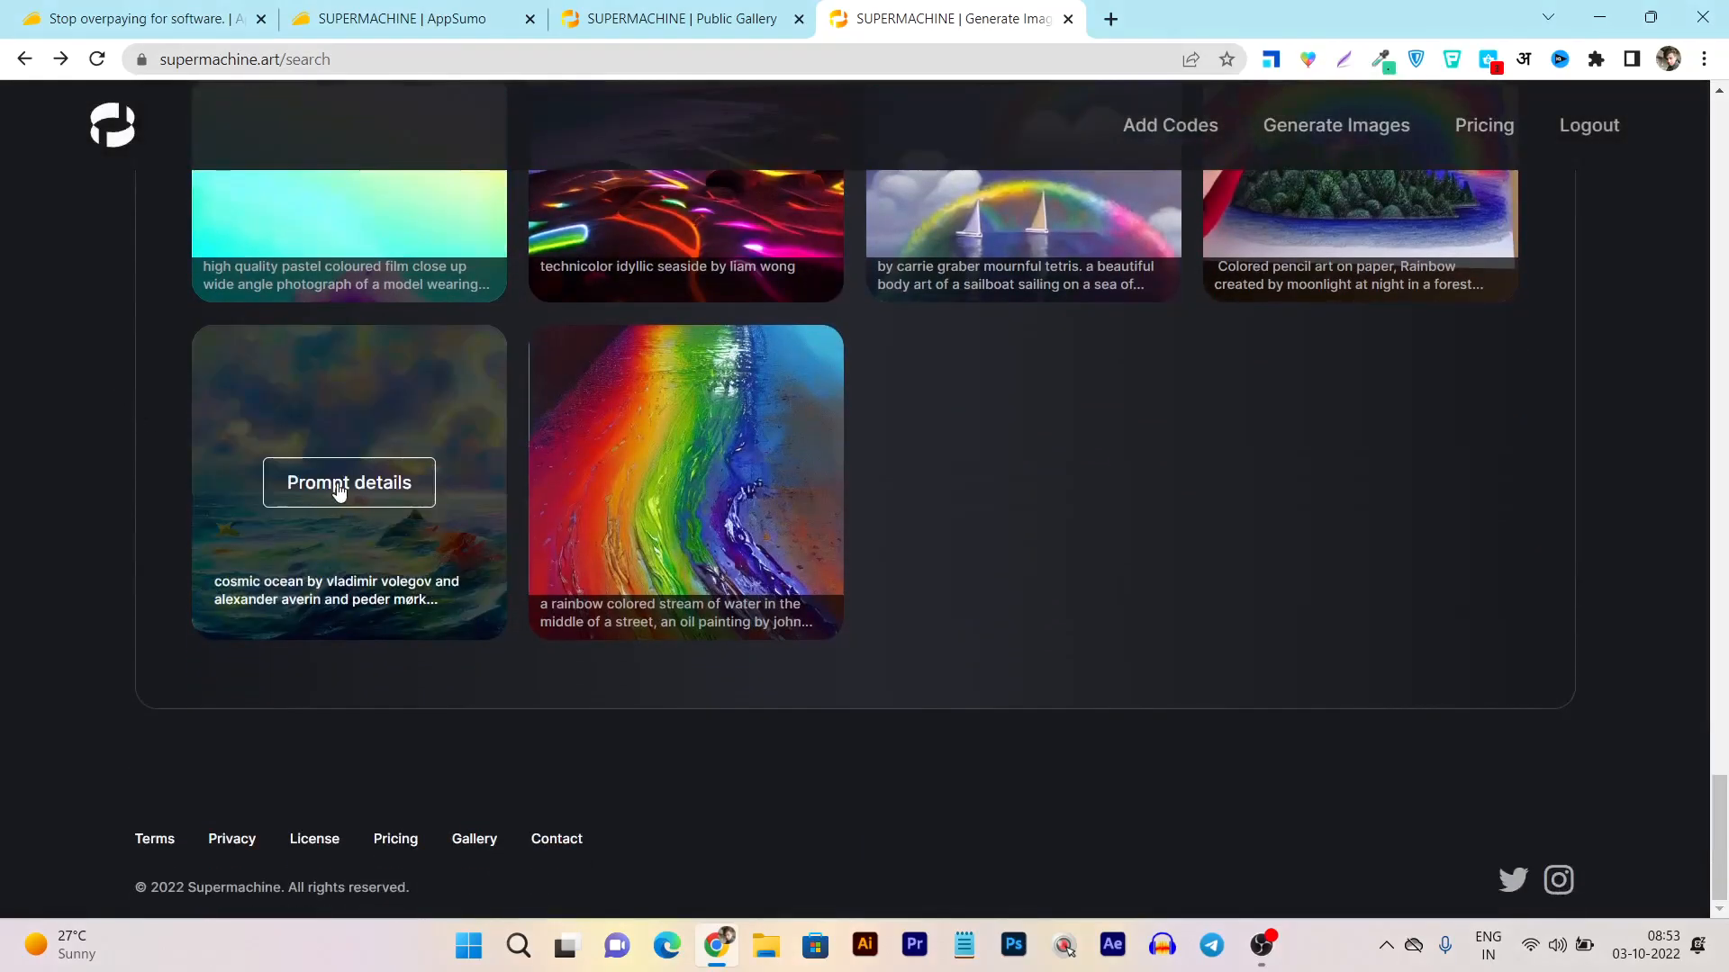
pyautogui.click(347, 483)
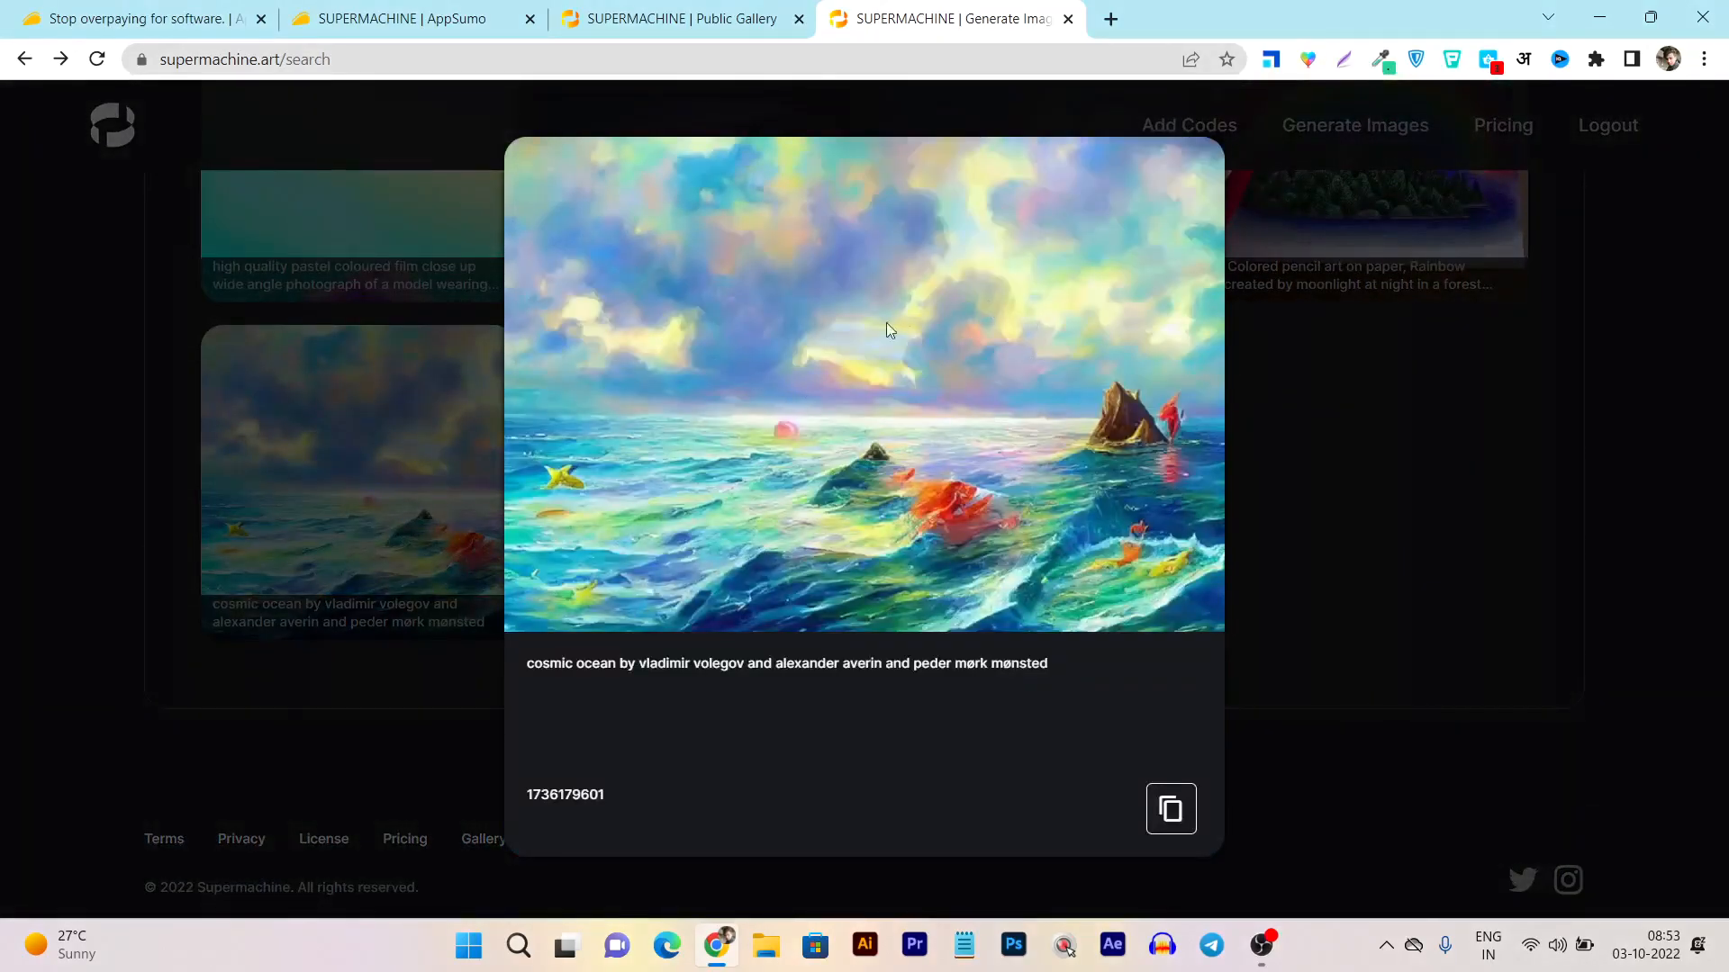
pyautogui.moveTo(883, 365)
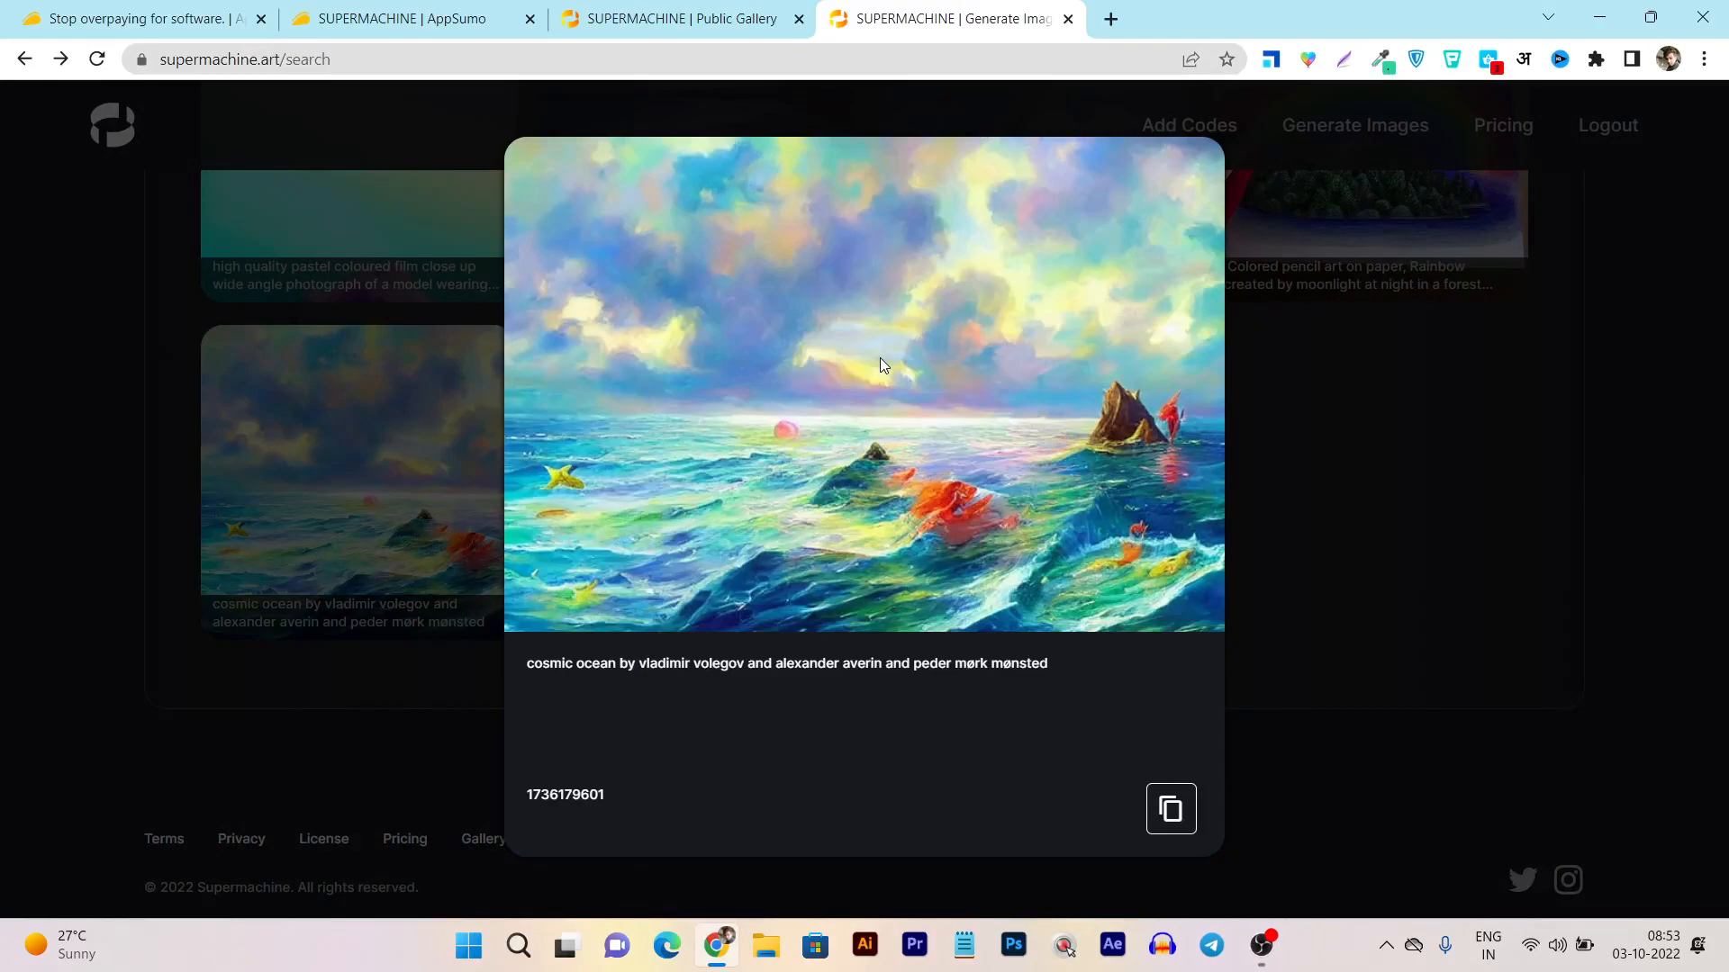
pyautogui.moveTo(911, 385)
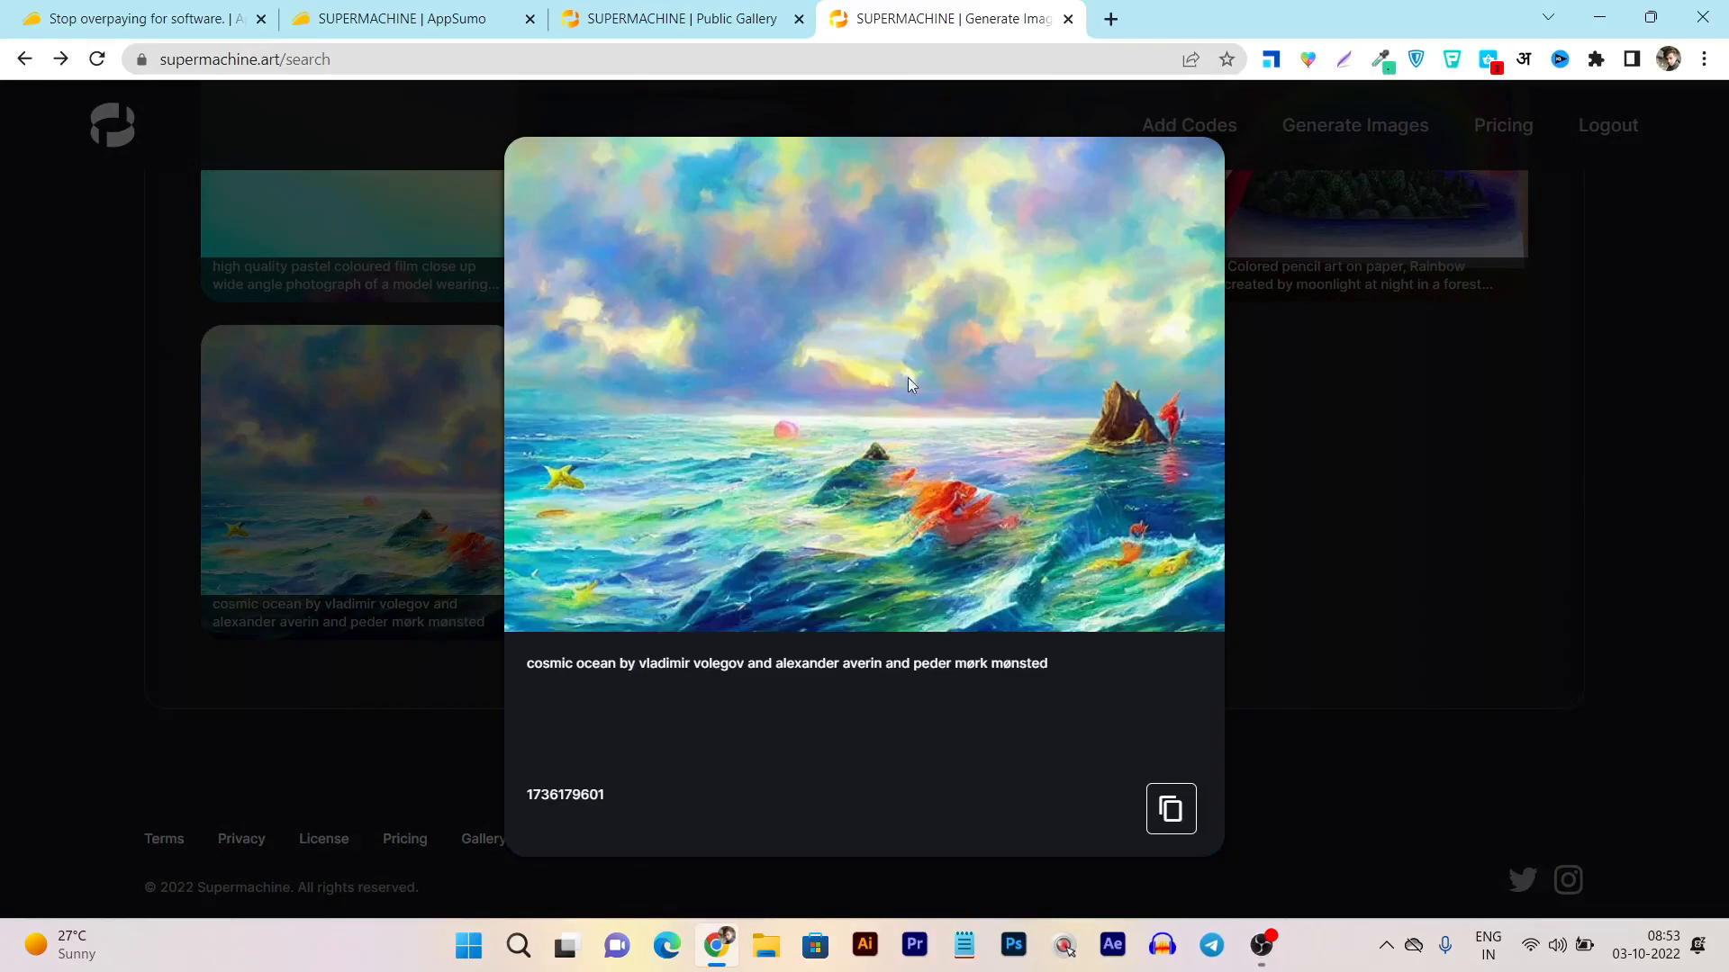
pyautogui.click(1594, 430)
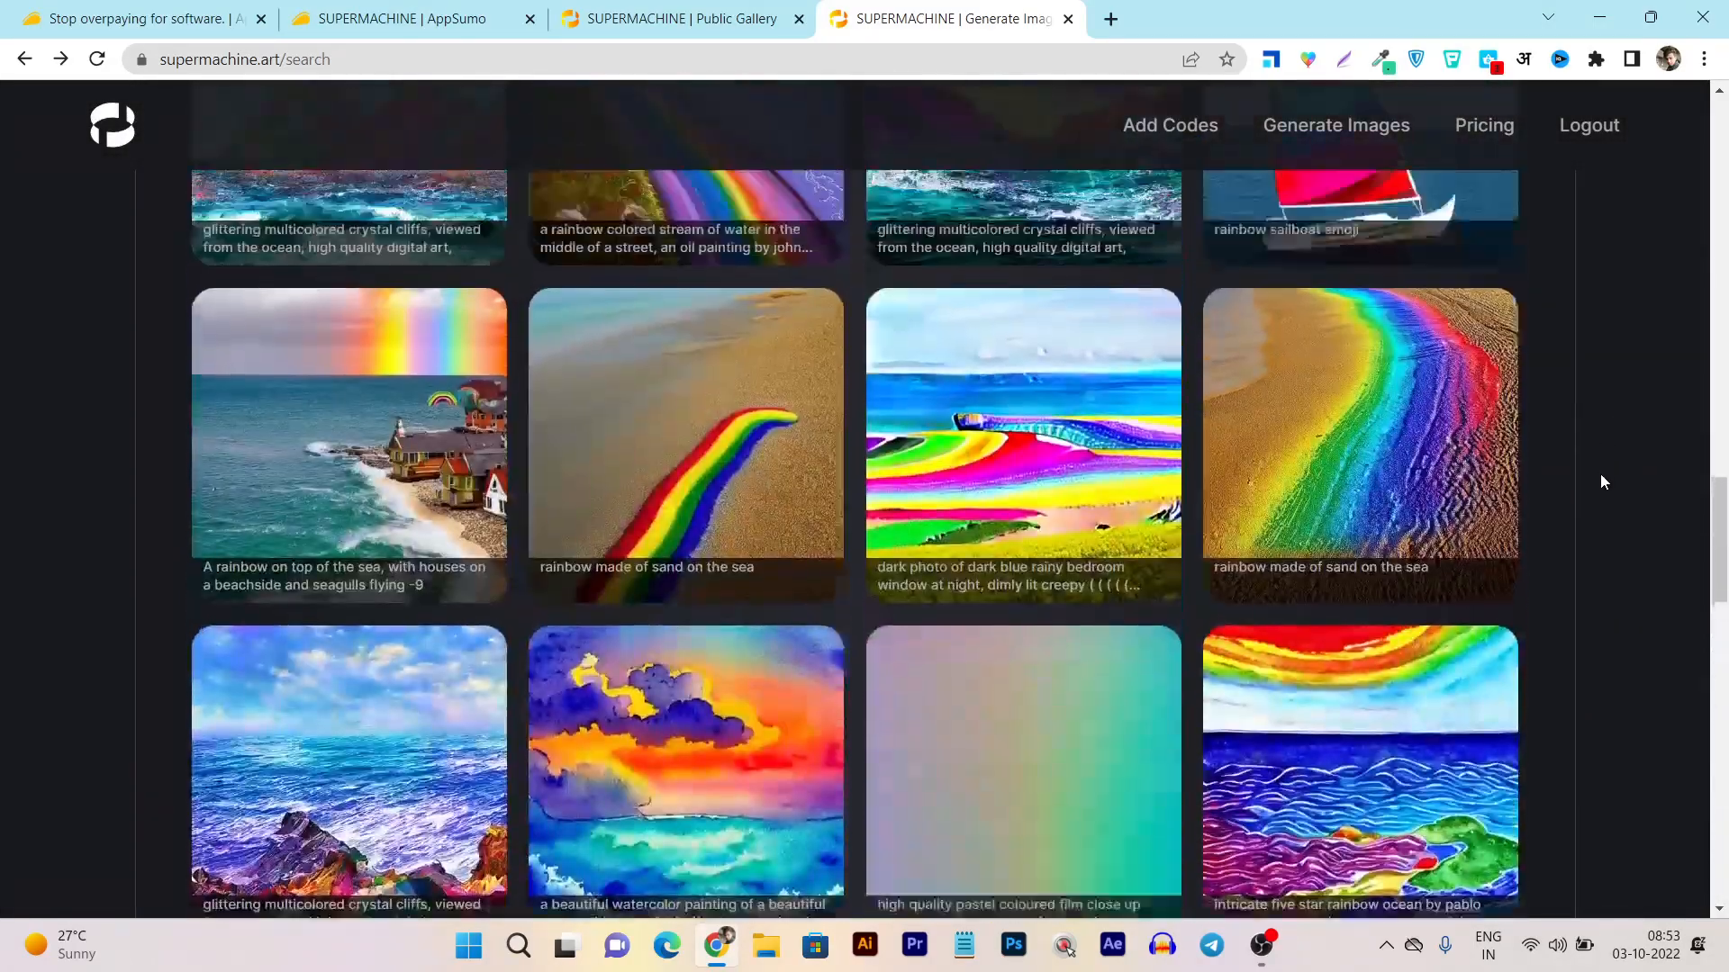
# Step: Look over the AppSumo SUPERMACHINE lifetime deal page once more
pyautogui.scroll(-3)
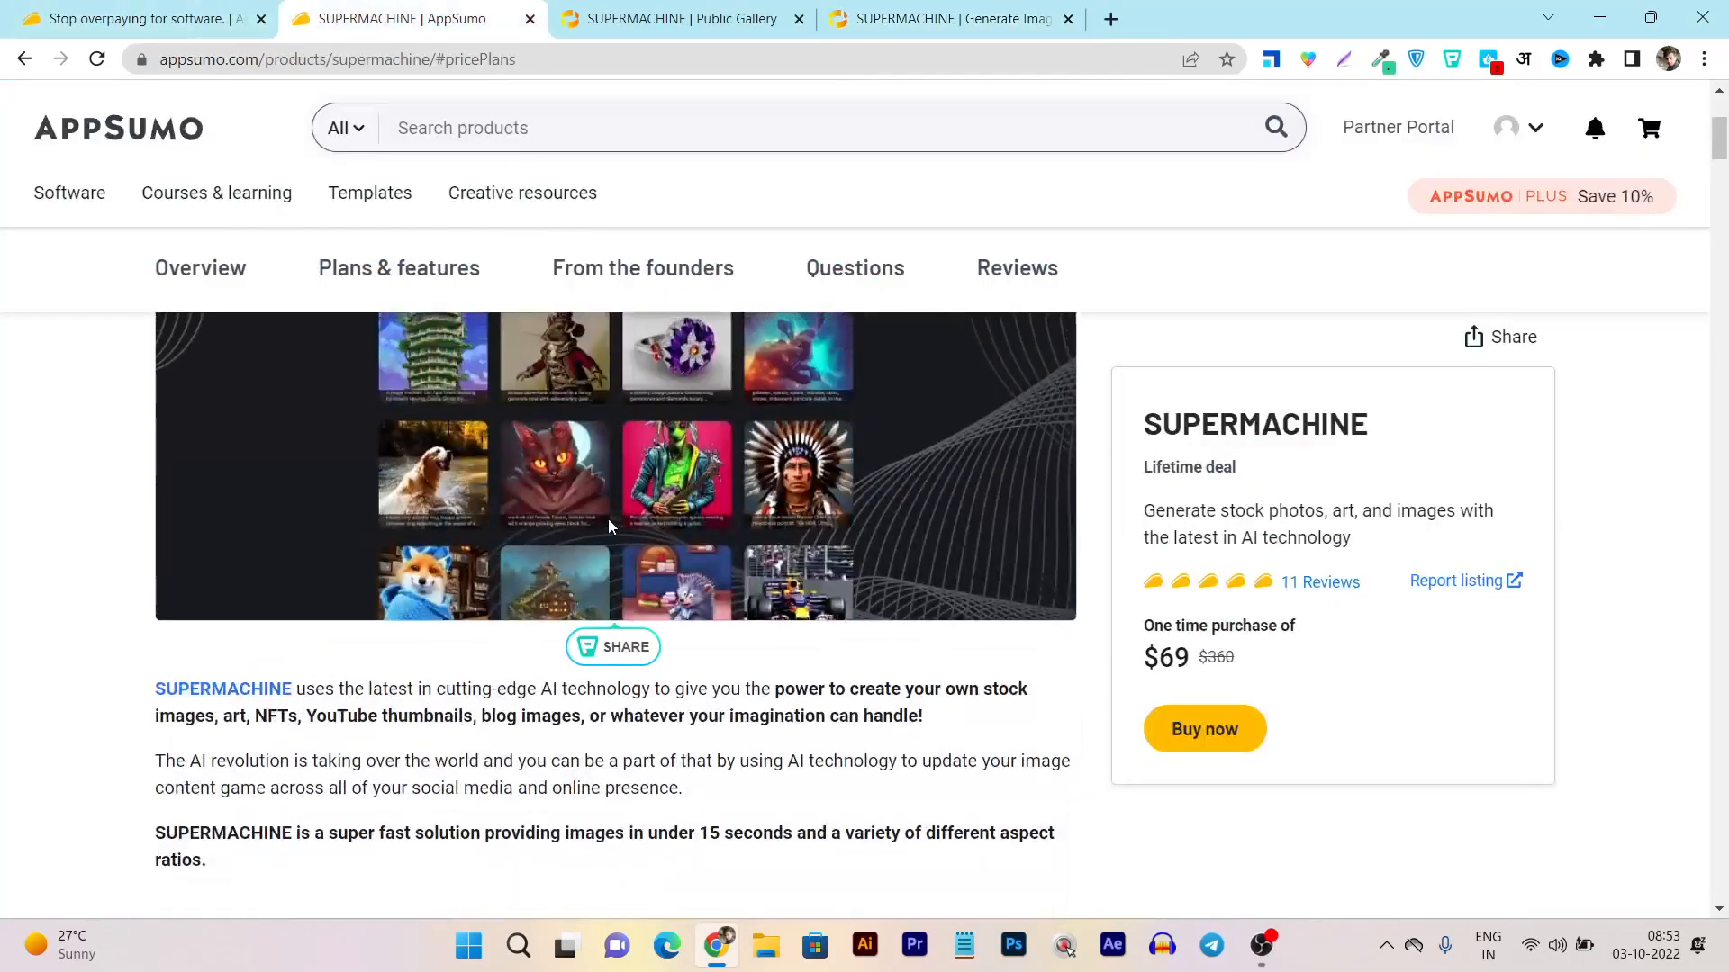
pyautogui.scroll(3)
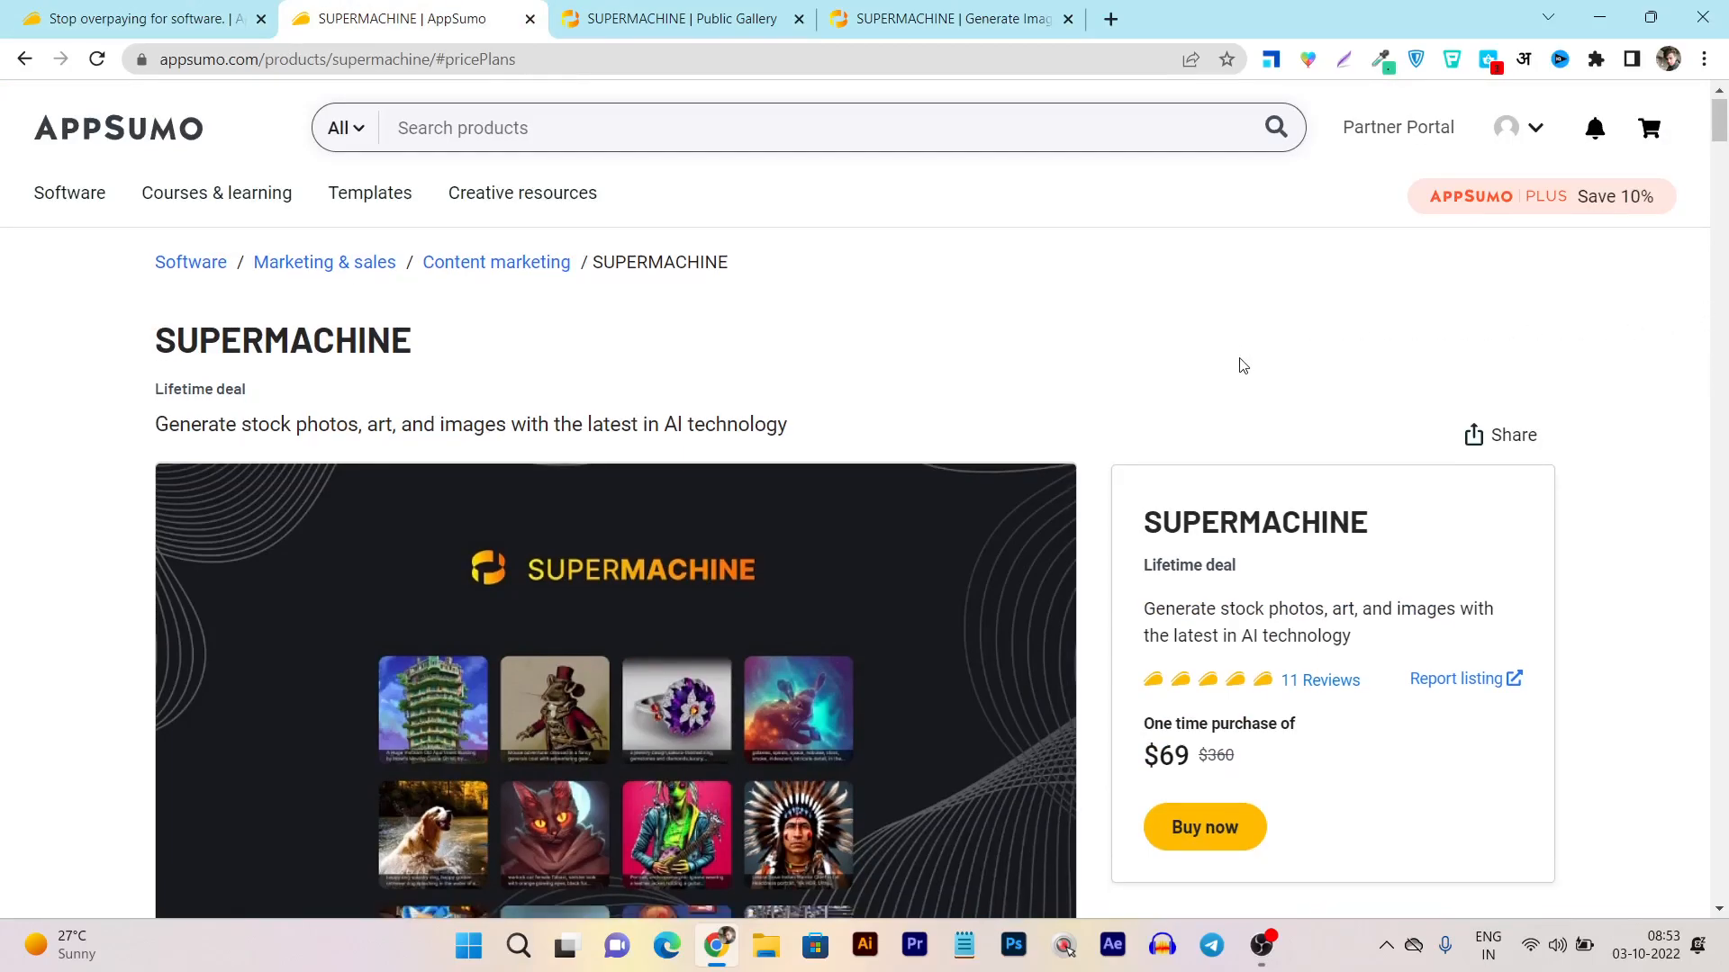
pyautogui.scroll(-3)
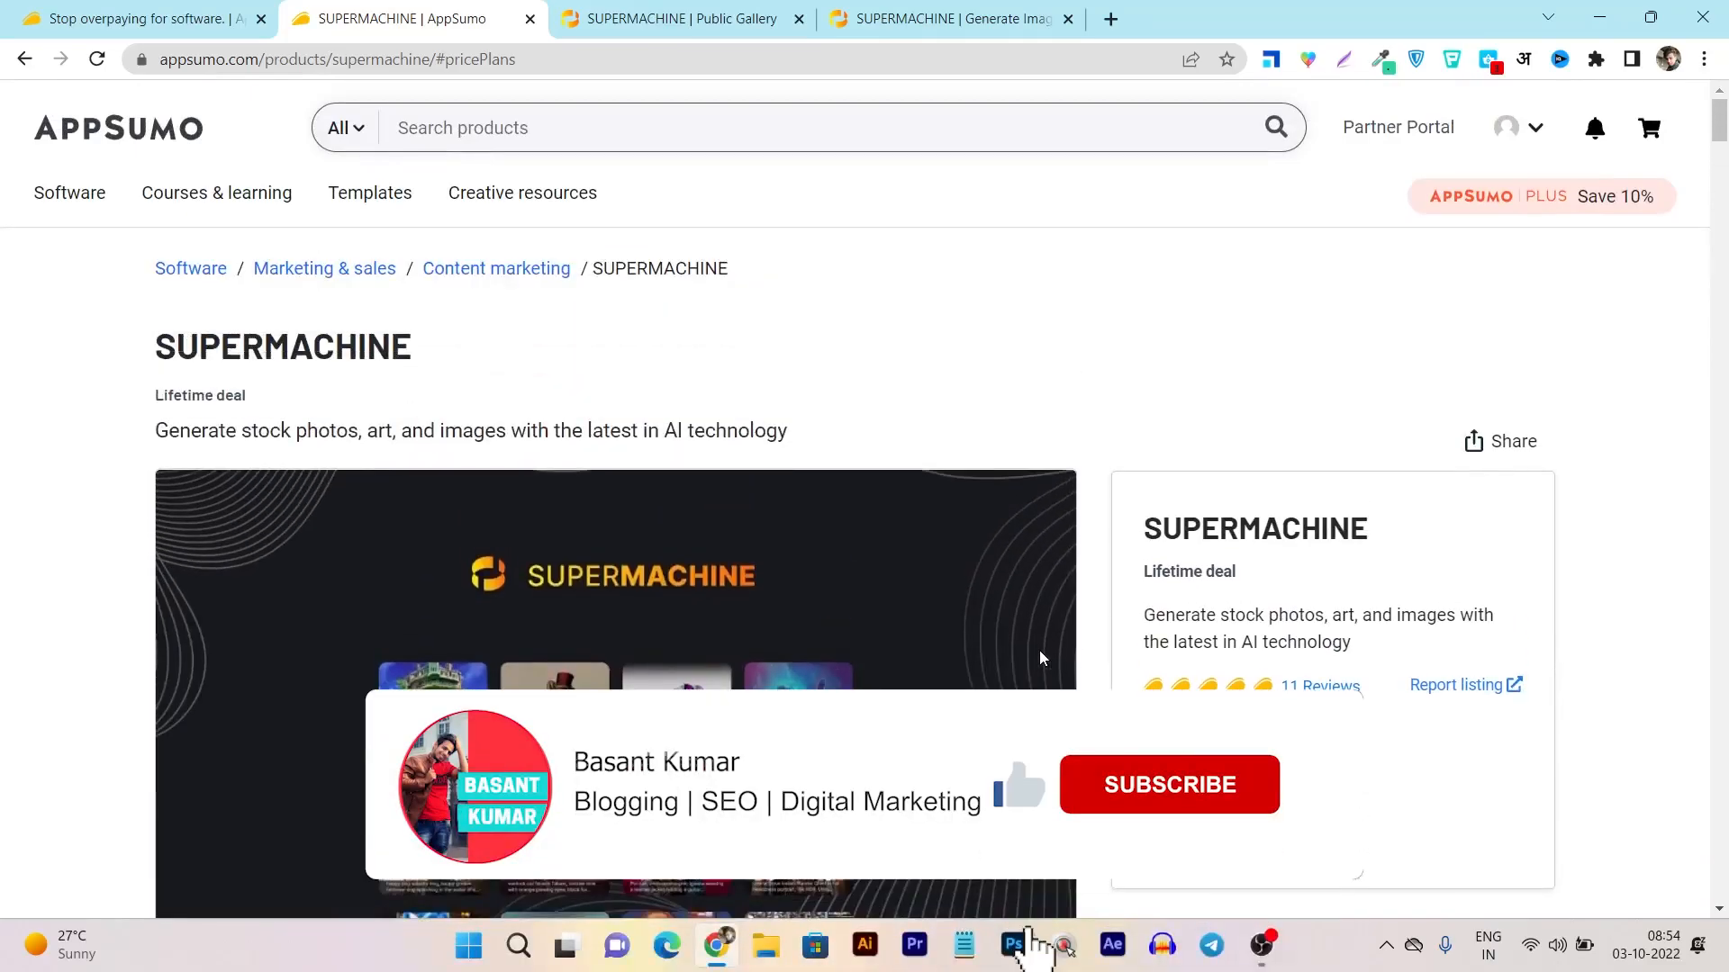
pyautogui.scroll(-3)
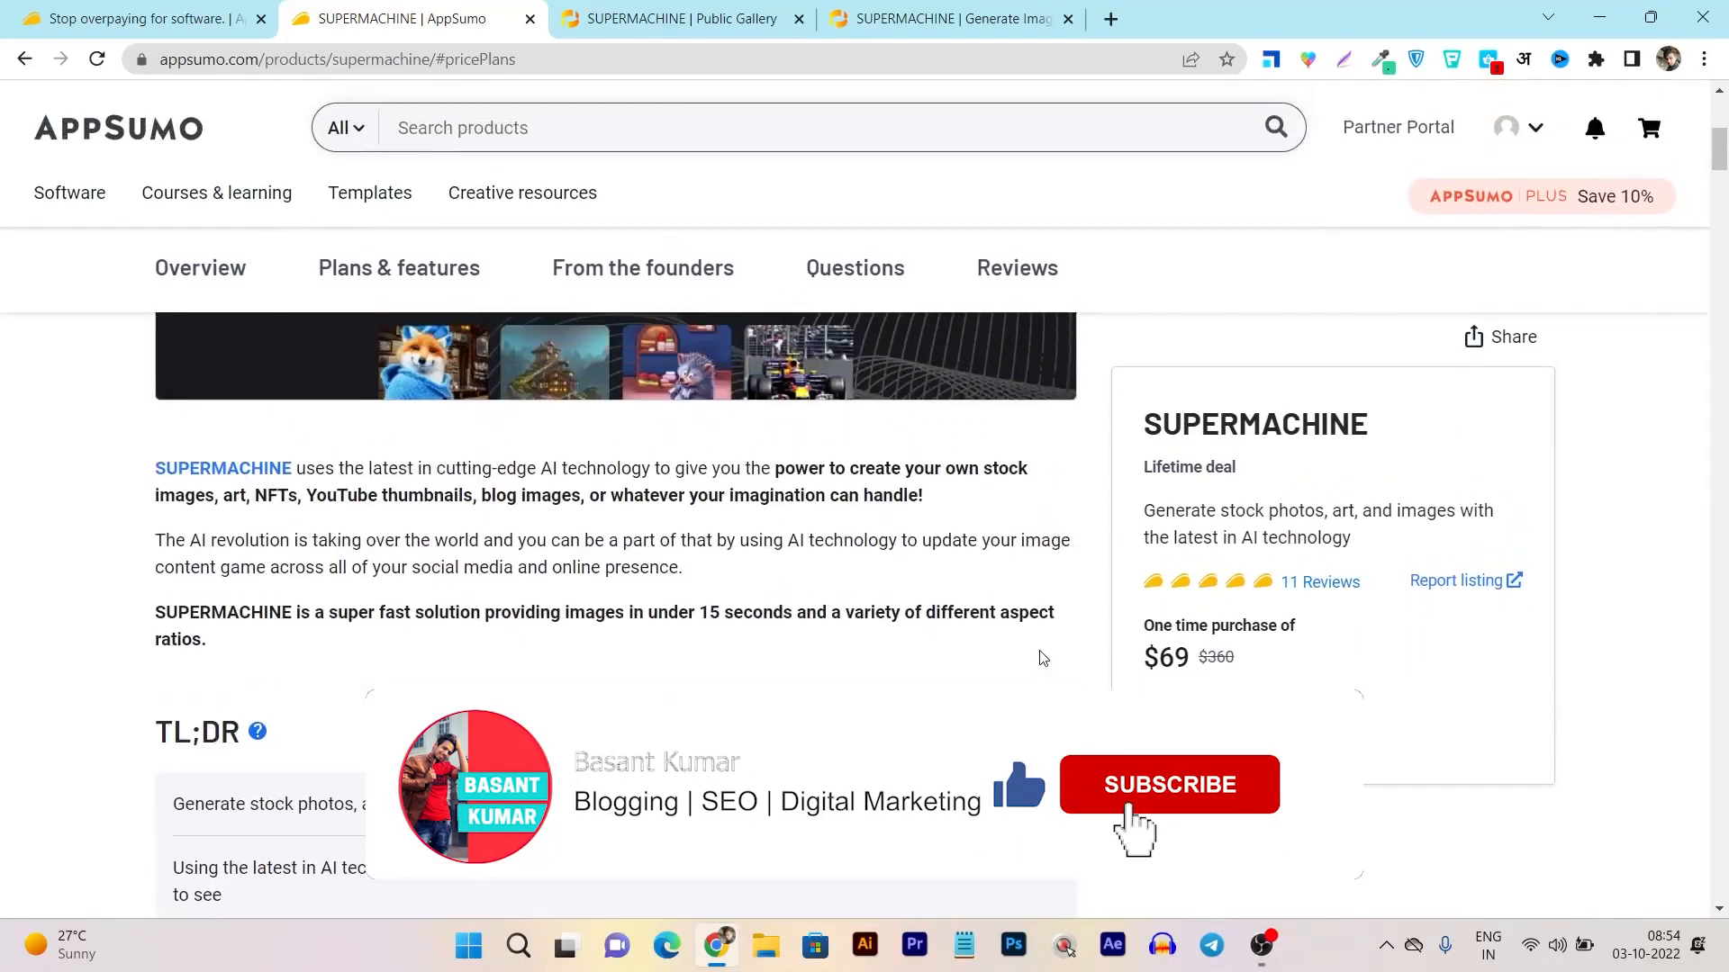
# Step: Return to the SUPERMACHINE public AI gallery and resume browsing it
pyautogui.click(681, 18)
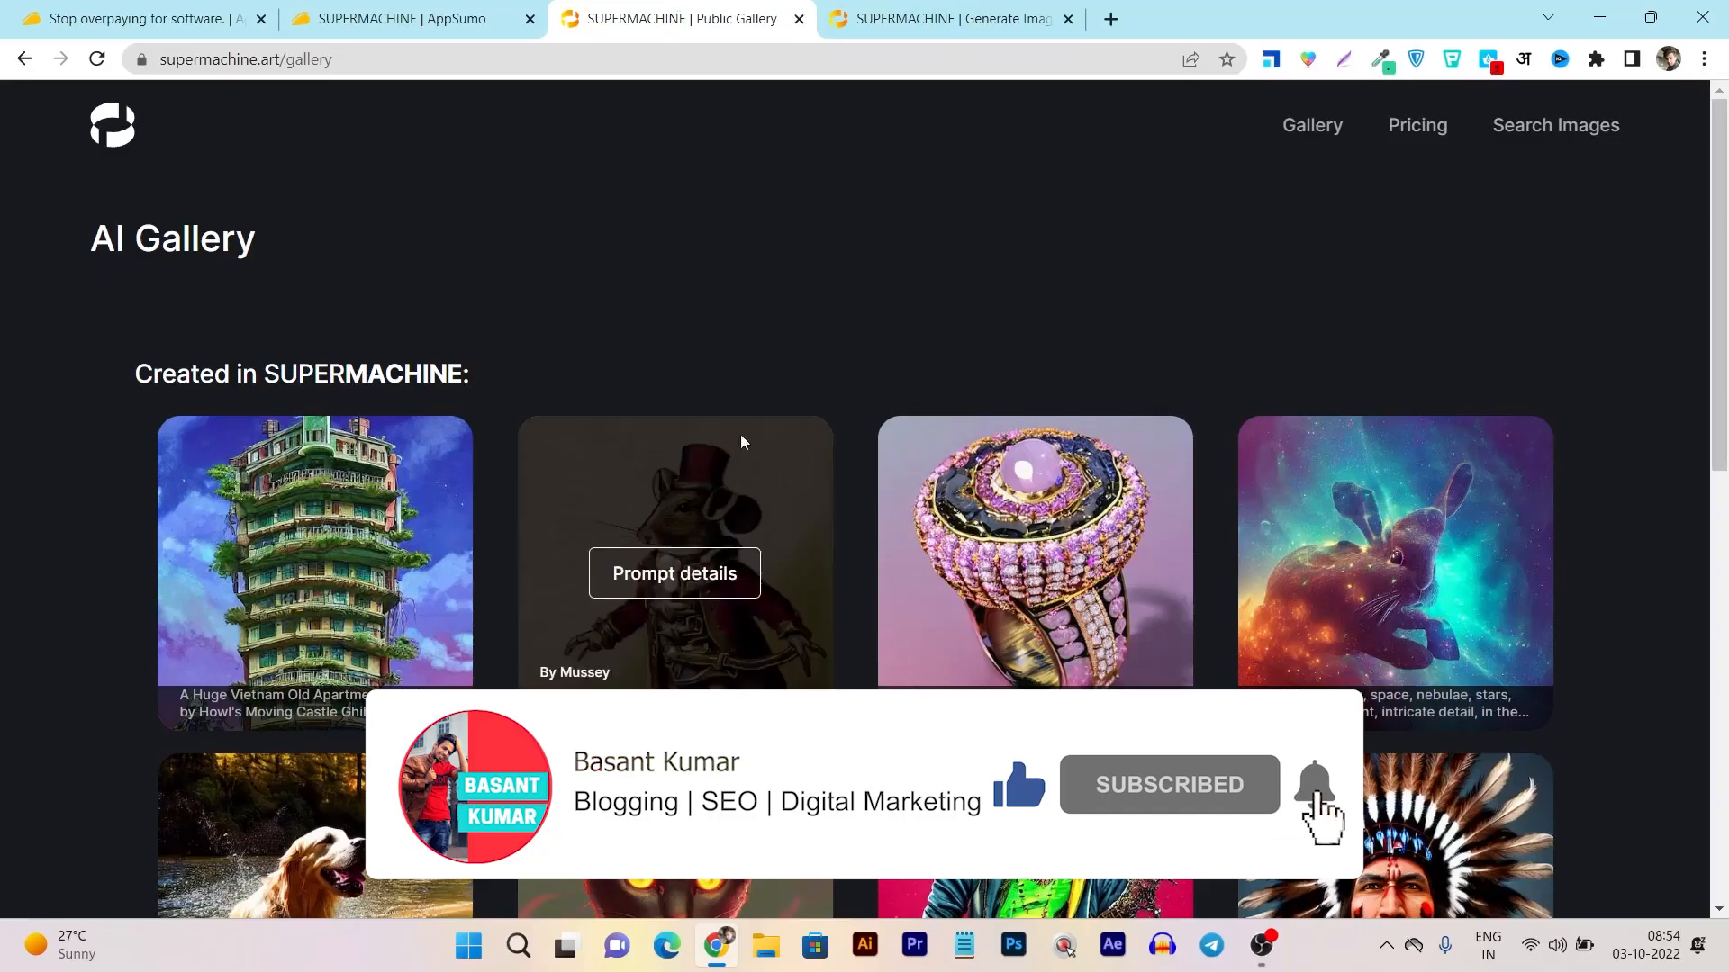
pyautogui.scroll(-3)
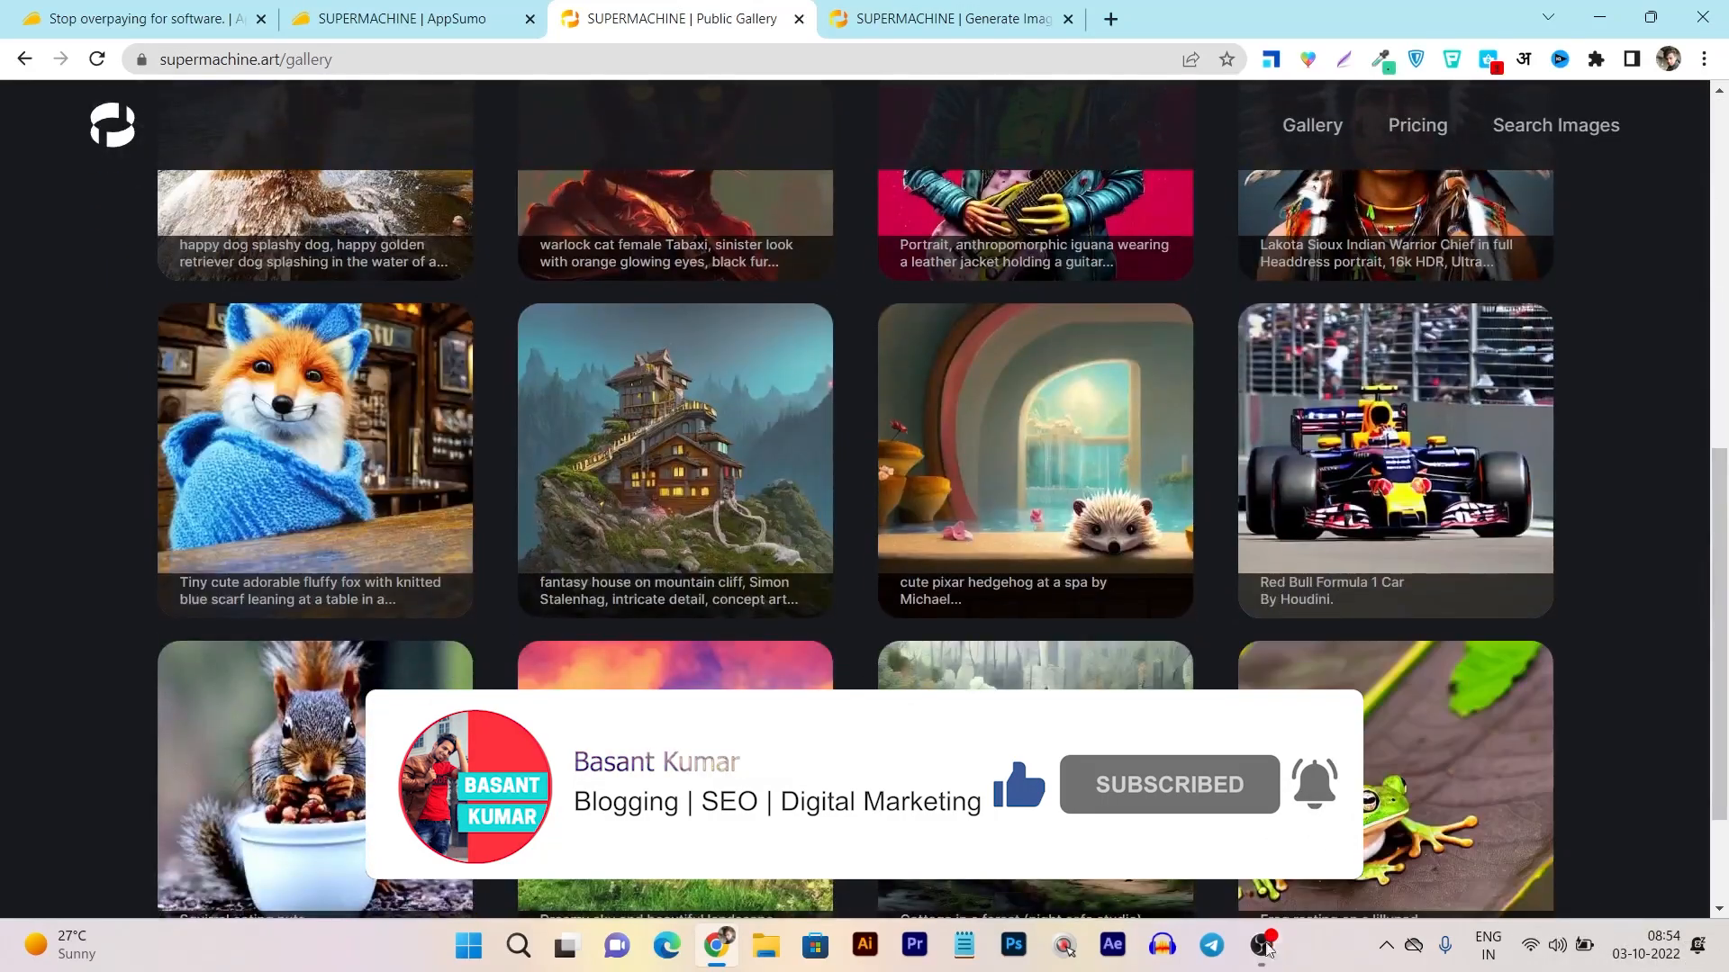